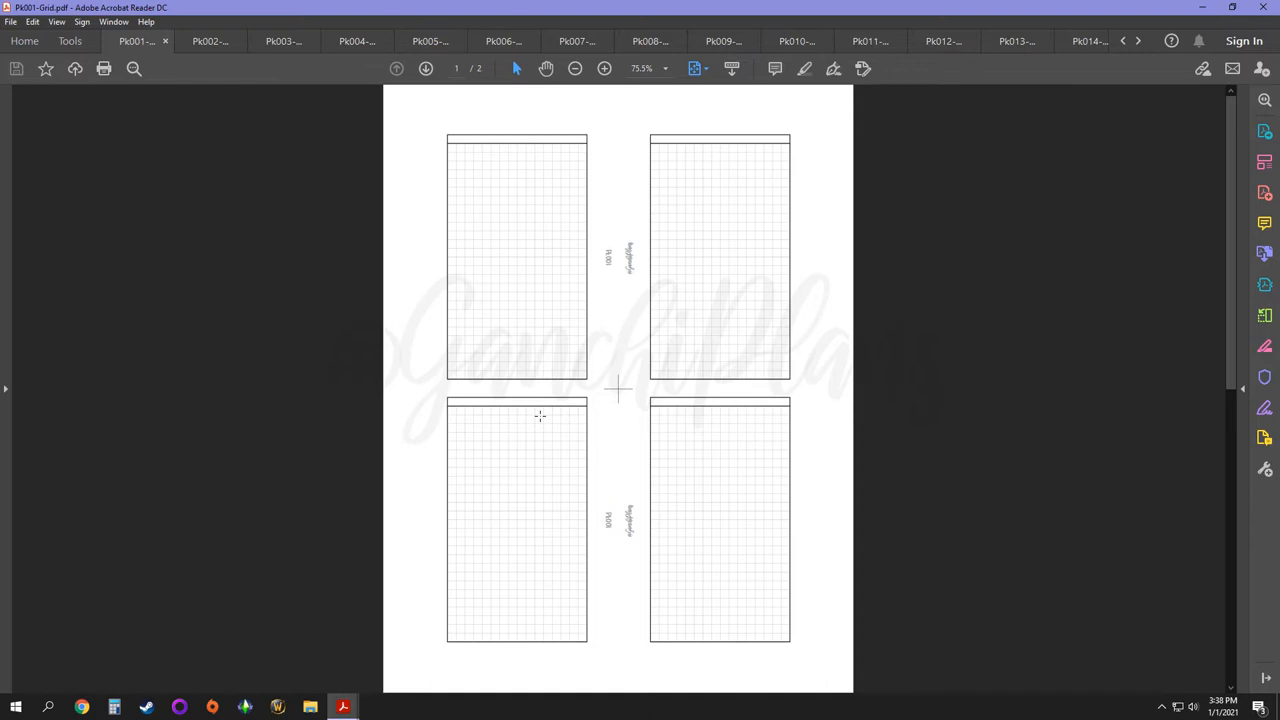
mouse_move(220, 308)
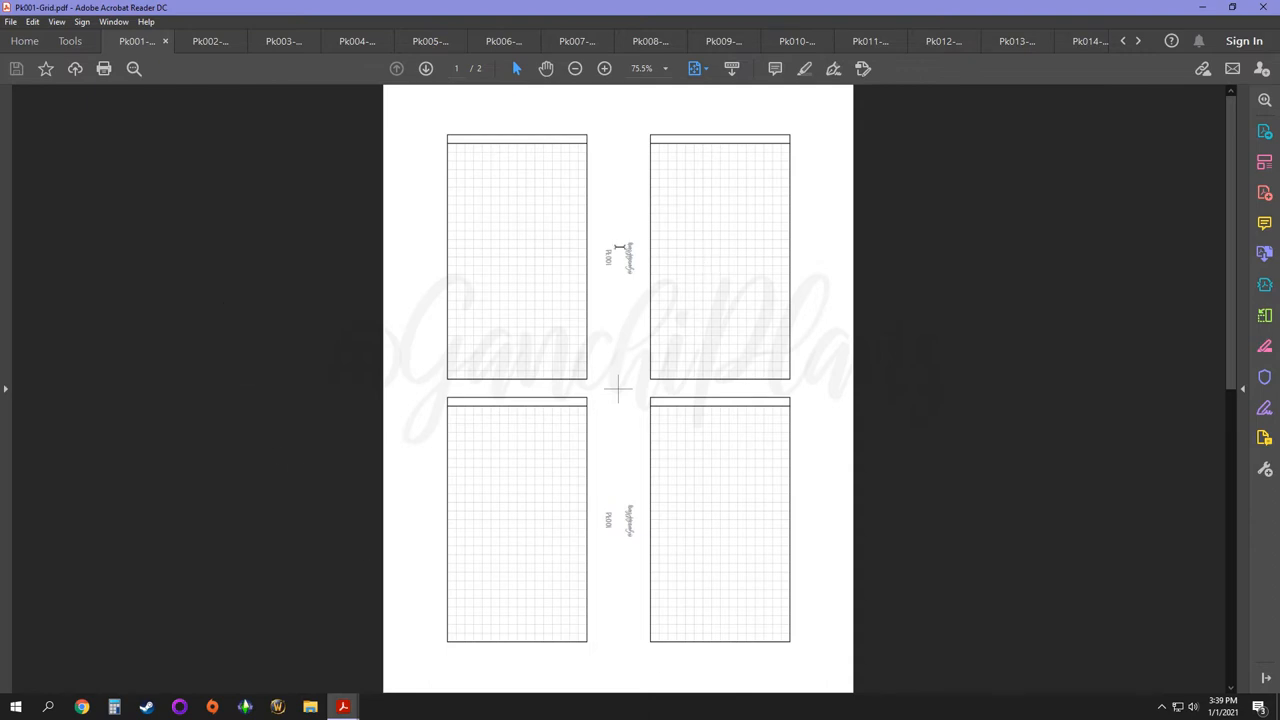
mouse_move(614, 256)
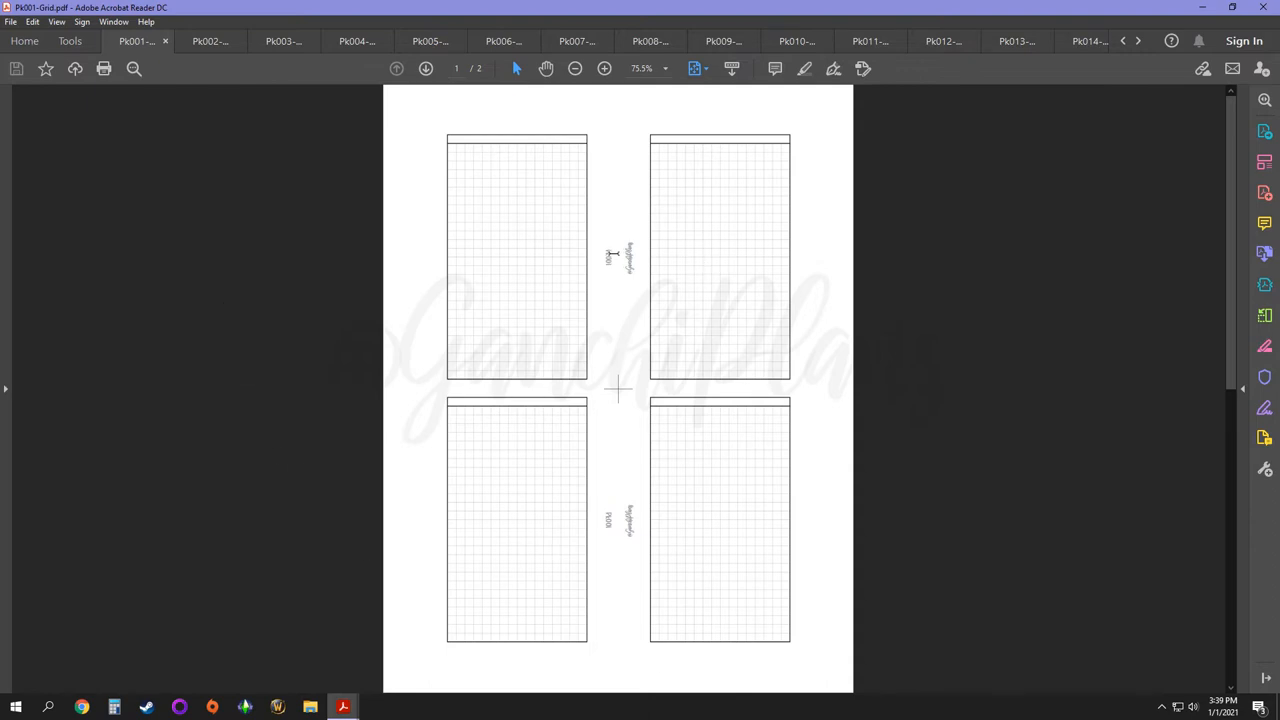
Step: Switch to the Pk002 split weekly insert with day rows and a Saturday/Sunday panel
left_click(610, 258)
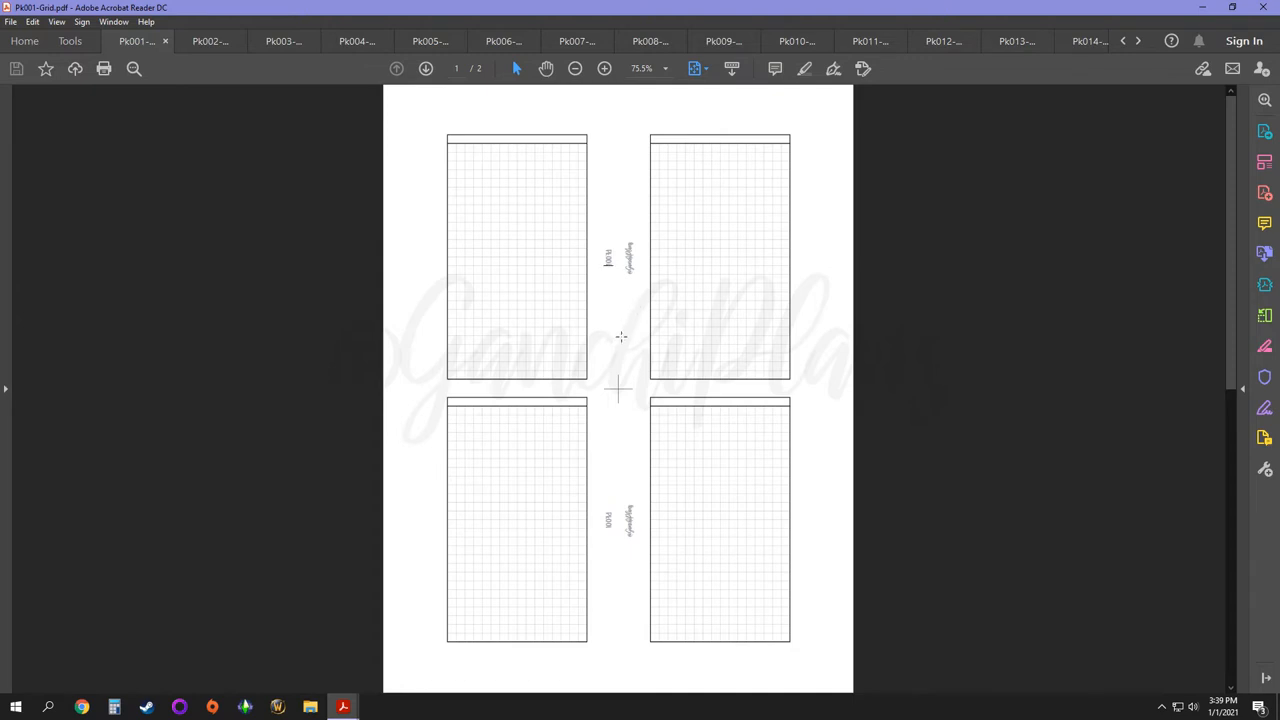
mouse_move(912, 290)
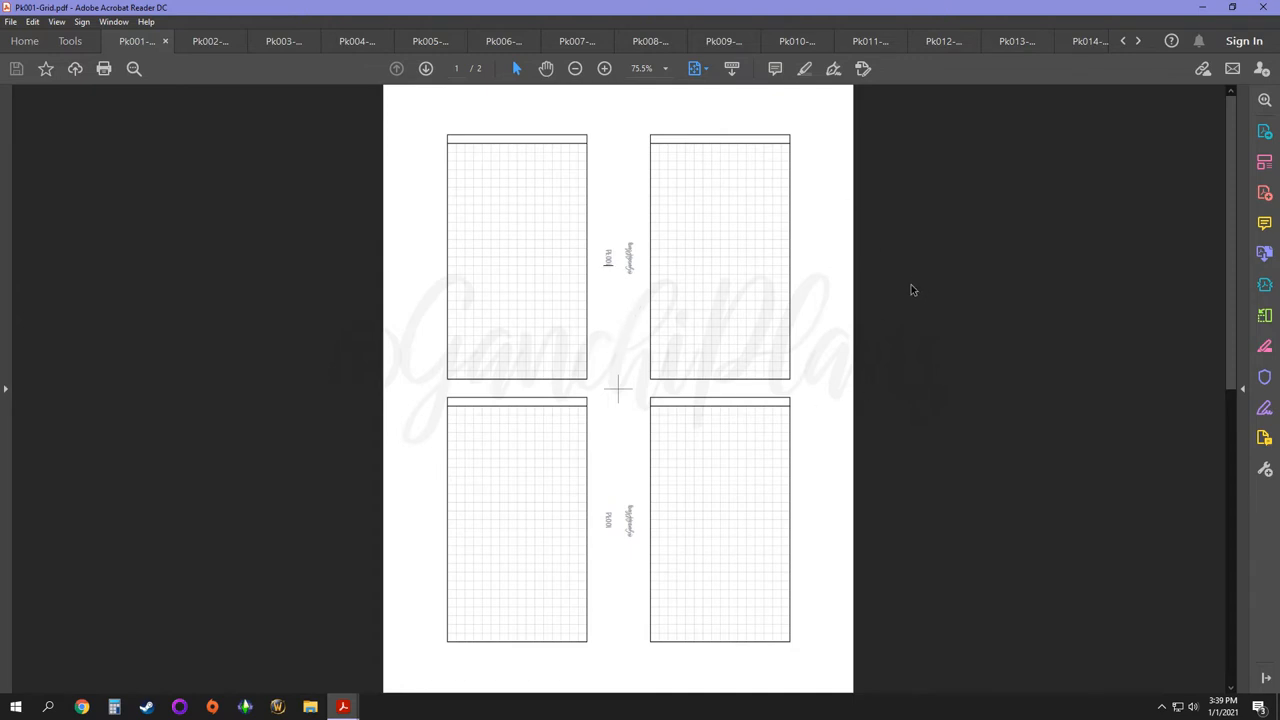
mouse_move(924, 364)
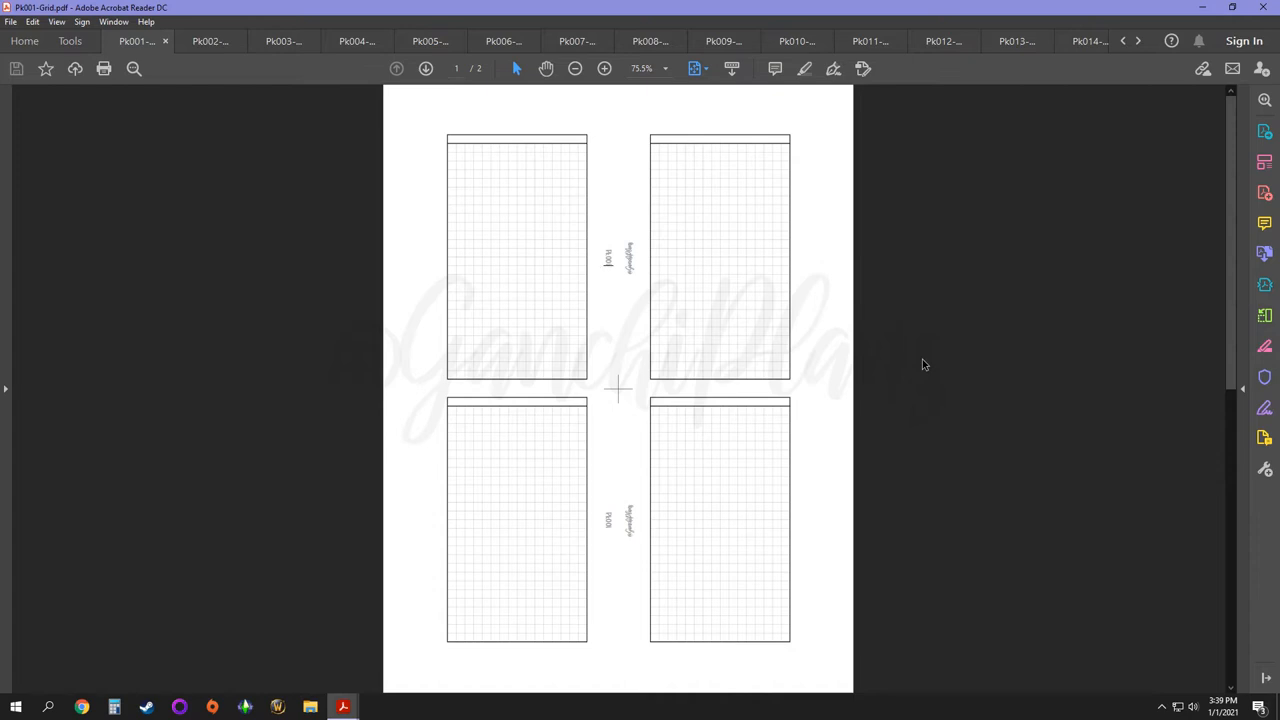
mouse_move(724, 136)
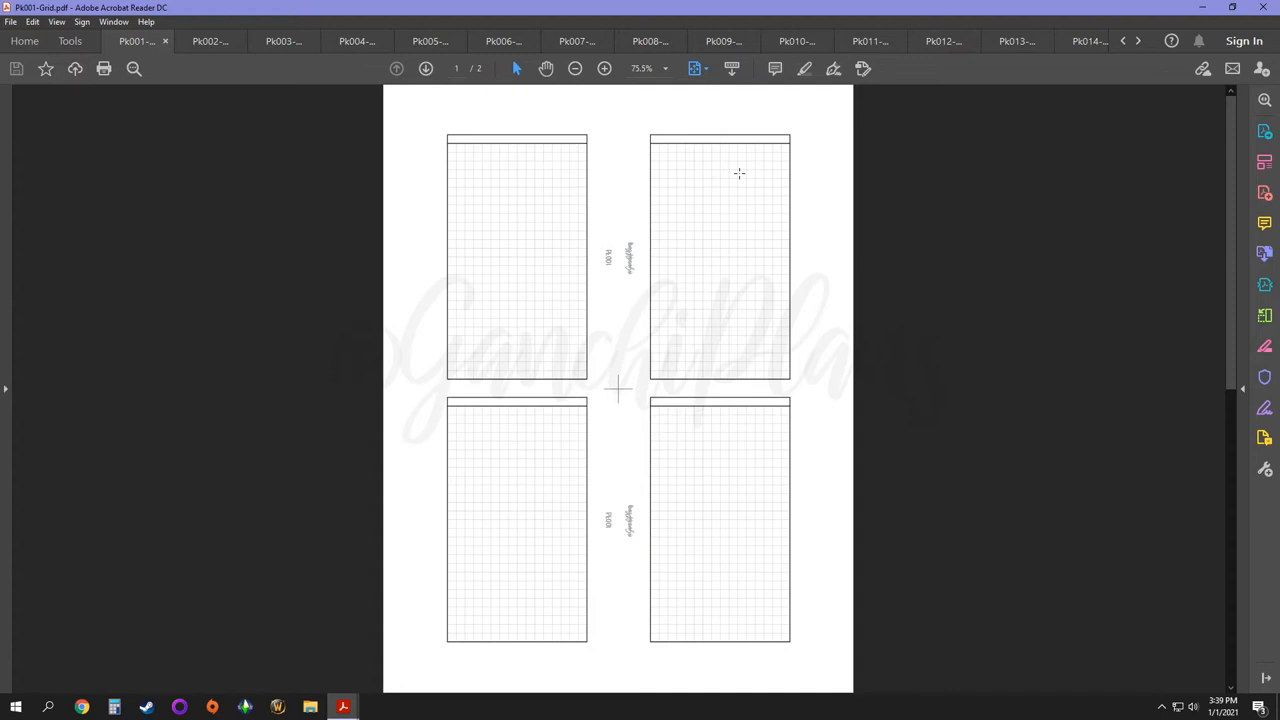
mouse_move(512, 246)
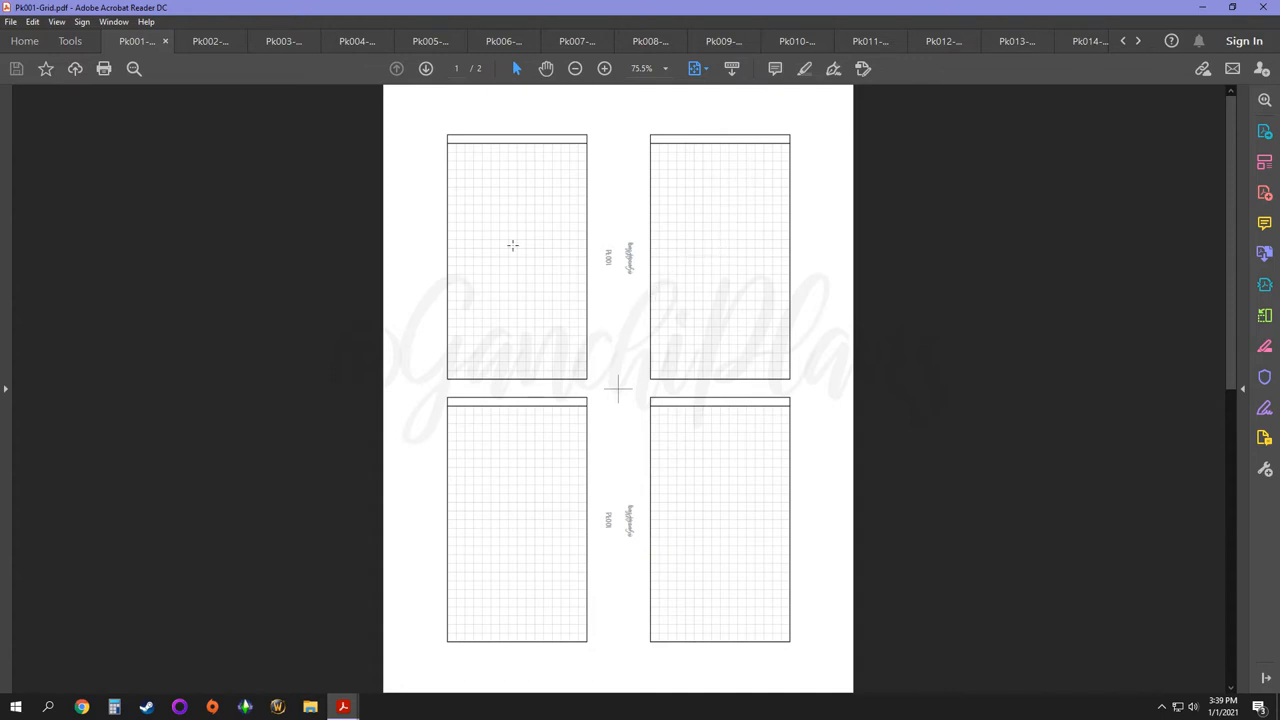
mouse_move(520, 258)
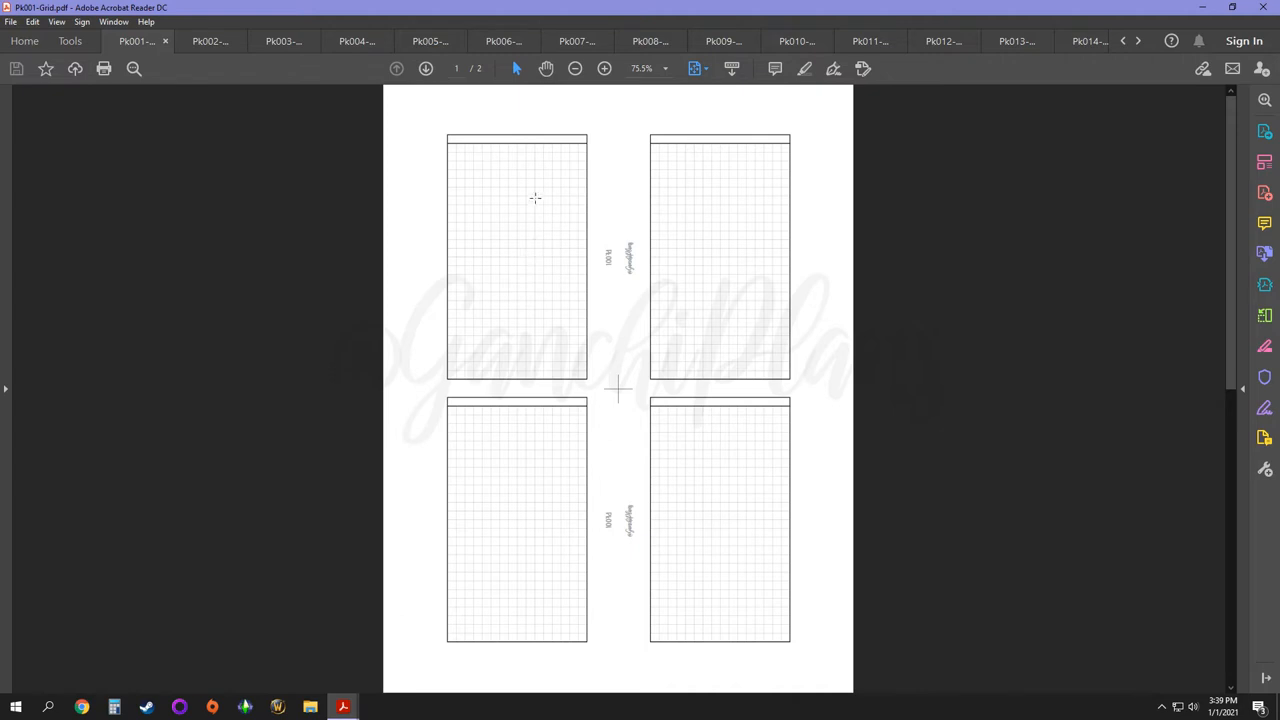
mouse_move(538, 190)
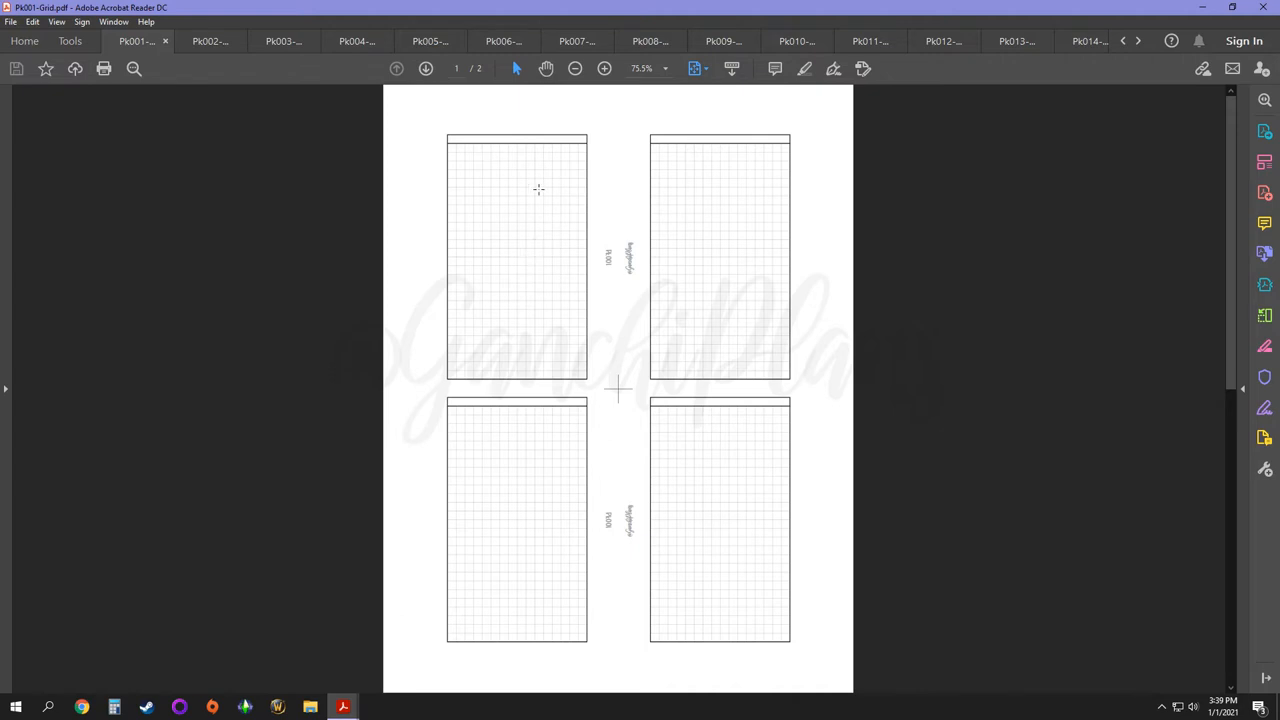
mouse_move(520, 168)
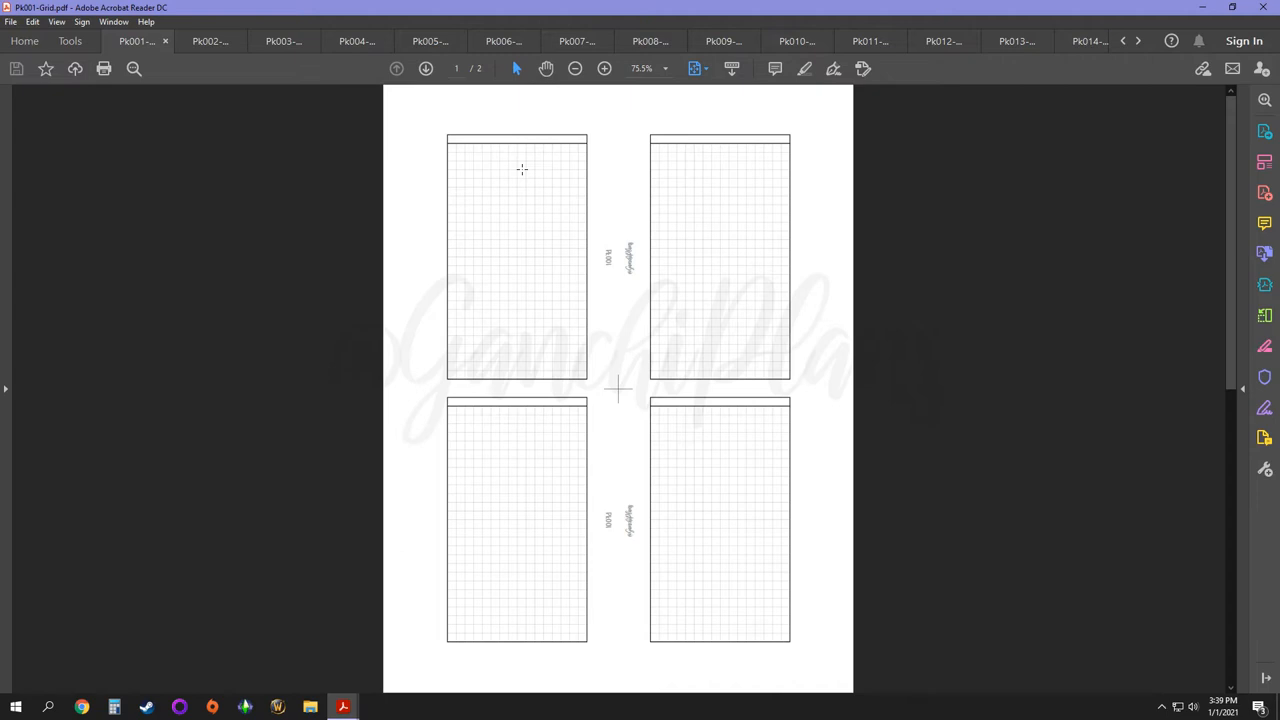
mouse_move(524, 260)
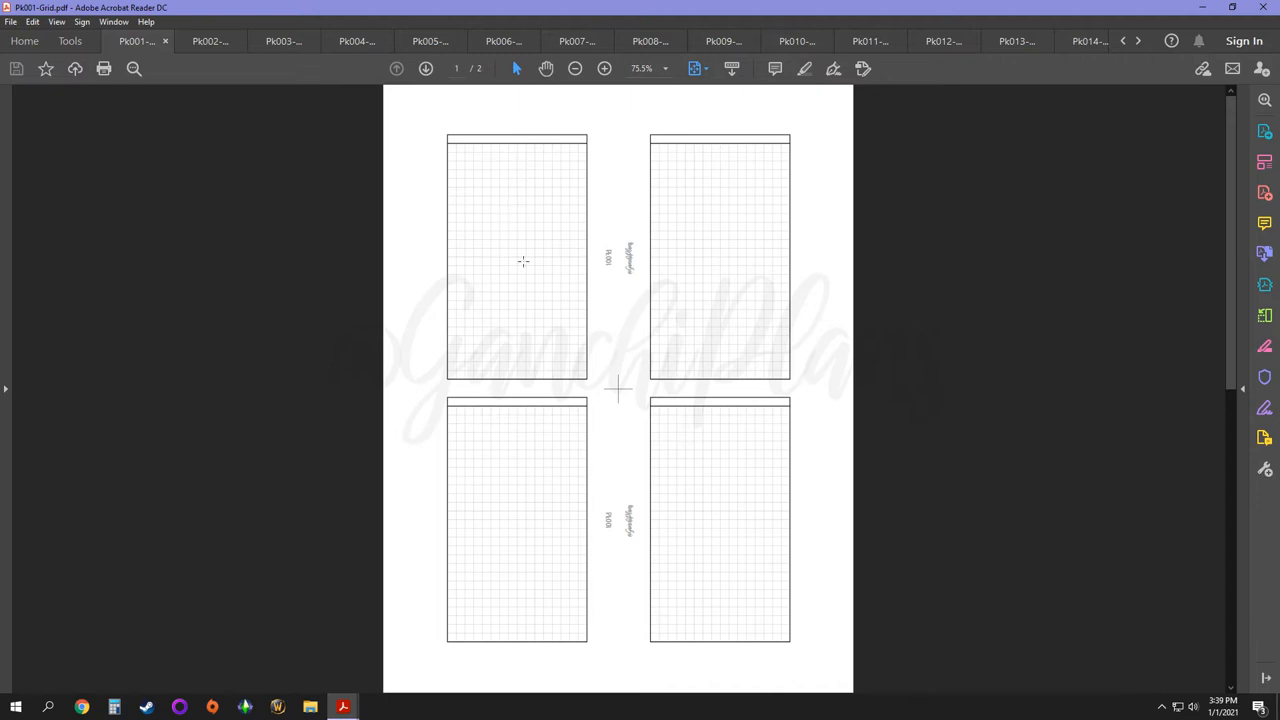
left_click(210, 40)
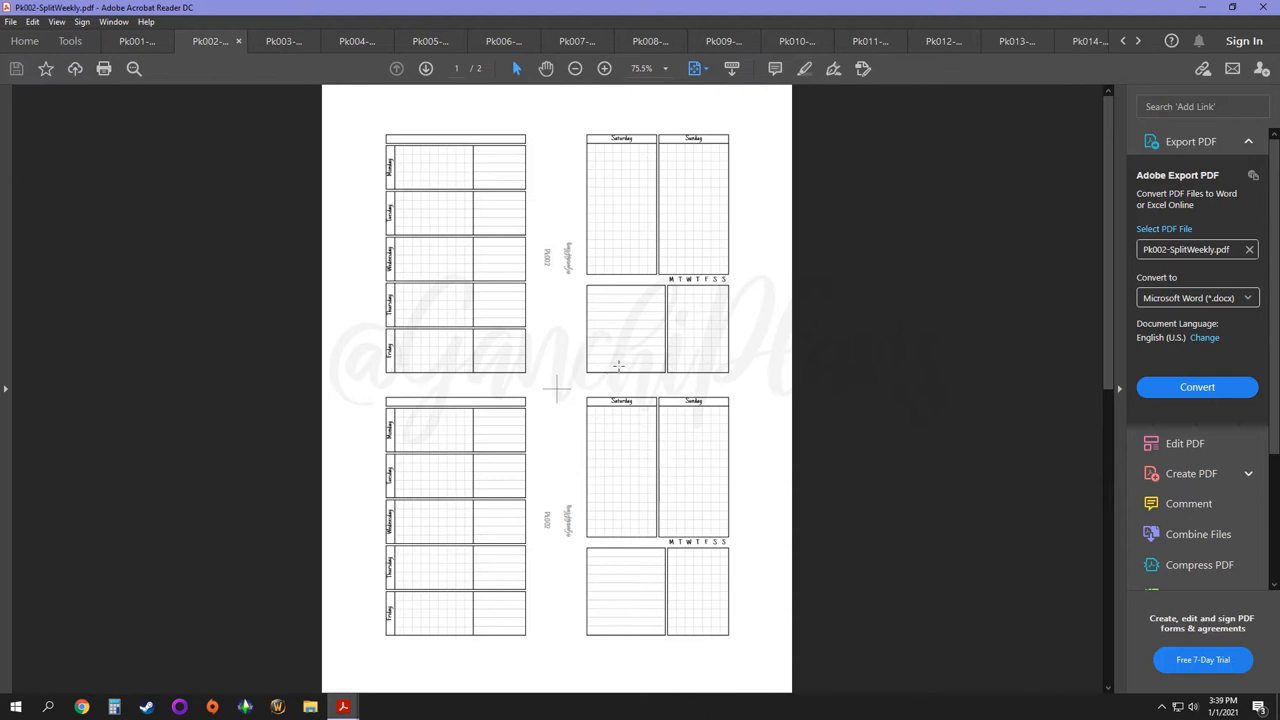
mouse_move(448, 356)
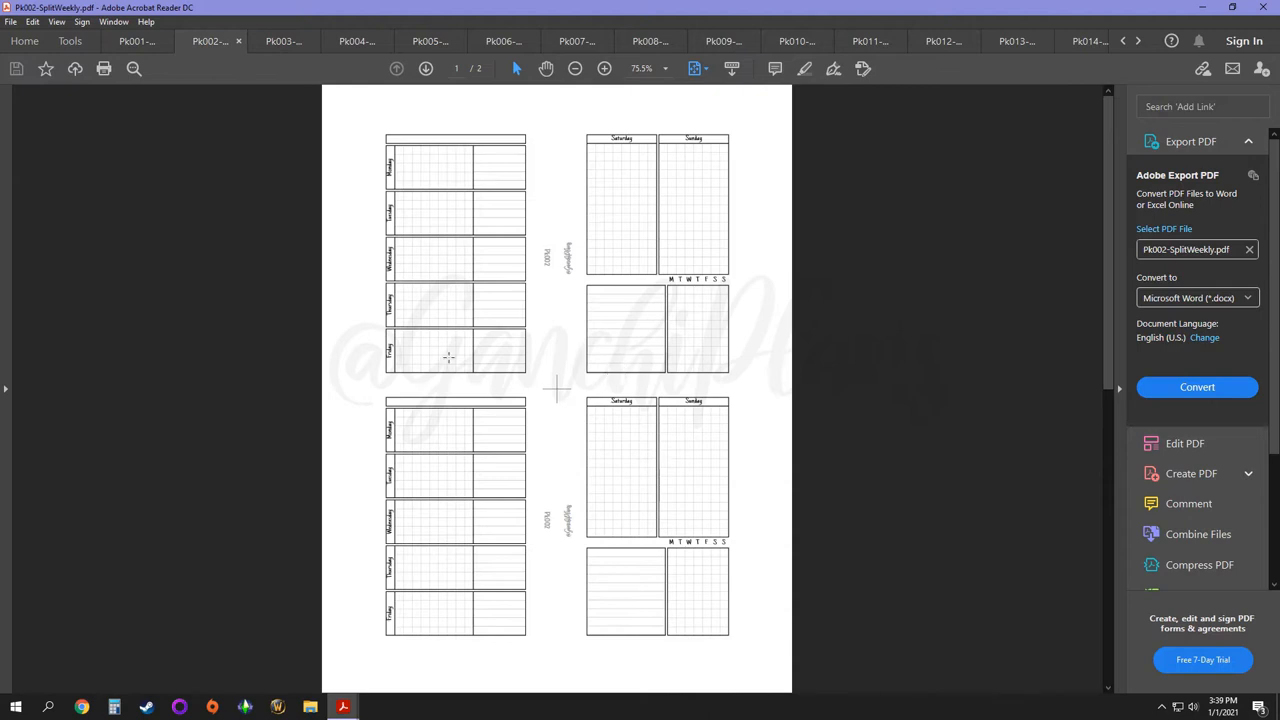
mouse_move(460, 270)
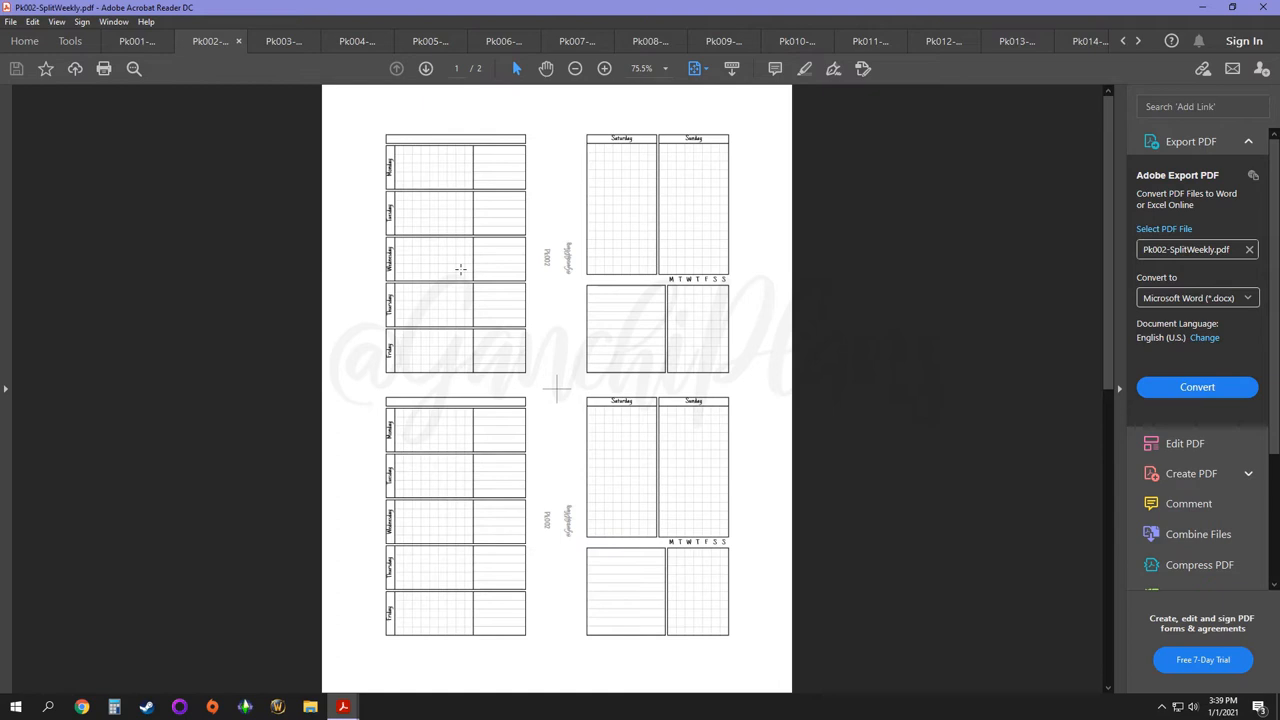
mouse_move(512, 358)
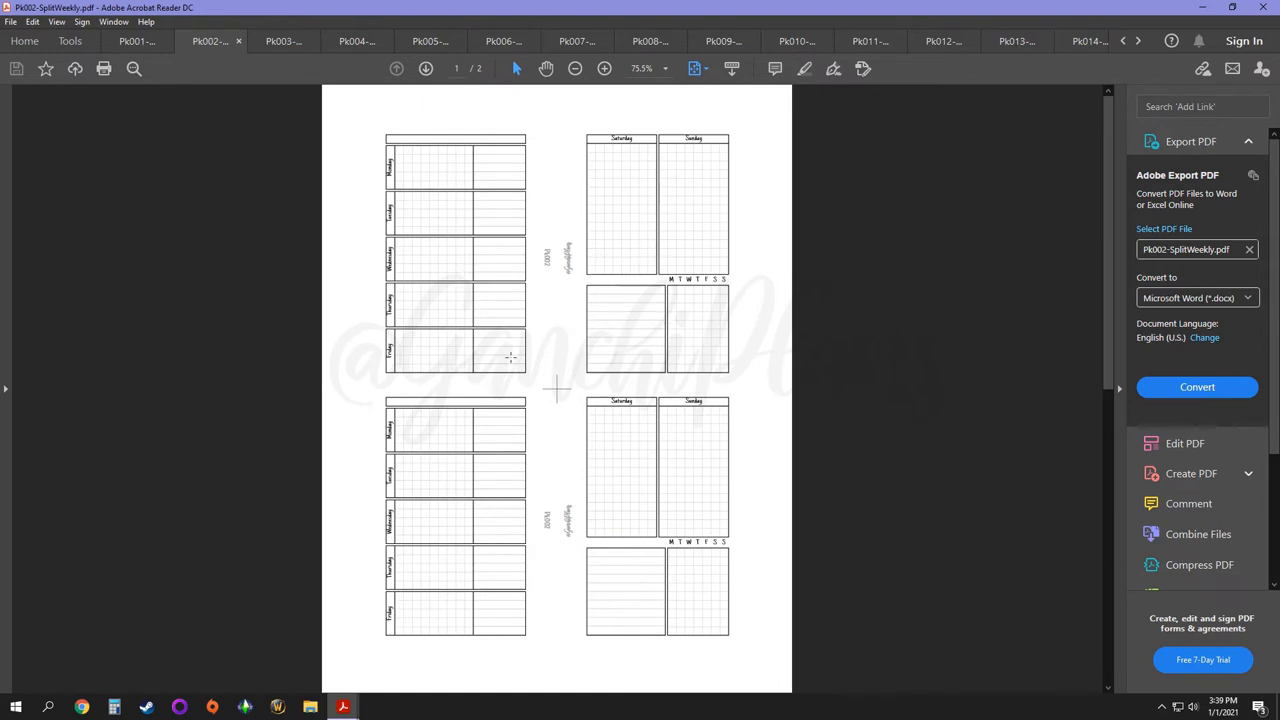
mouse_move(370, 350)
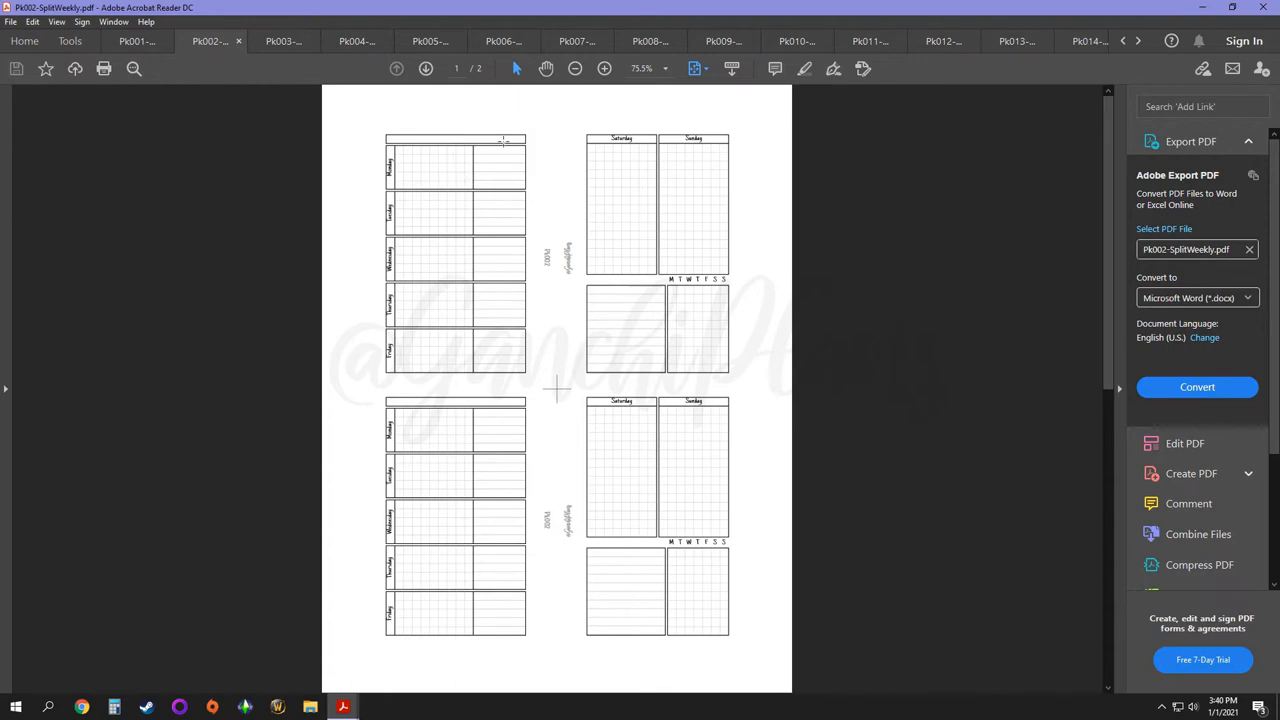
mouse_move(418, 368)
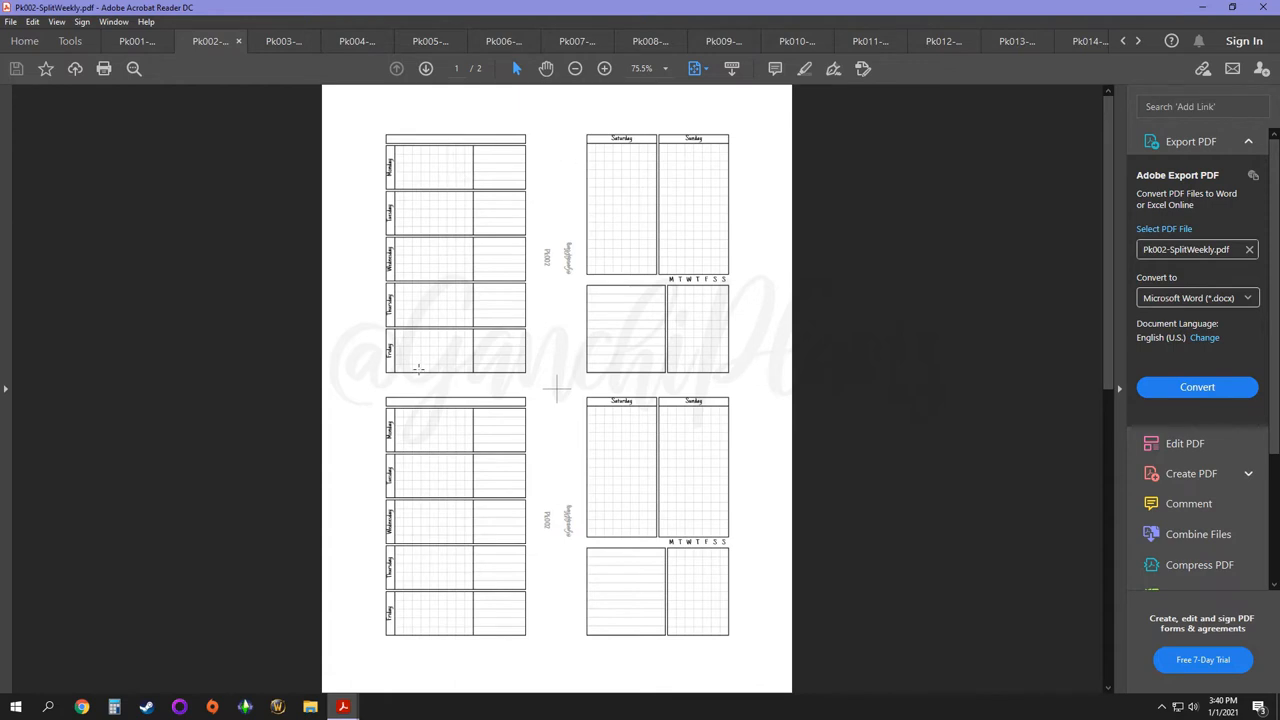
mouse_move(660, 380)
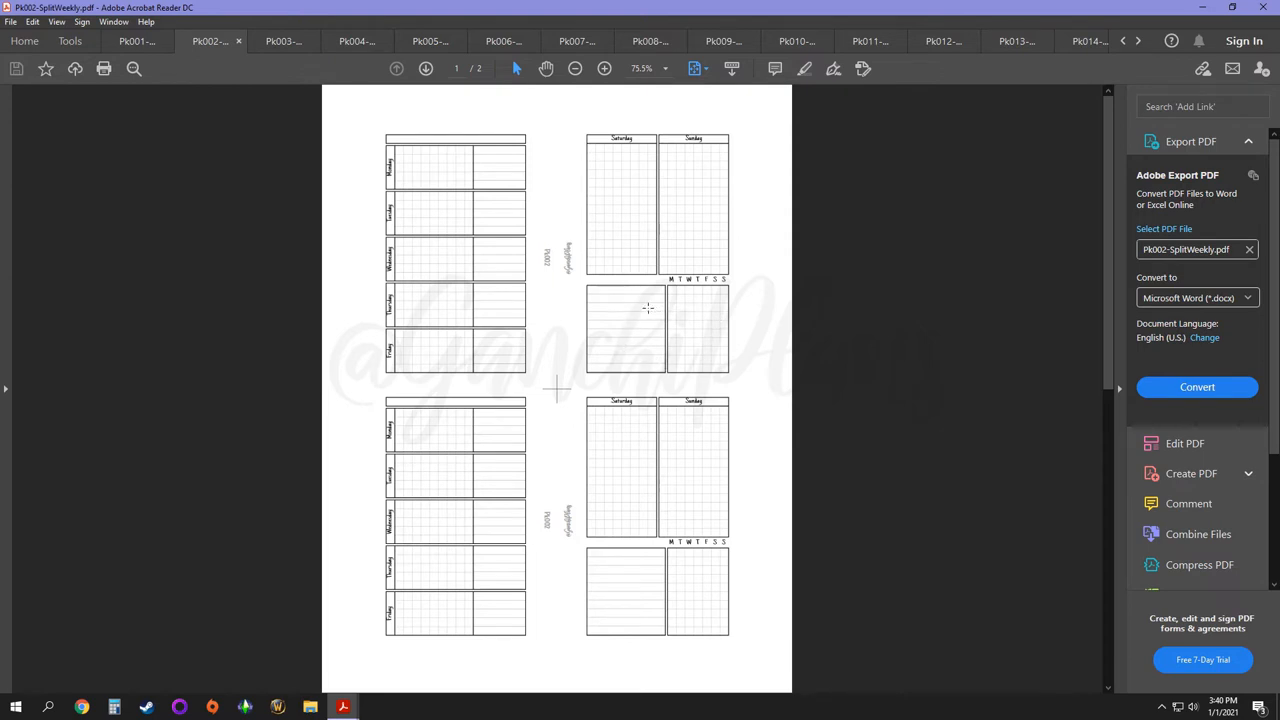
mouse_move(660, 370)
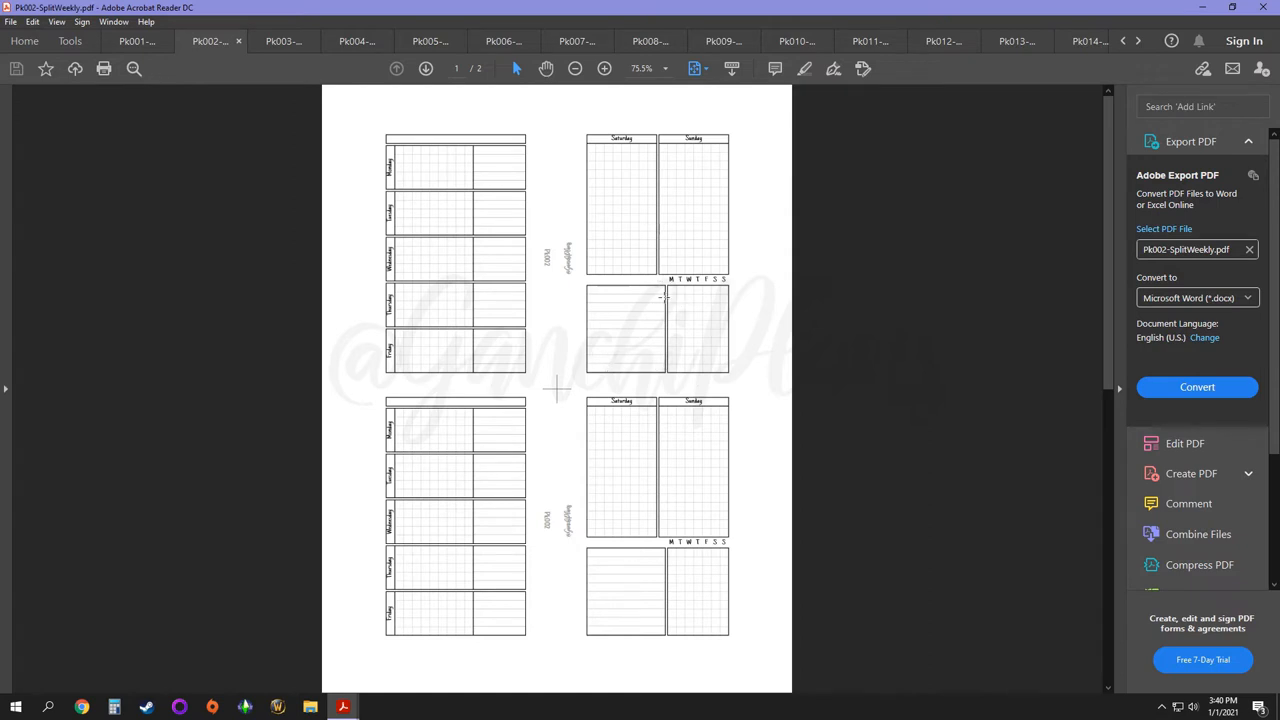
mouse_move(670, 338)
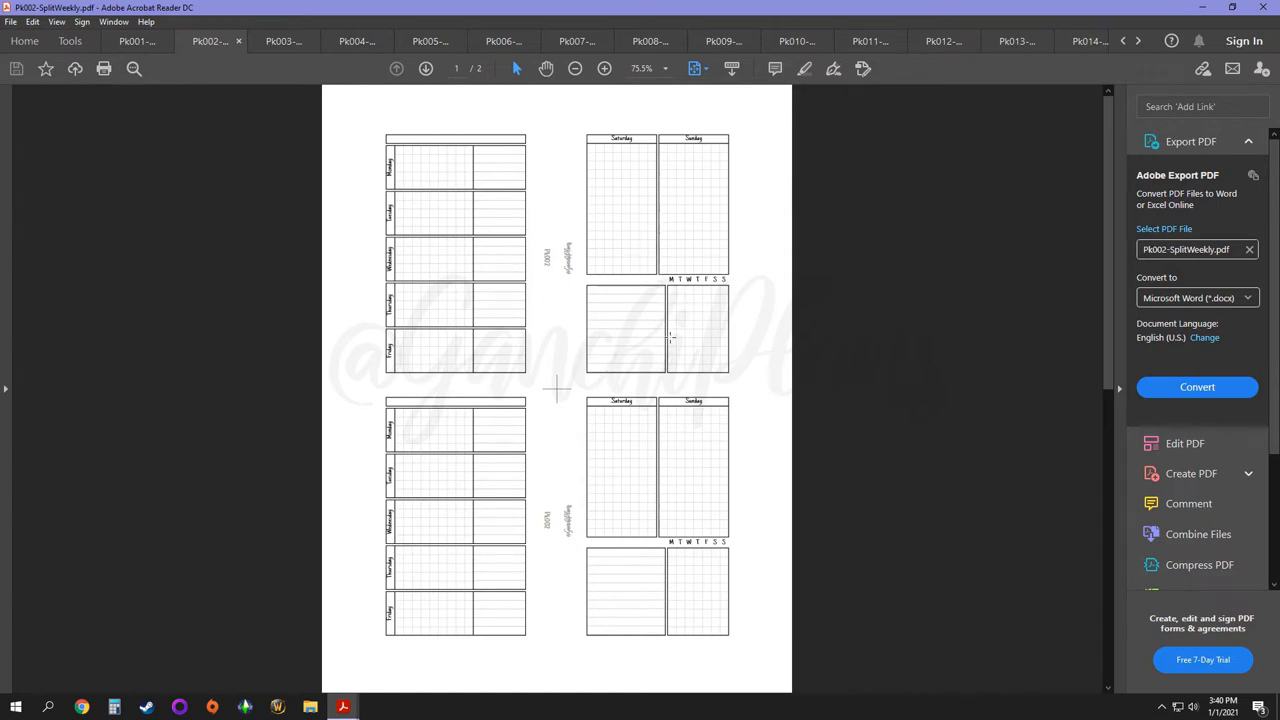
mouse_move(692, 320)
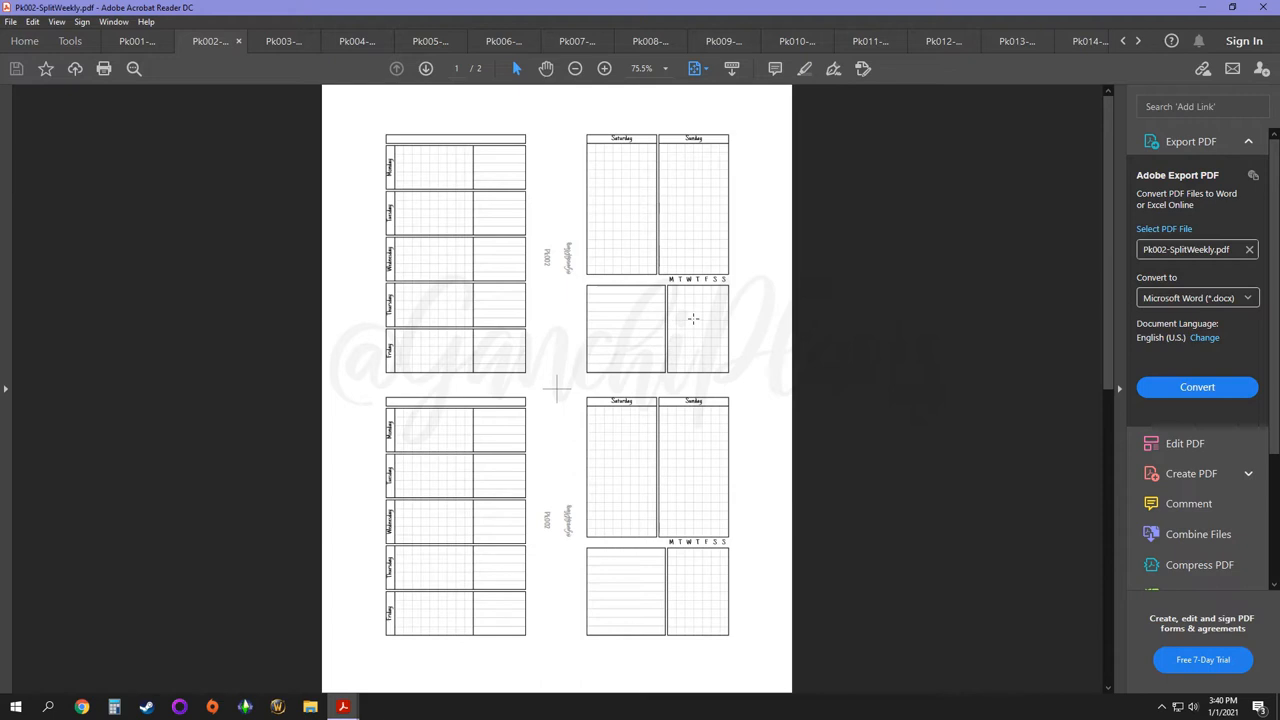
mouse_move(698, 336)
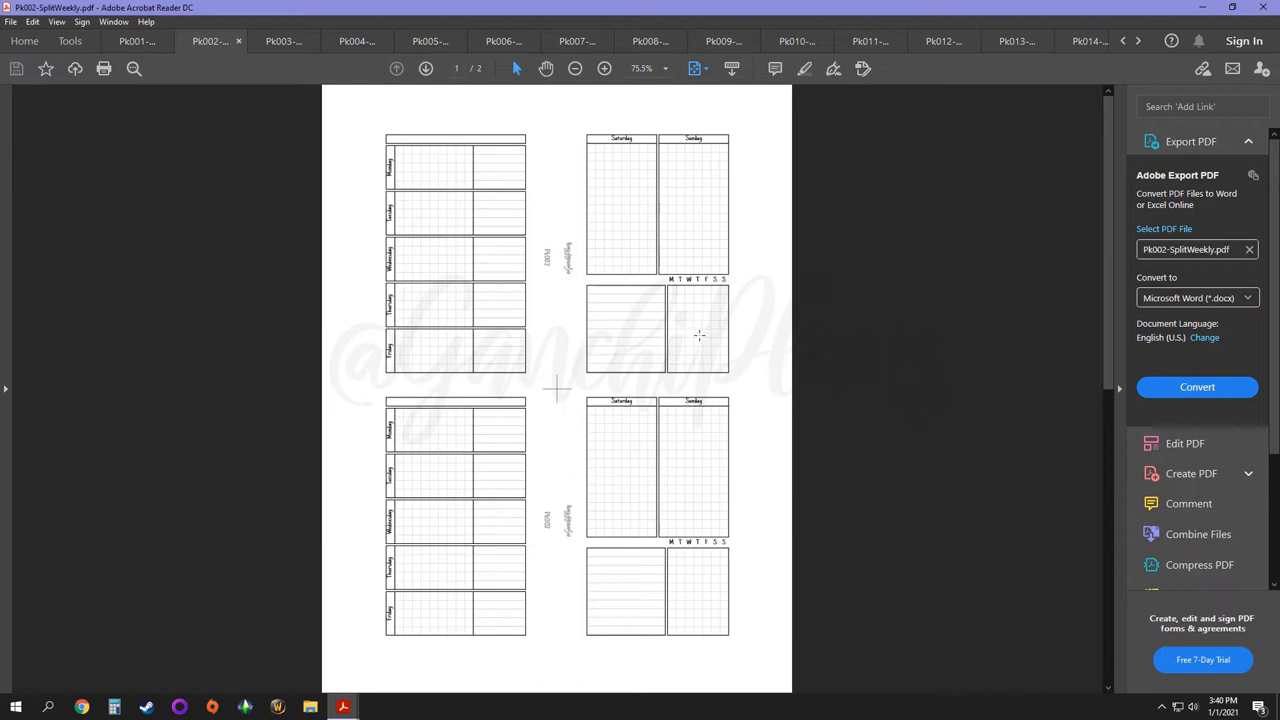
mouse_move(596, 212)
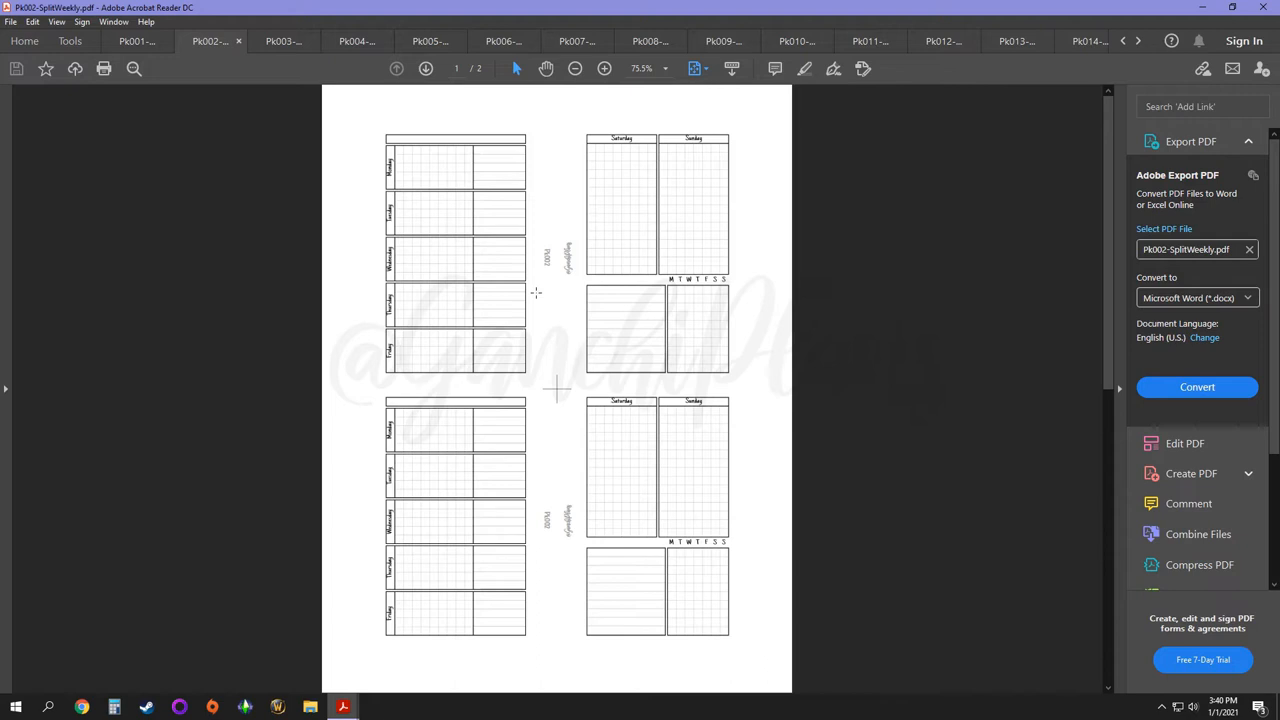
mouse_move(622, 264)
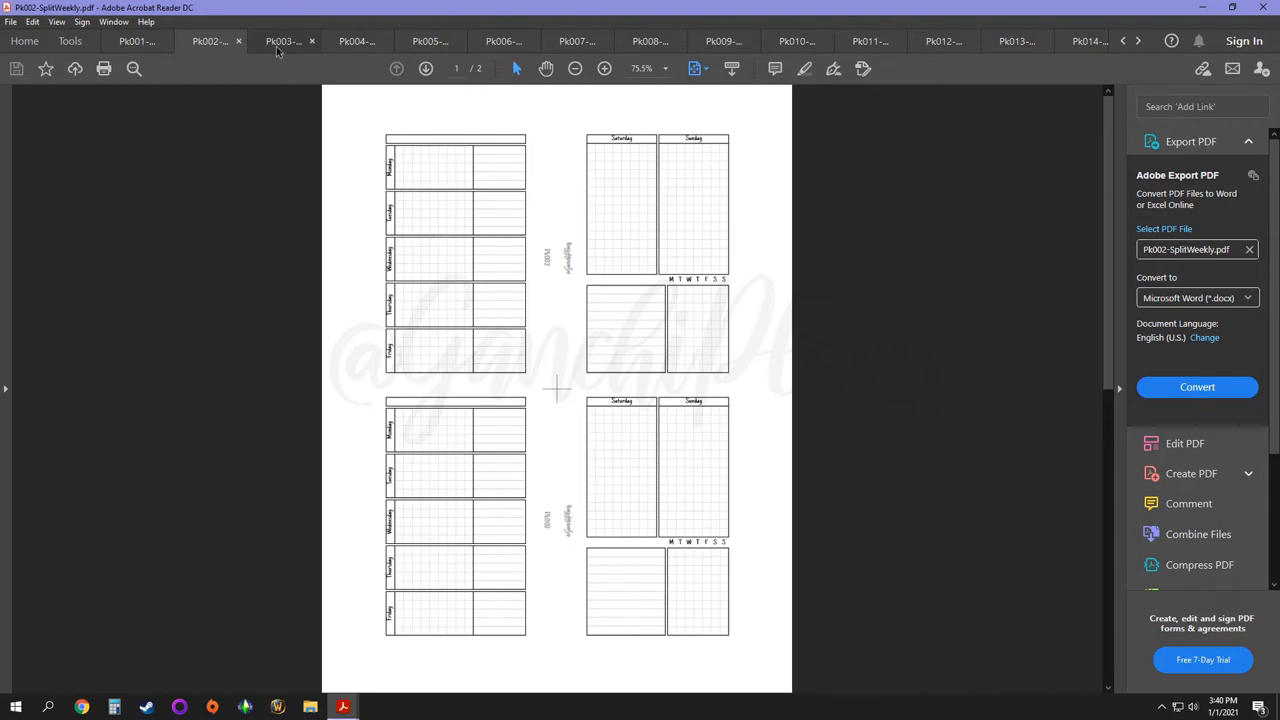
Step: Switch to the Pk003 checklist insert with checkbox columns beside grids
left_click(284, 40)
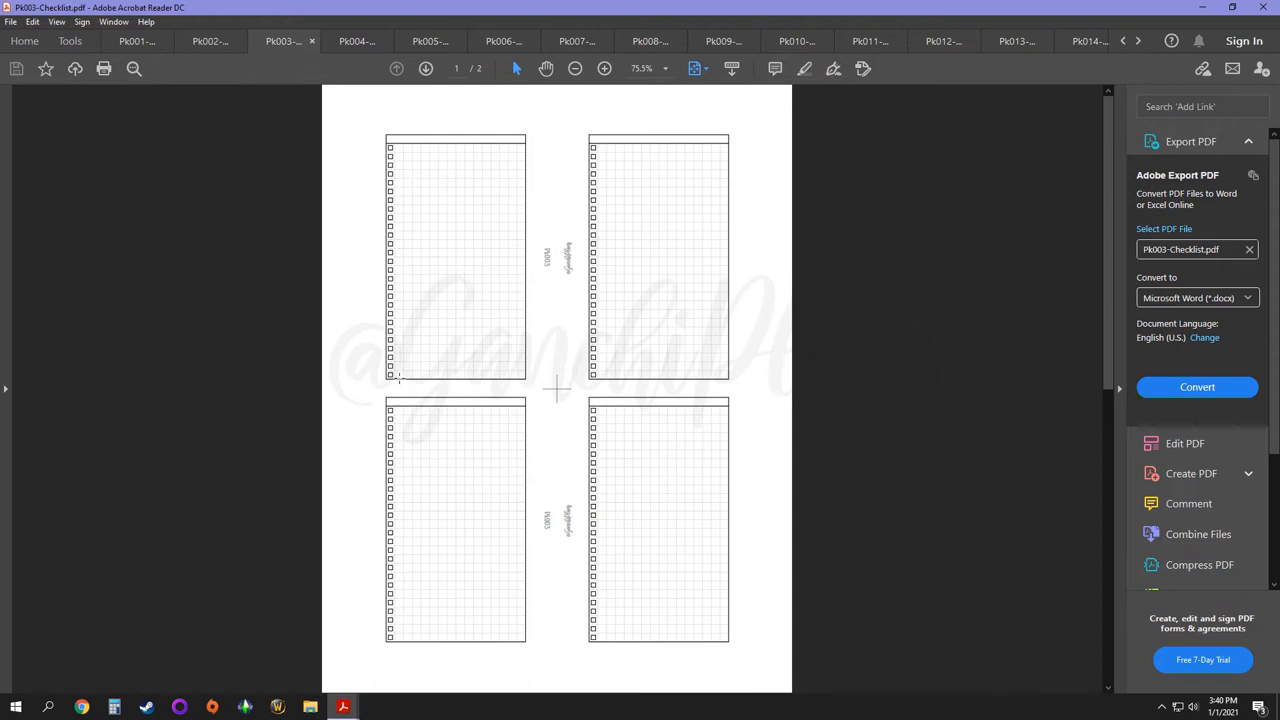
mouse_move(436, 212)
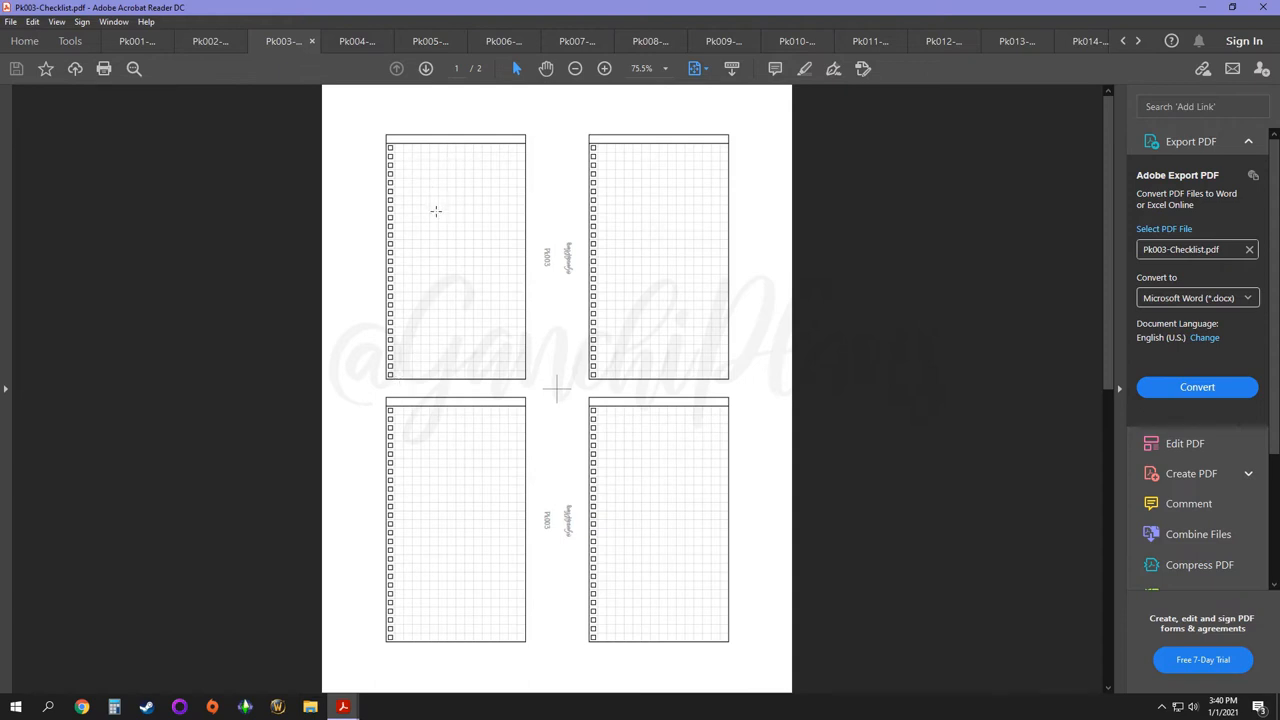
mouse_move(452, 336)
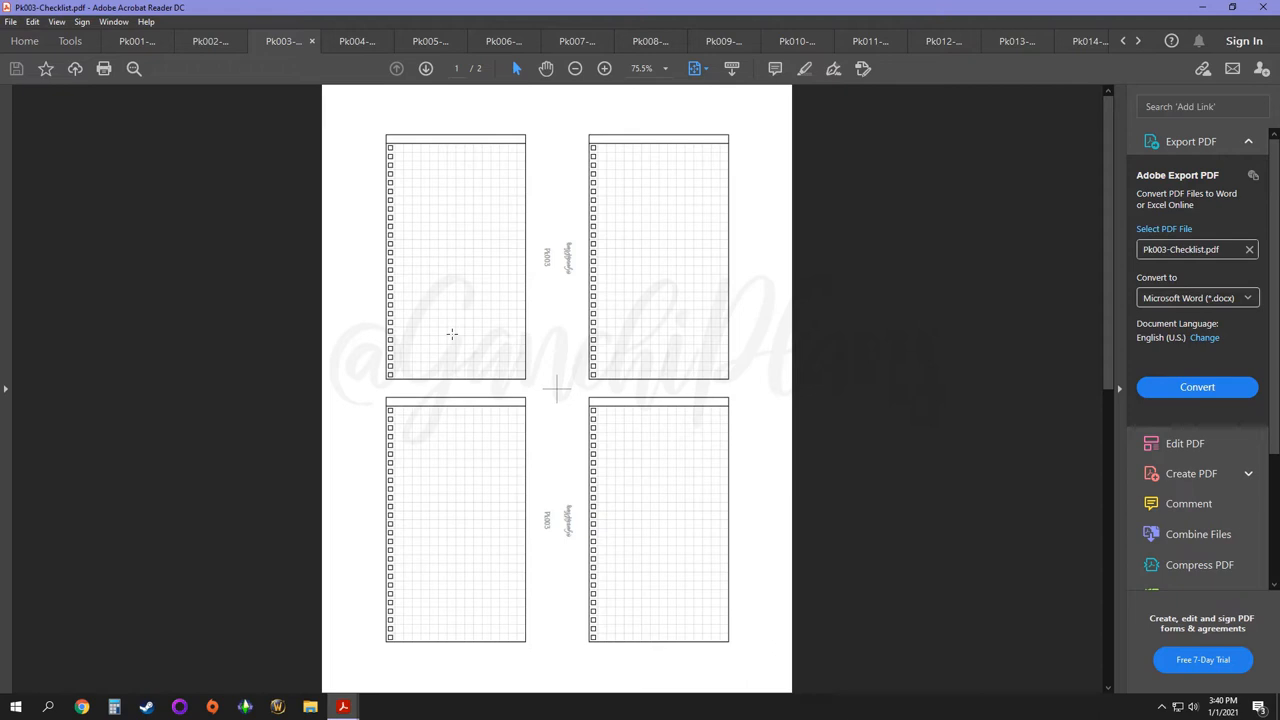
mouse_move(364, 424)
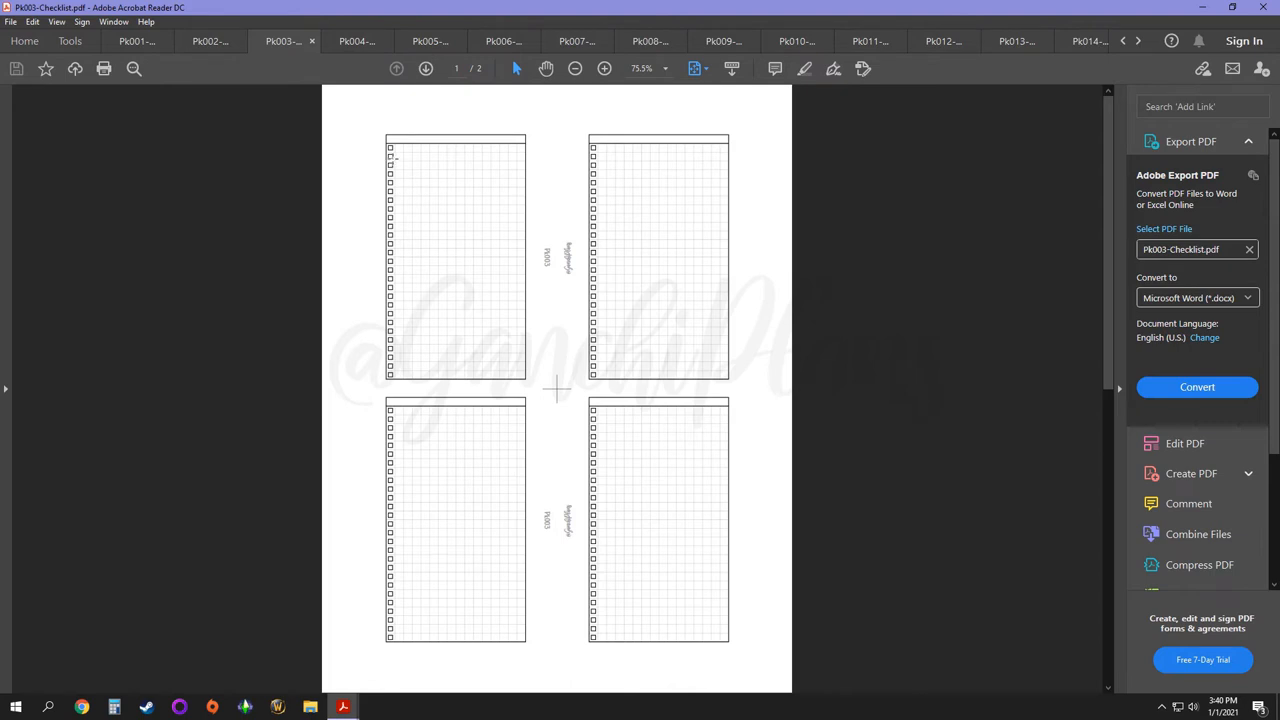
left_click(356, 40)
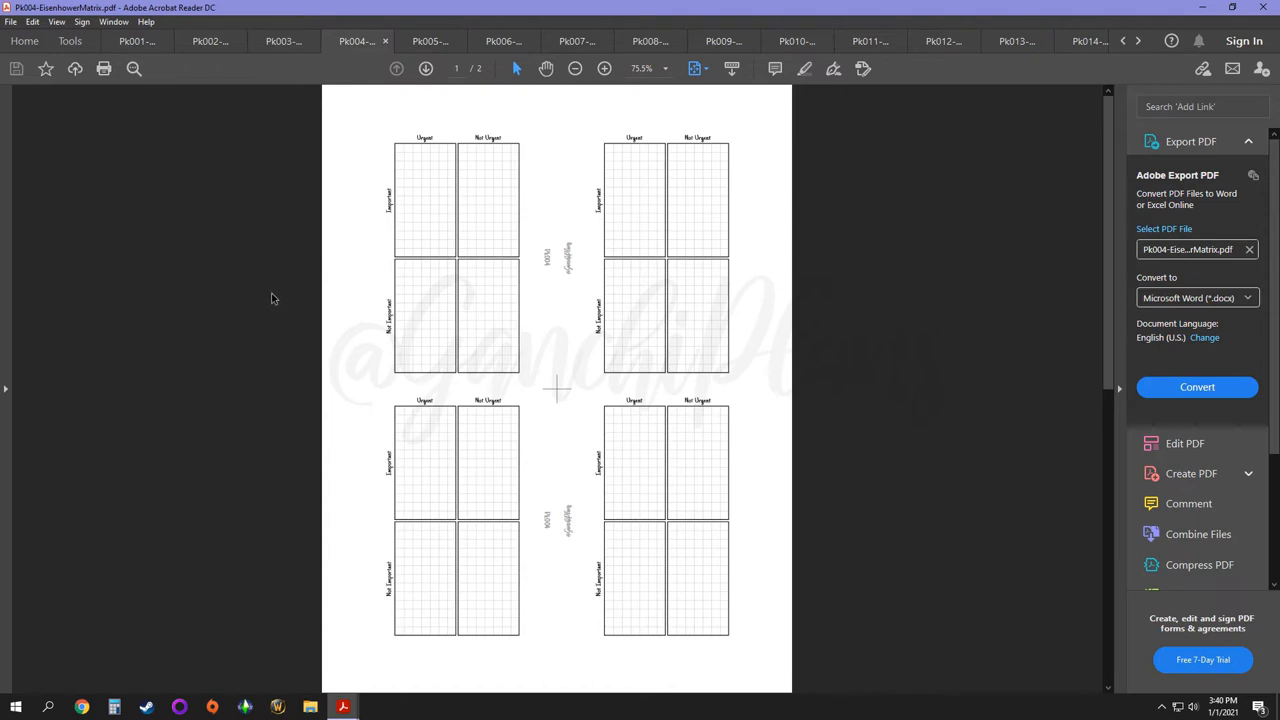
mouse_move(284, 278)
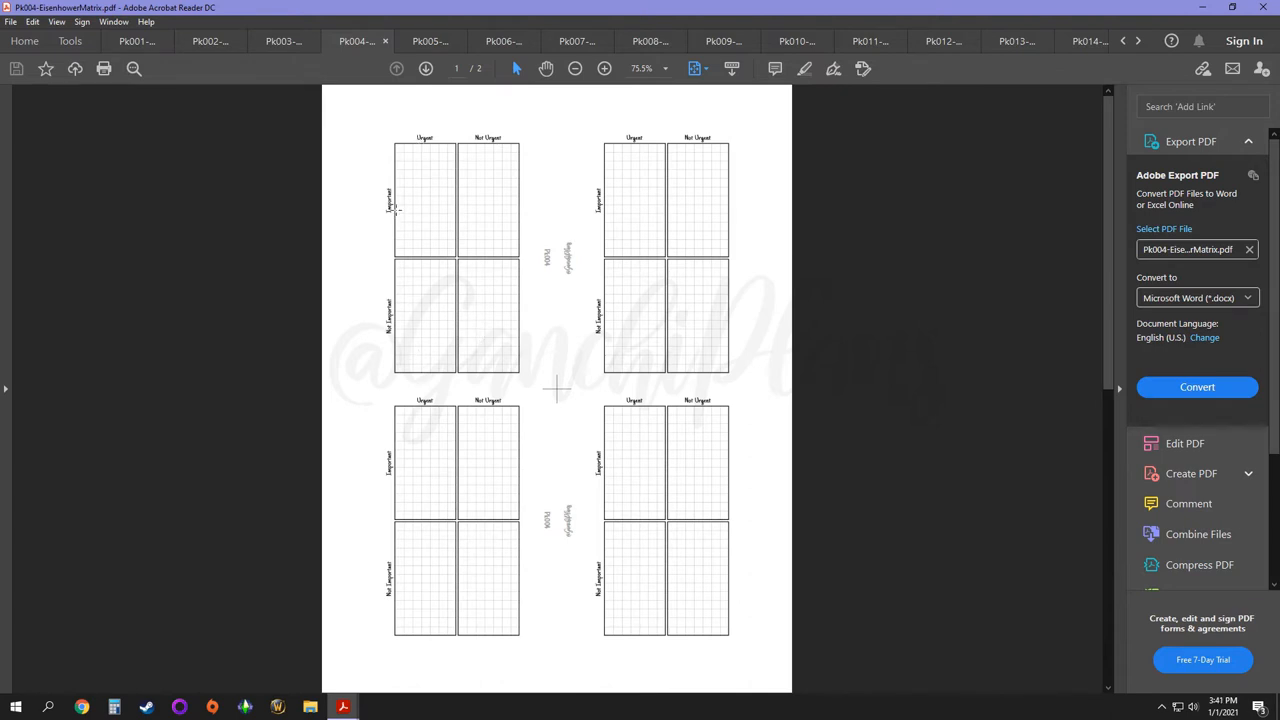
mouse_move(488, 324)
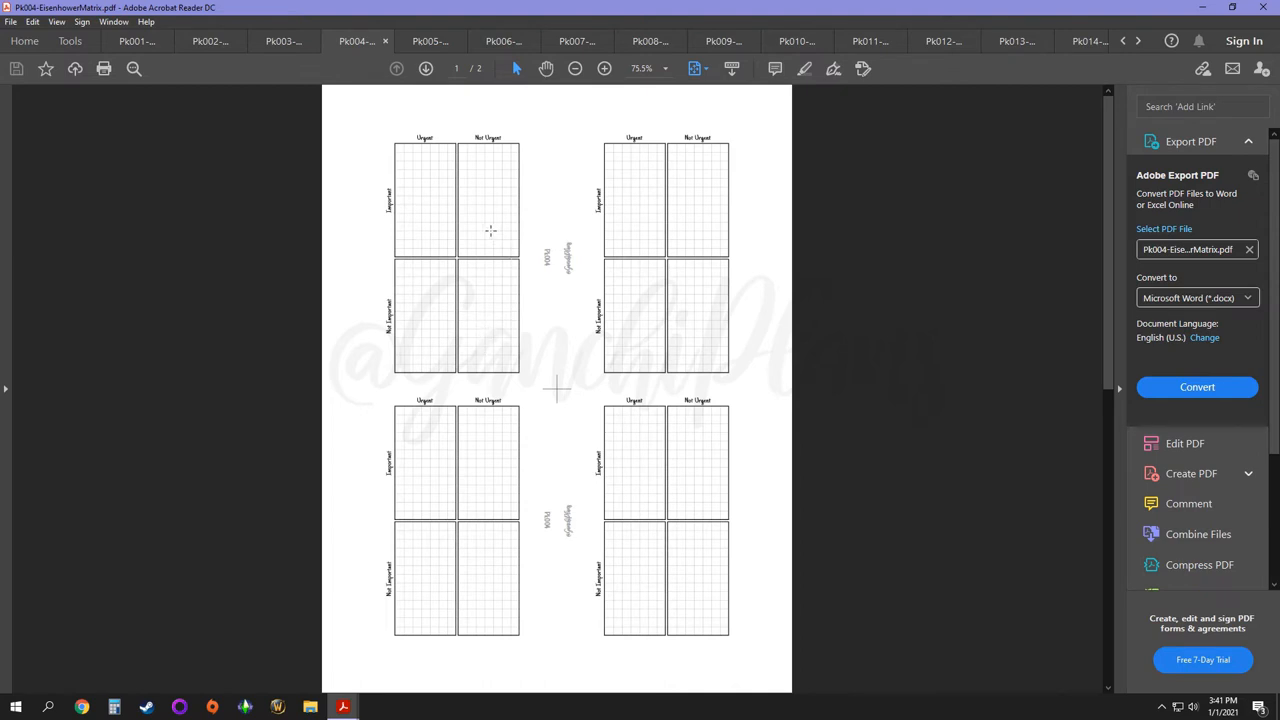
mouse_move(476, 336)
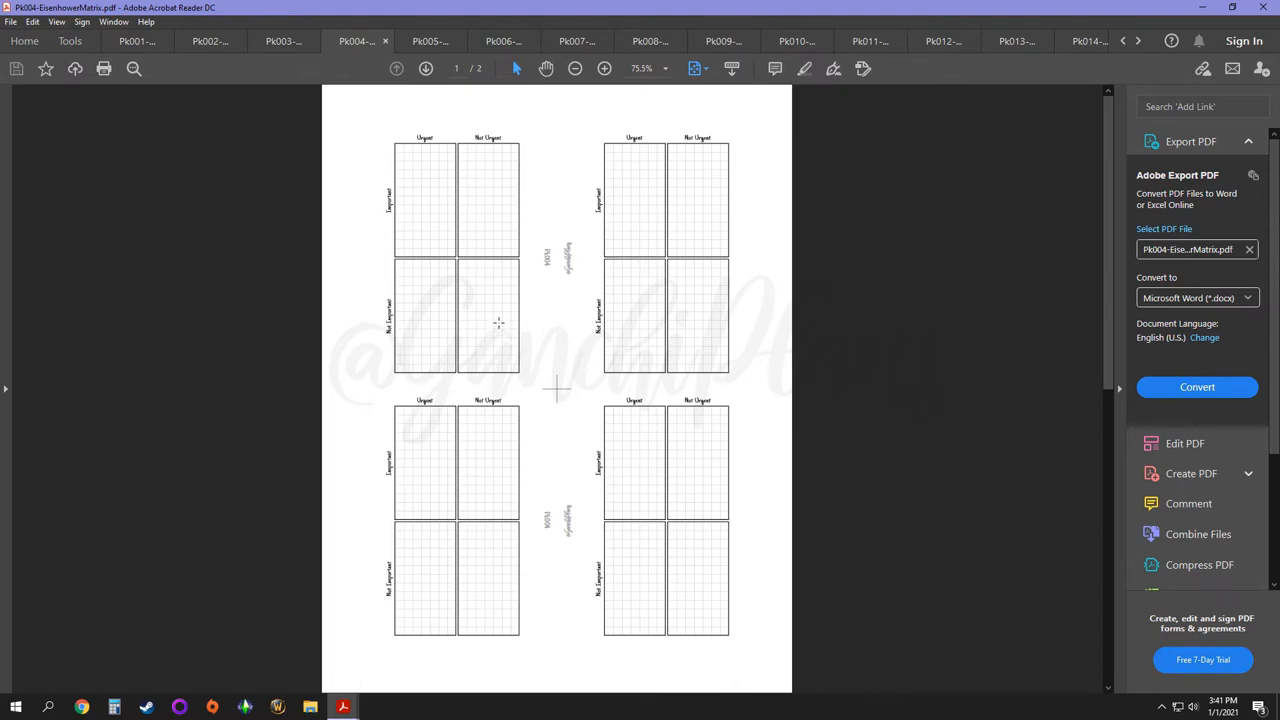
mouse_move(490, 332)
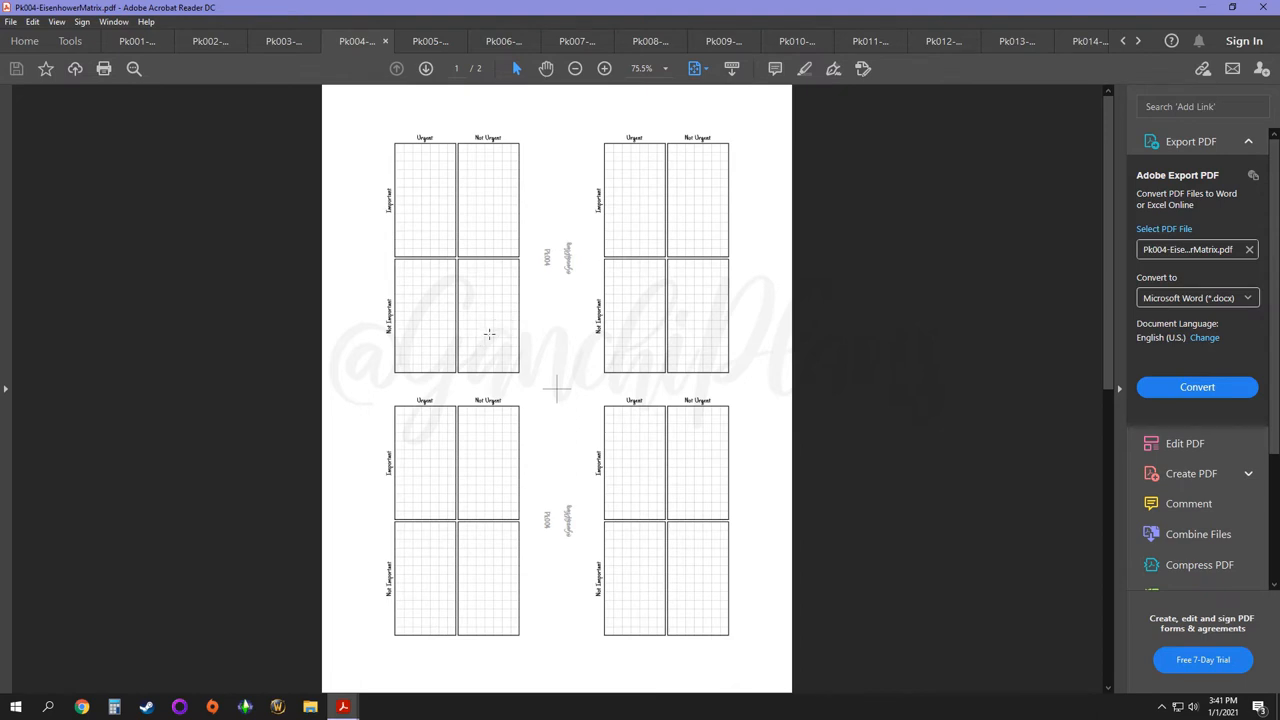
mouse_move(424, 162)
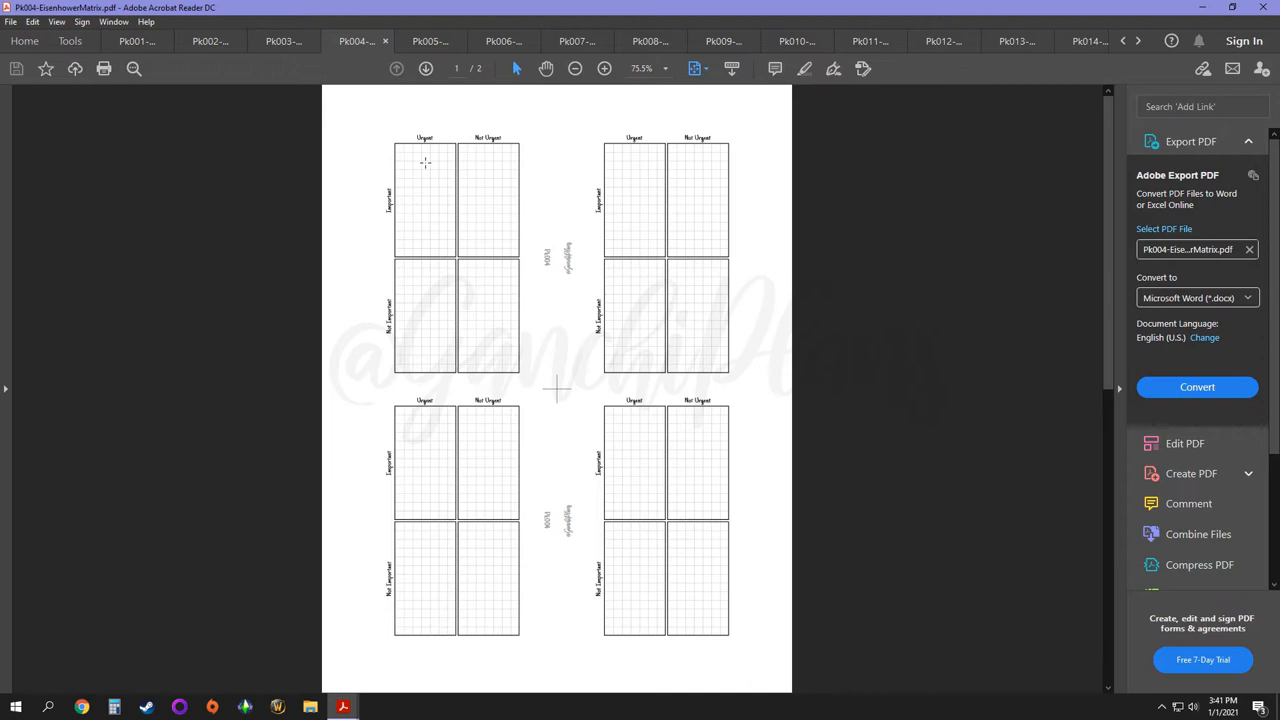
mouse_move(480, 354)
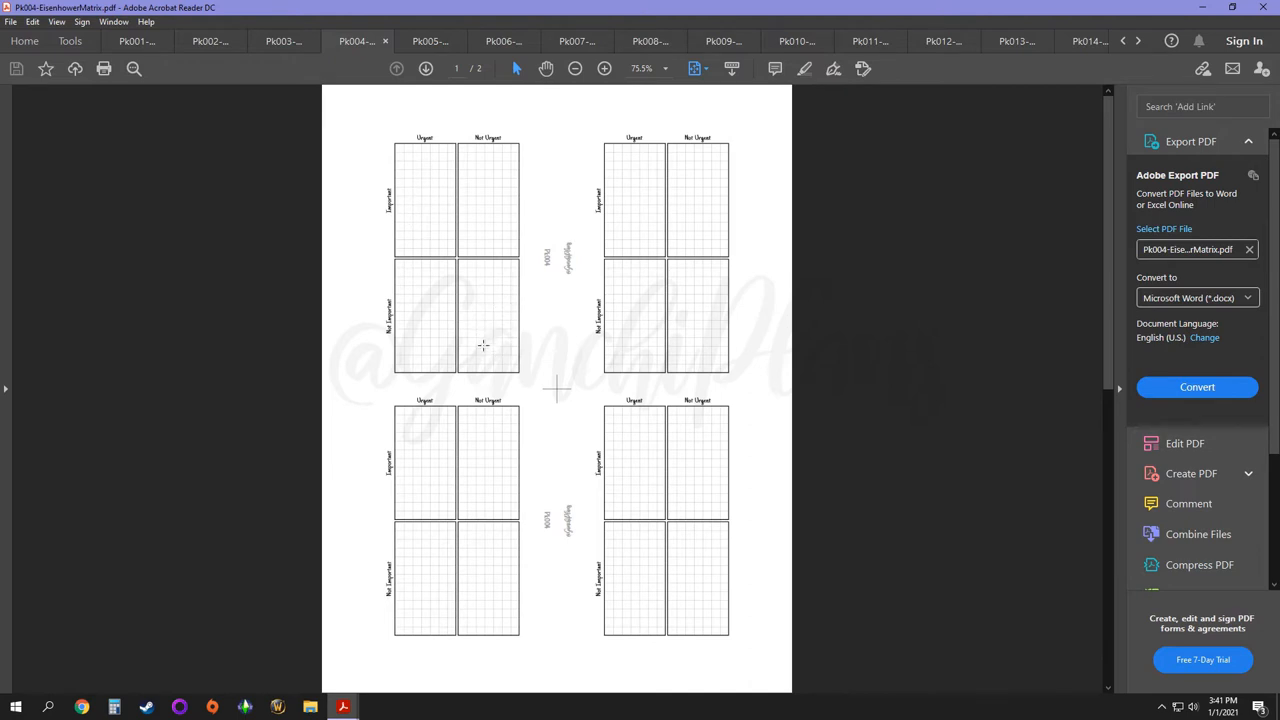
mouse_move(420, 292)
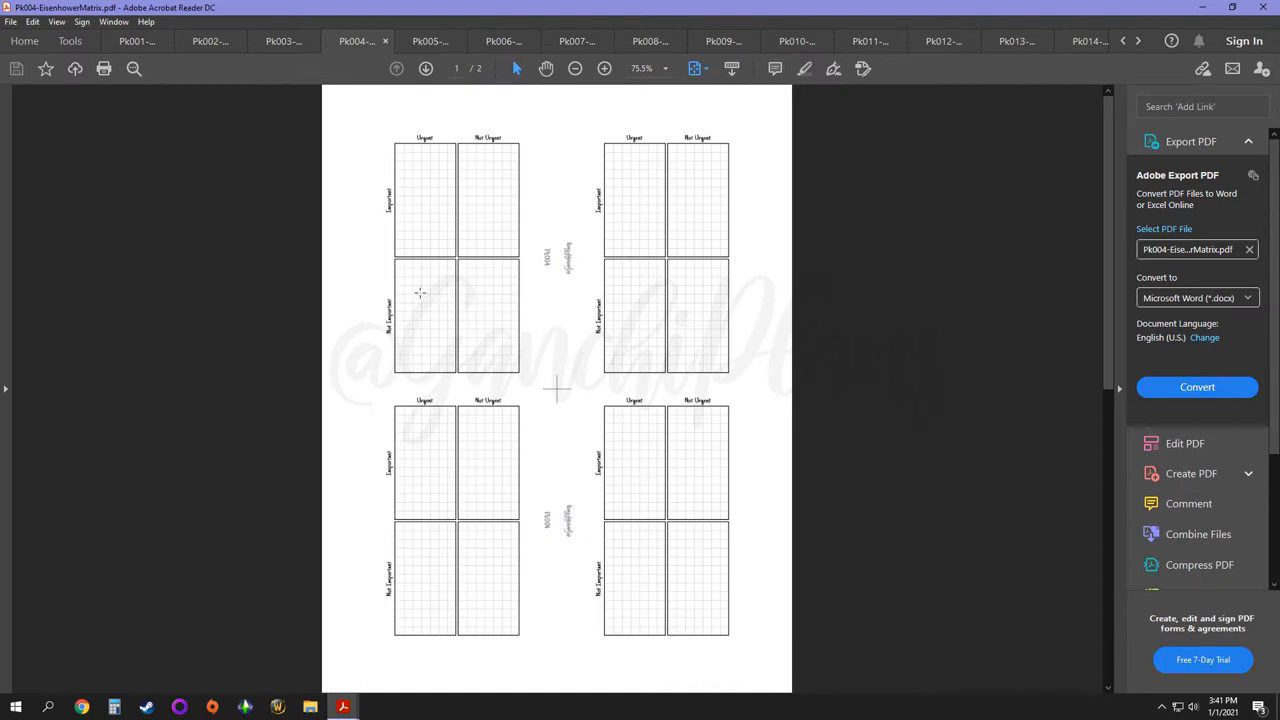
mouse_move(482, 184)
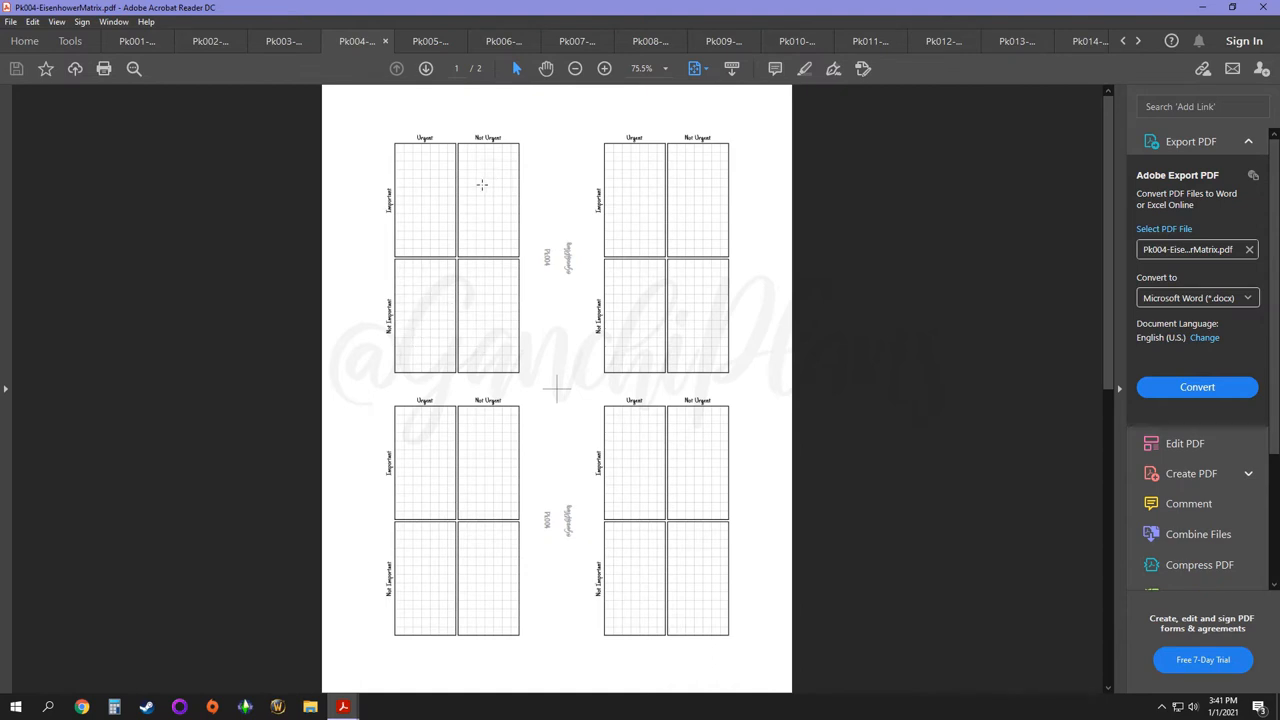
mouse_move(460, 224)
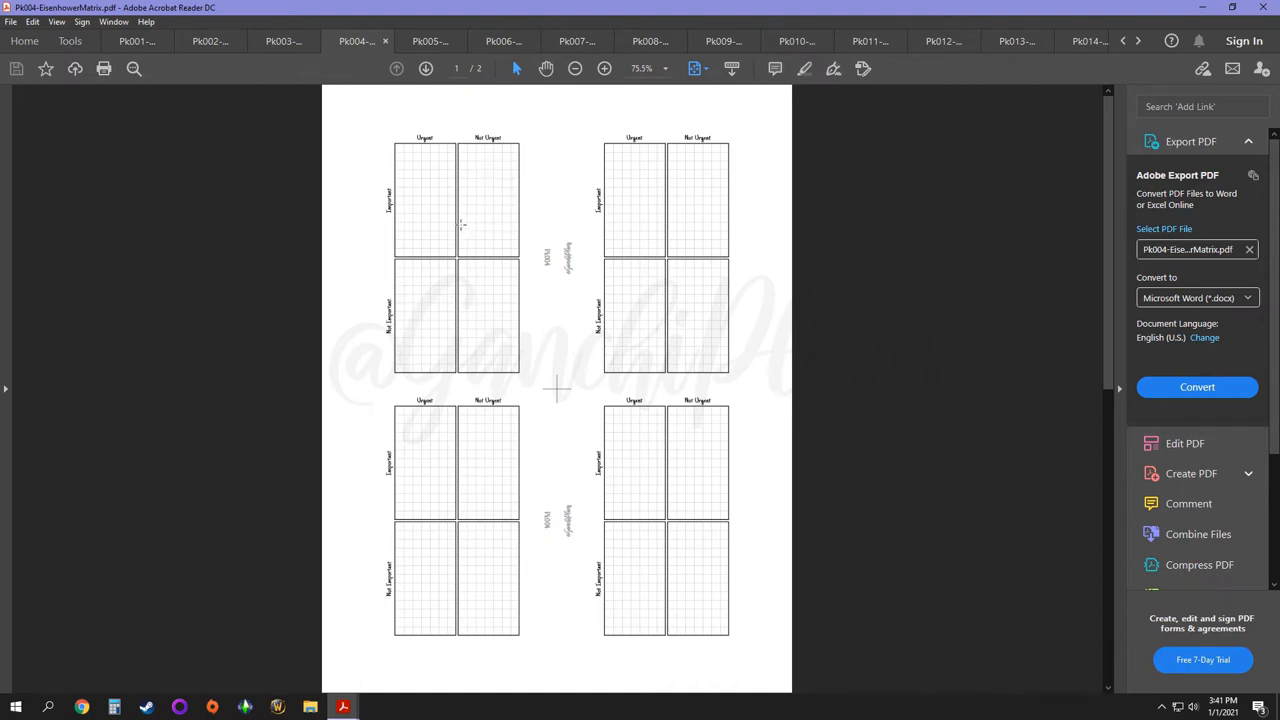
Step: View the Pk005 Level 10 Life insert, then the Pk006 clothes sizes insert
left_click(430, 40)
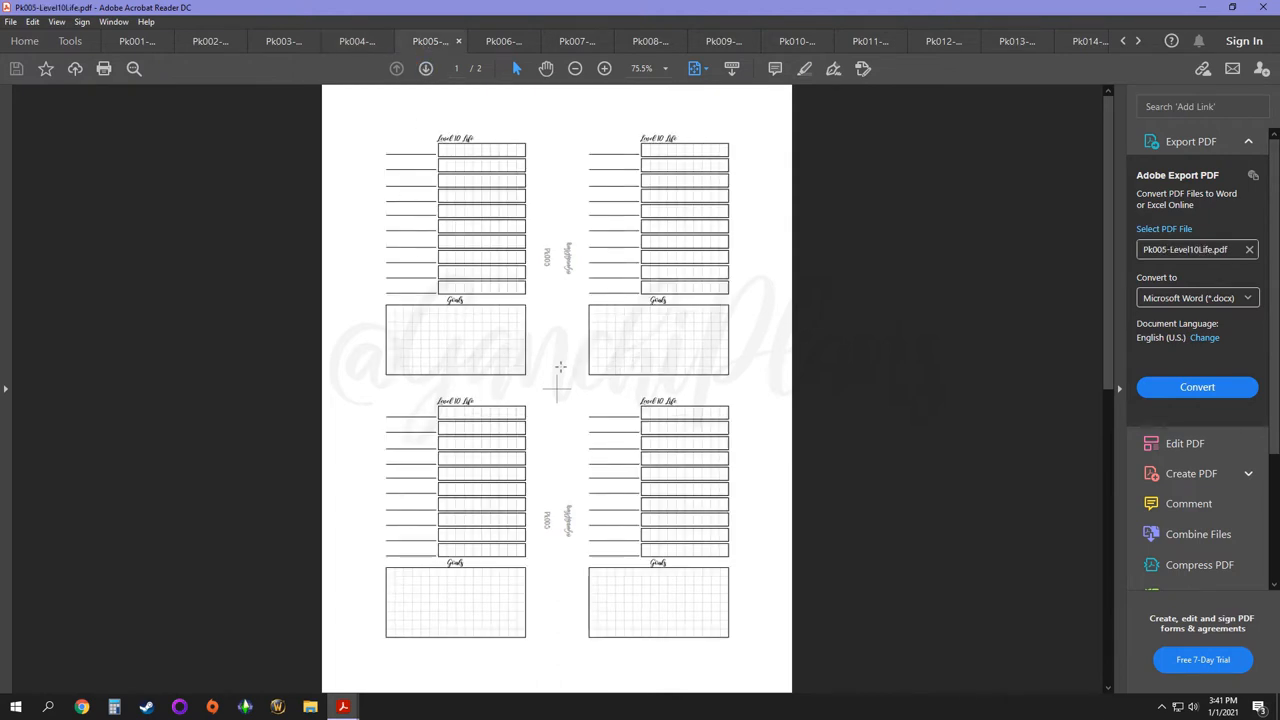
mouse_move(584, 352)
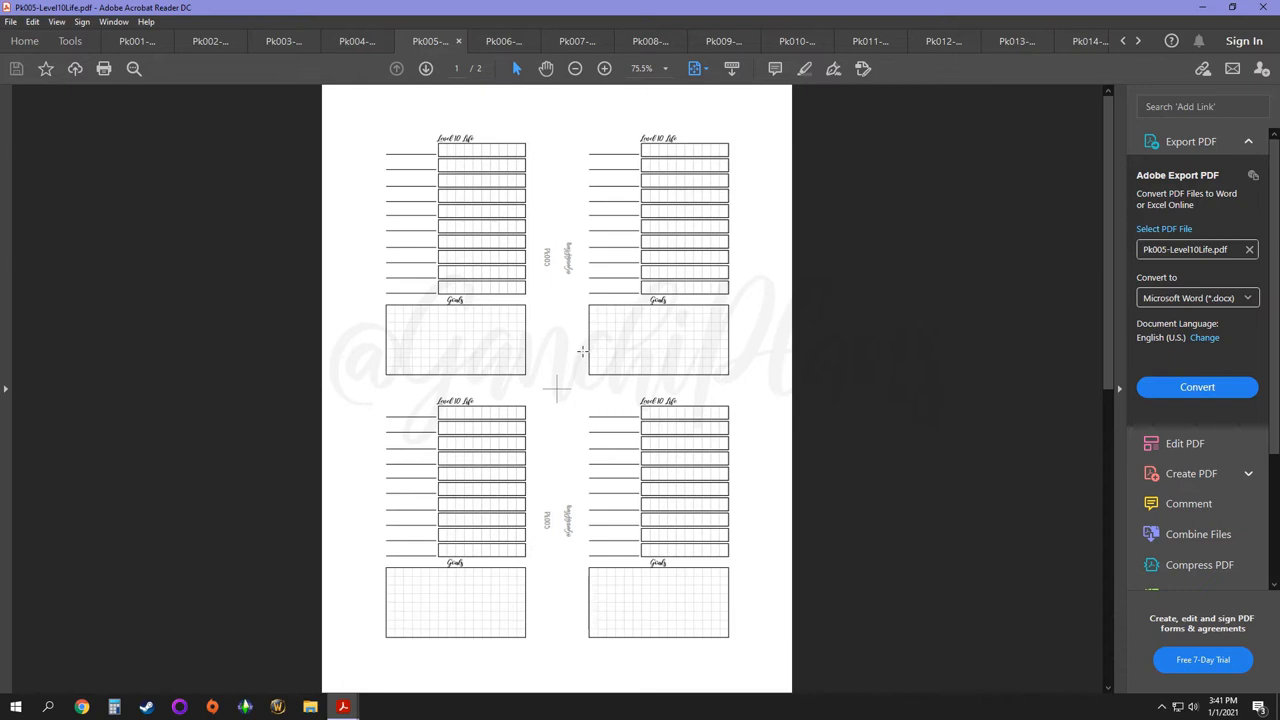
mouse_move(538, 238)
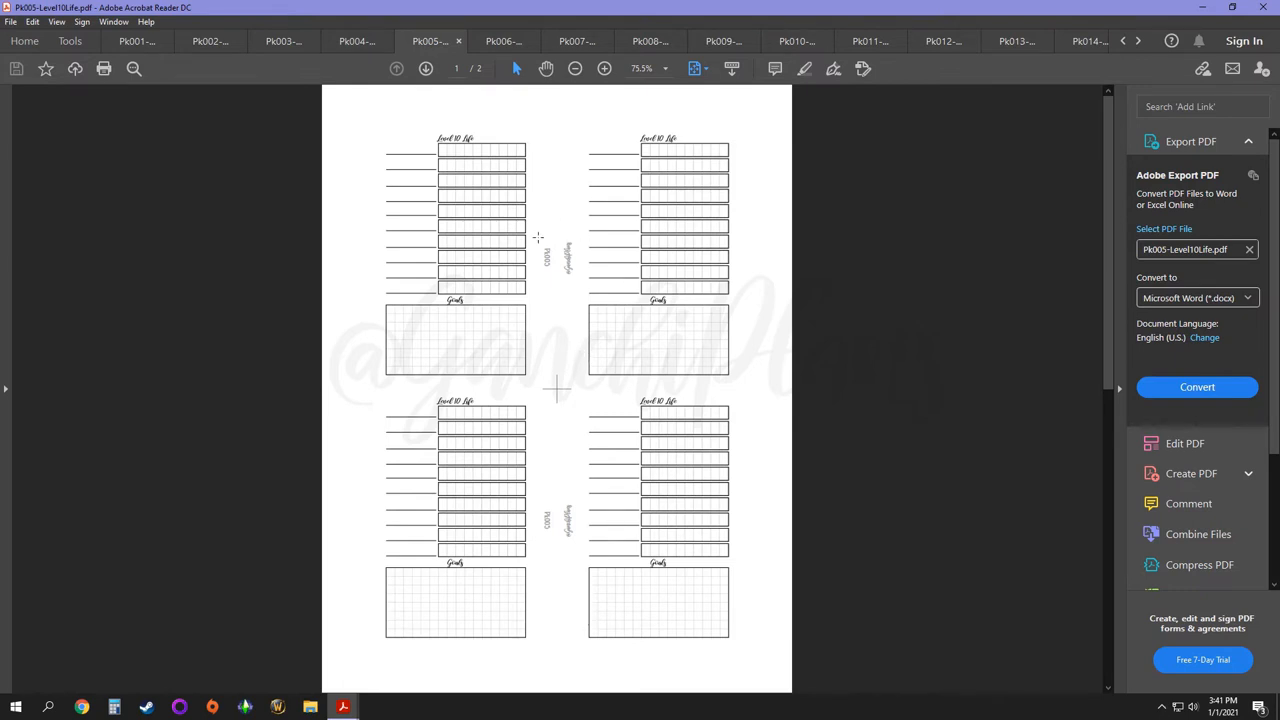
mouse_move(668, 288)
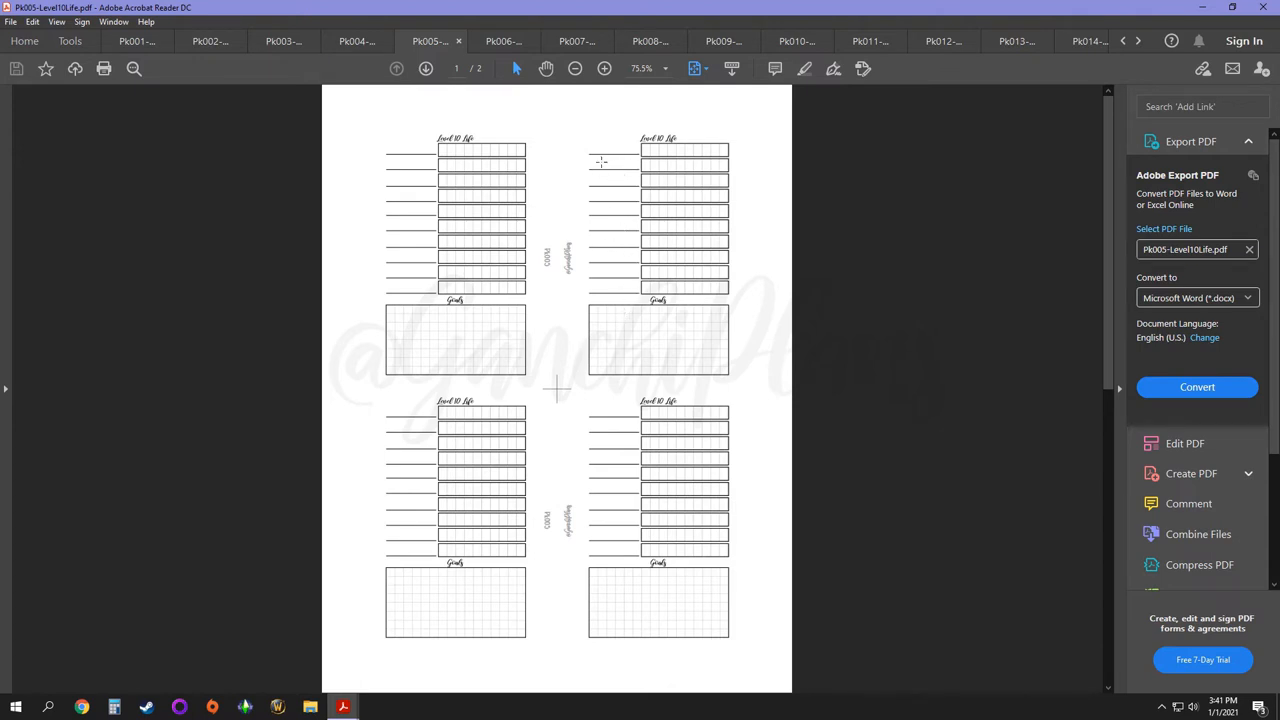
mouse_move(610, 198)
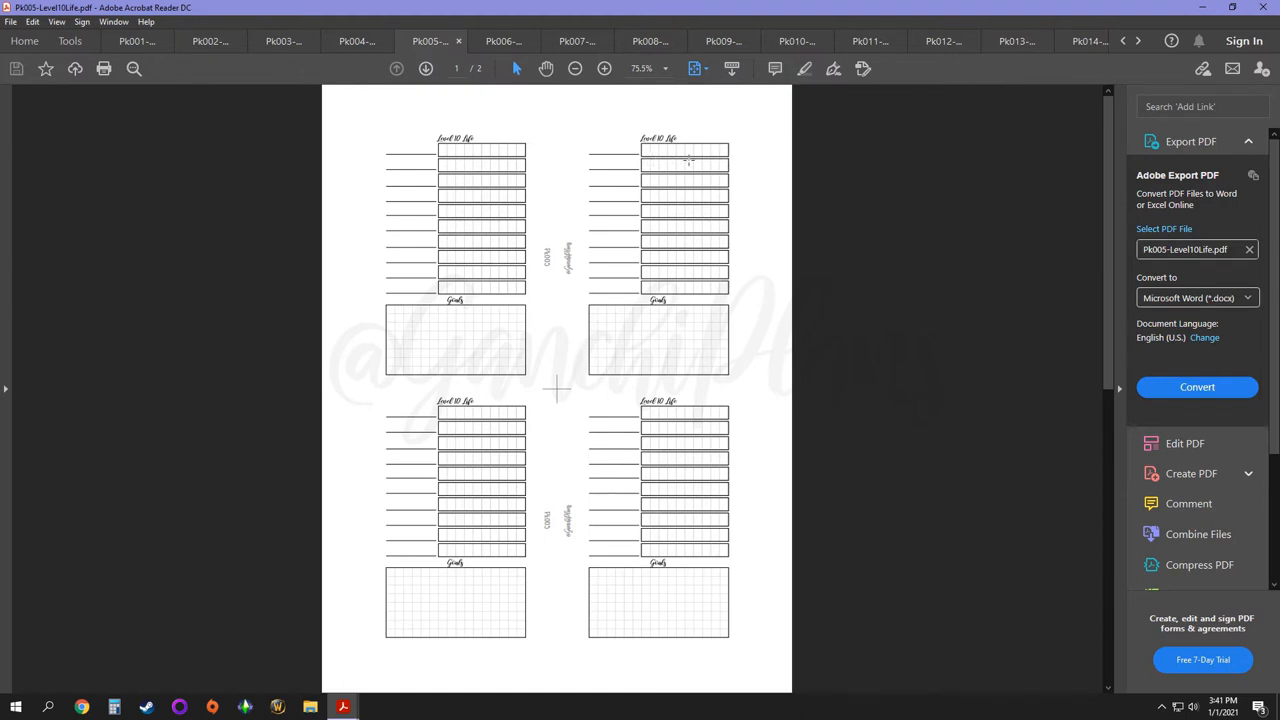
mouse_move(648, 150)
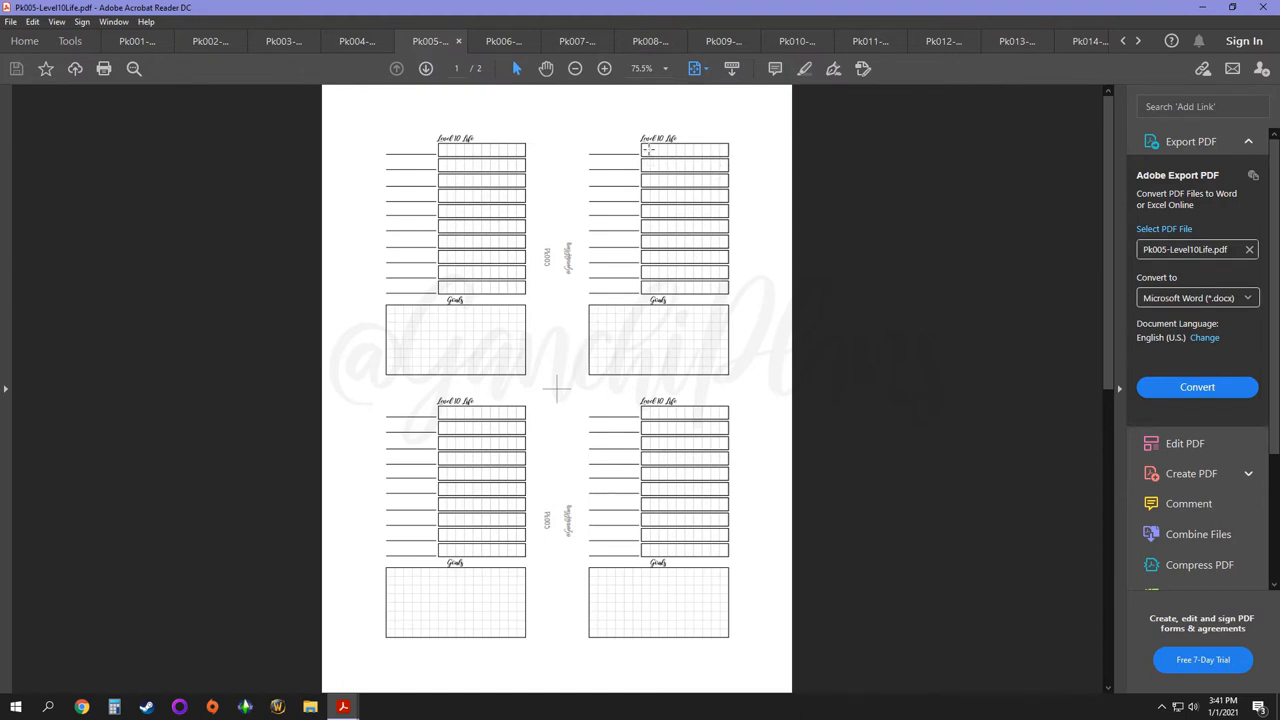
mouse_move(676, 272)
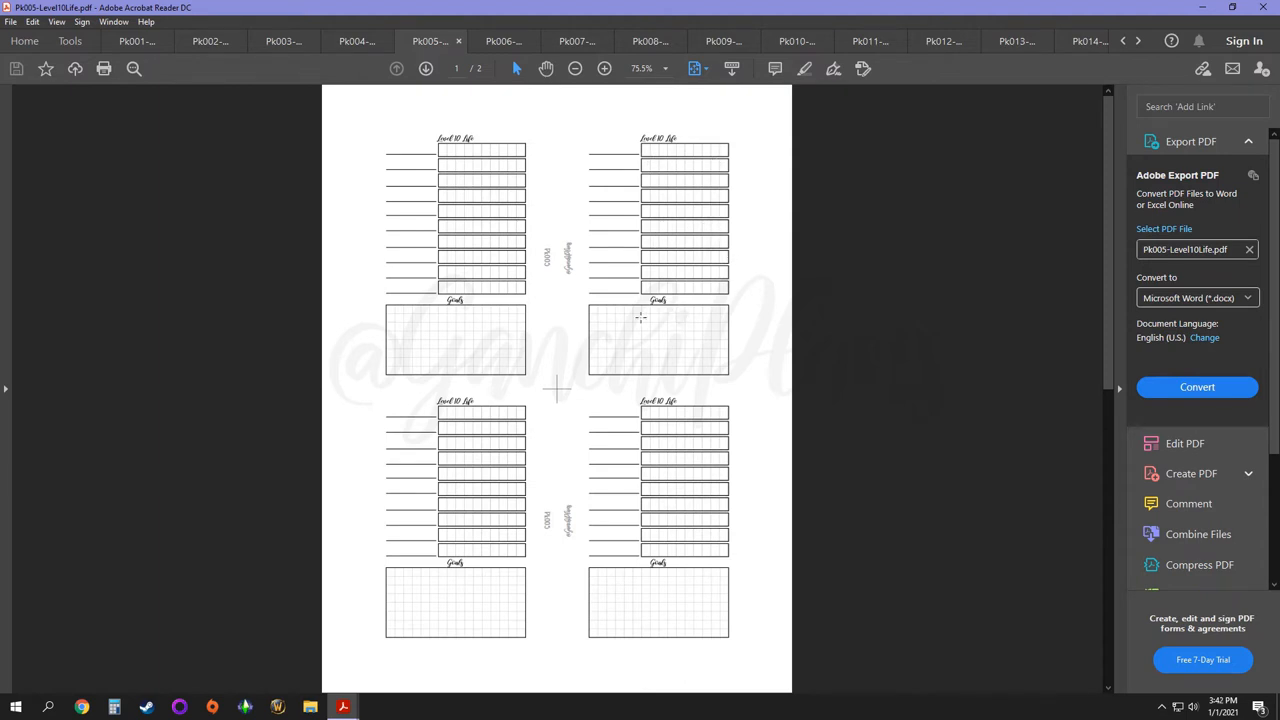
mouse_move(636, 378)
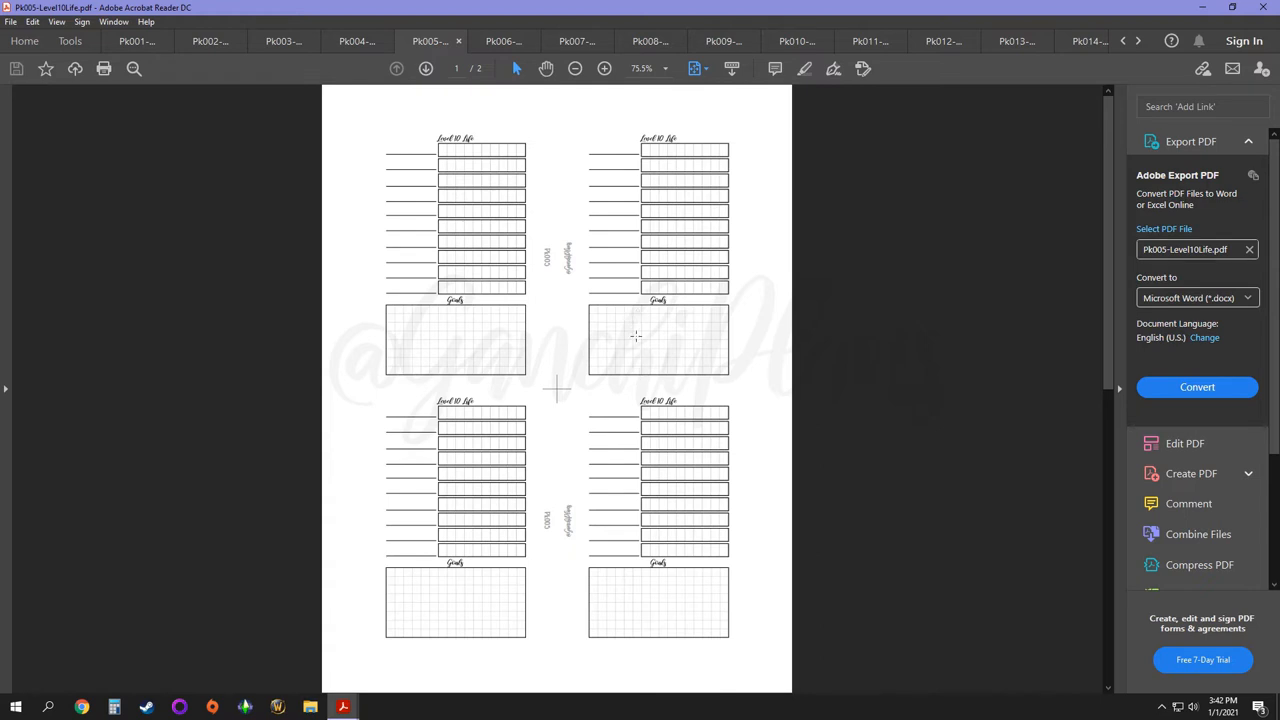
mouse_move(632, 316)
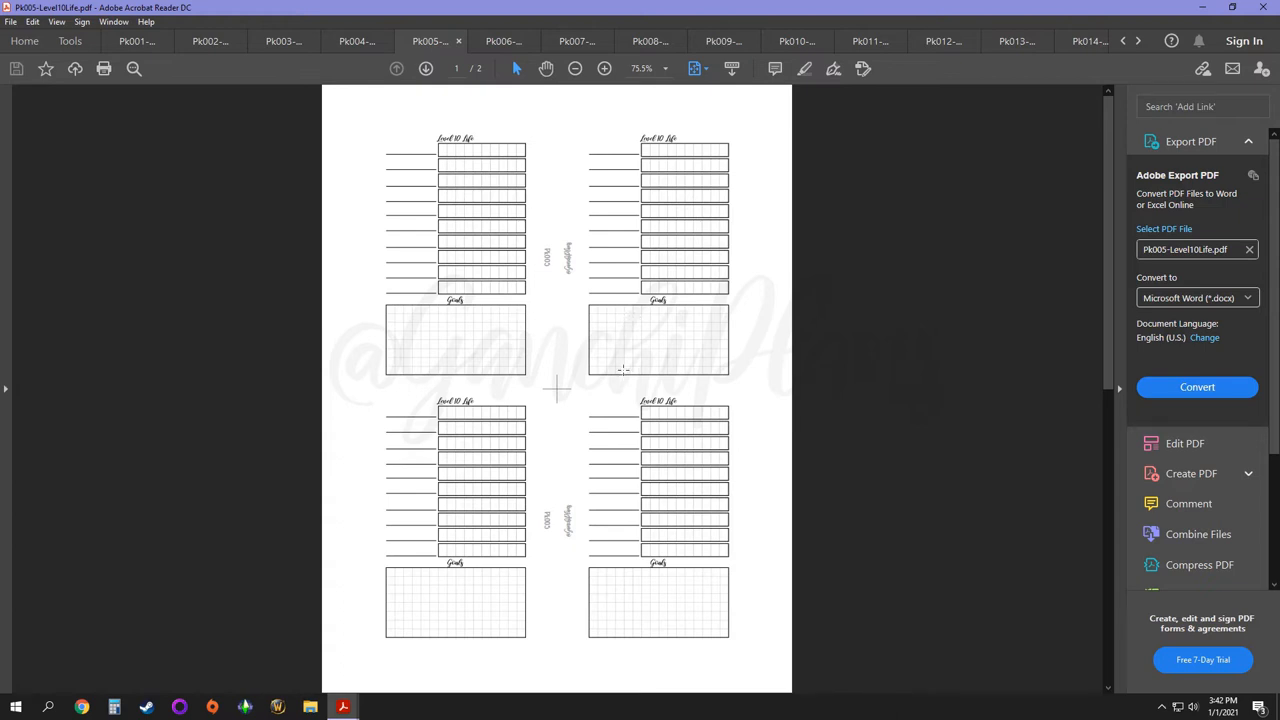
mouse_move(616, 320)
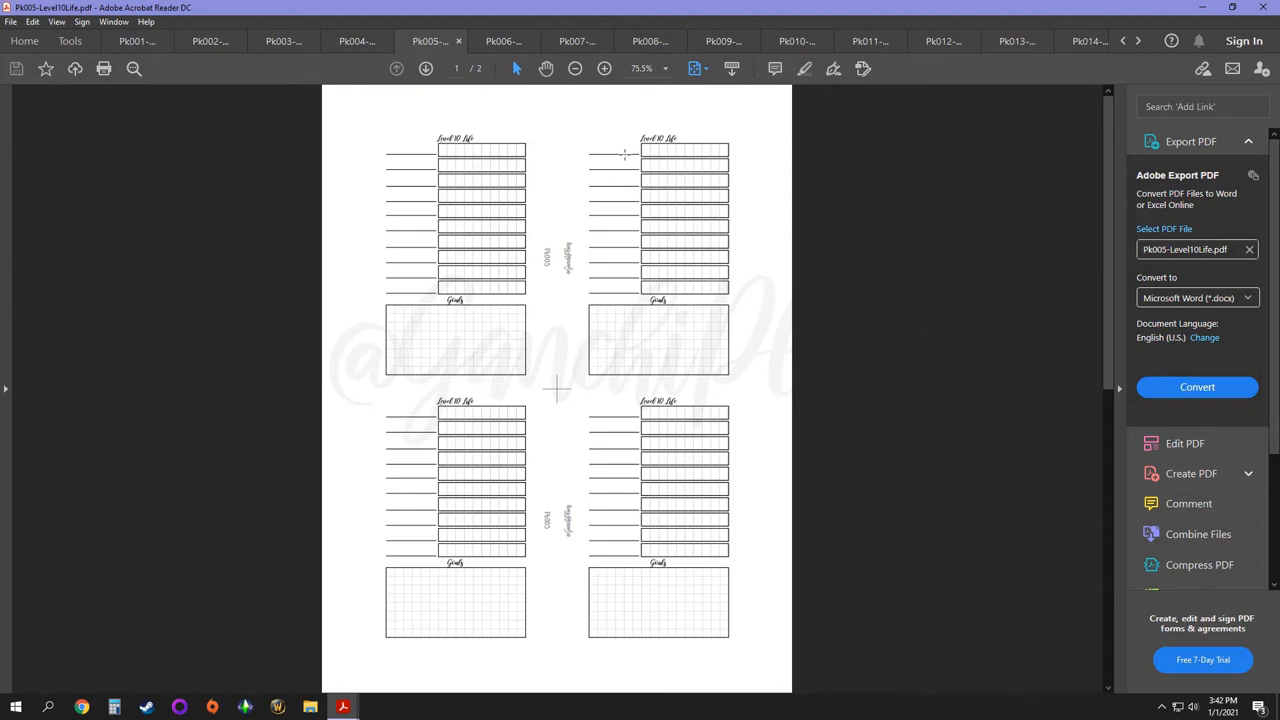
mouse_move(692, 188)
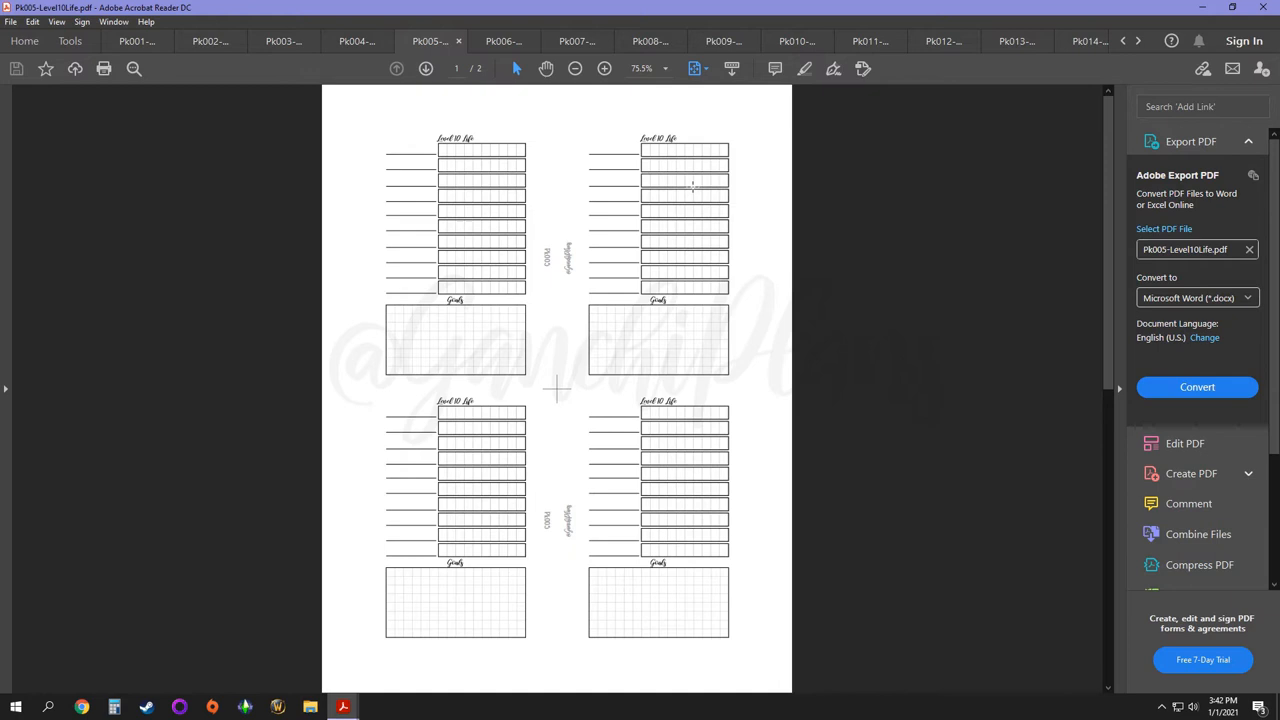
mouse_move(632, 320)
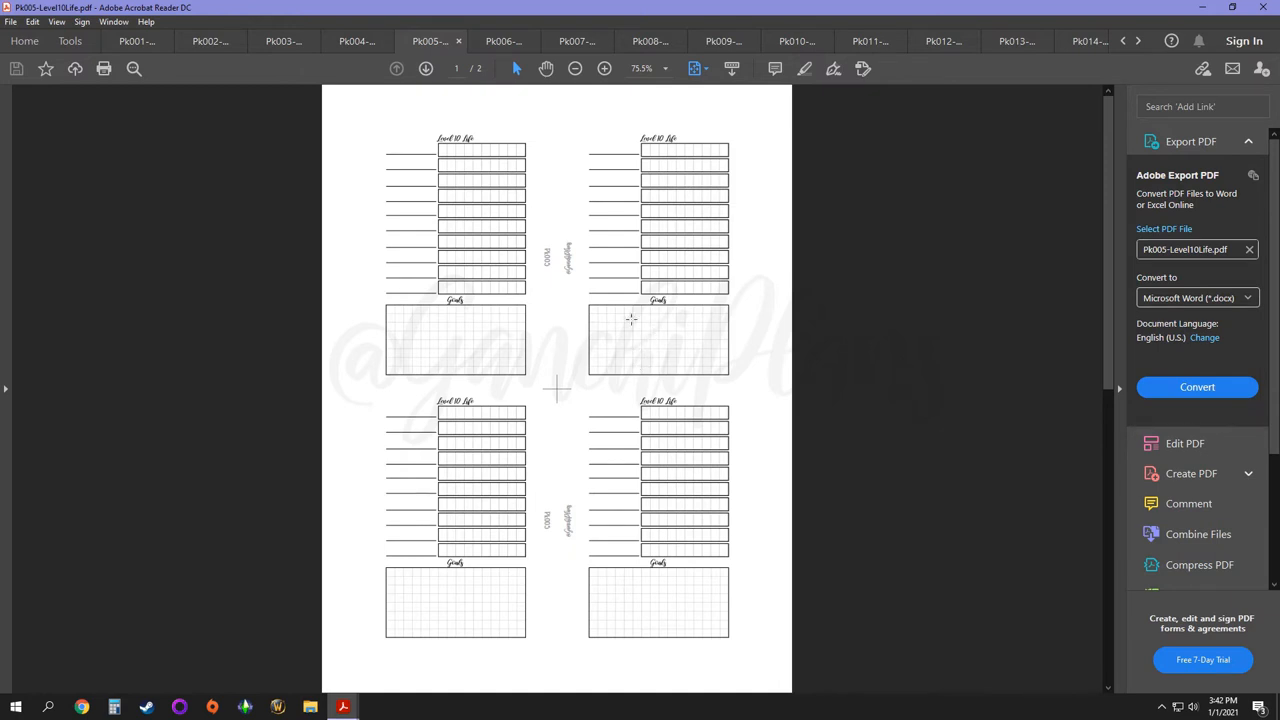
mouse_move(684, 318)
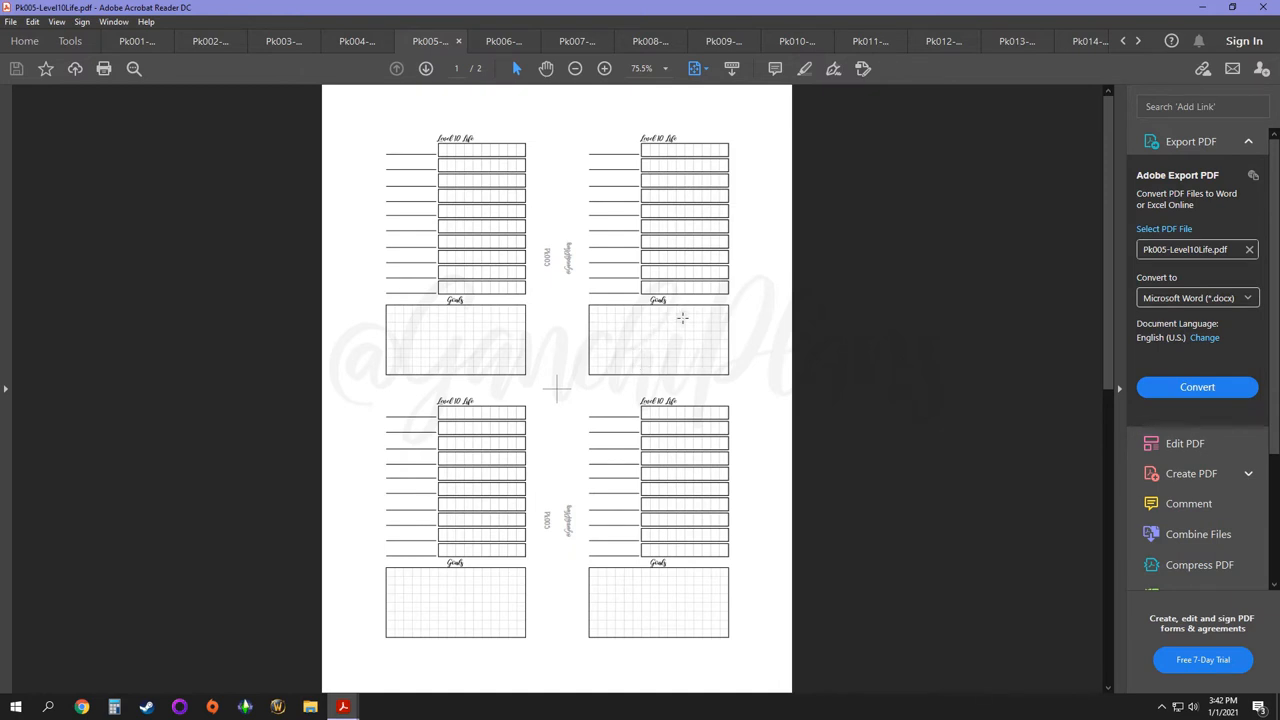
mouse_move(656, 336)
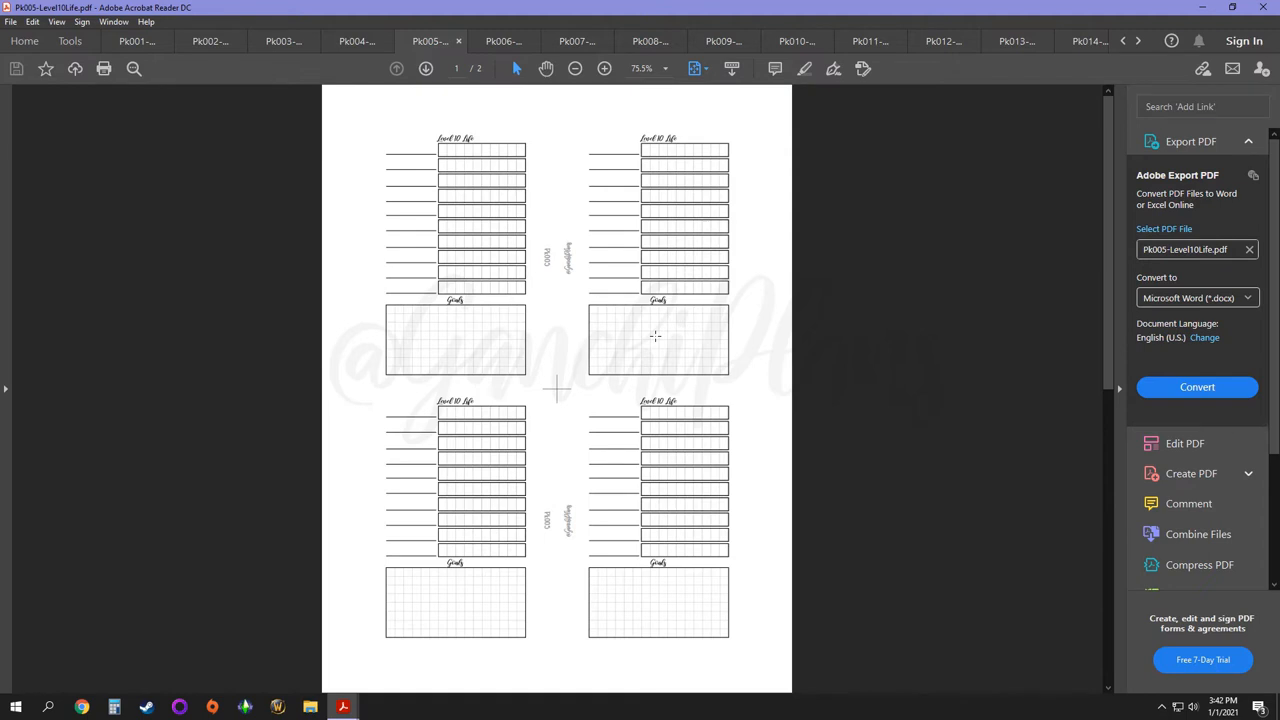
mouse_move(830, 326)
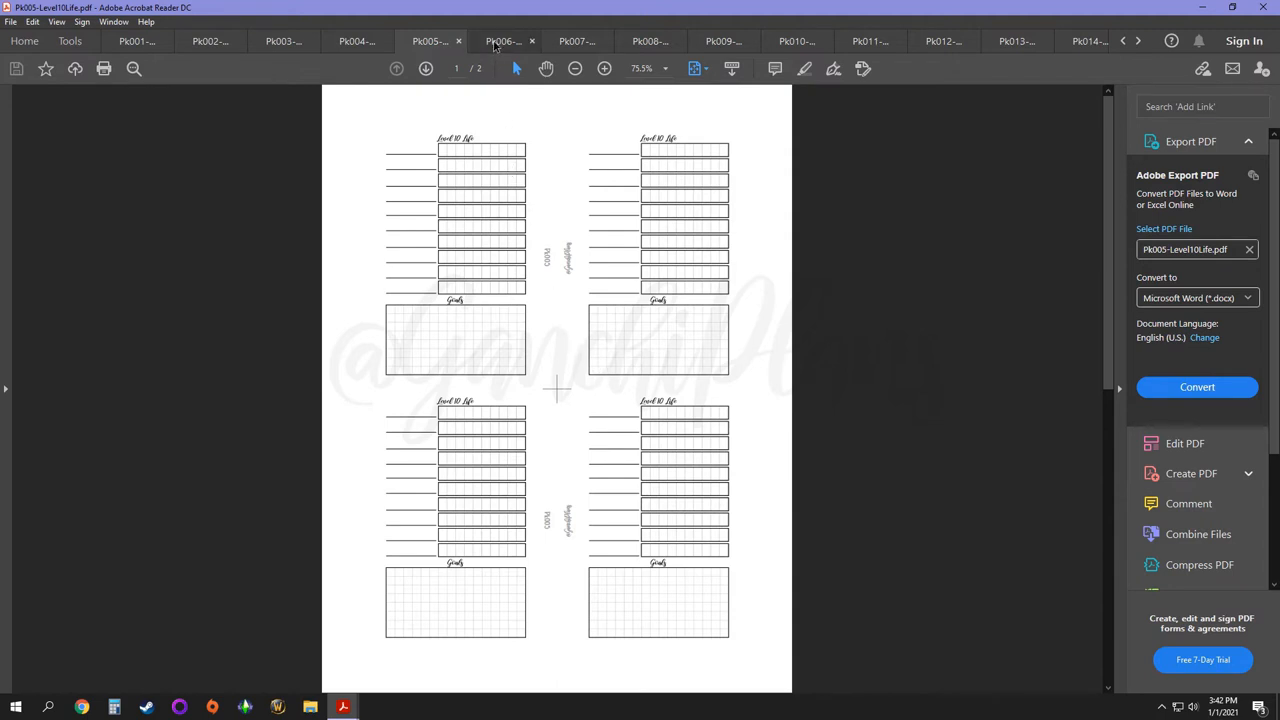
left_click(504, 40)
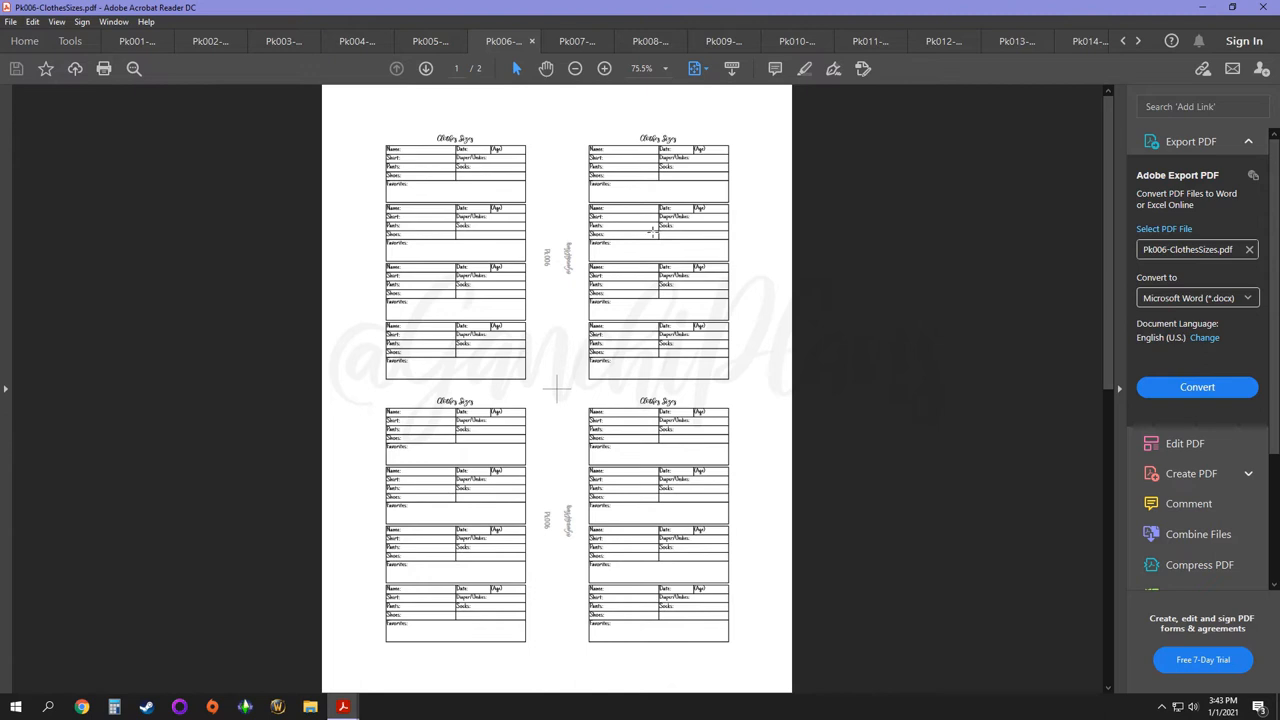
mouse_move(572, 412)
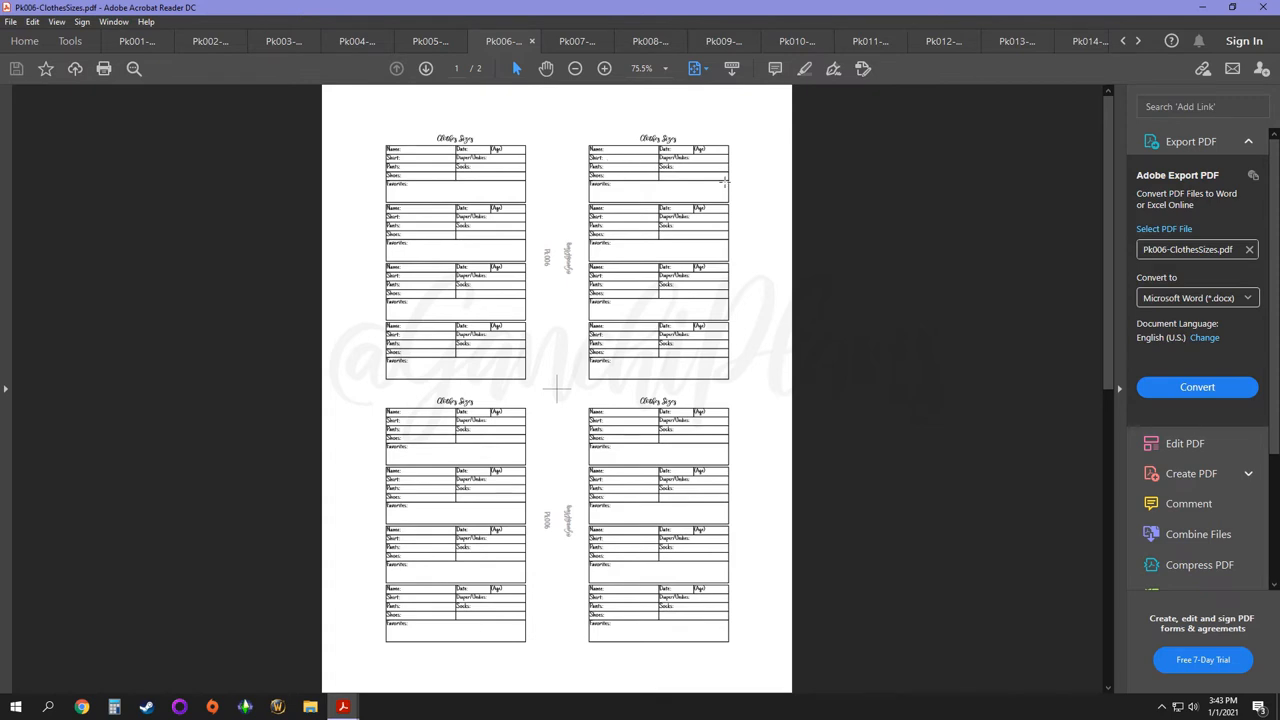
mouse_move(652, 238)
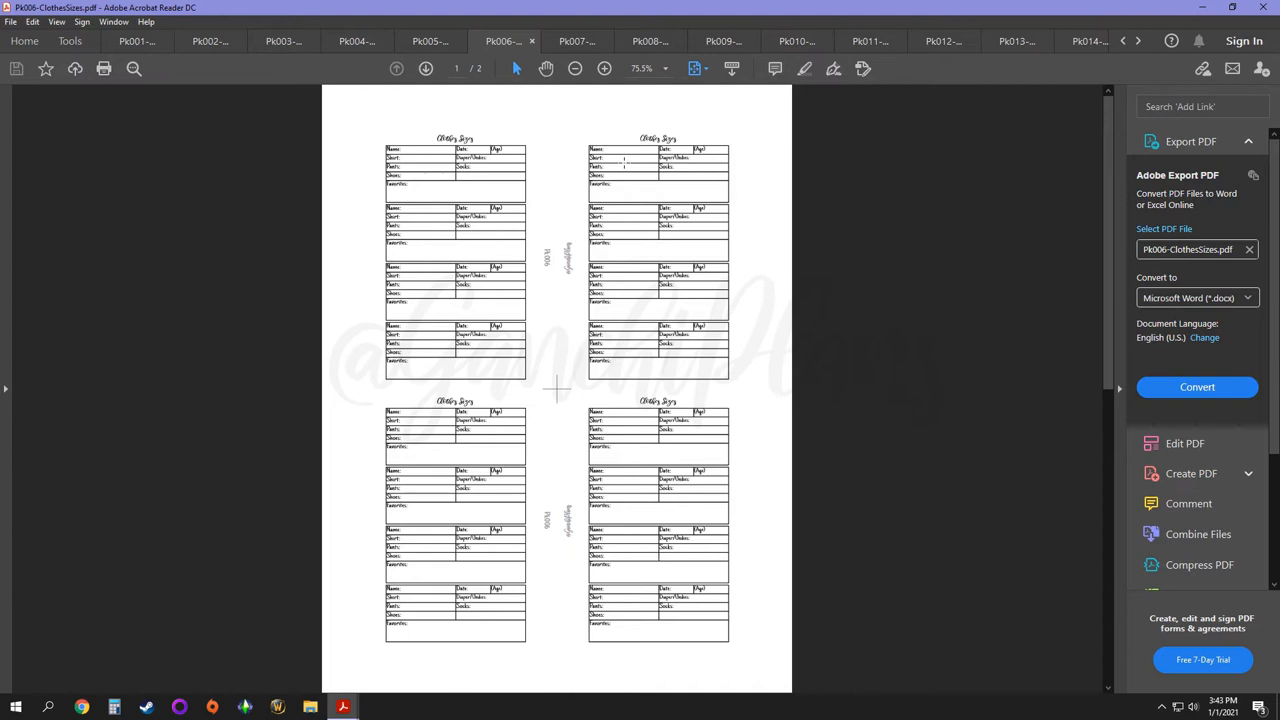
mouse_move(654, 178)
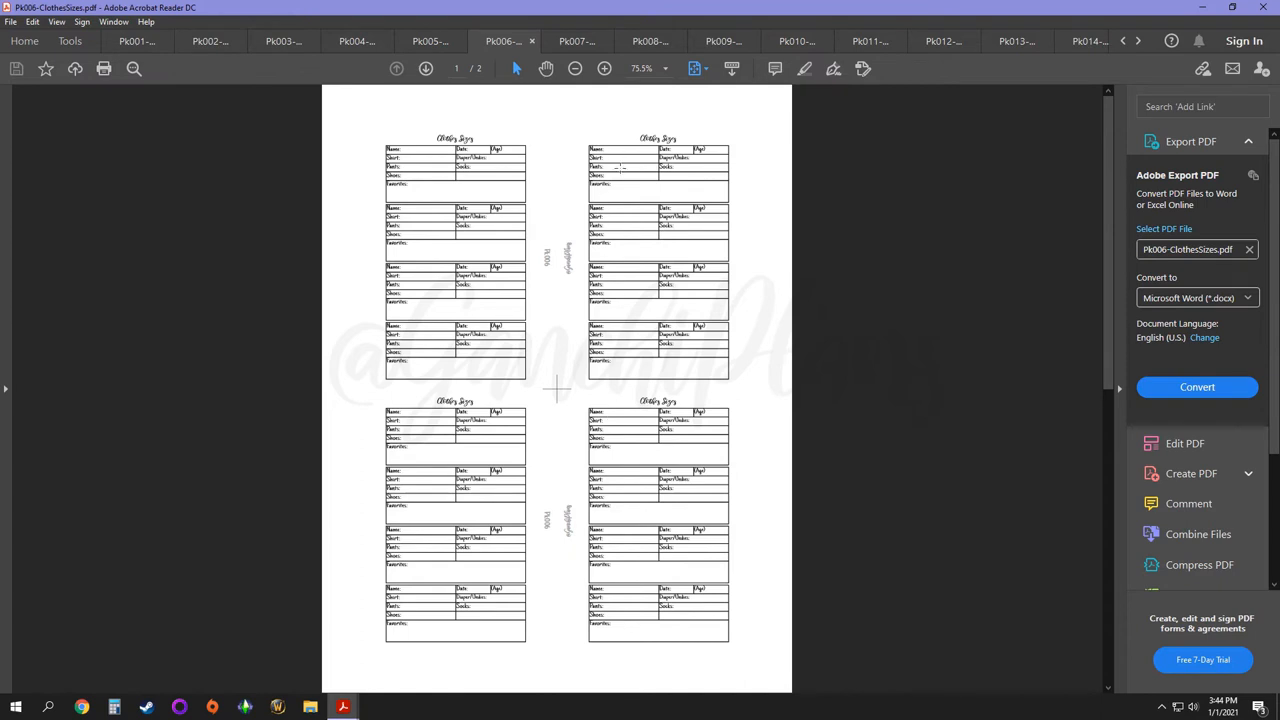
mouse_move(644, 364)
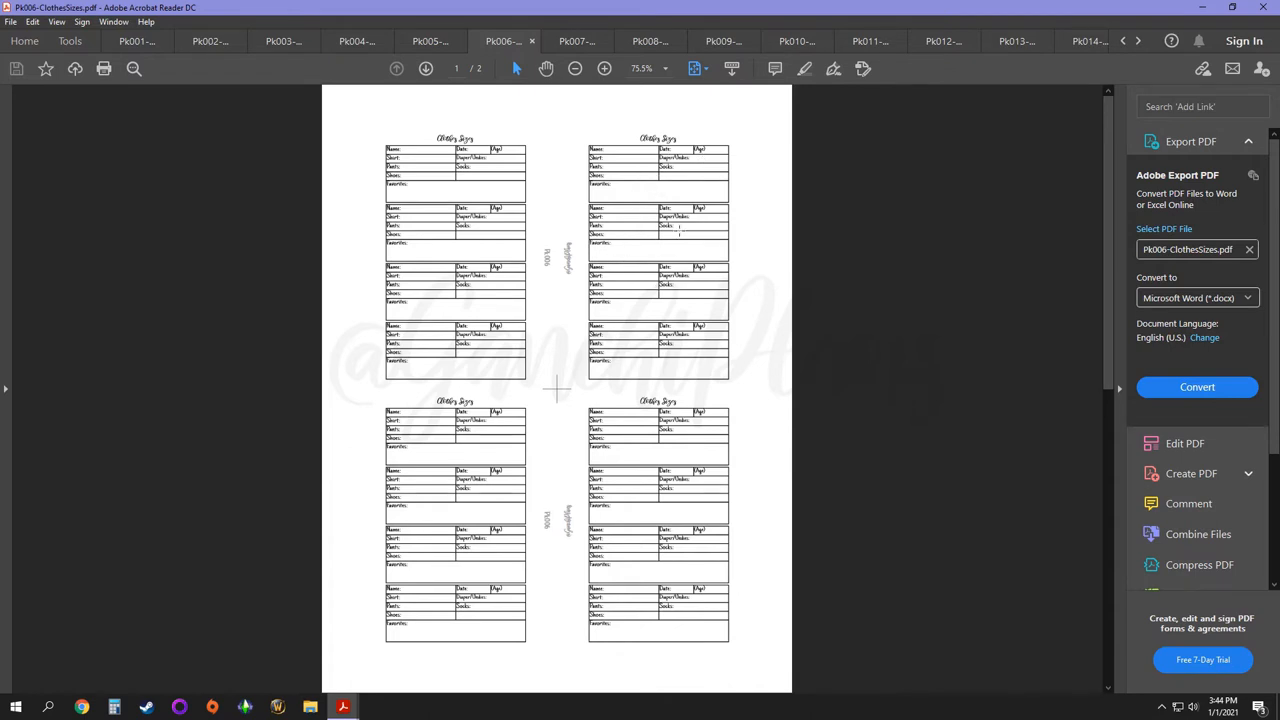
Step: Switch to the Pk007 Alastair-method weekly insert with lined columns and grid strips
left_click(576, 40)
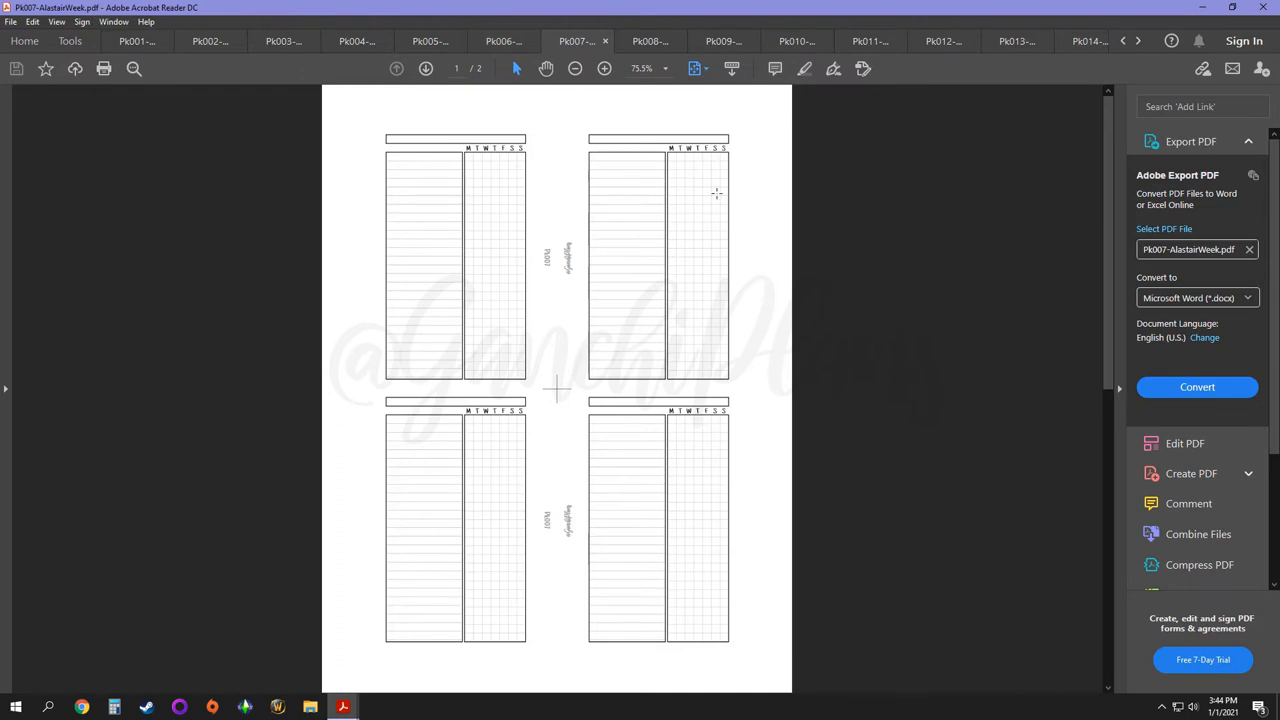
mouse_move(658, 176)
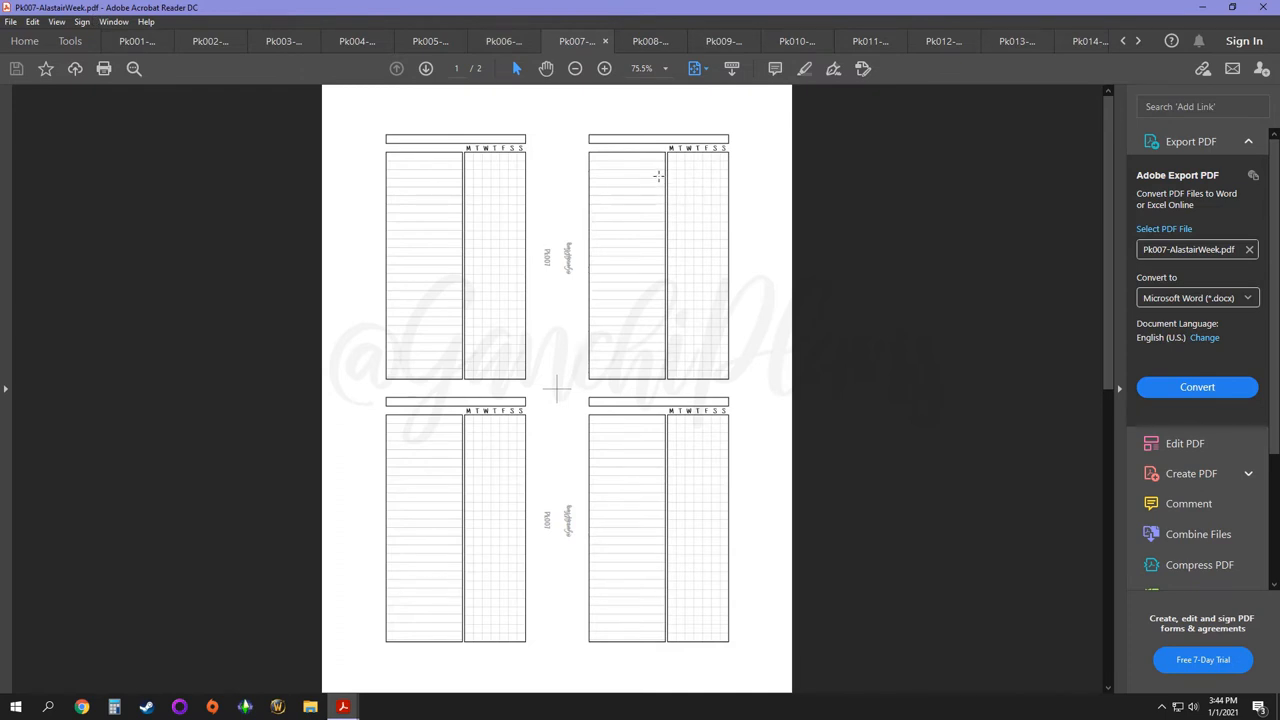
mouse_move(732, 168)
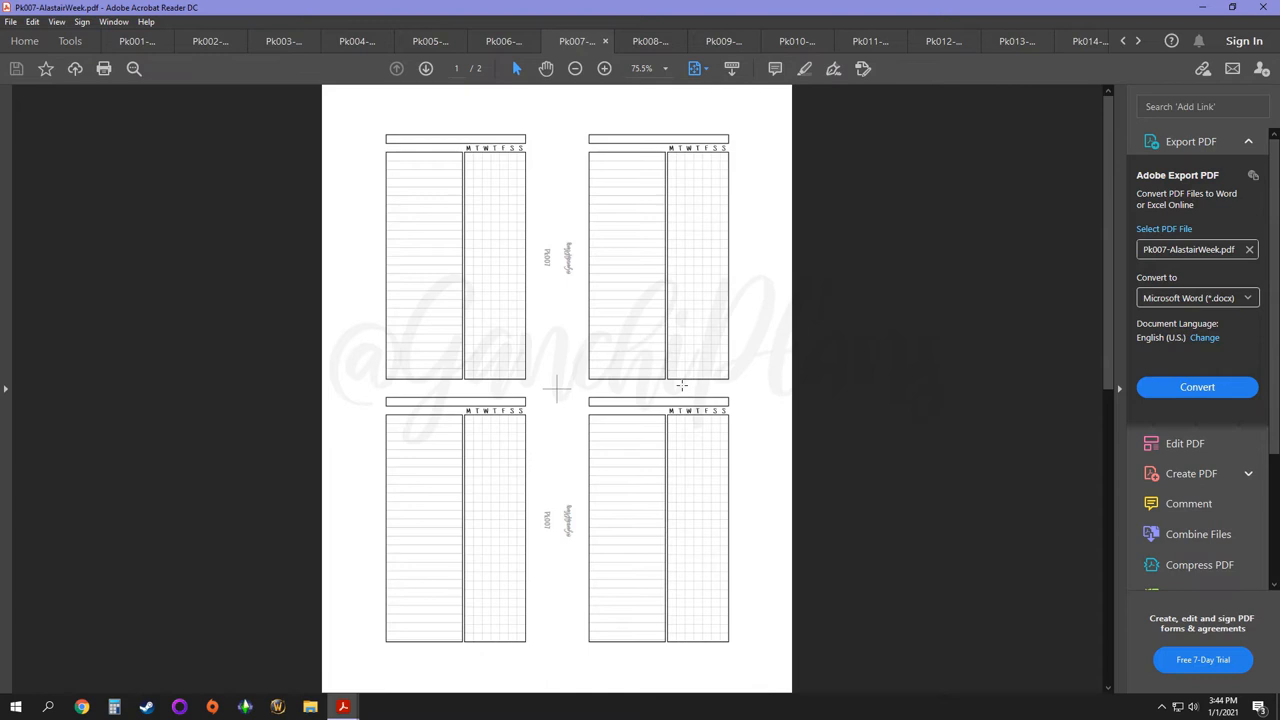
mouse_move(684, 196)
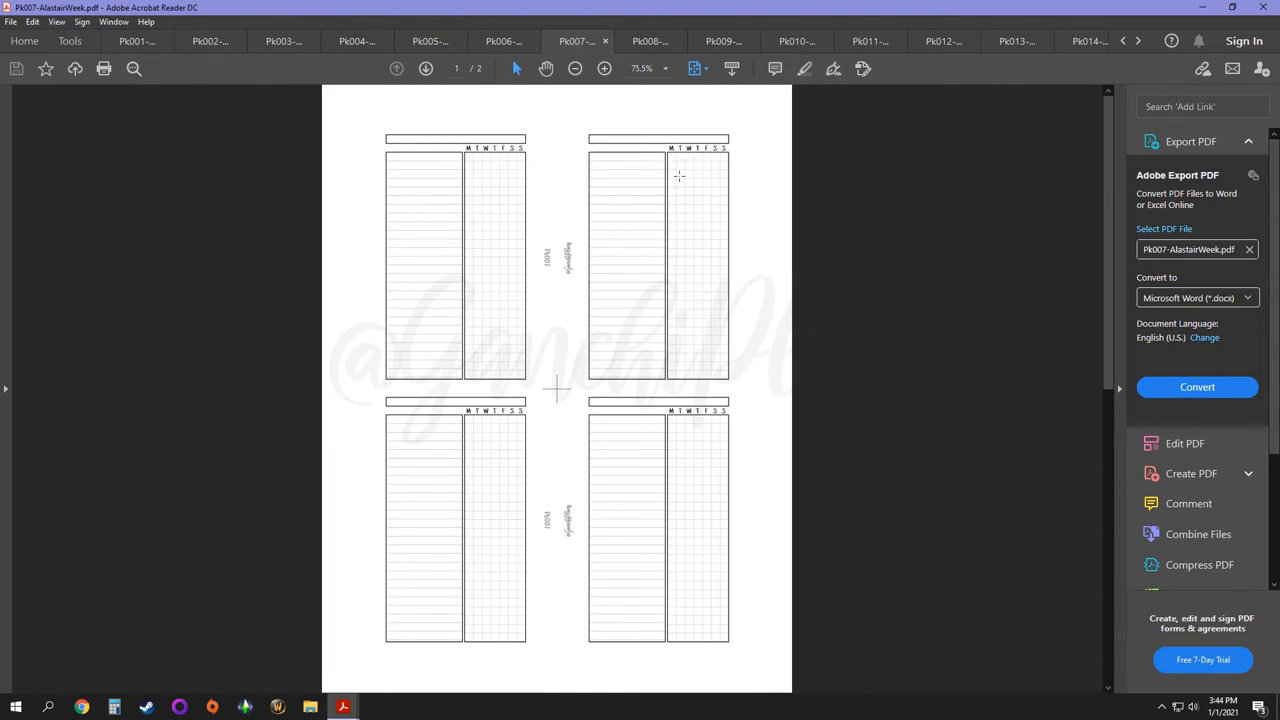
mouse_move(608, 172)
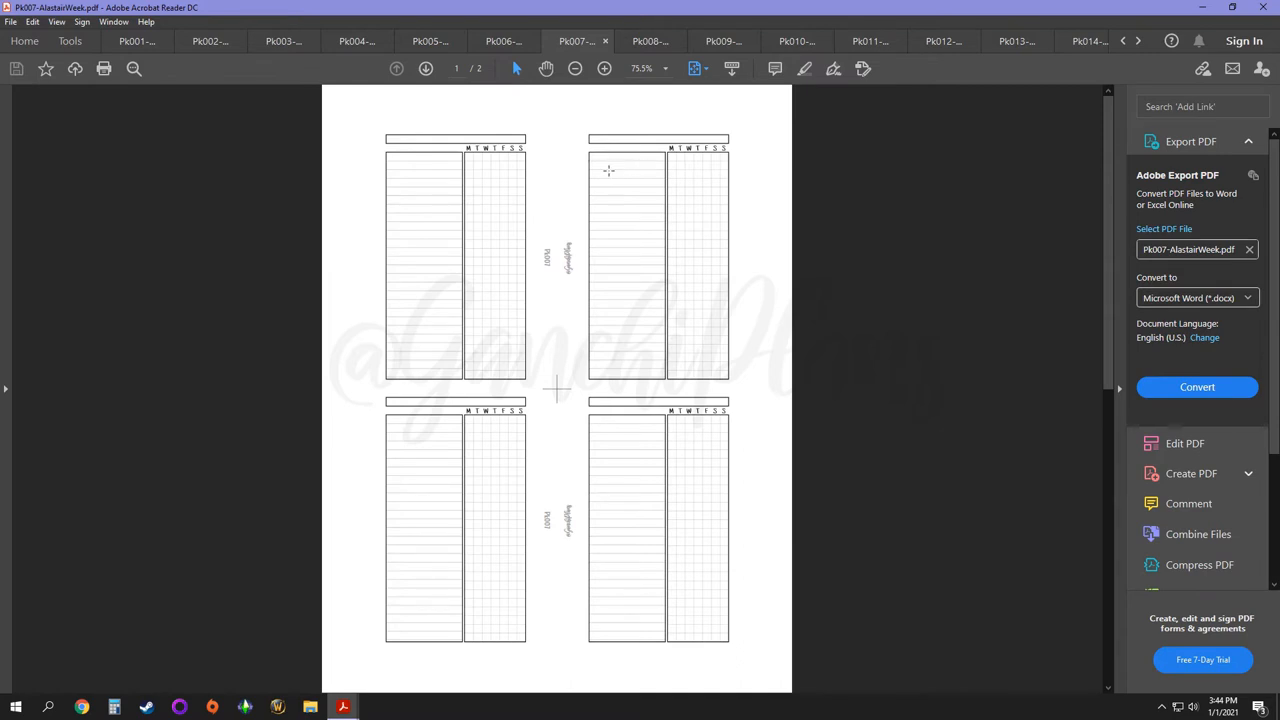
mouse_move(684, 164)
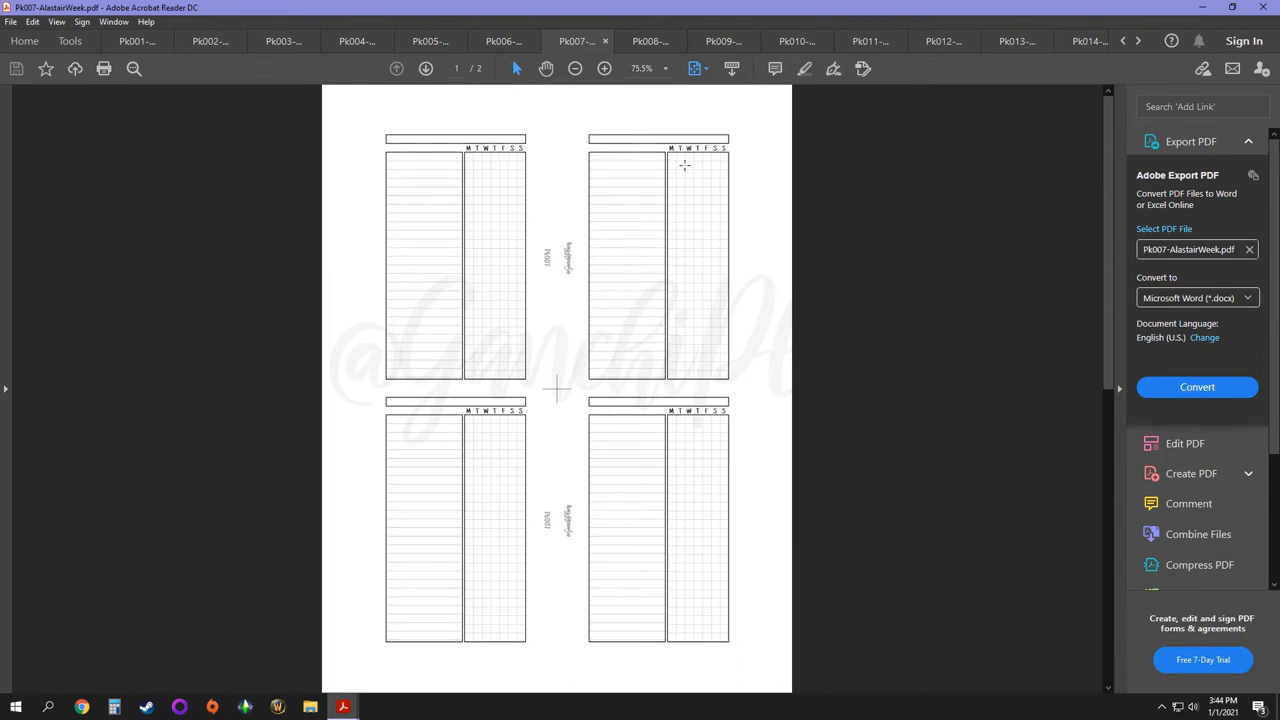
mouse_move(678, 180)
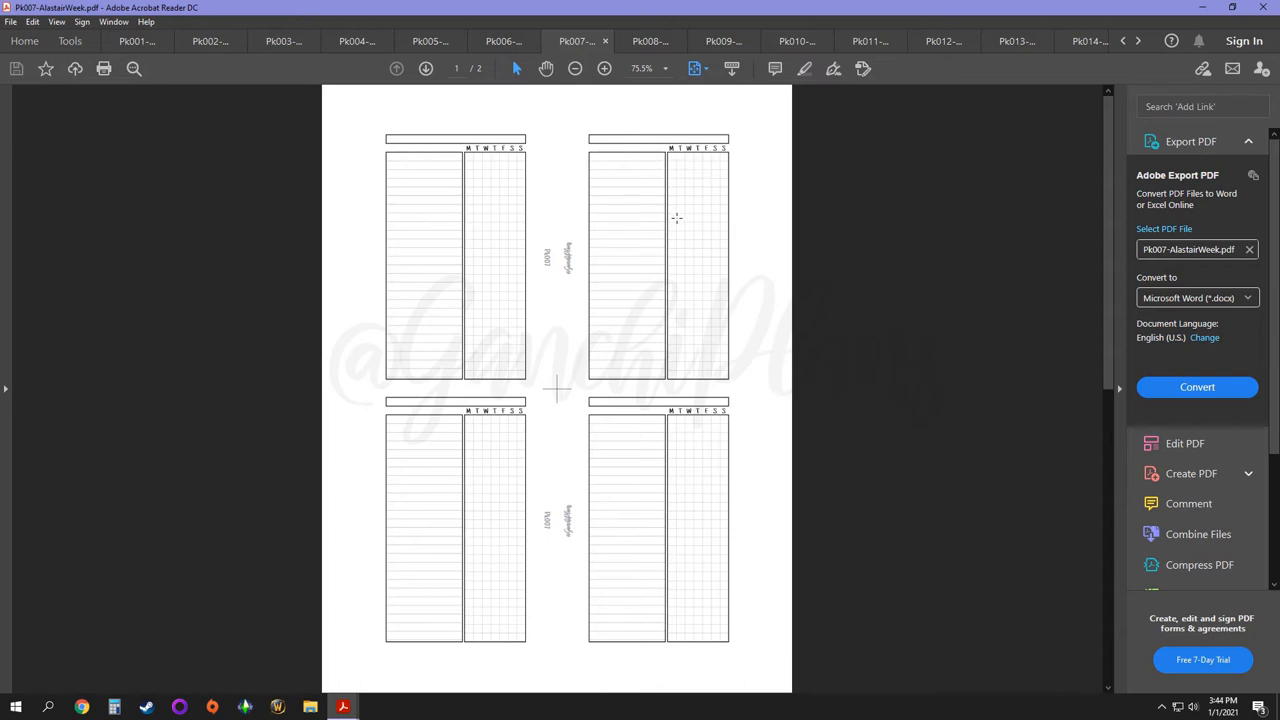
mouse_move(688, 246)
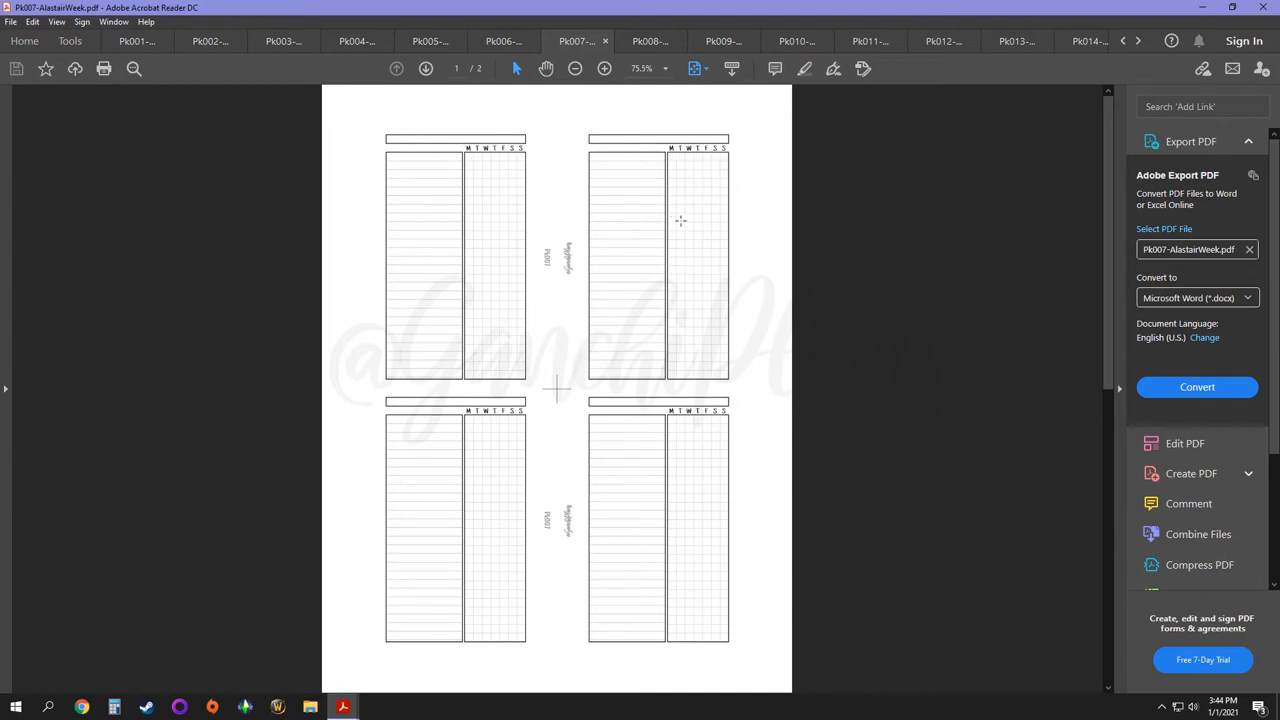
mouse_move(684, 280)
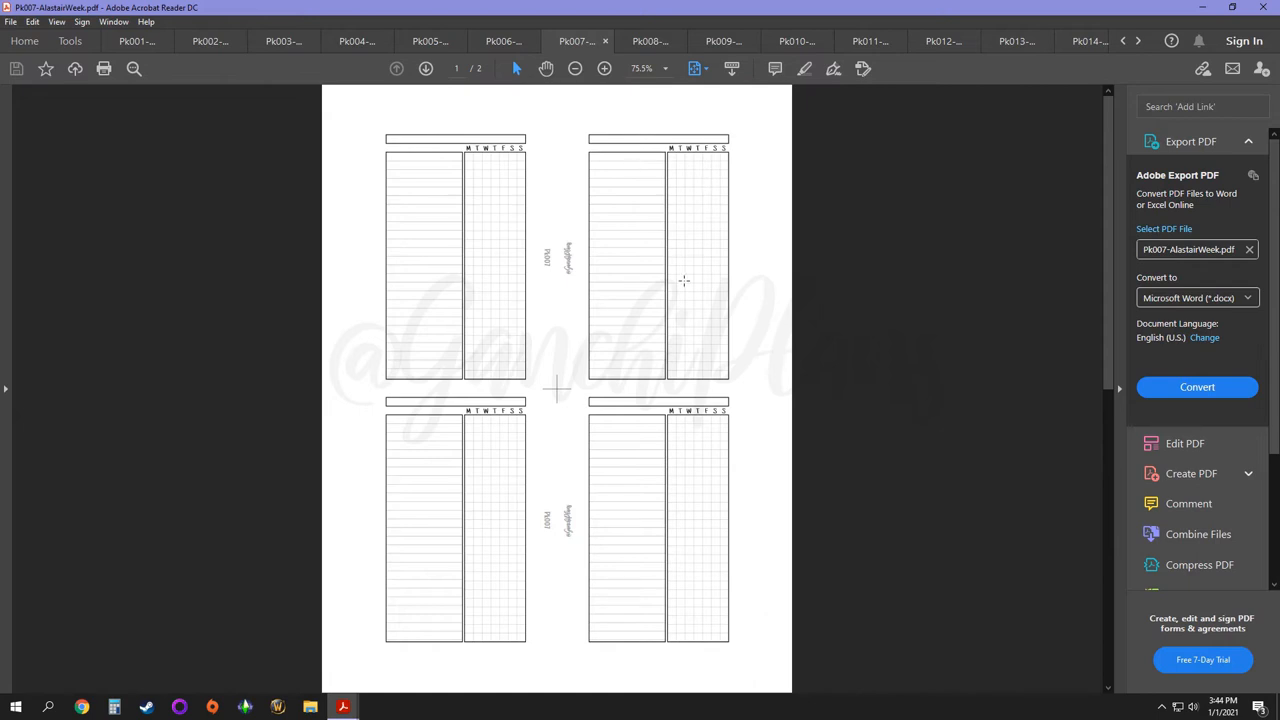
mouse_move(662, 288)
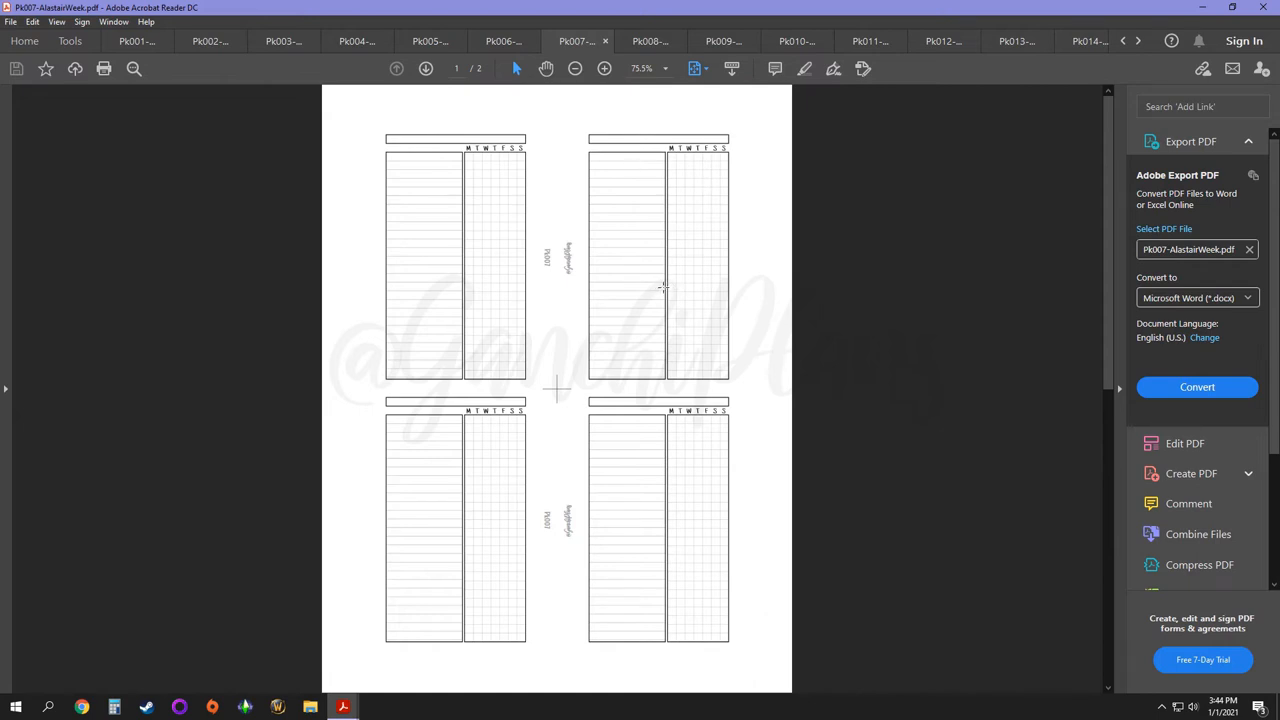
mouse_move(636, 162)
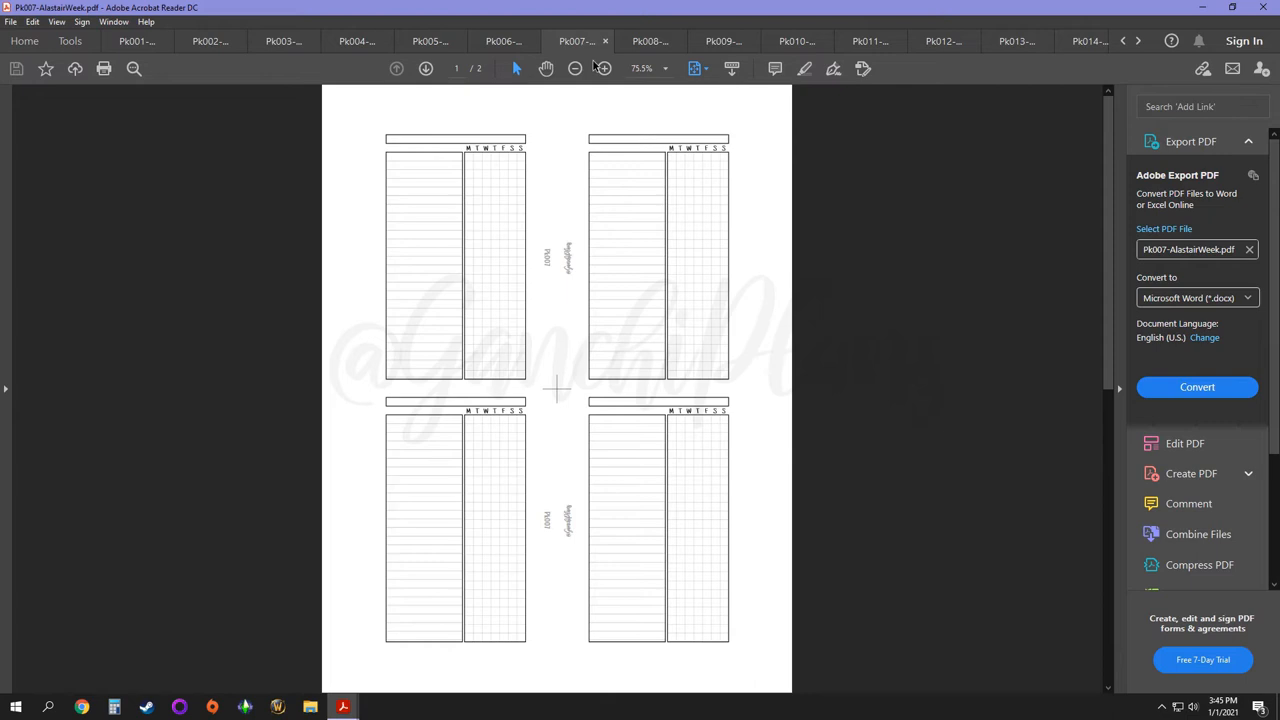
Step: Switch to the Pk008 future log insert with month-labeled columns
left_click(648, 40)
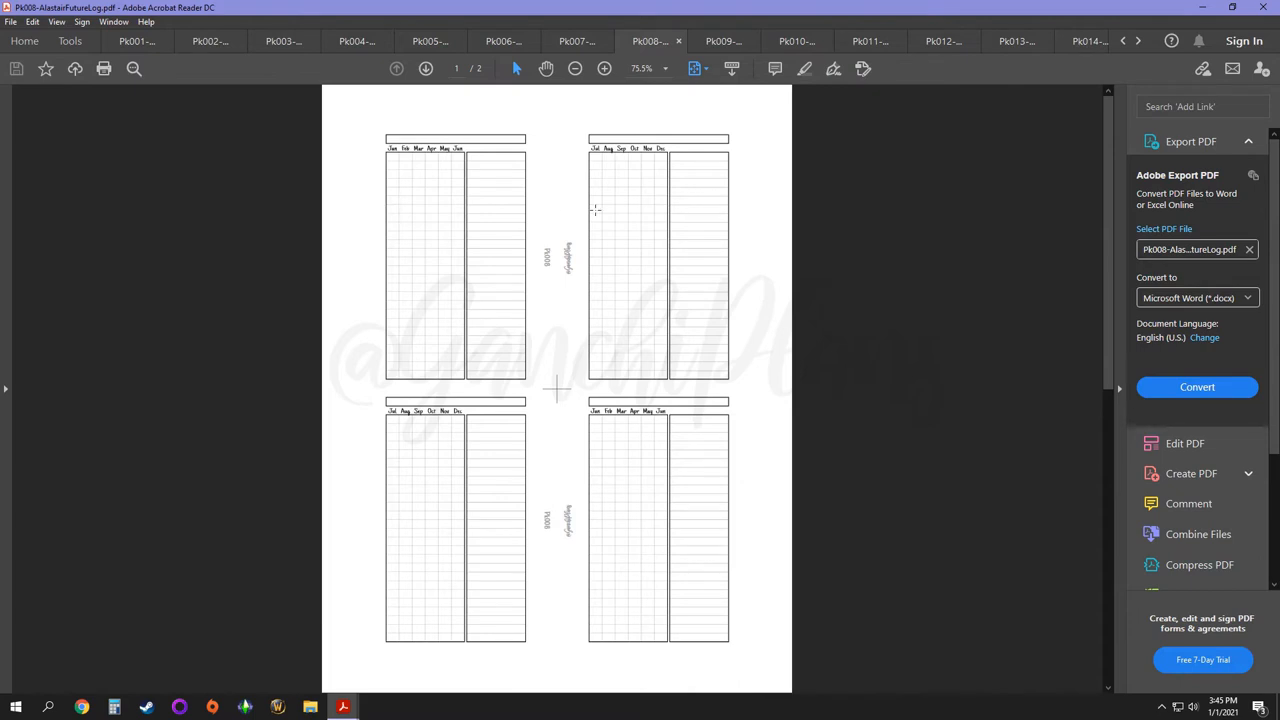
mouse_move(588, 224)
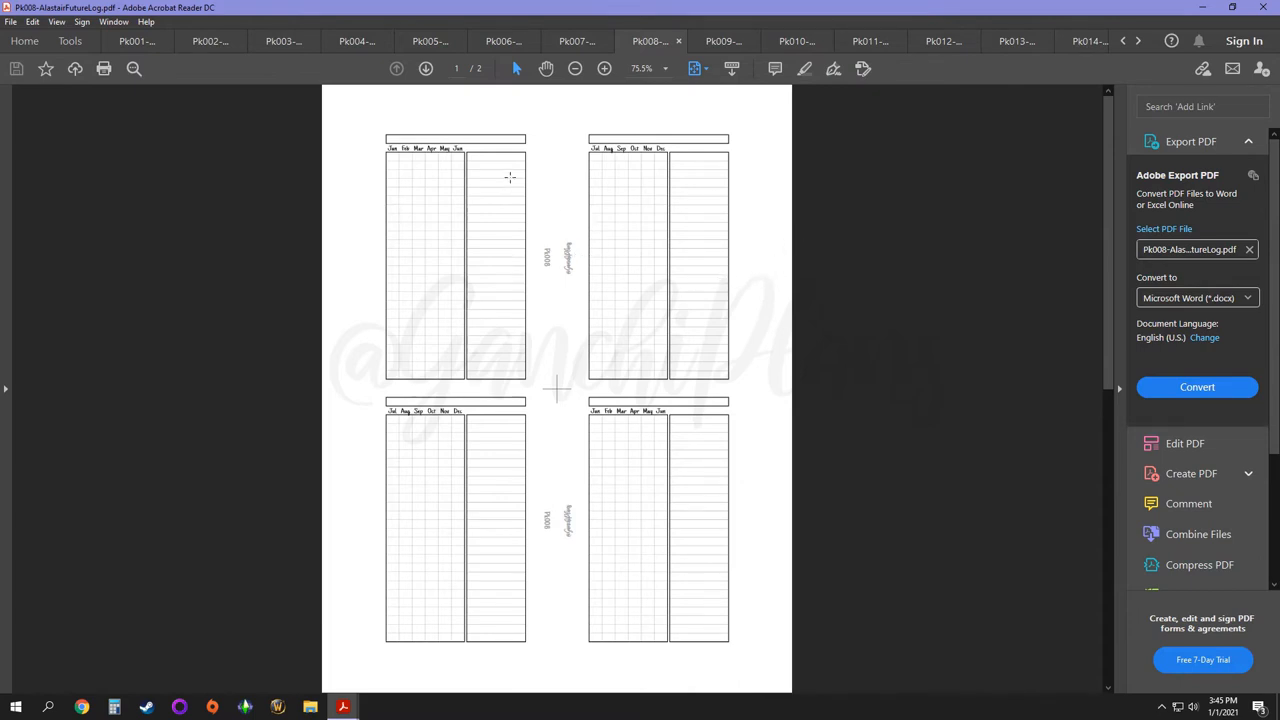
mouse_move(492, 164)
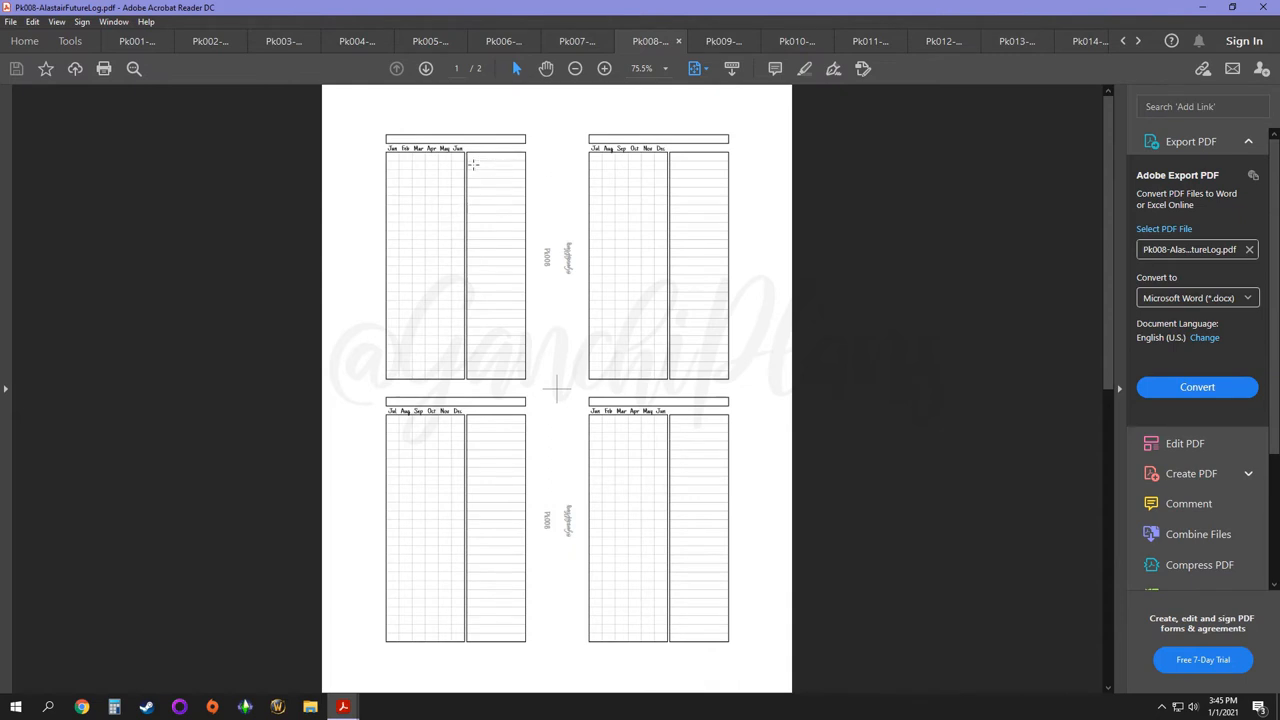
mouse_move(398, 164)
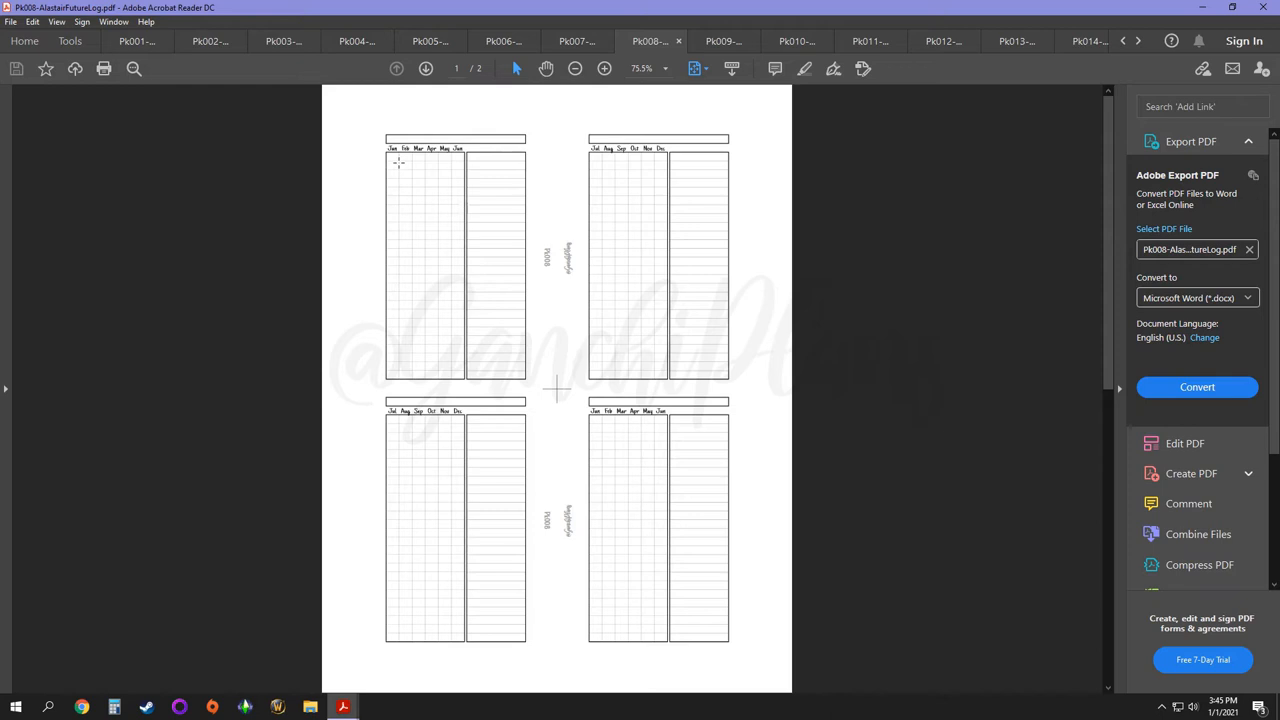
mouse_move(504, 172)
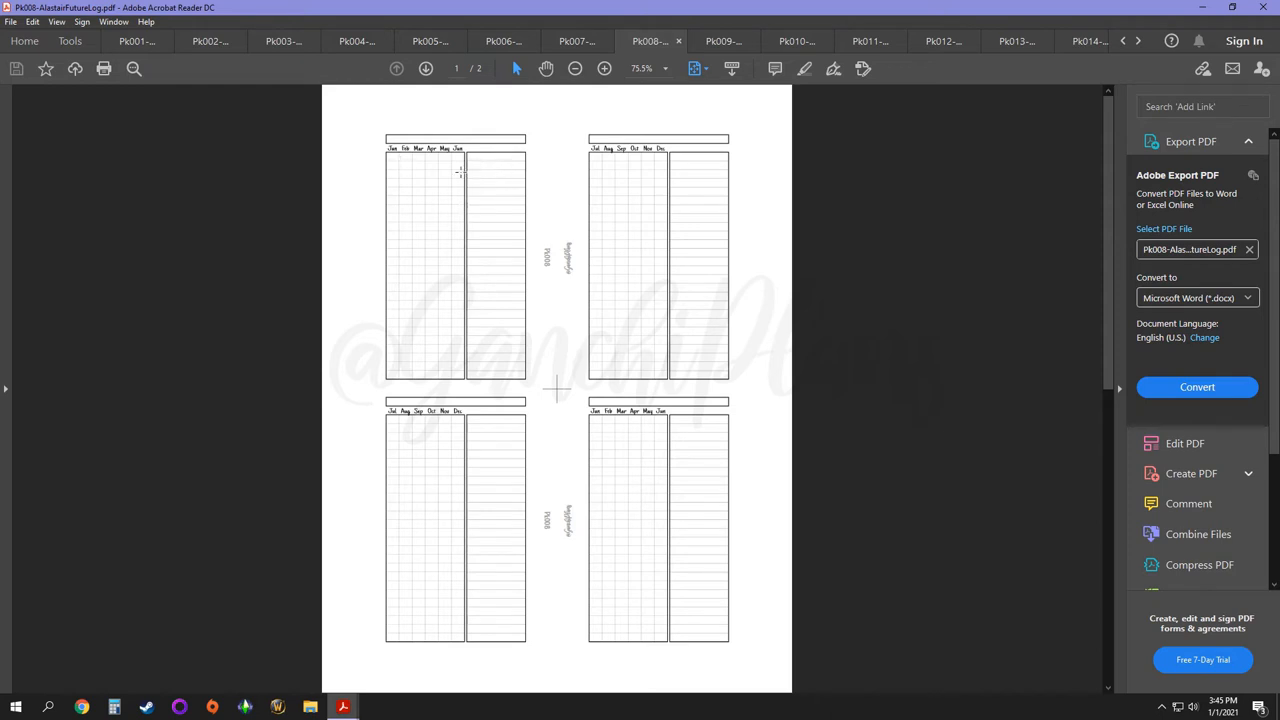
mouse_move(490, 180)
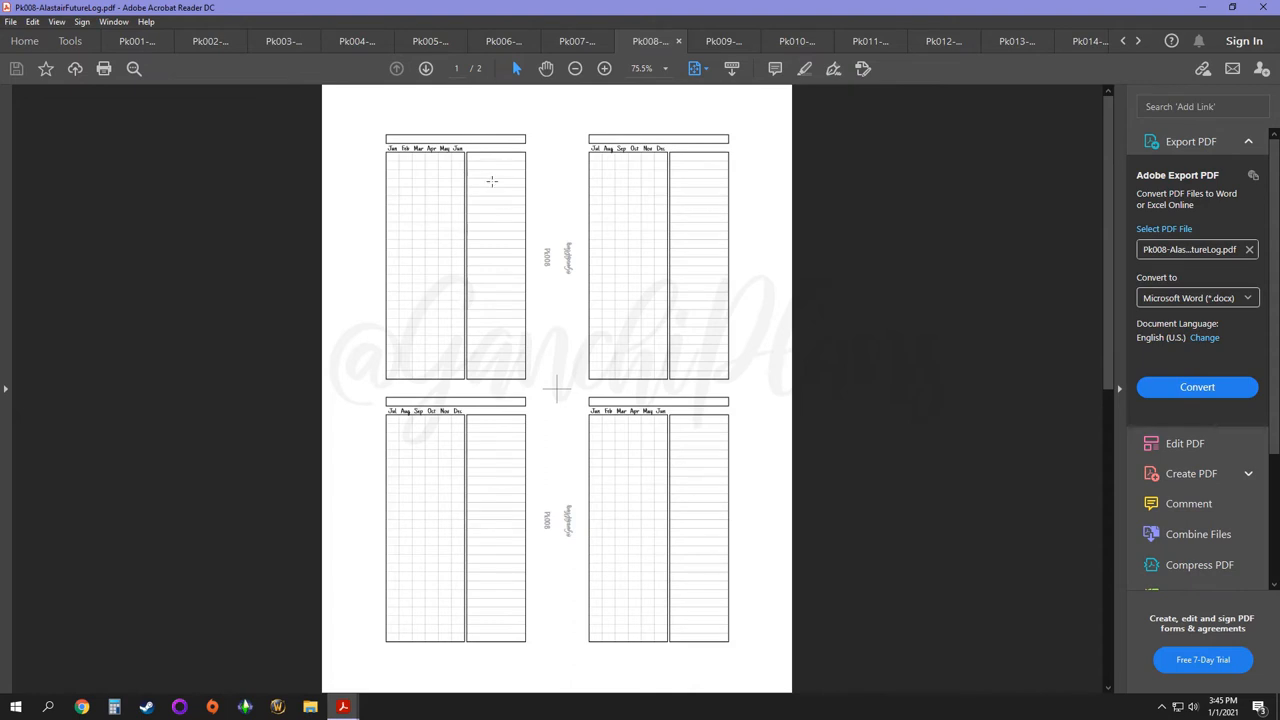
mouse_move(428, 184)
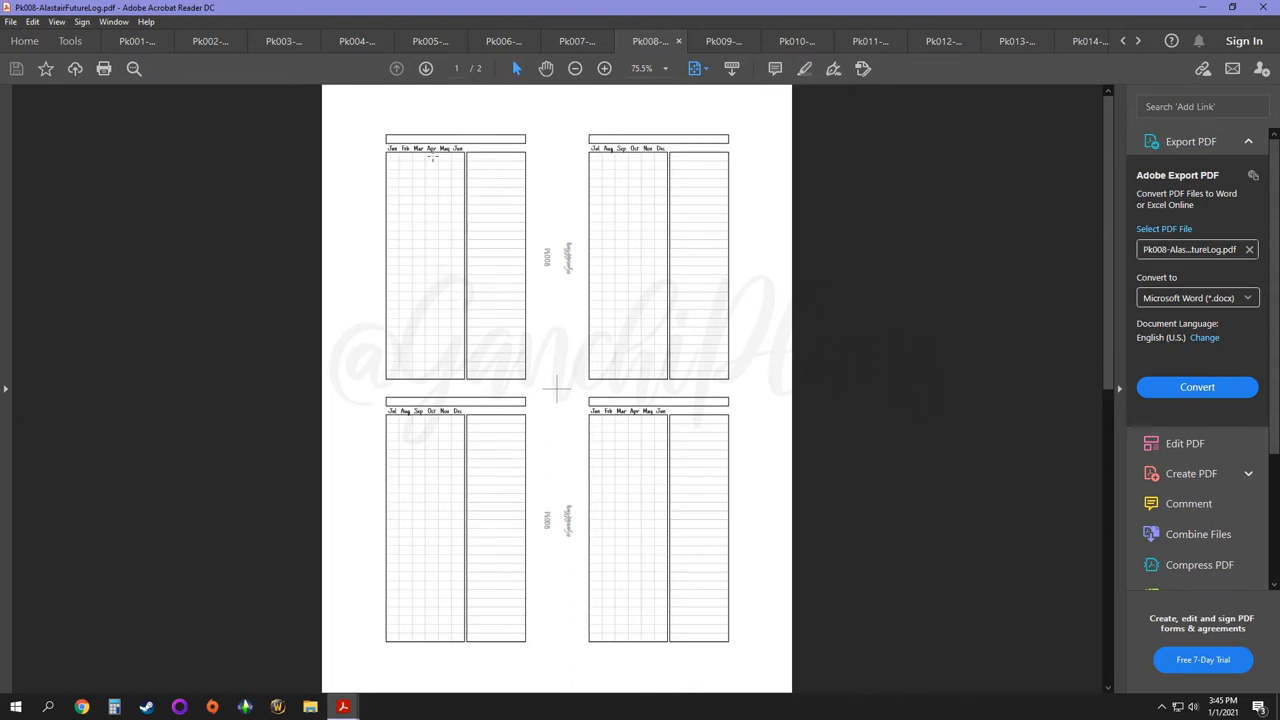
mouse_move(400, 378)
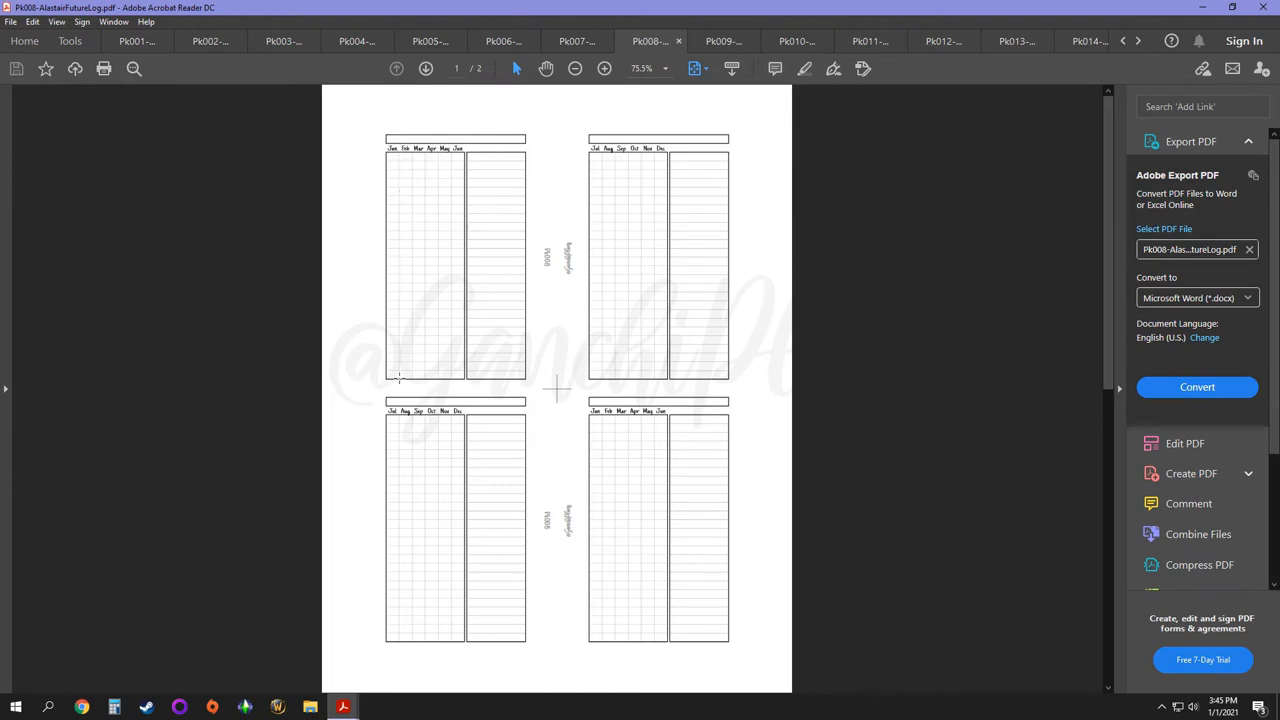
mouse_move(404, 292)
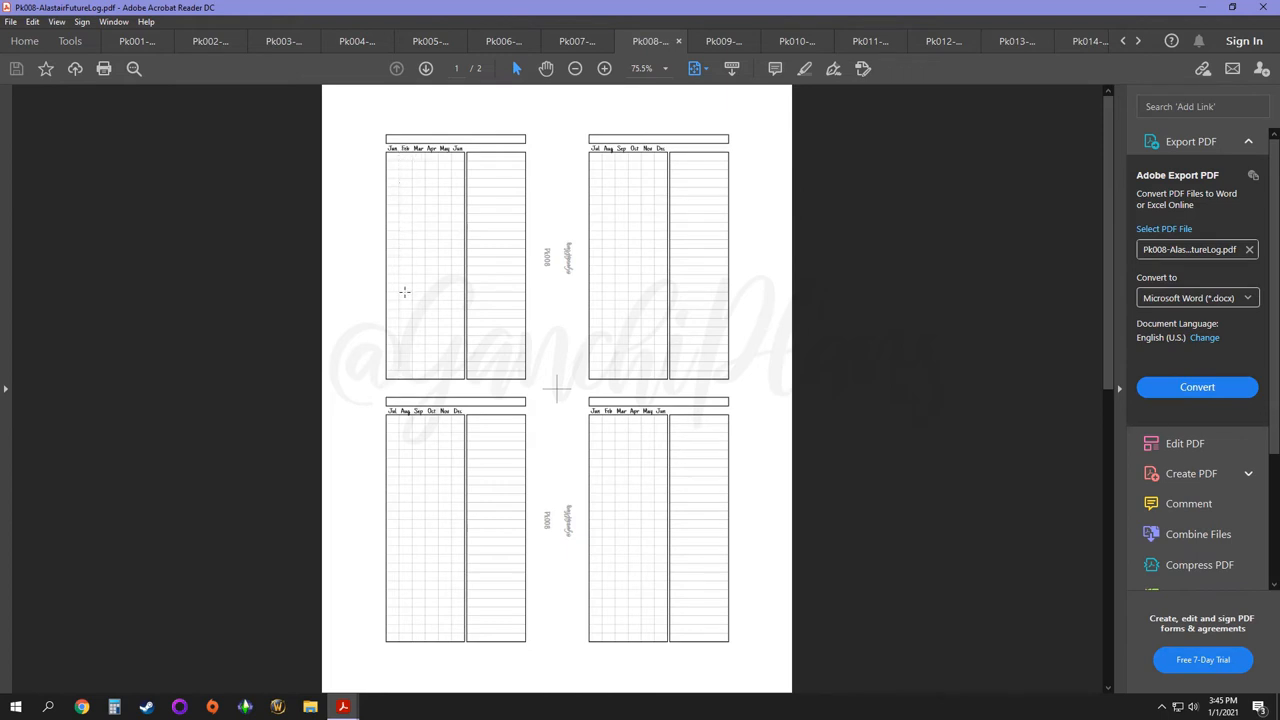
mouse_move(456, 160)
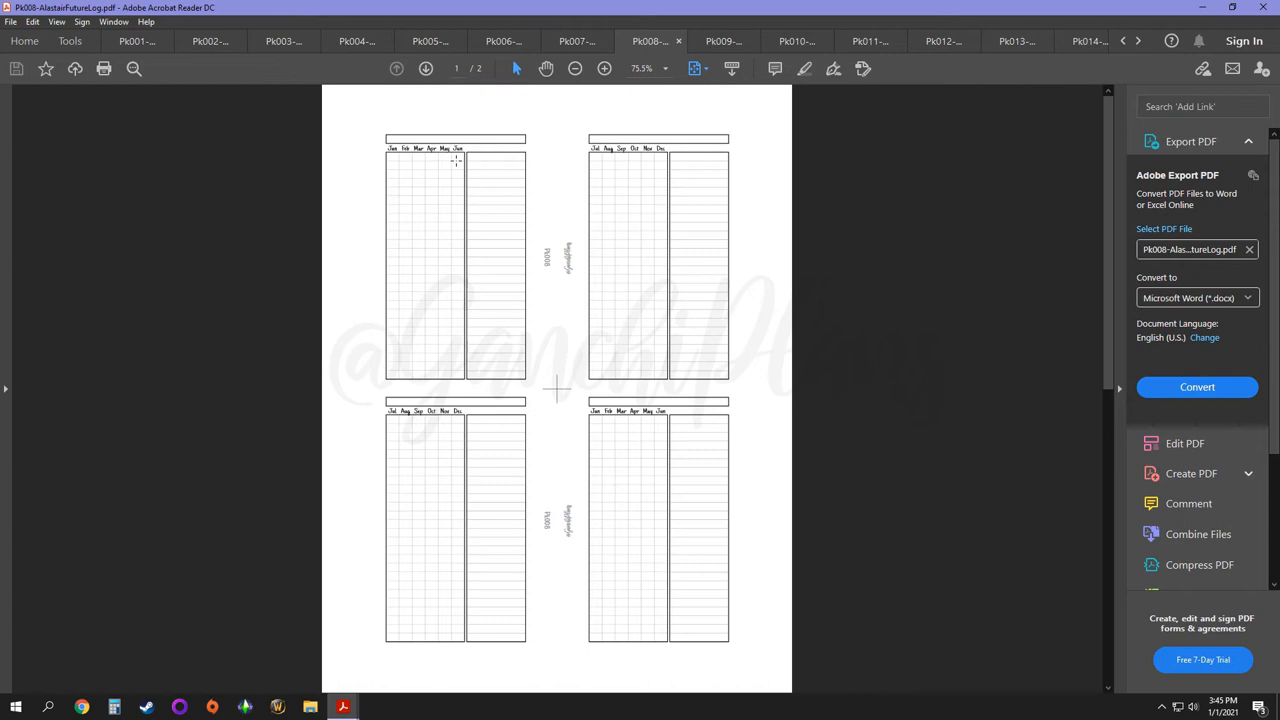
mouse_move(484, 258)
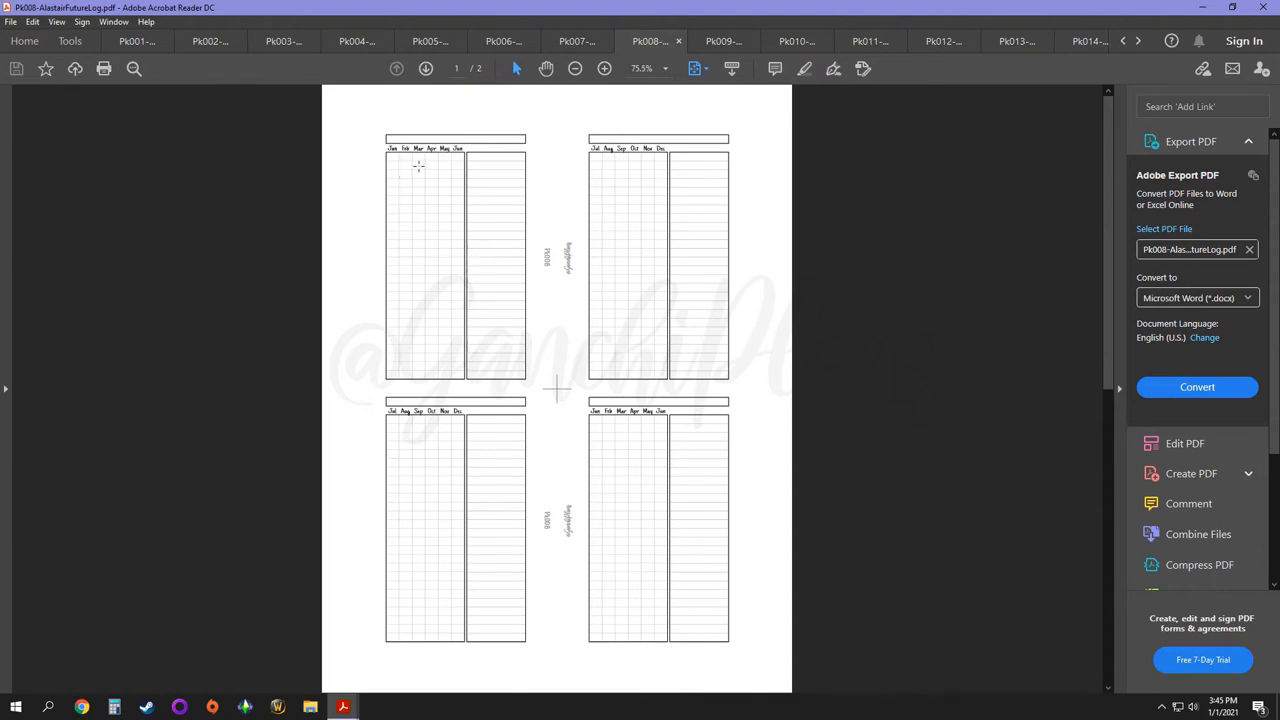
mouse_move(420, 184)
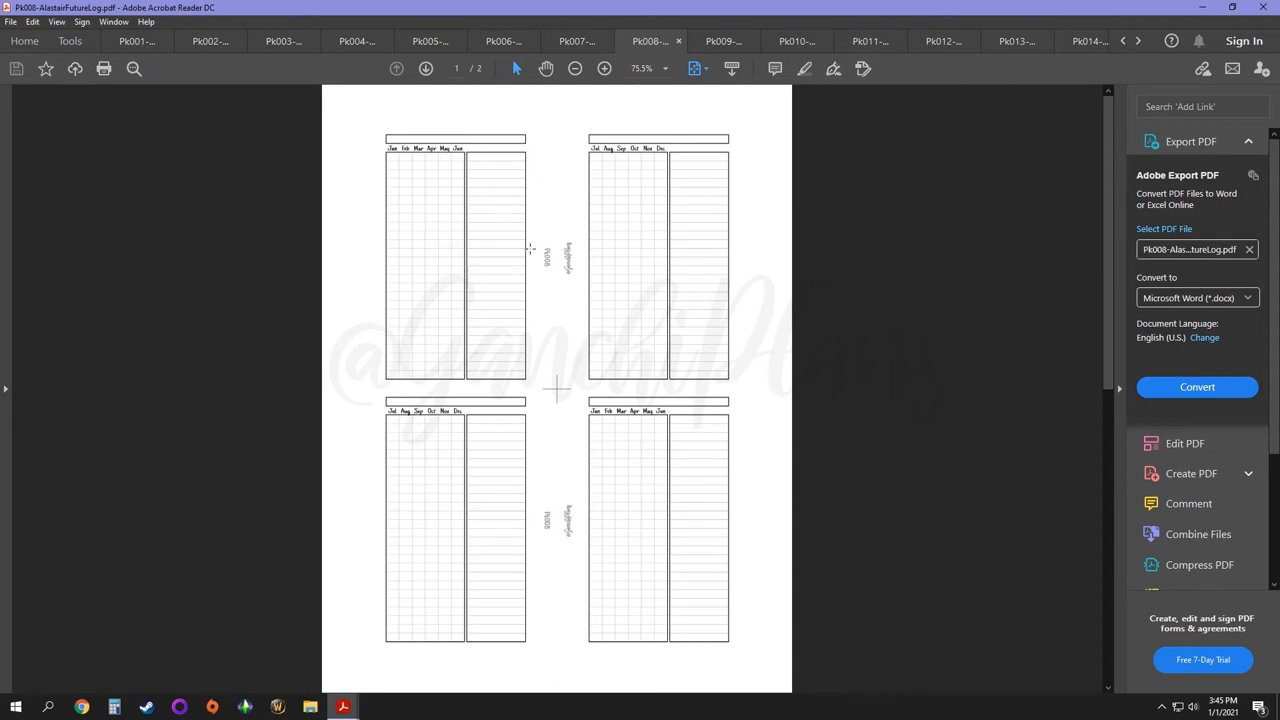
mouse_move(392, 154)
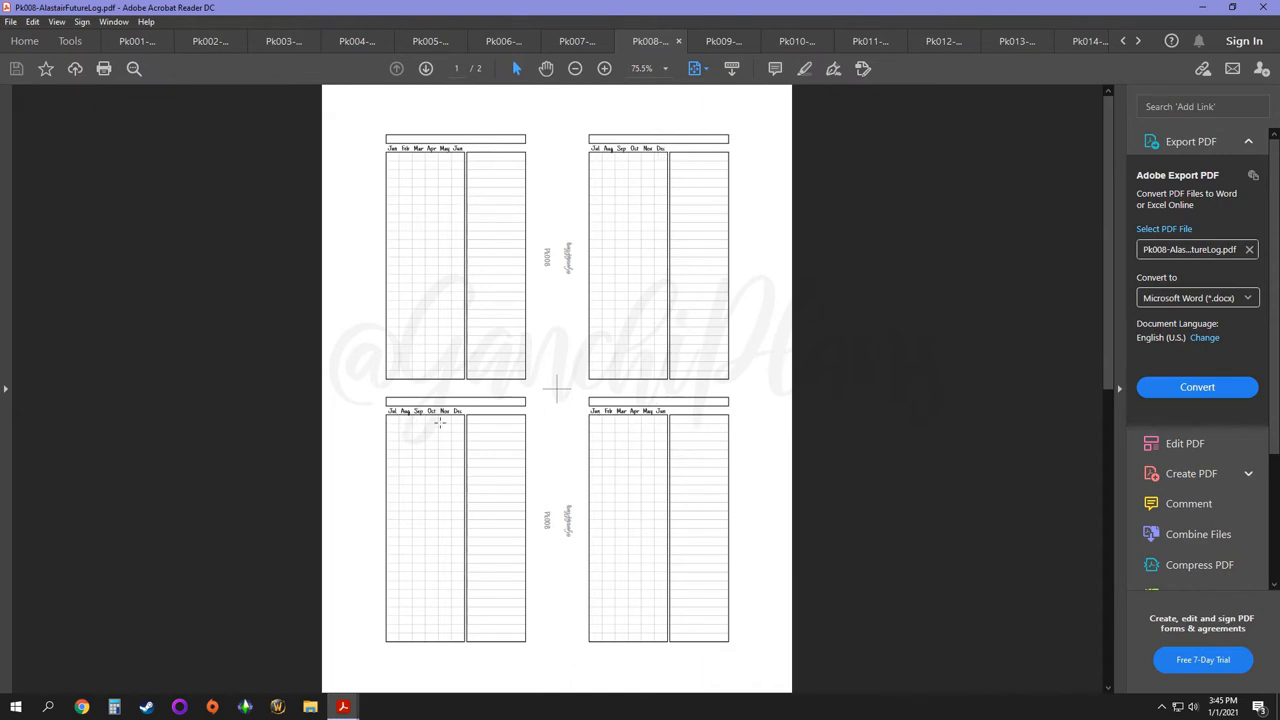
mouse_move(596, 348)
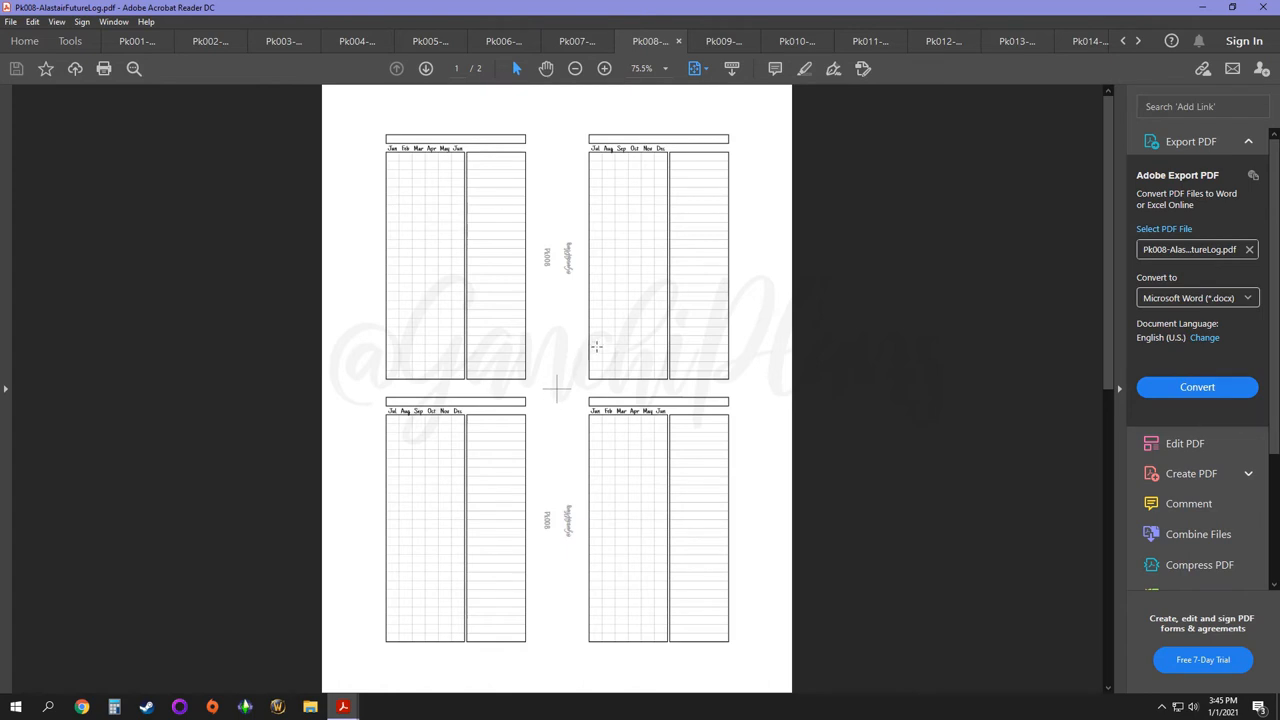
mouse_move(580, 348)
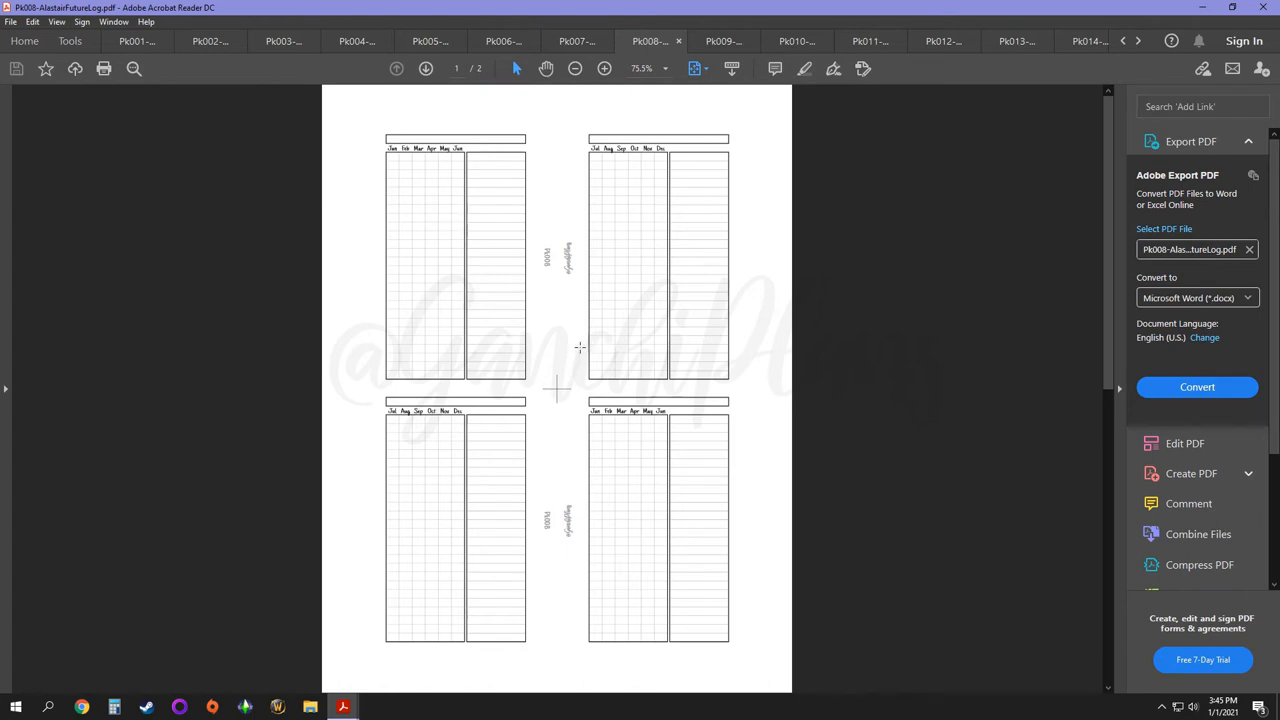
mouse_move(474, 486)
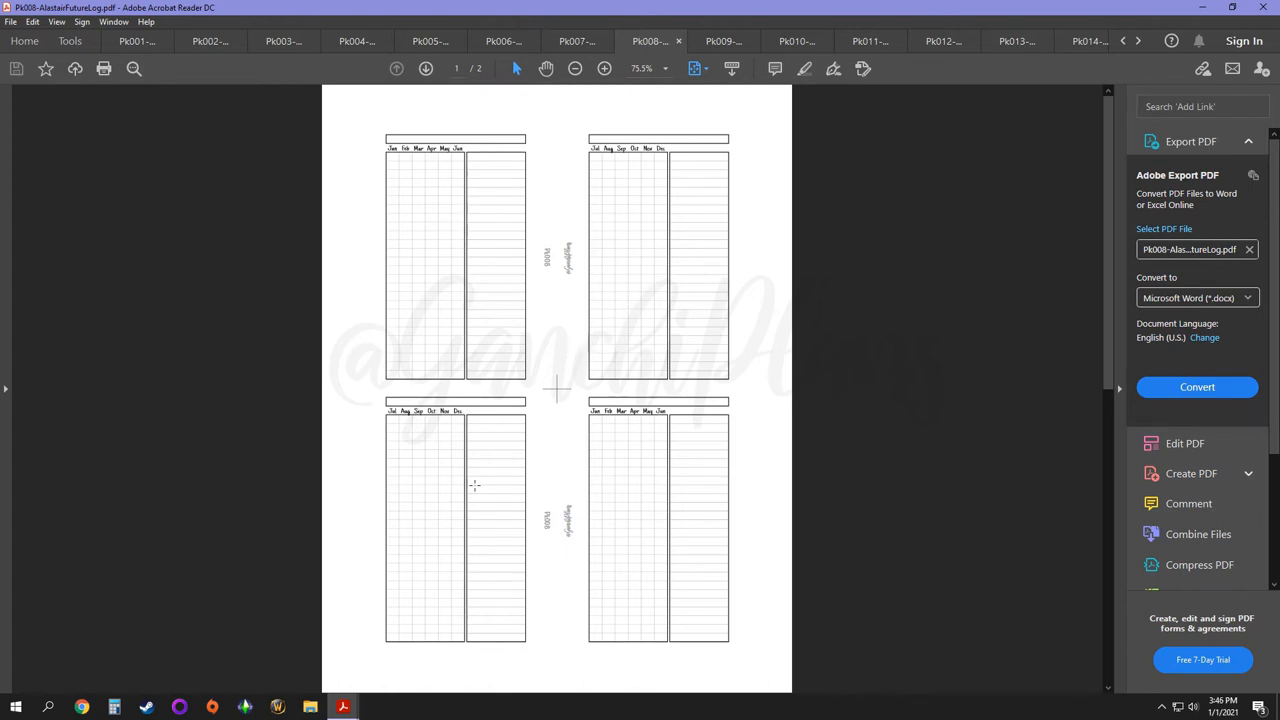
mouse_move(576, 486)
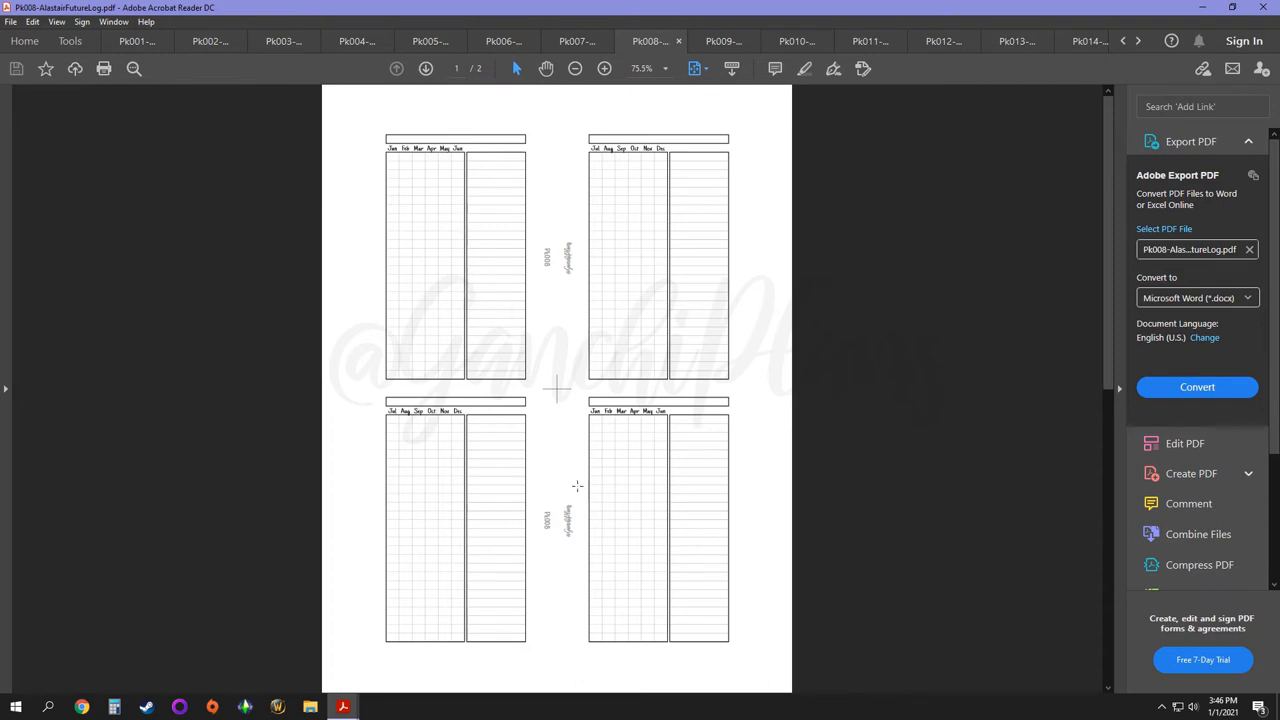
mouse_move(704, 224)
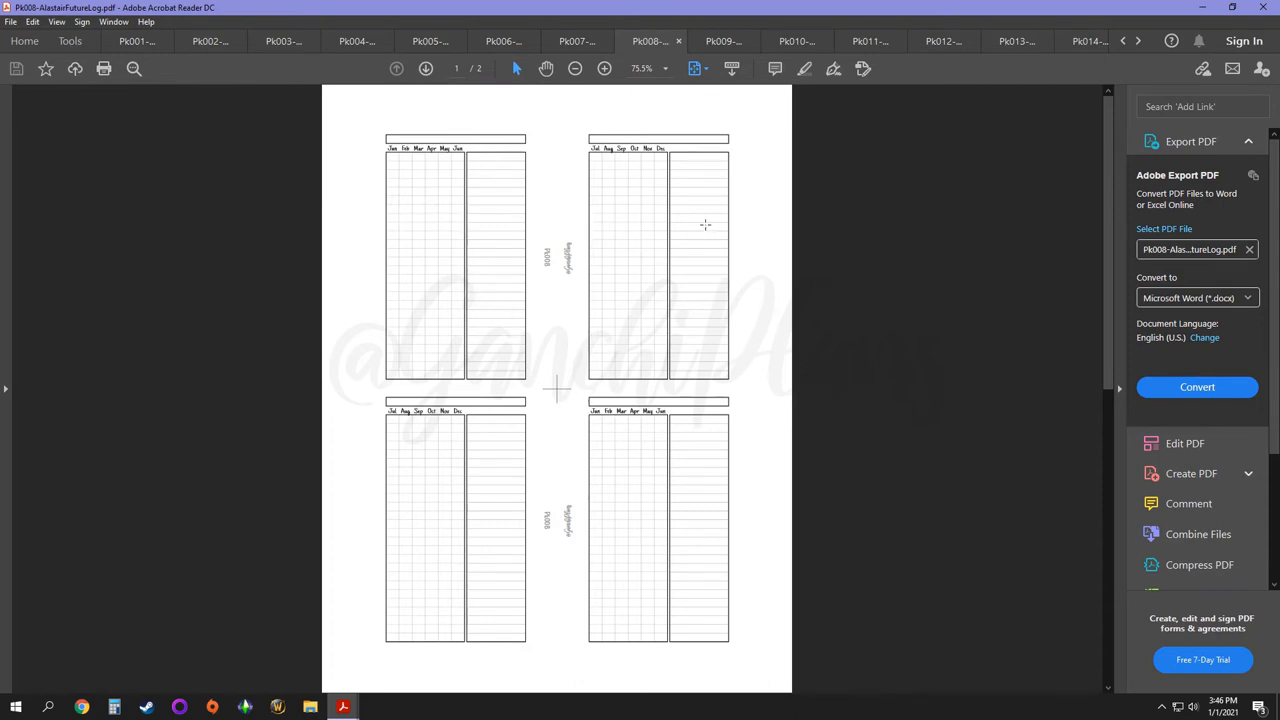
mouse_move(428, 234)
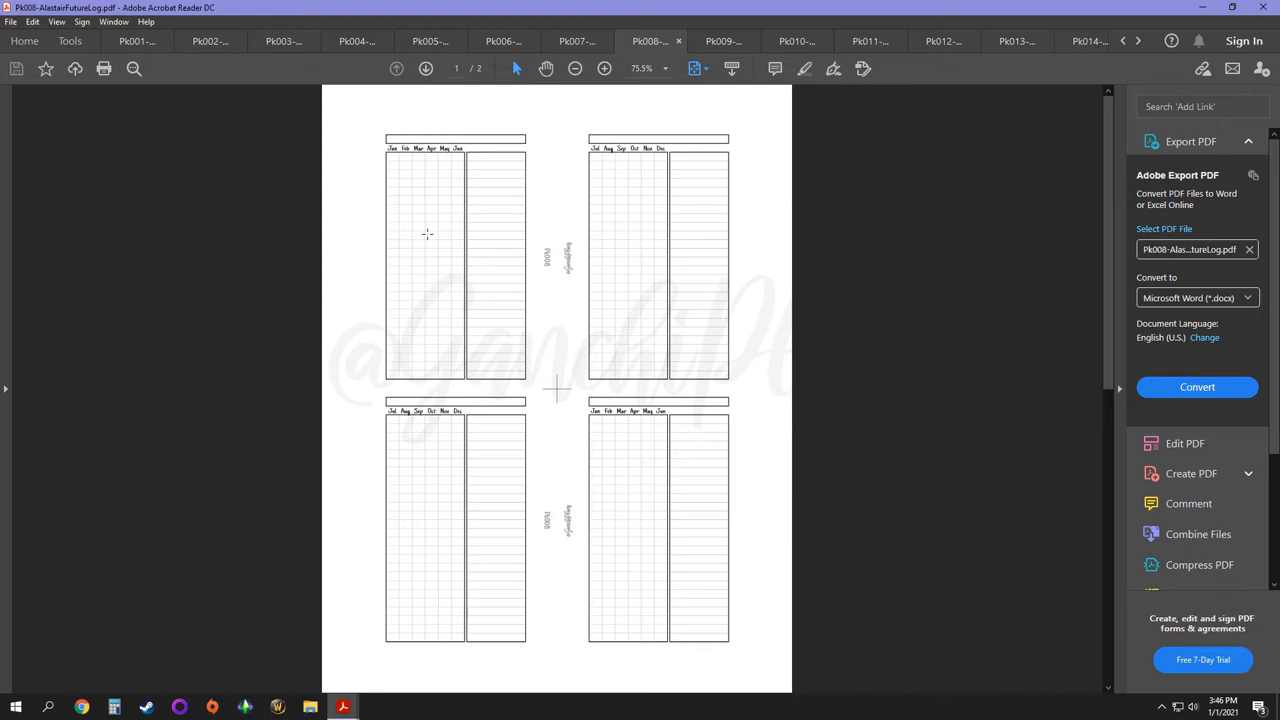
mouse_move(588, 500)
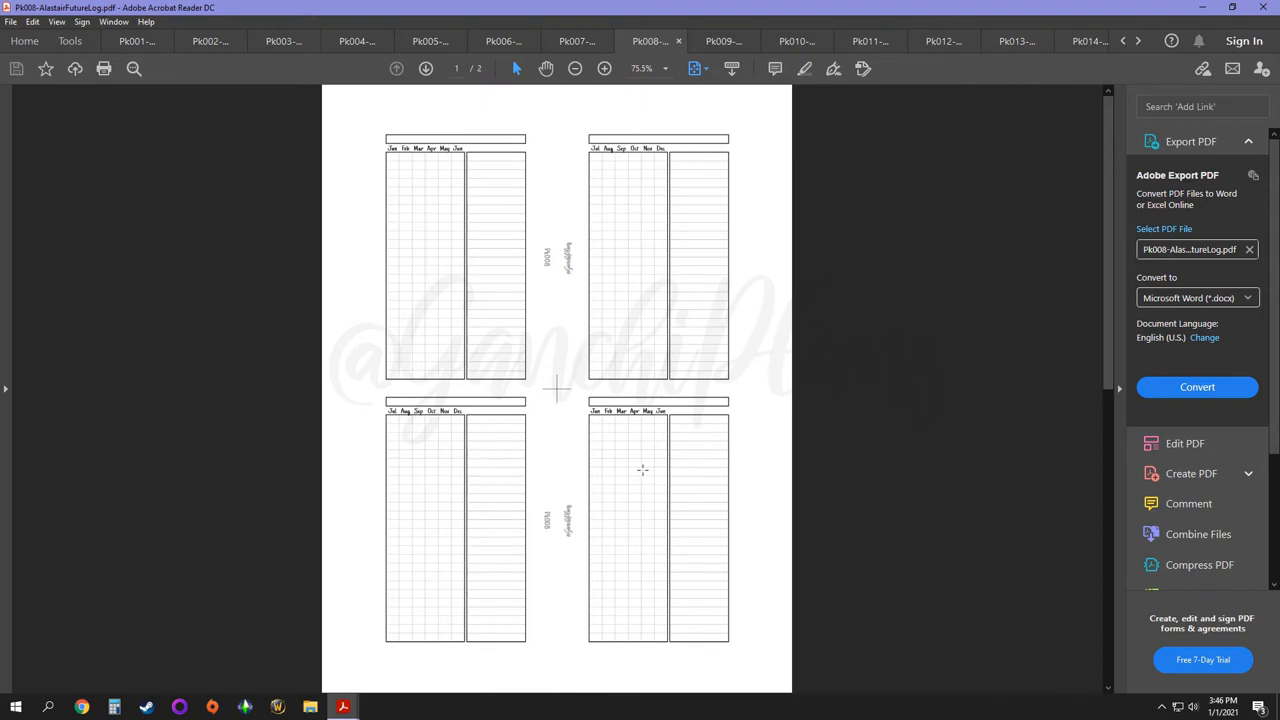
mouse_move(656, 550)
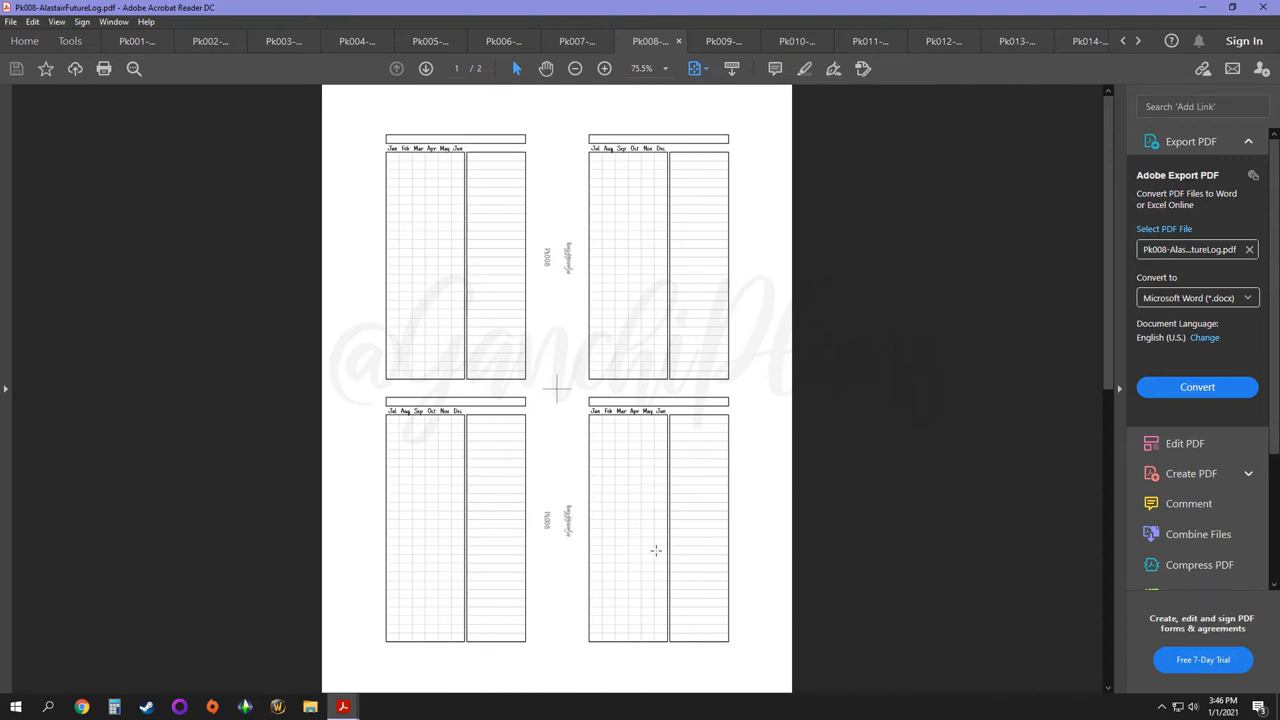
mouse_move(650, 280)
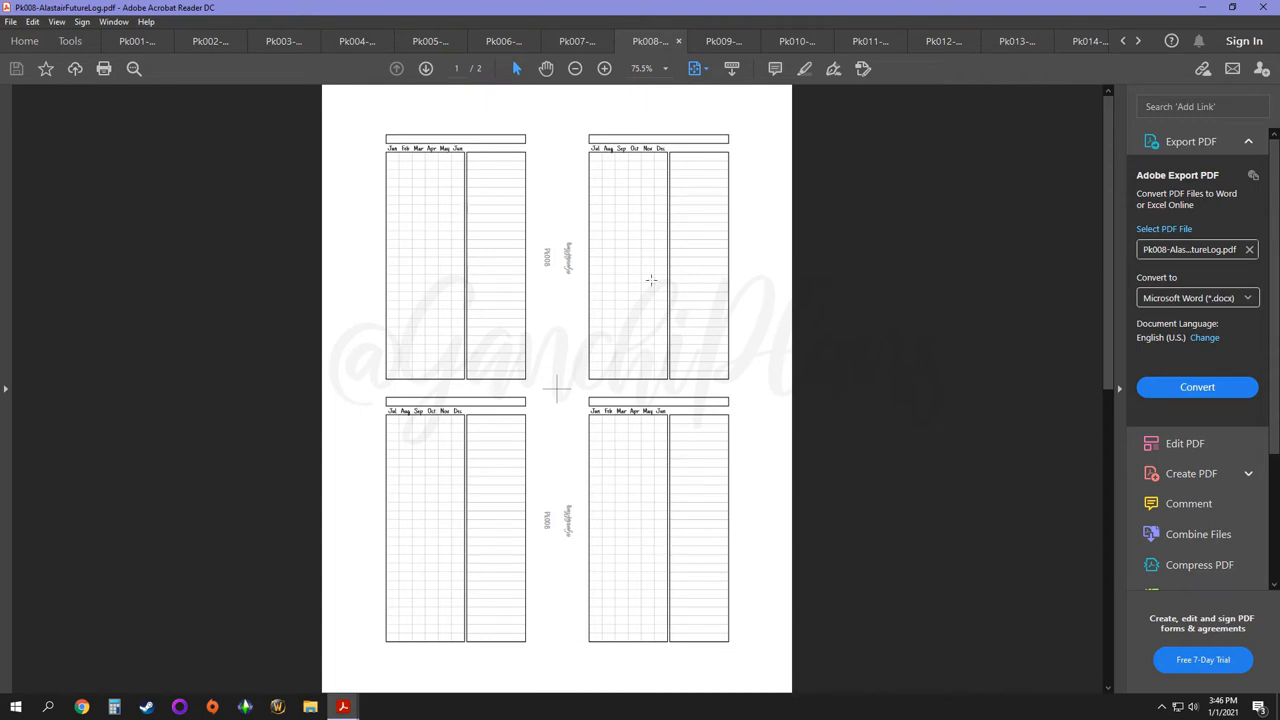
mouse_move(632, 518)
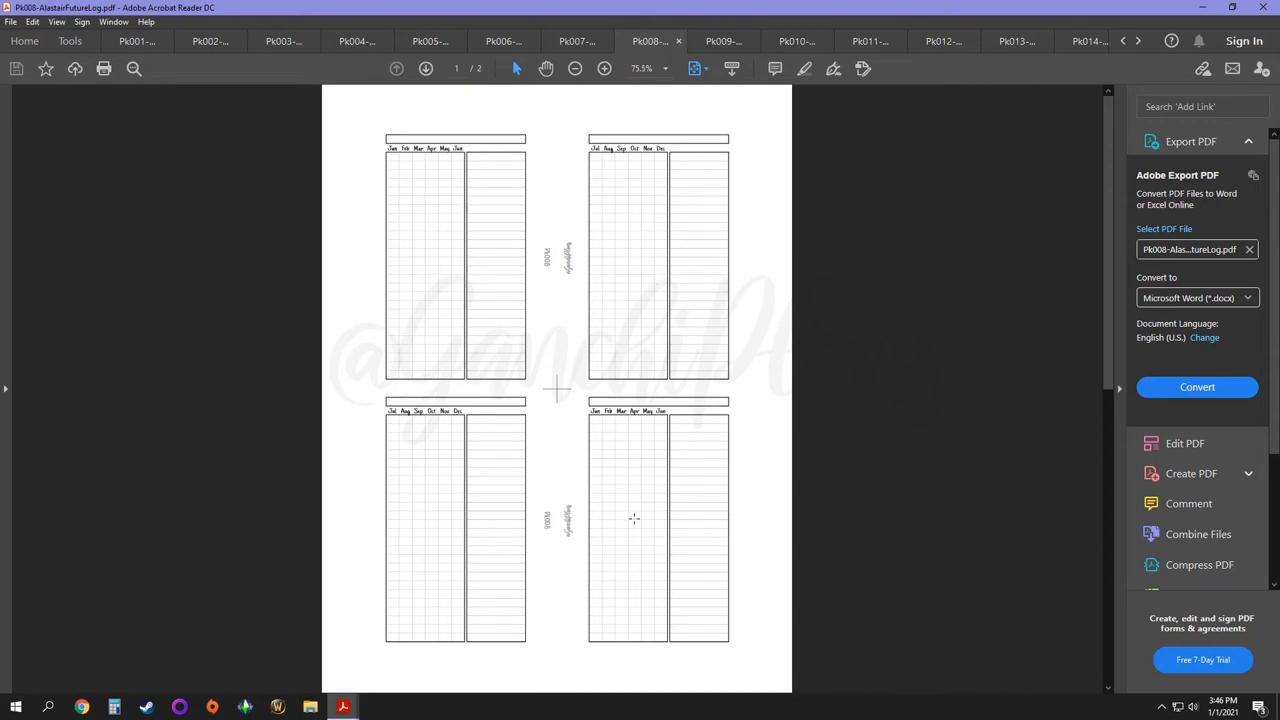
mouse_move(636, 430)
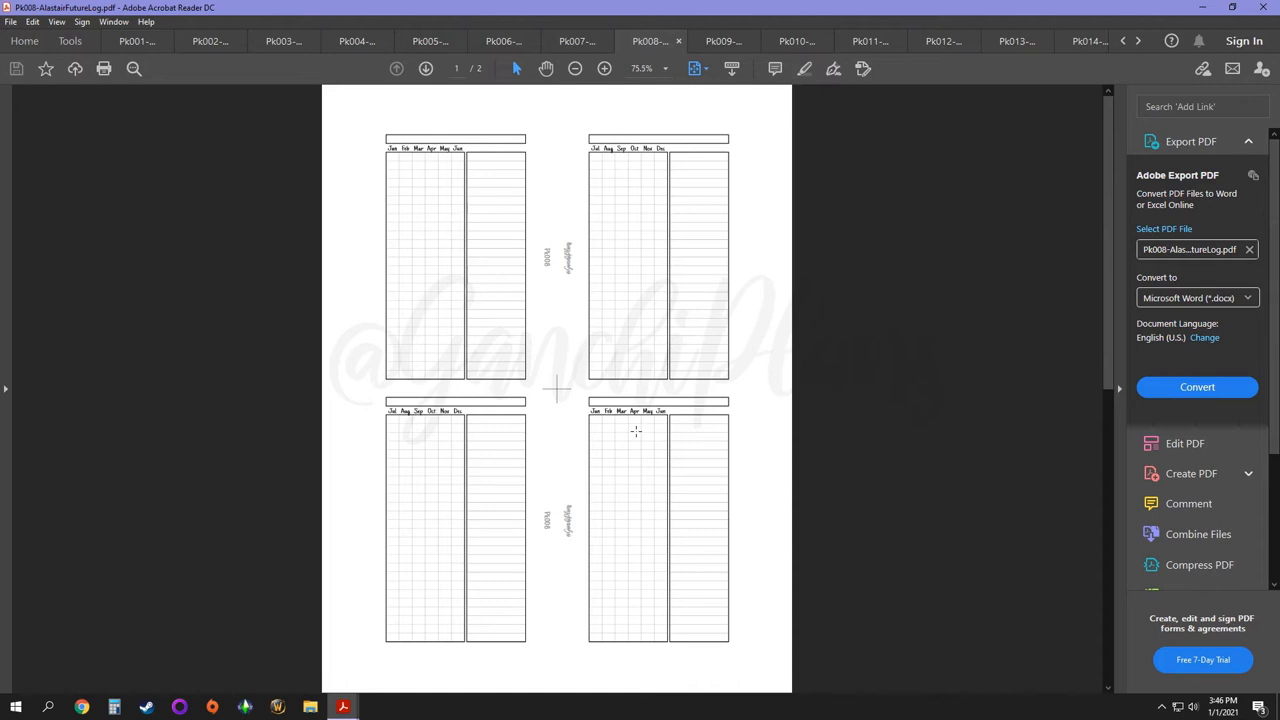
mouse_move(694, 612)
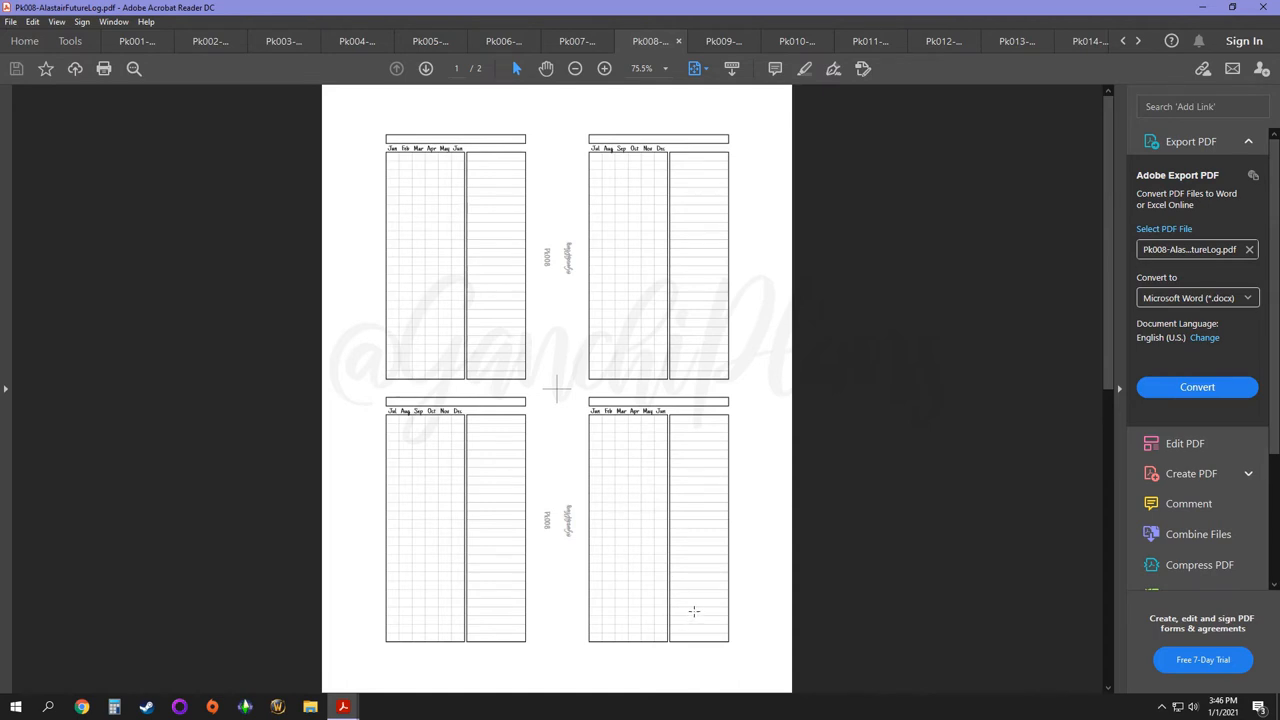
mouse_move(644, 482)
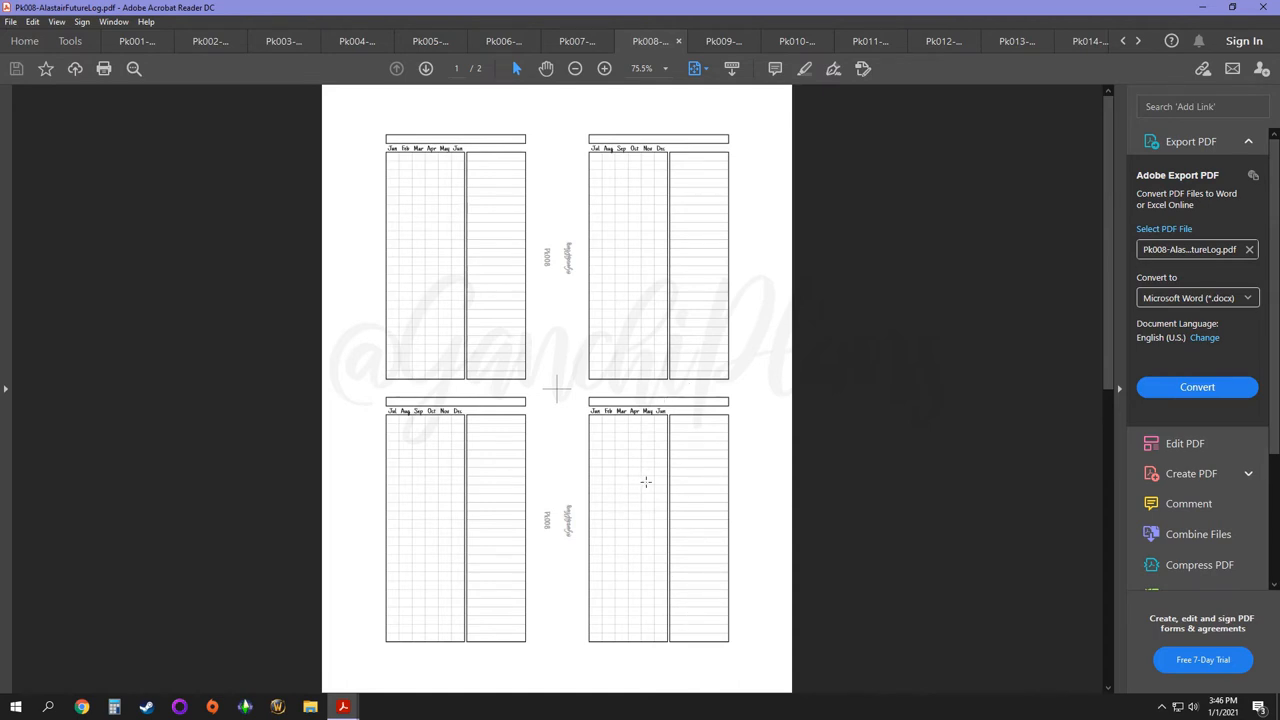
mouse_move(736, 148)
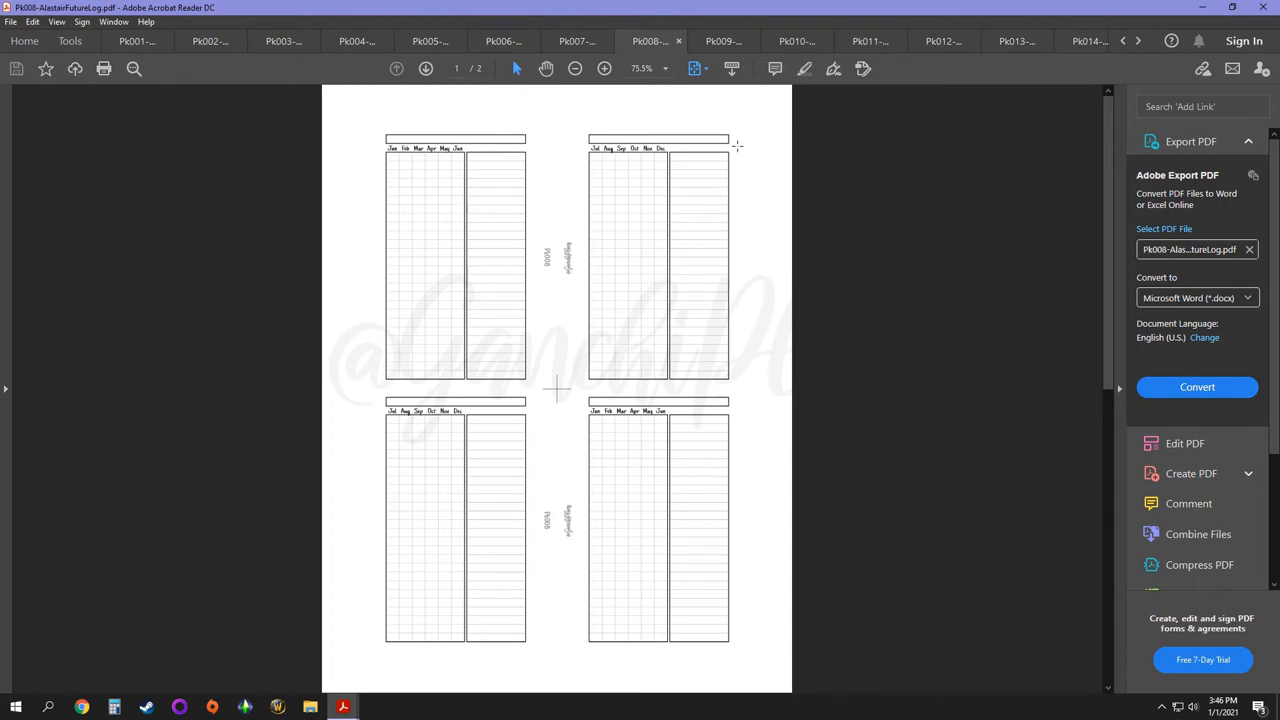
mouse_move(782, 298)
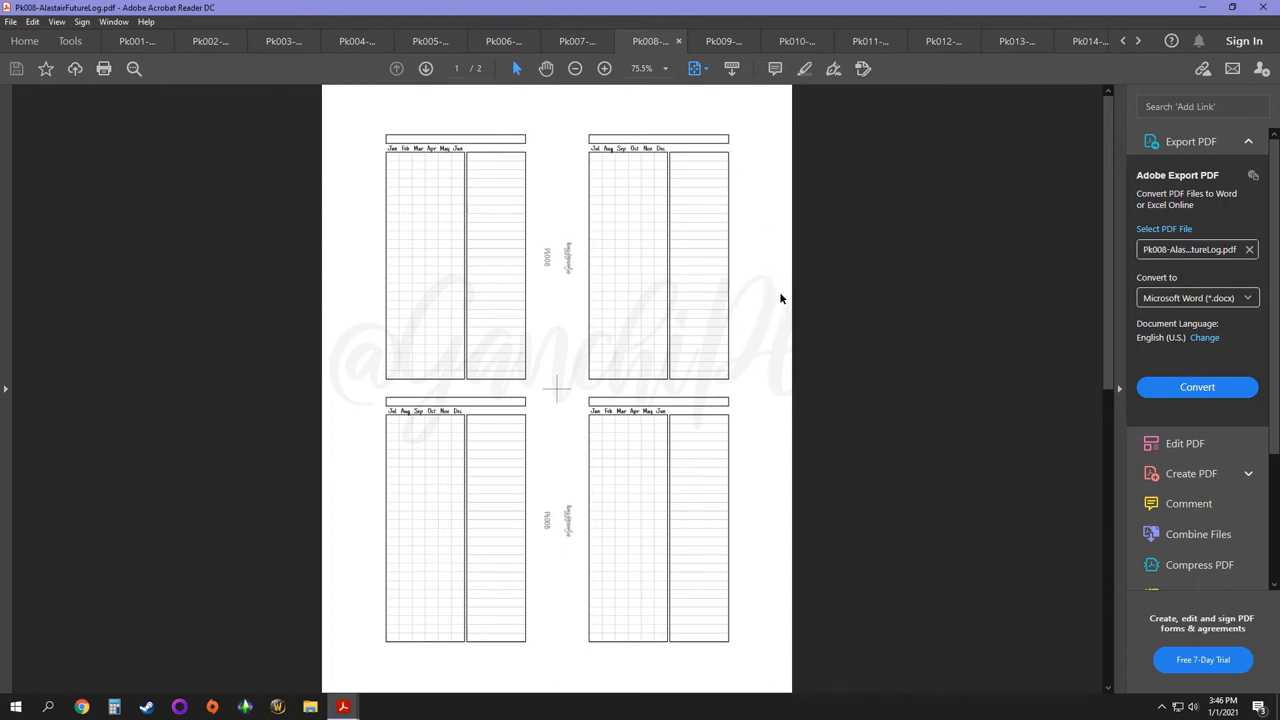
mouse_move(540, 552)
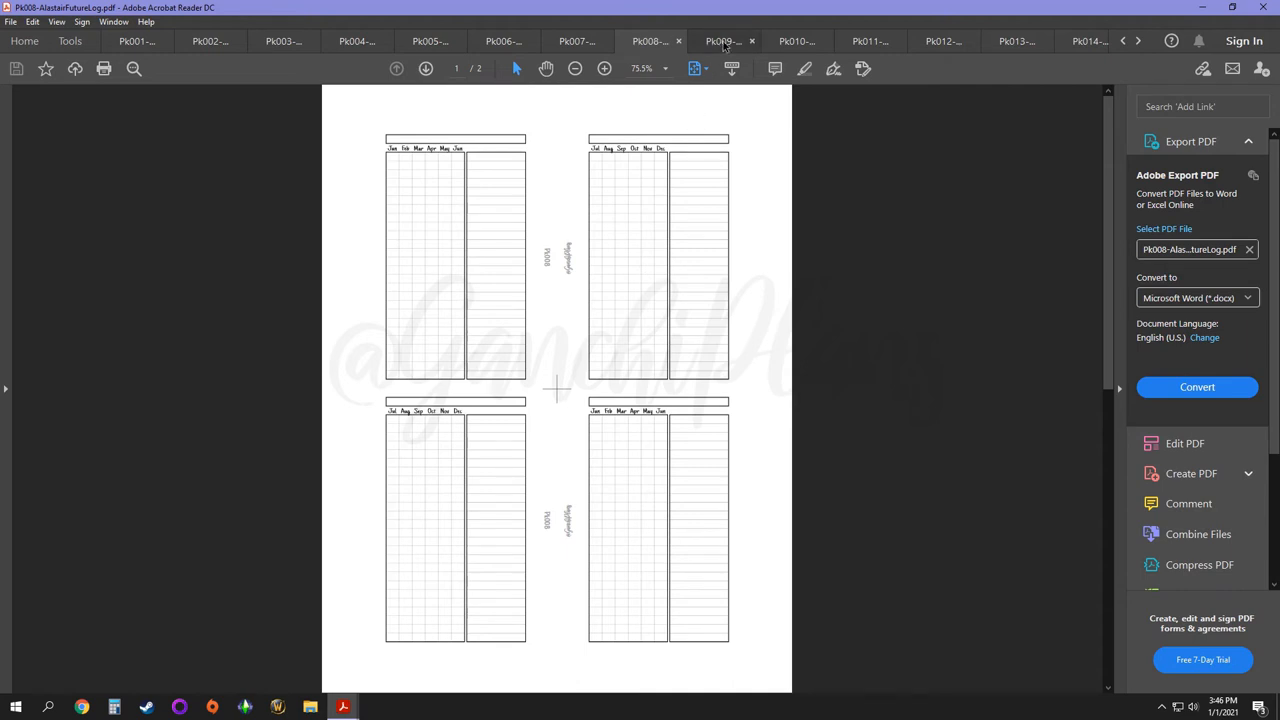
Step: Switch to the Pk009 two-column grid insert
left_click(722, 40)
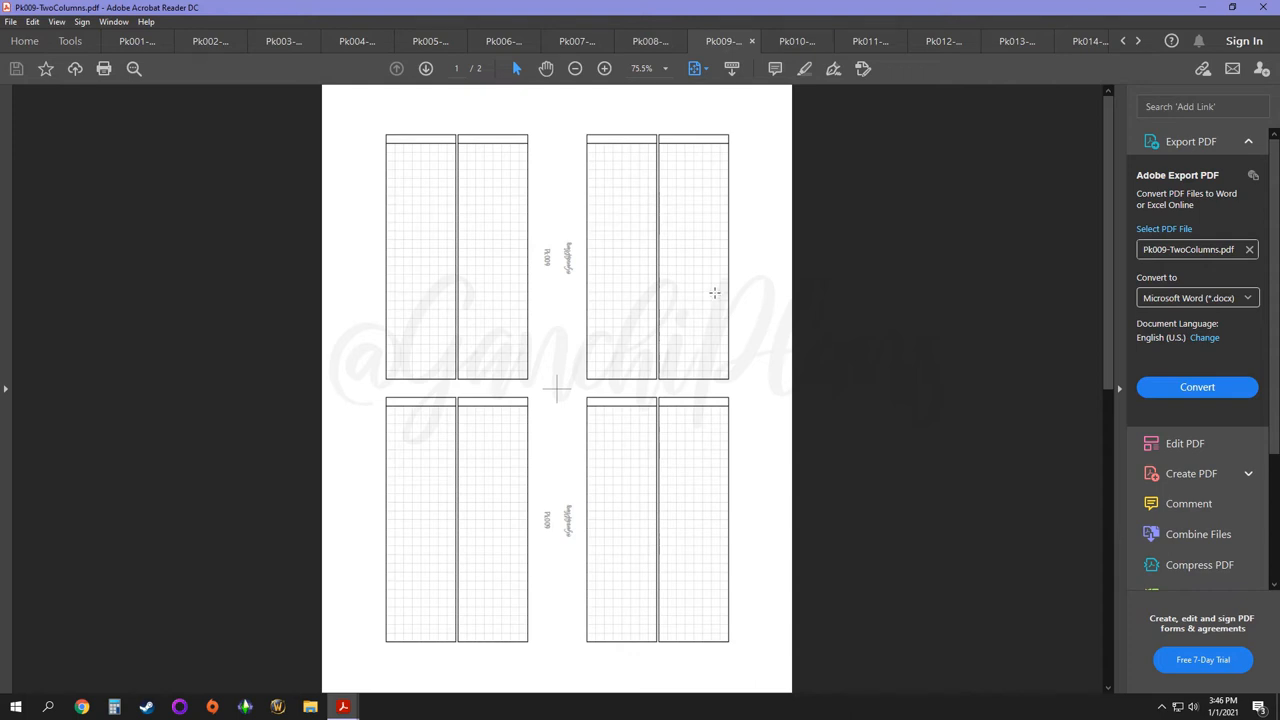
mouse_move(630, 148)
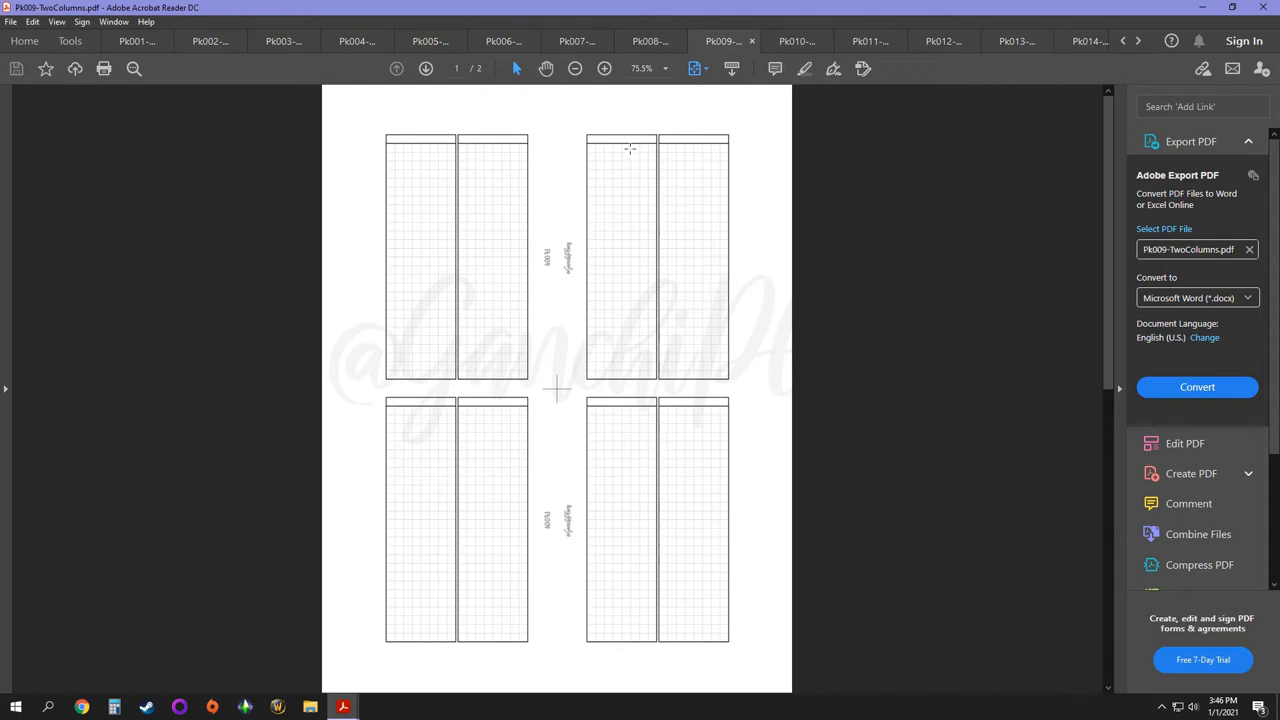
mouse_move(628, 234)
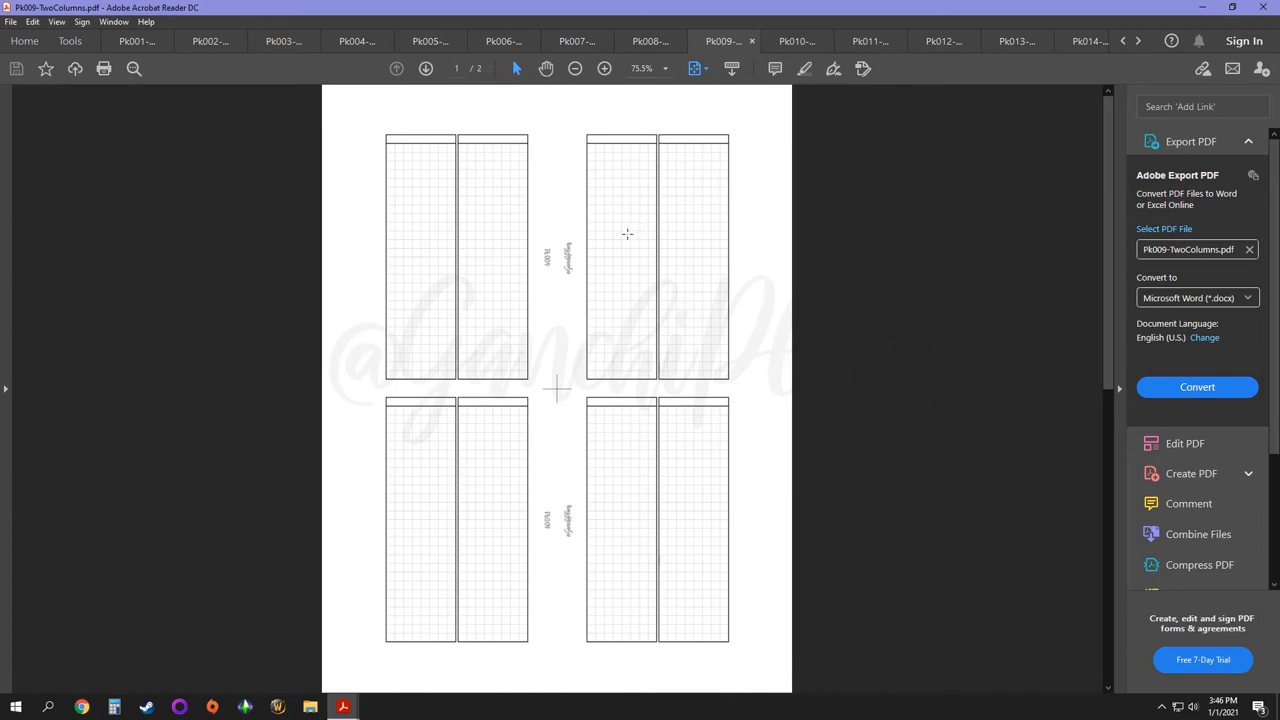
mouse_move(712, 144)
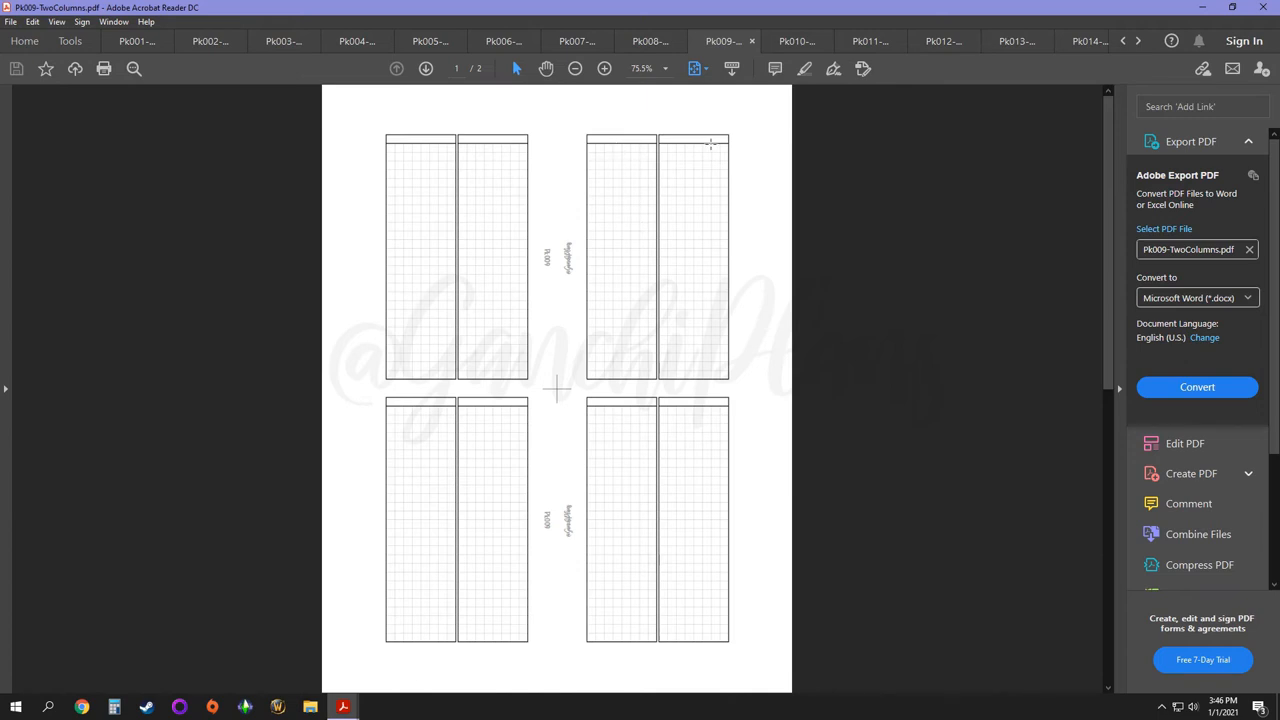
mouse_move(676, 250)
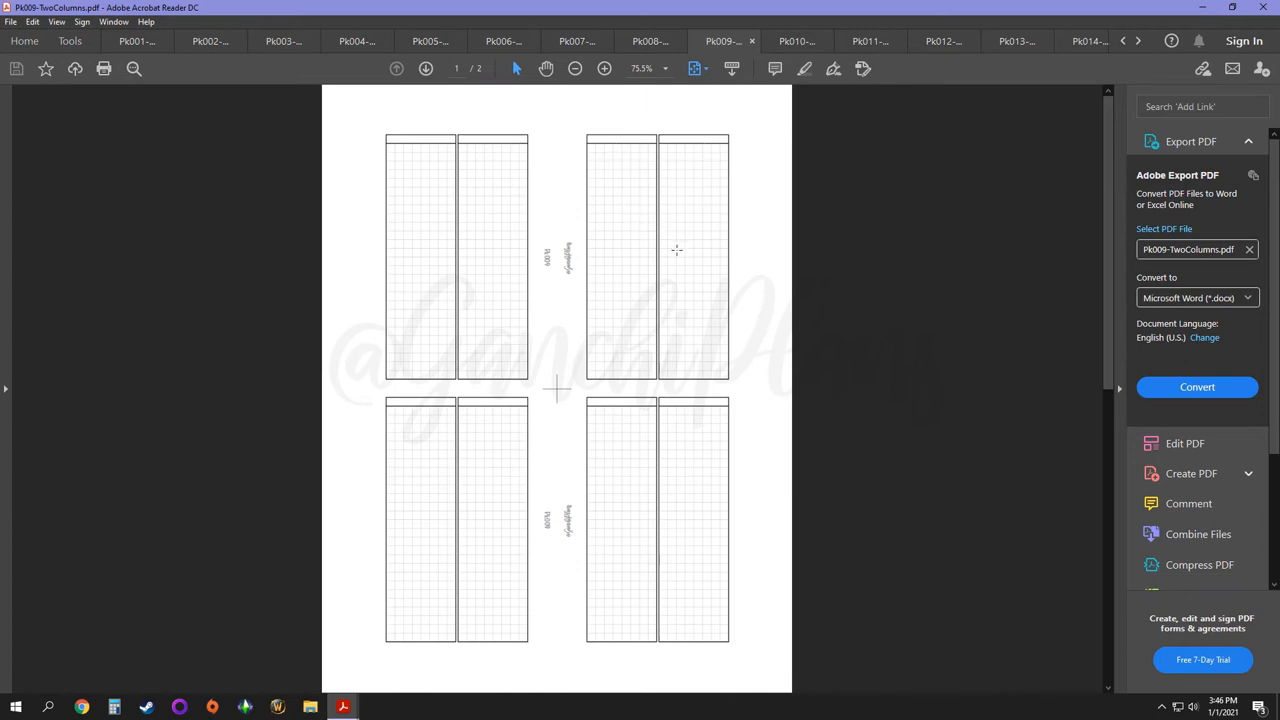
mouse_move(628, 370)
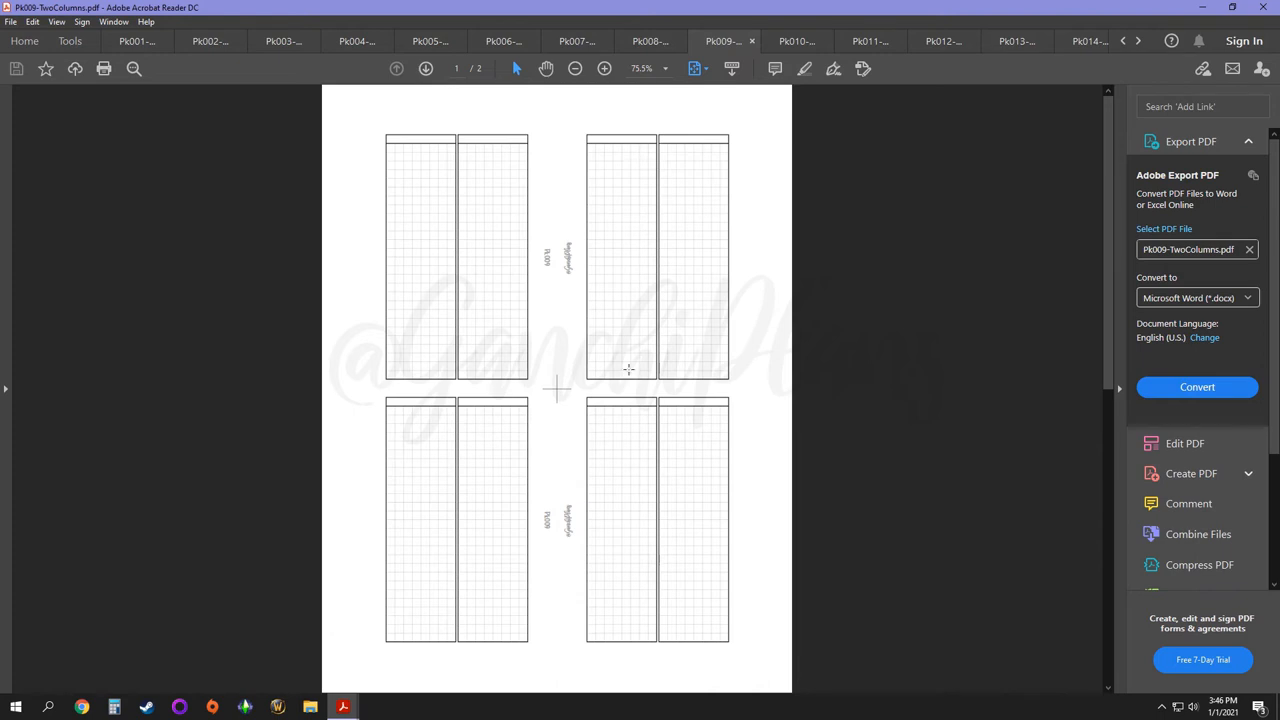
mouse_move(676, 290)
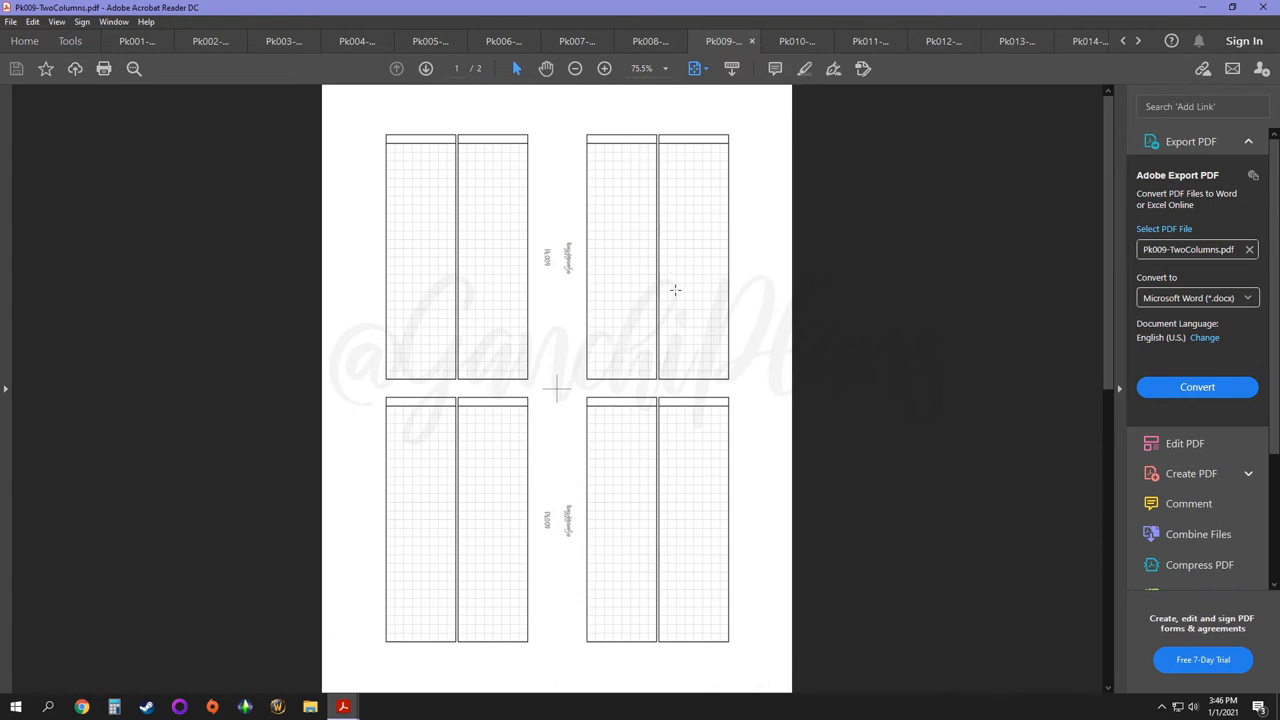
mouse_move(628, 316)
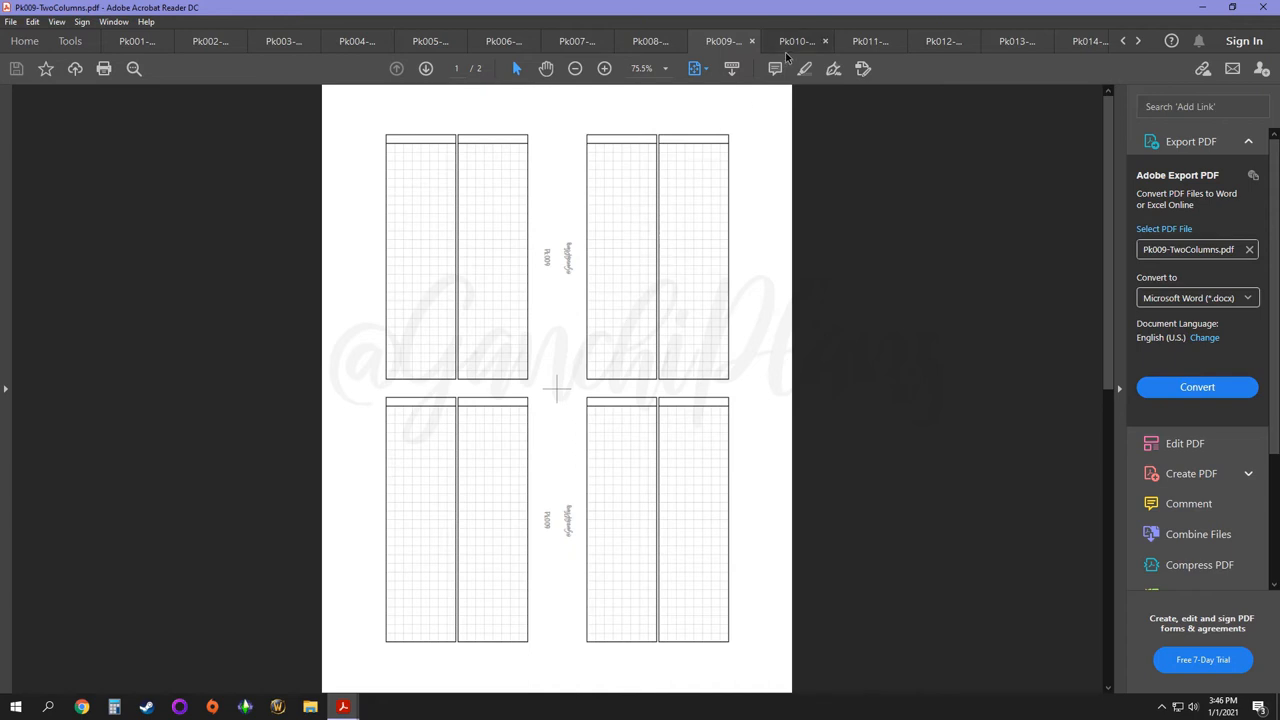
Step: Switch to the Pk010 double checklist insert with two checkbox columns beside grids
left_click(796, 40)
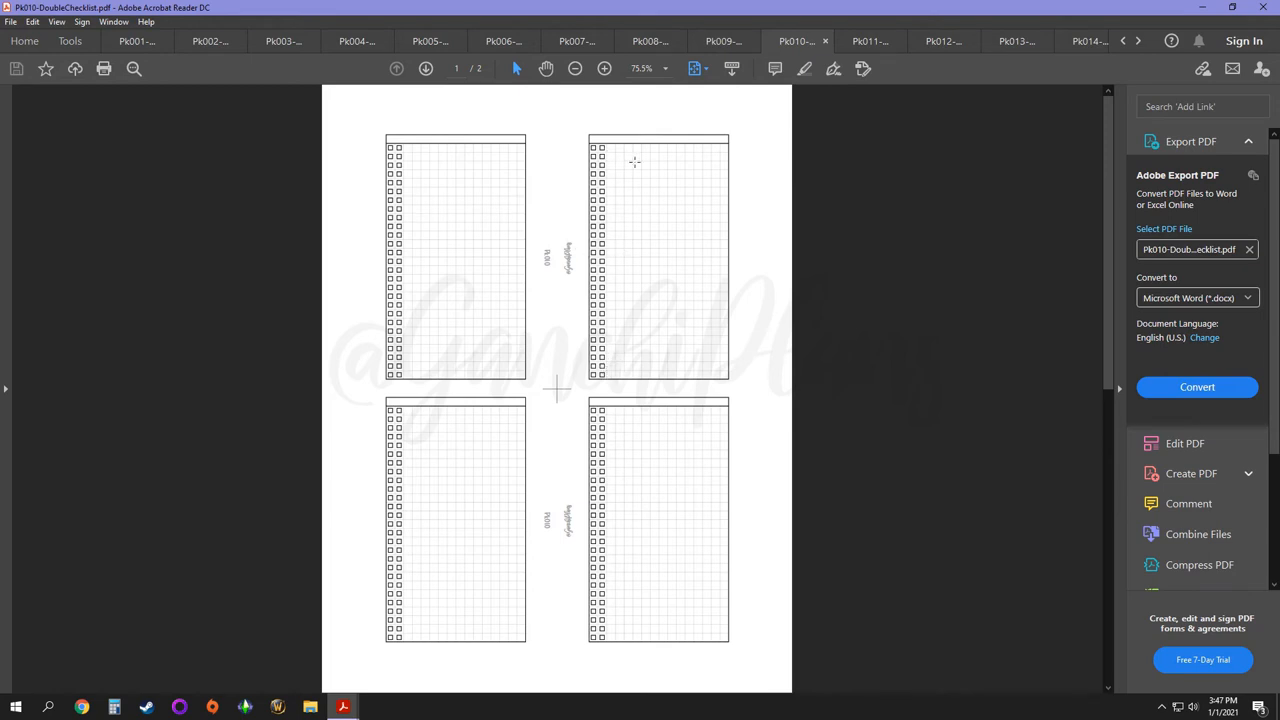
mouse_move(616, 152)
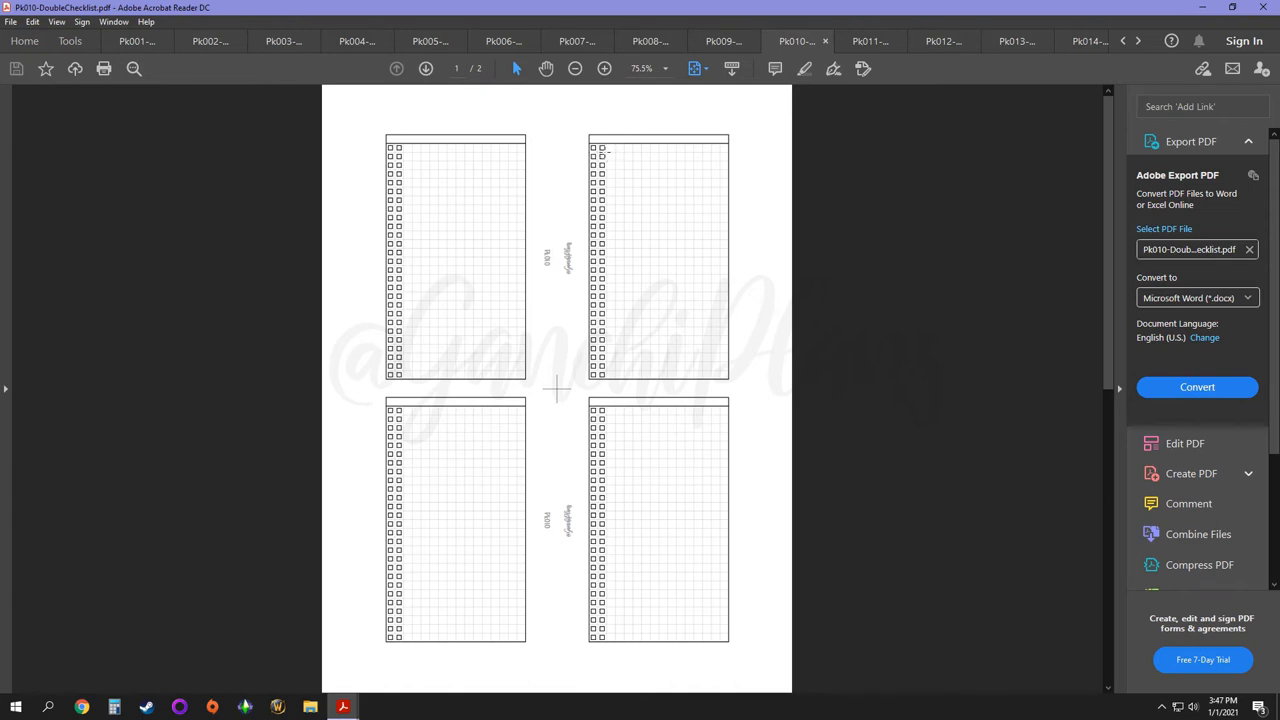
mouse_move(608, 228)
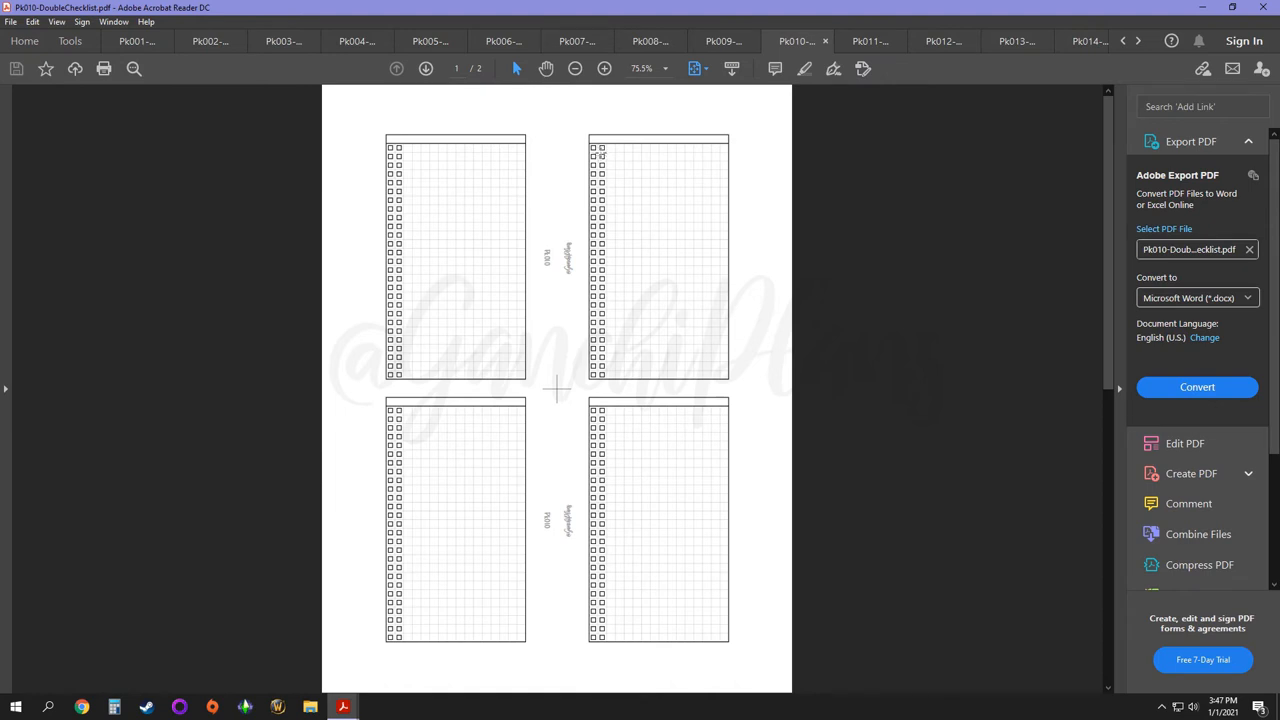
mouse_move(612, 196)
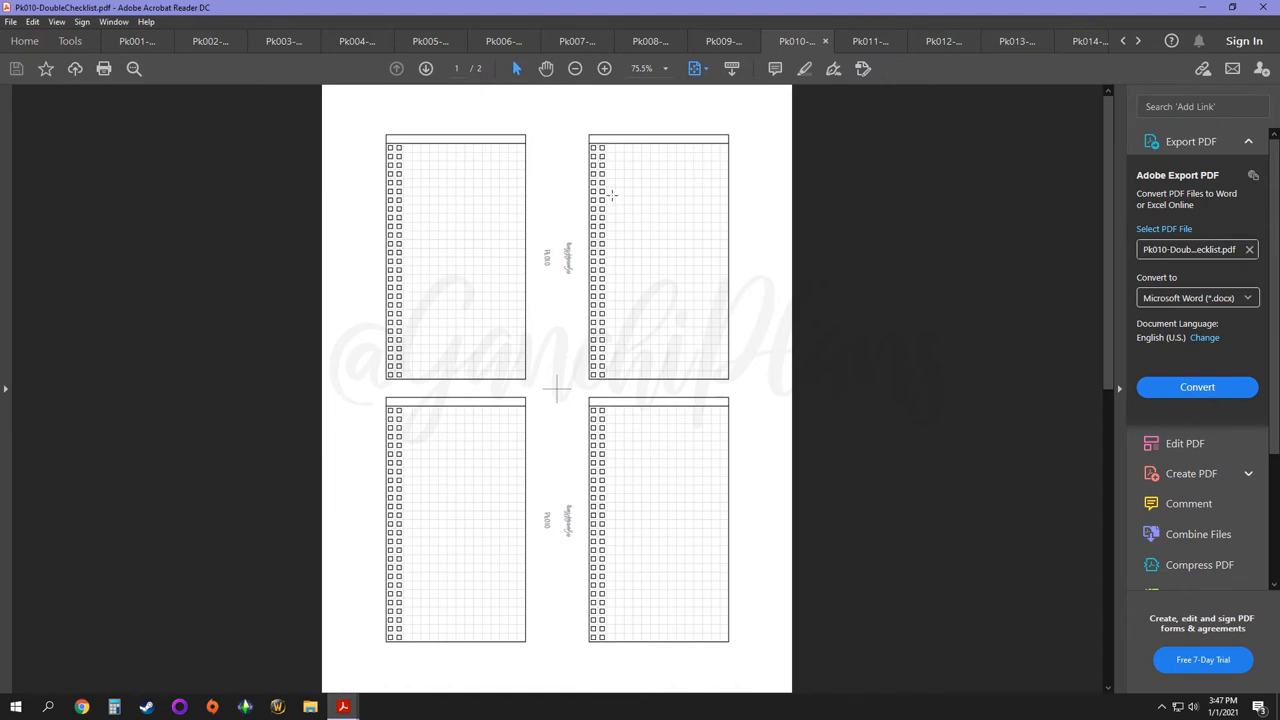
mouse_move(670, 254)
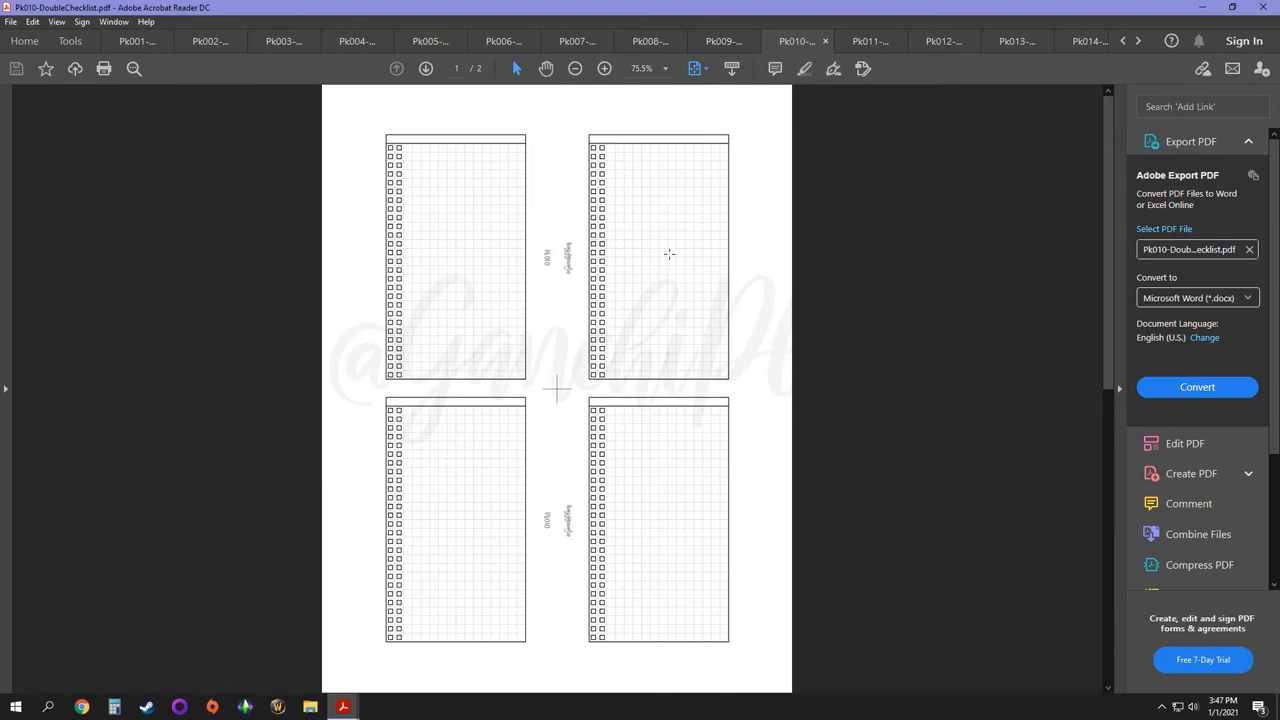
Step: Switch to the Pk011 Monthly Resolutions insert with labeled resolution rows
left_click(868, 40)
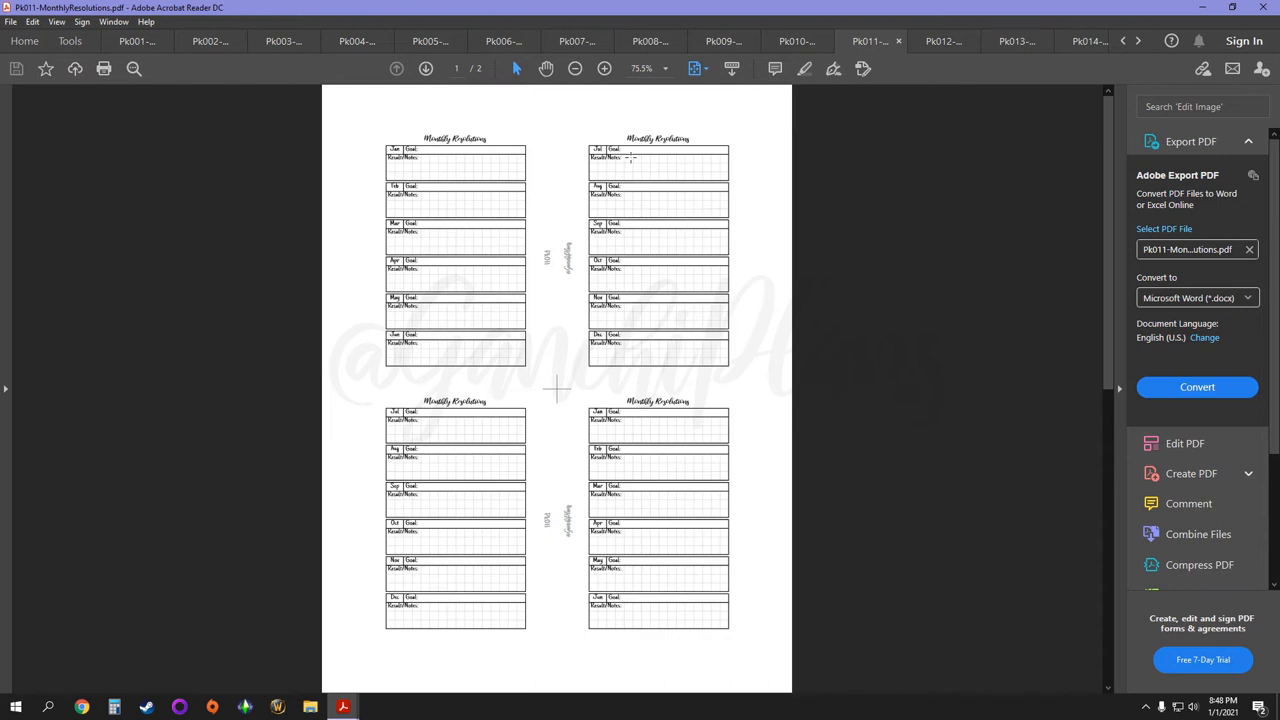
mouse_move(686, 166)
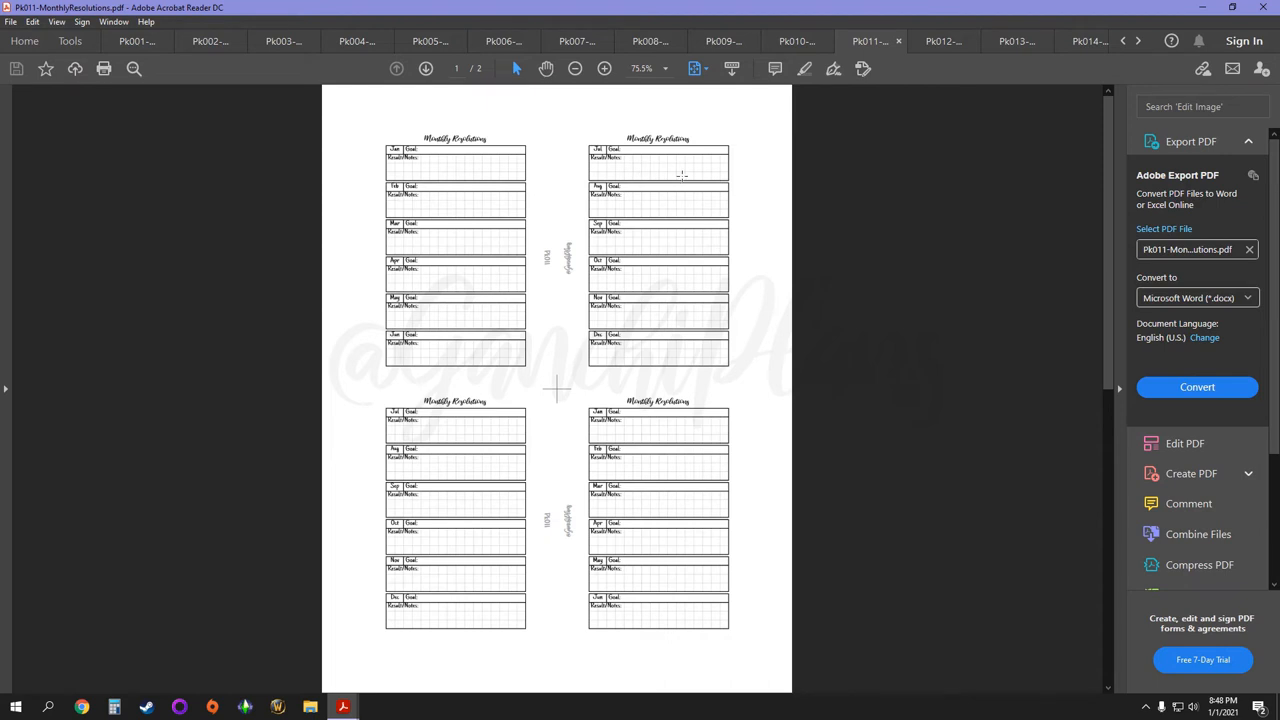
mouse_move(708, 196)
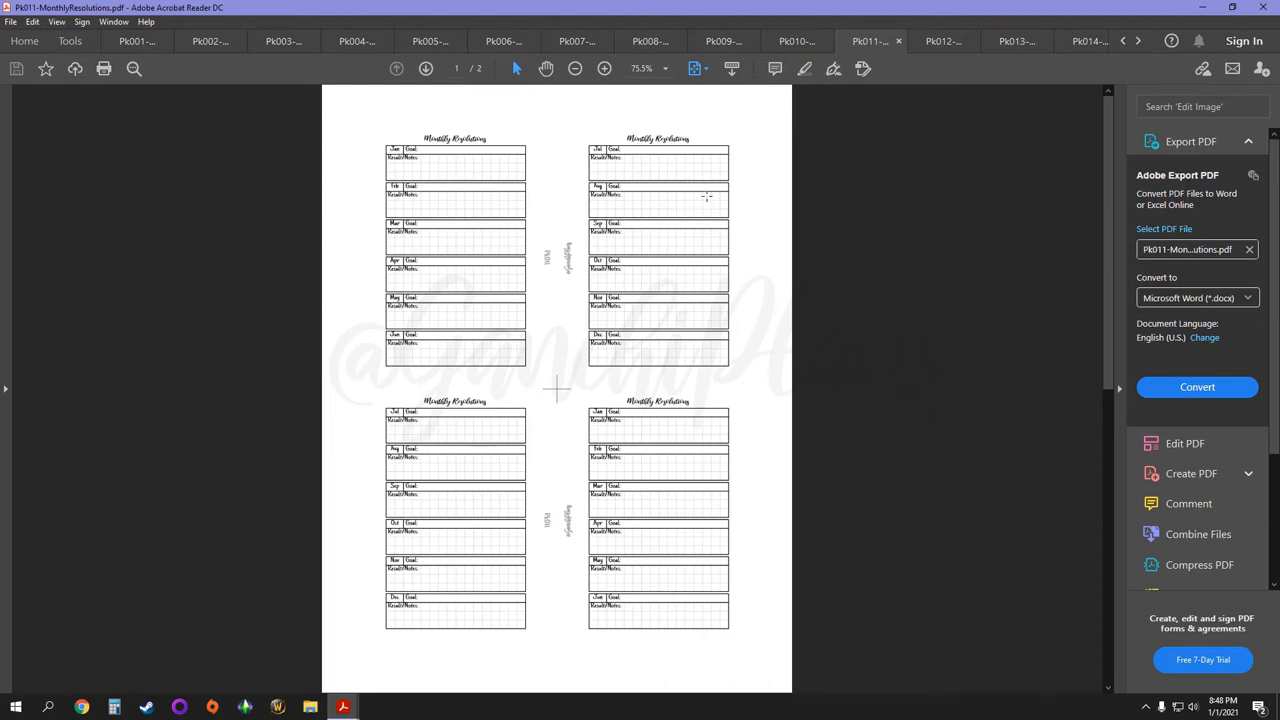
mouse_move(770, 370)
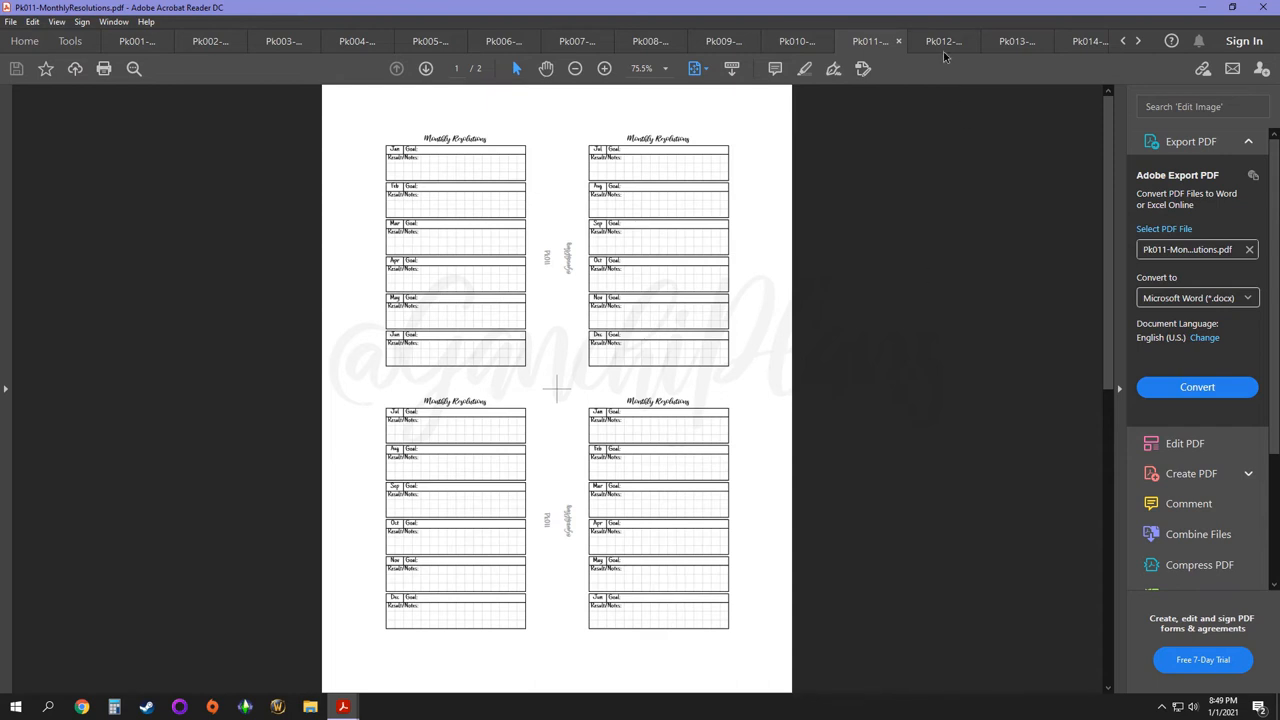
Step: Switch to the Pk012 Packing List insert with four lined checklist panels
left_click(944, 40)
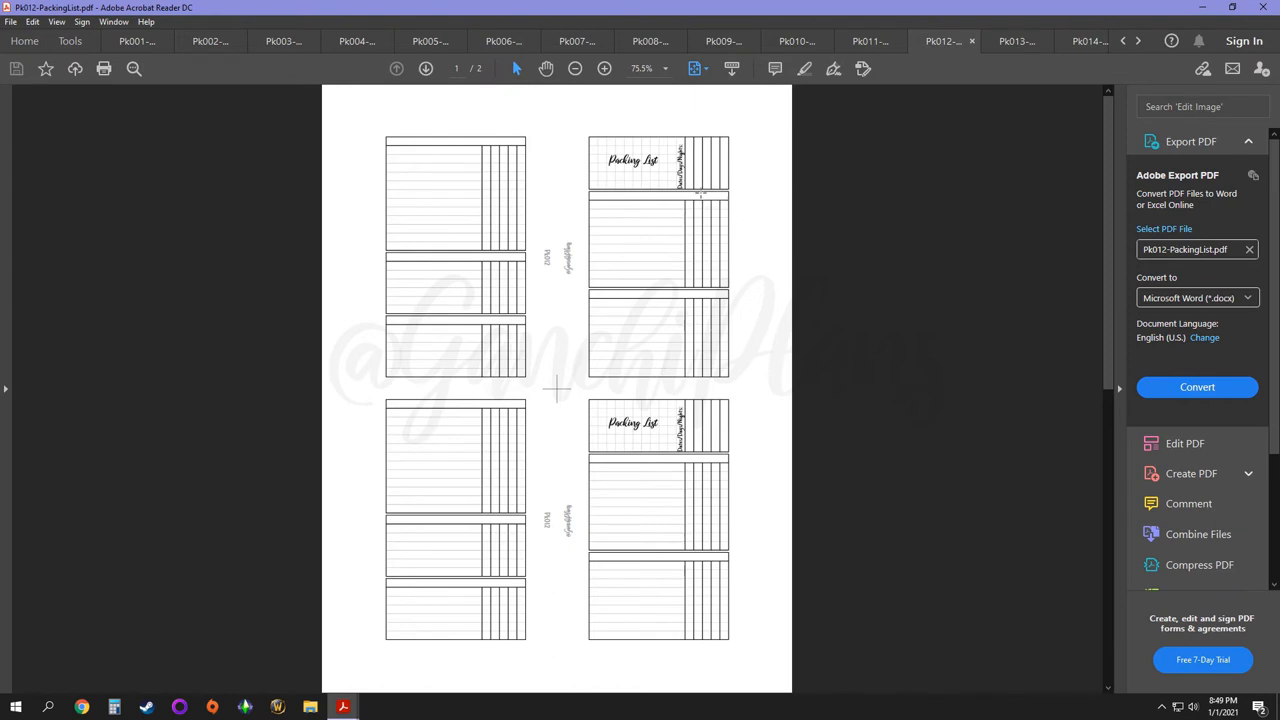
mouse_move(728, 172)
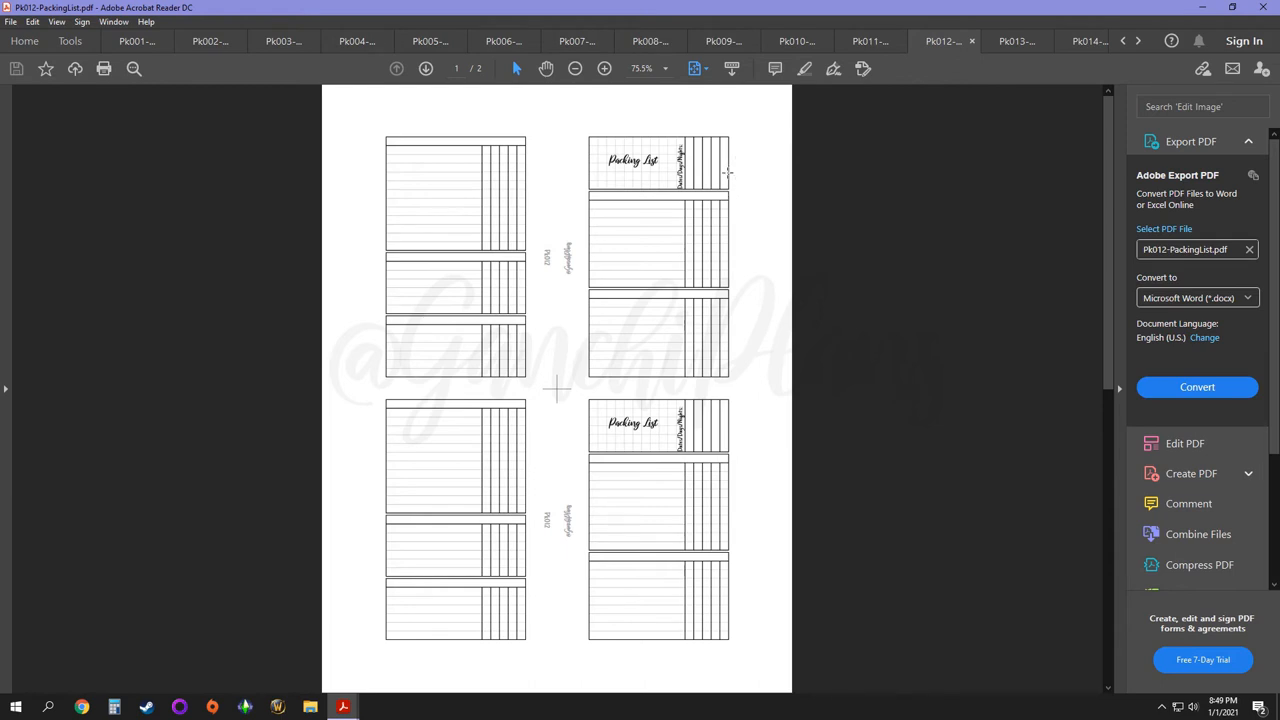
mouse_move(744, 170)
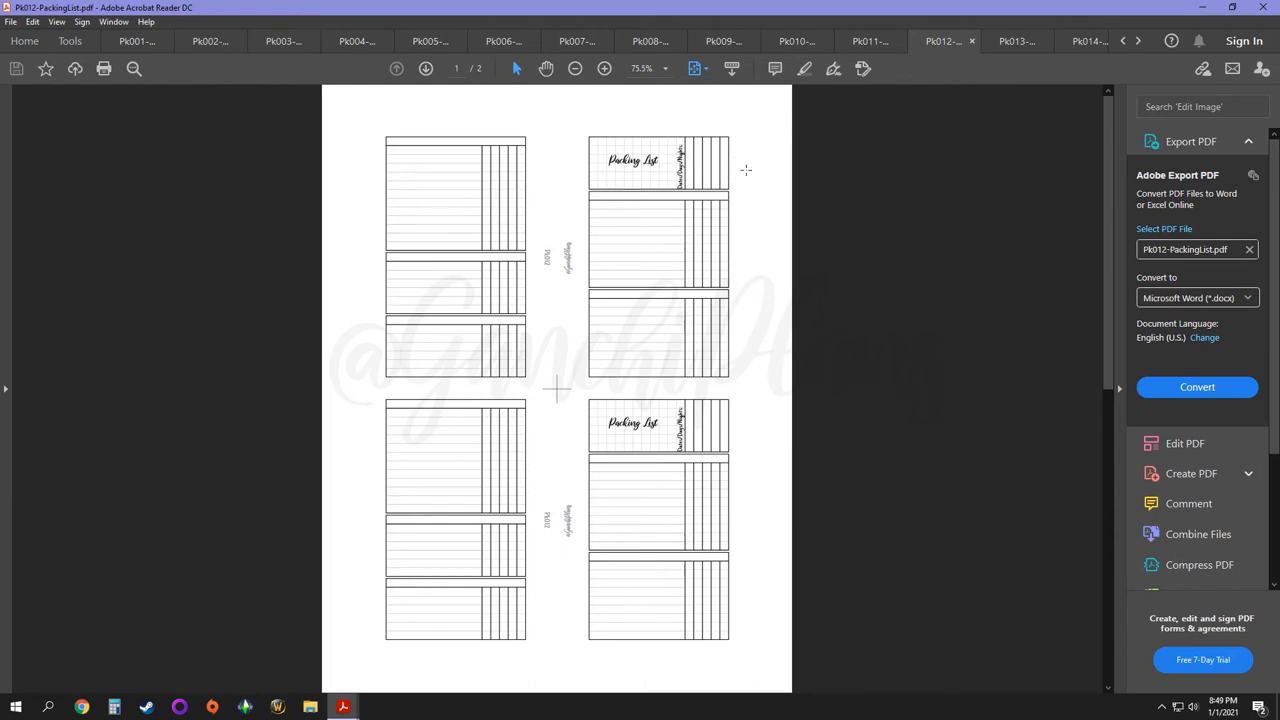
mouse_move(670, 240)
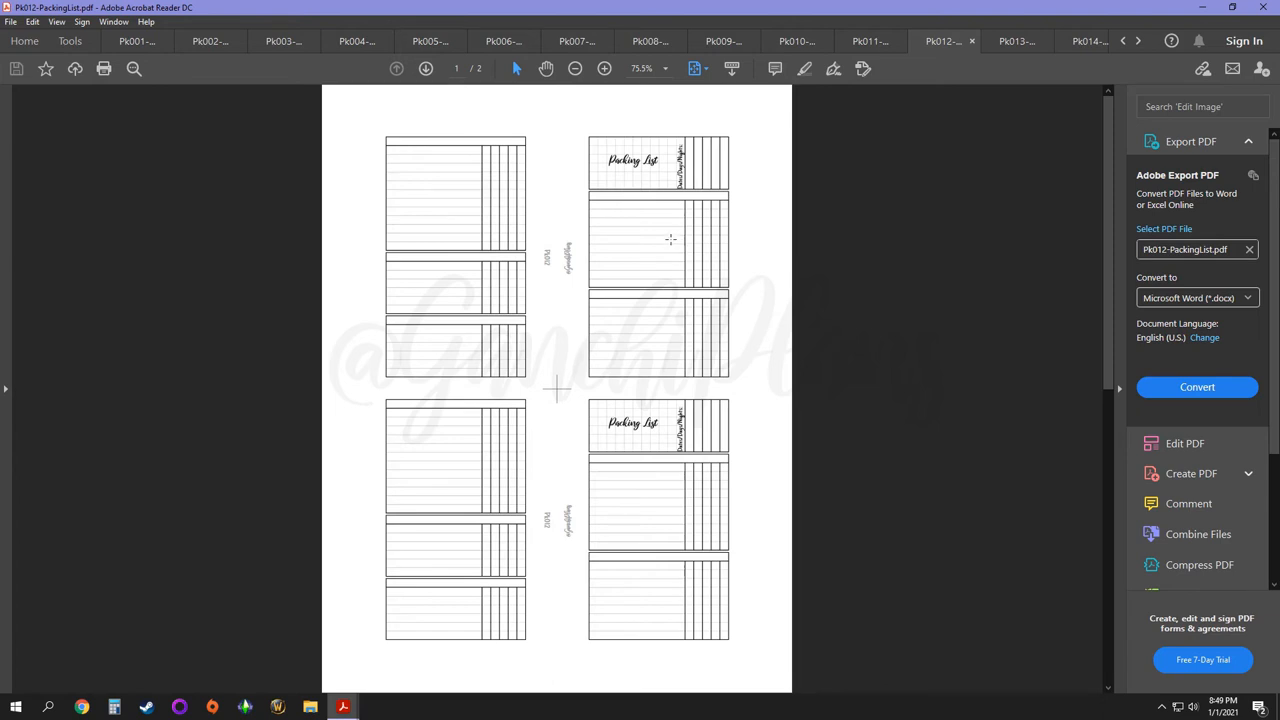
mouse_move(676, 264)
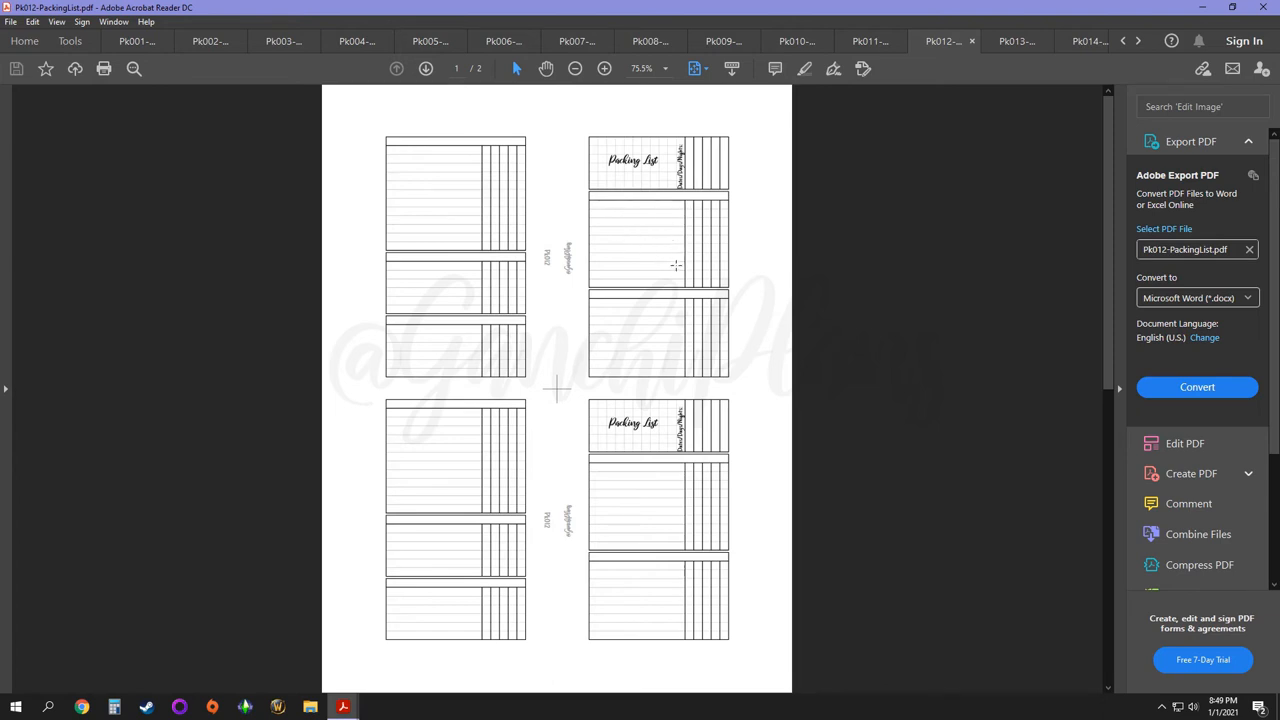
mouse_move(512, 244)
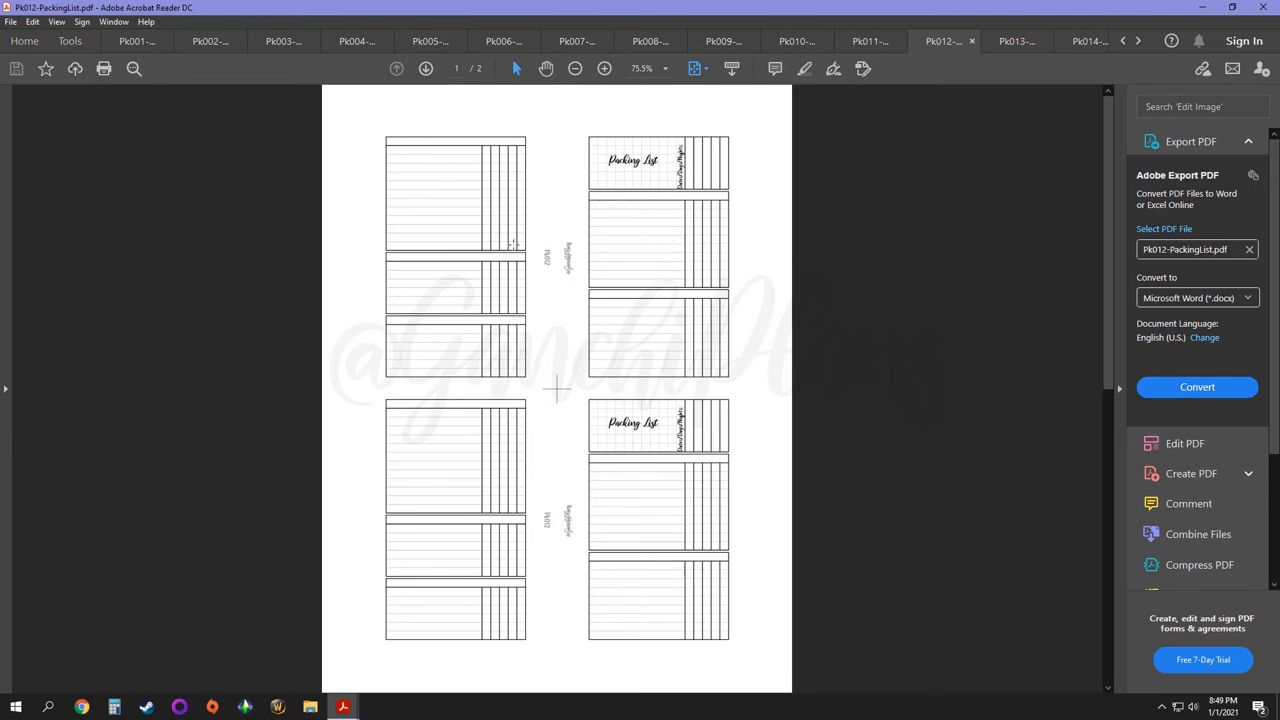
mouse_move(598, 204)
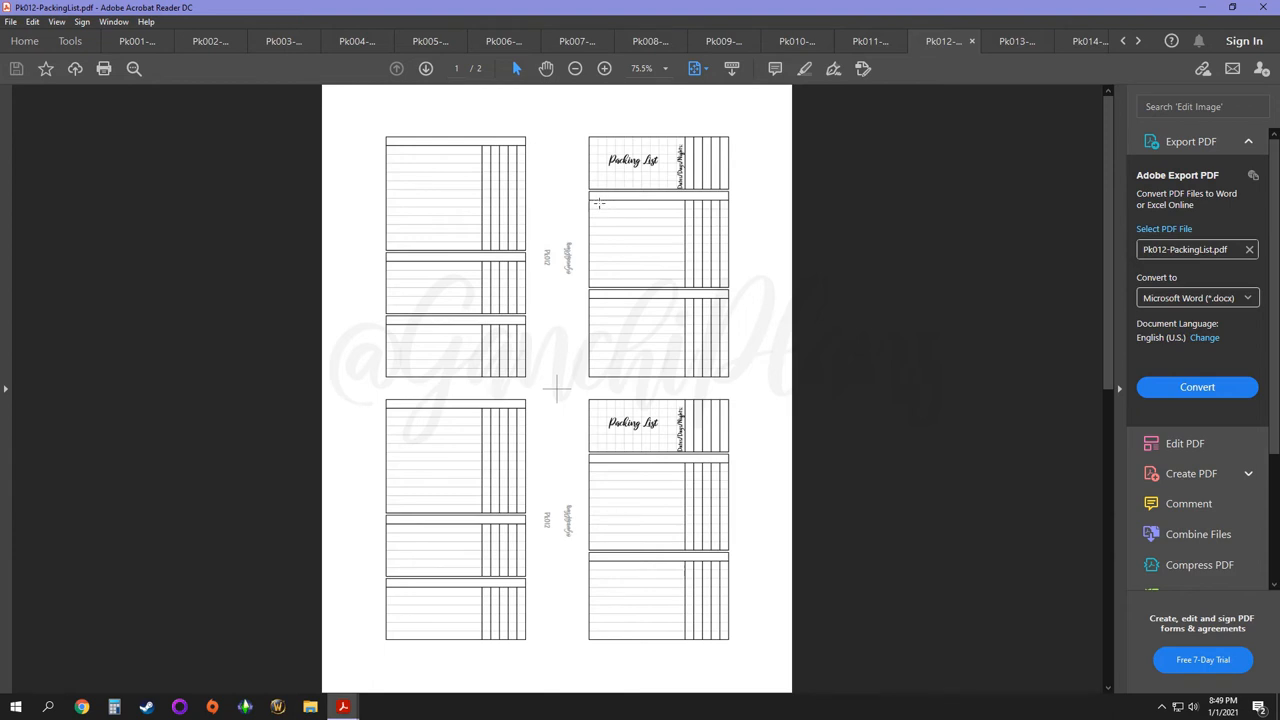
mouse_move(708, 298)
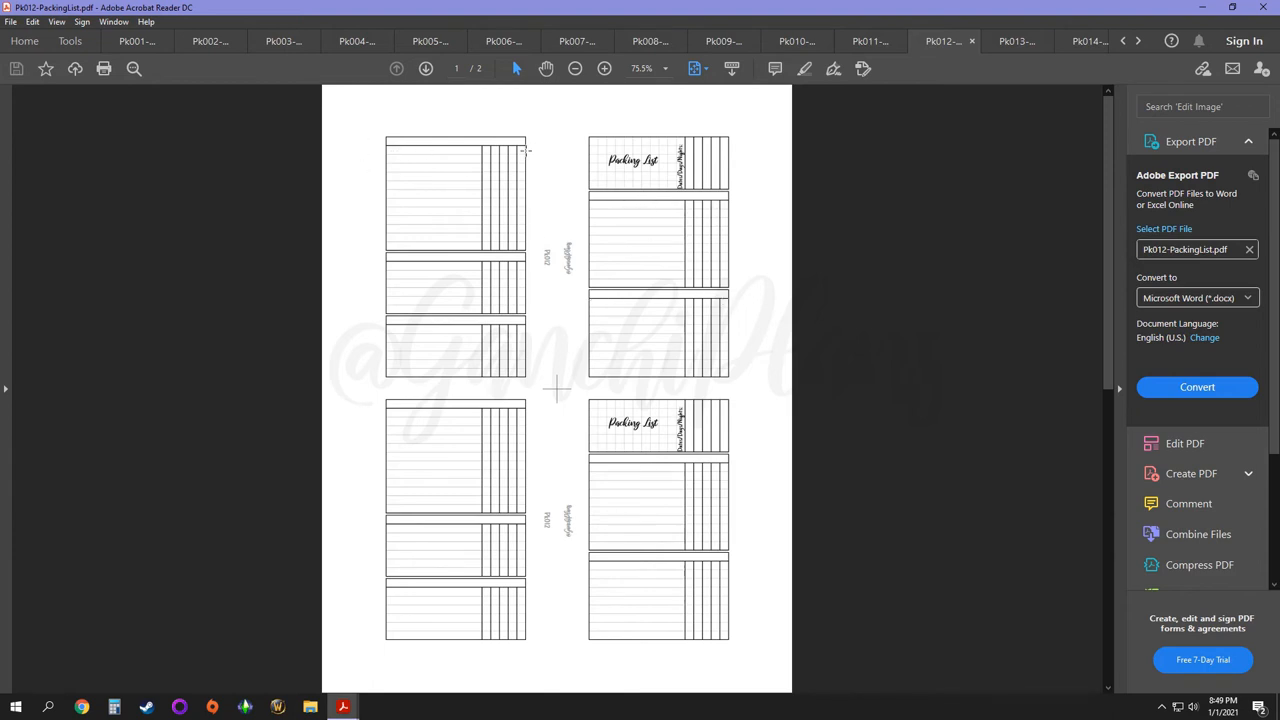
mouse_move(496, 198)
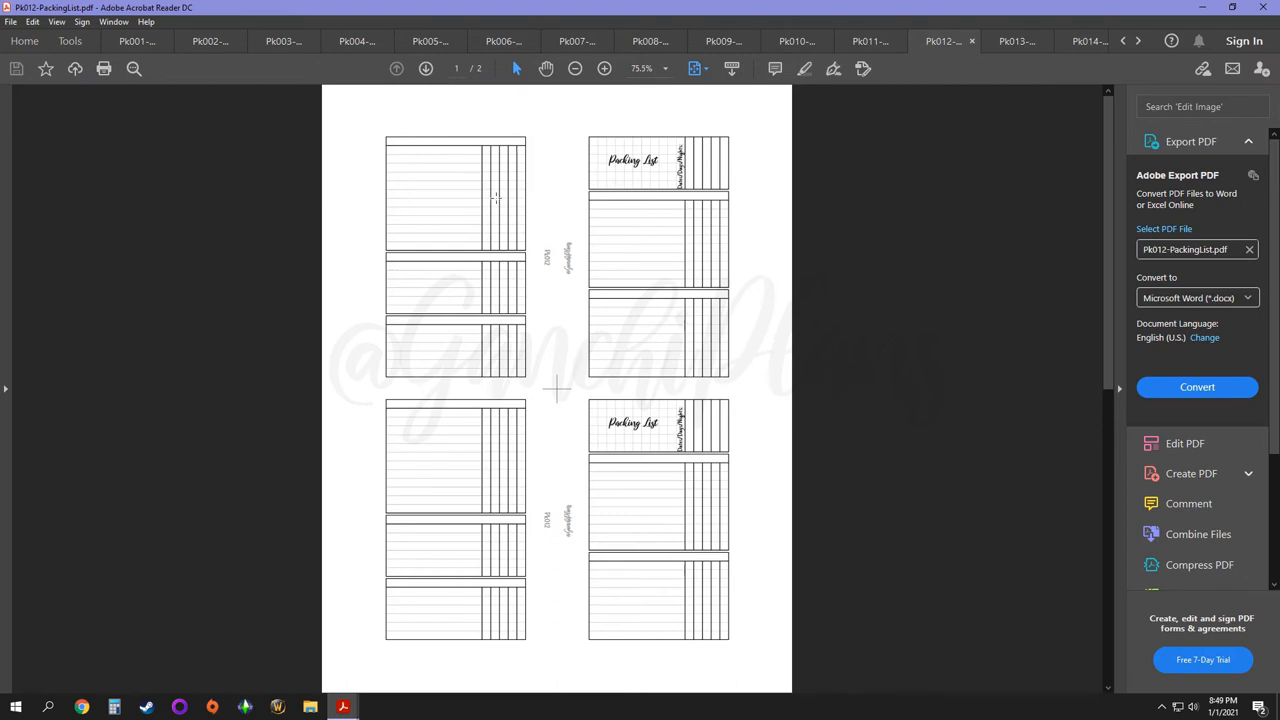
mouse_move(456, 298)
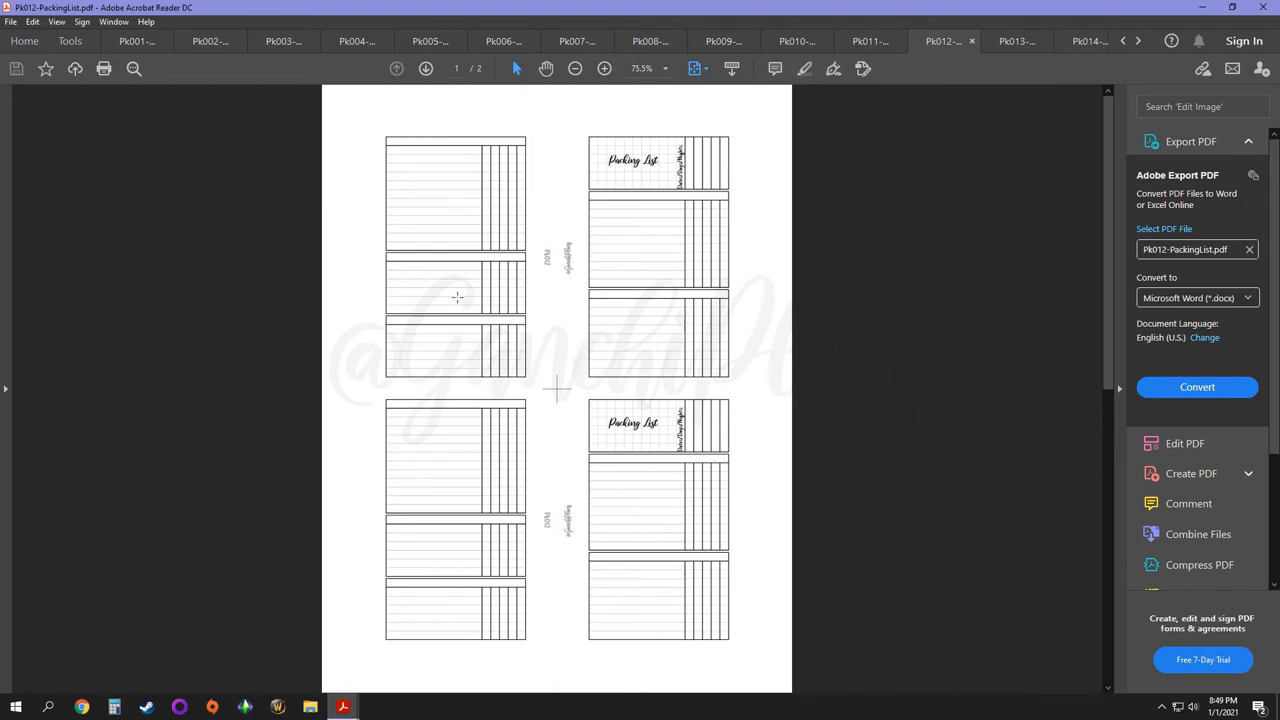
mouse_move(502, 318)
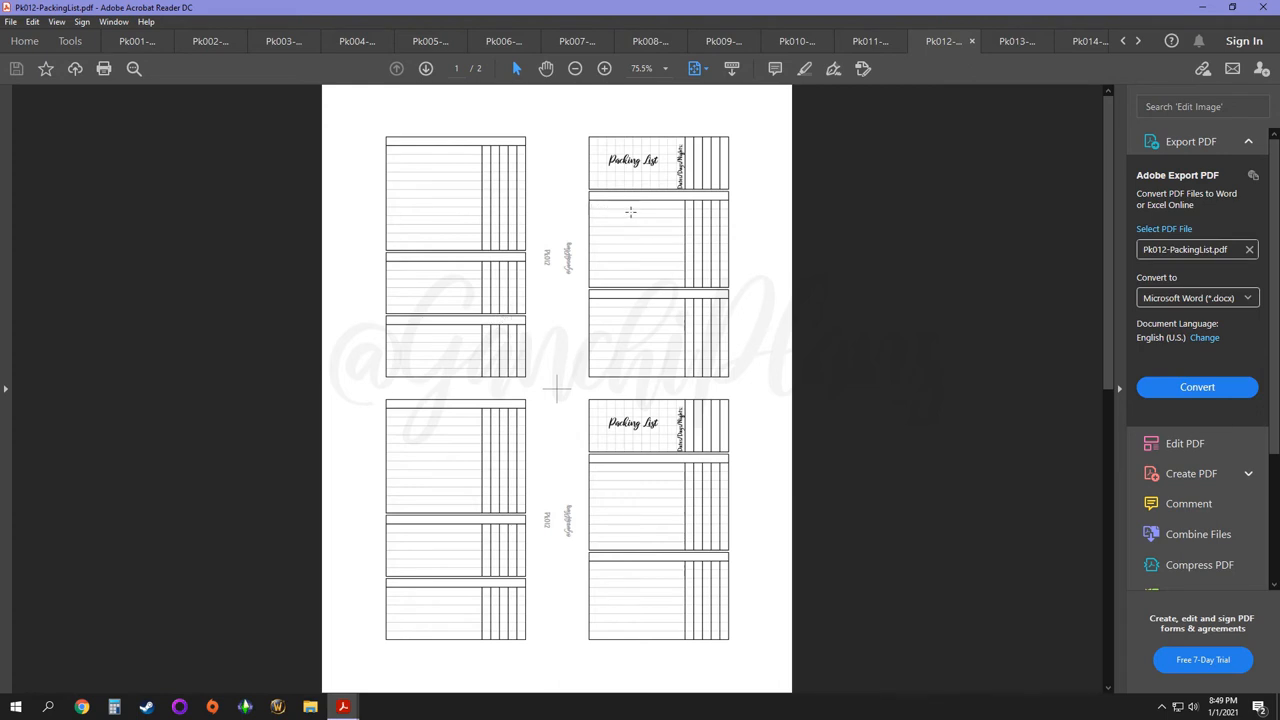
mouse_move(628, 248)
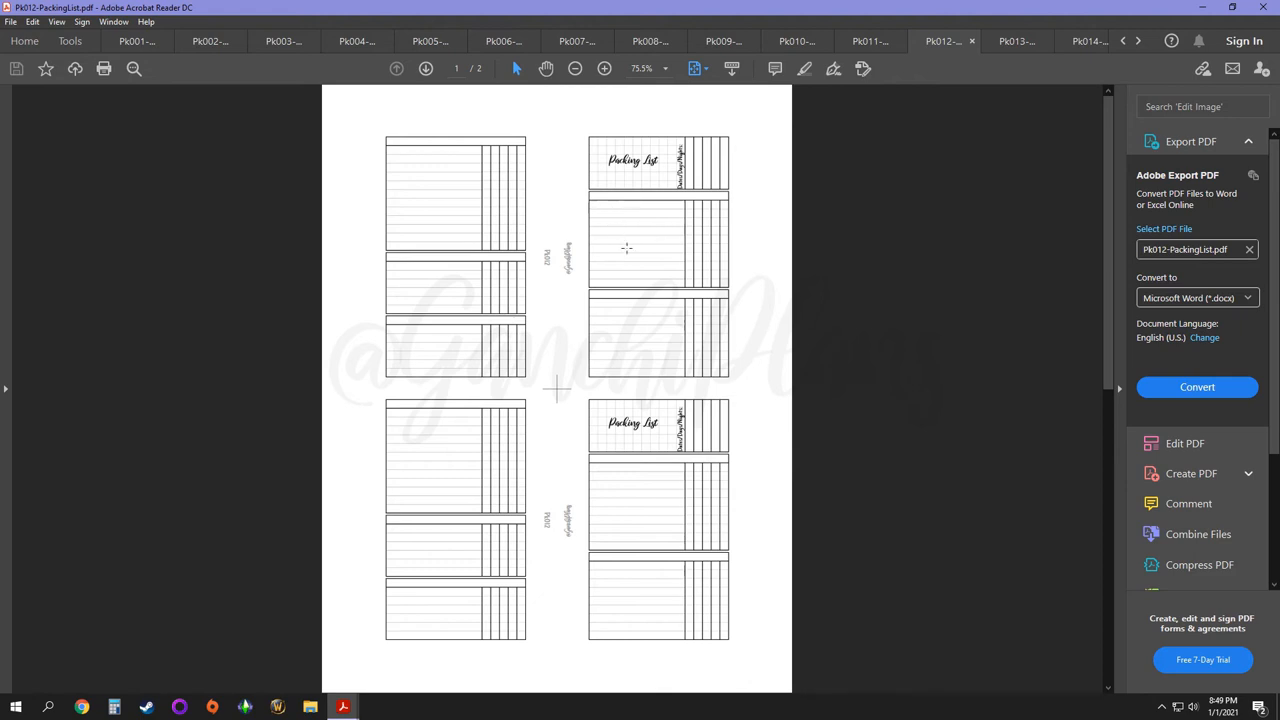
mouse_move(690, 228)
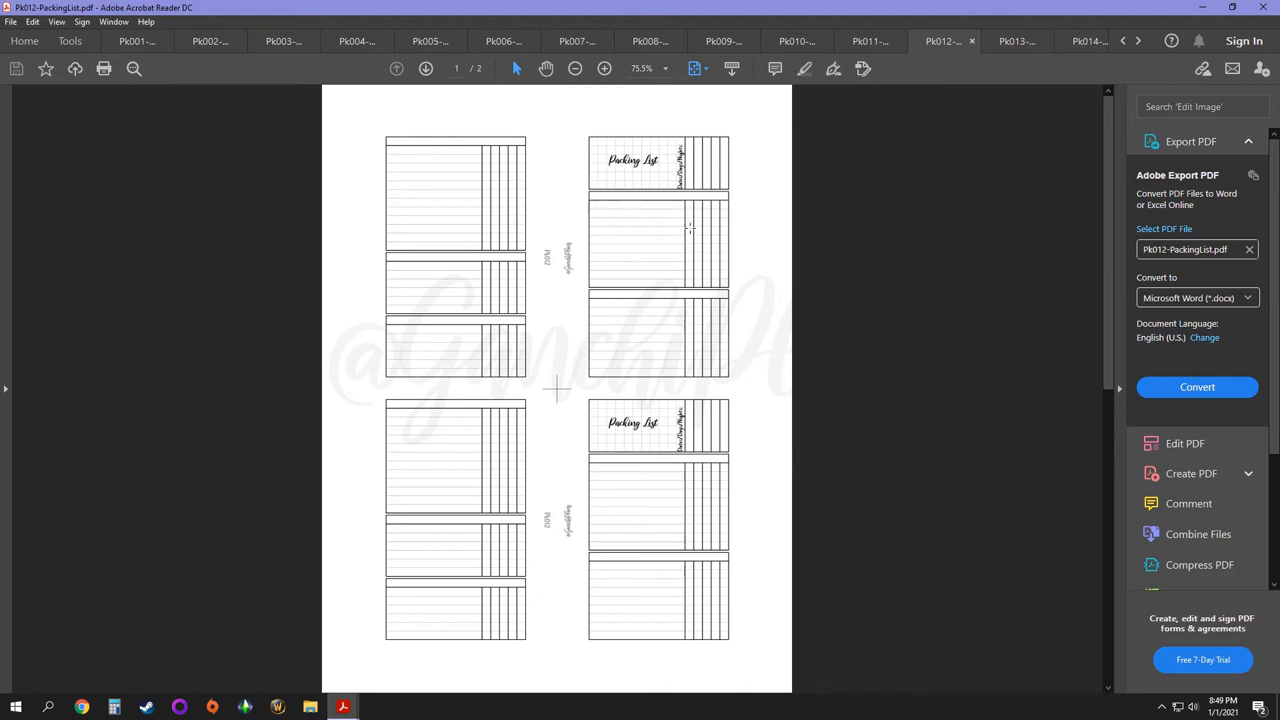
mouse_move(718, 304)
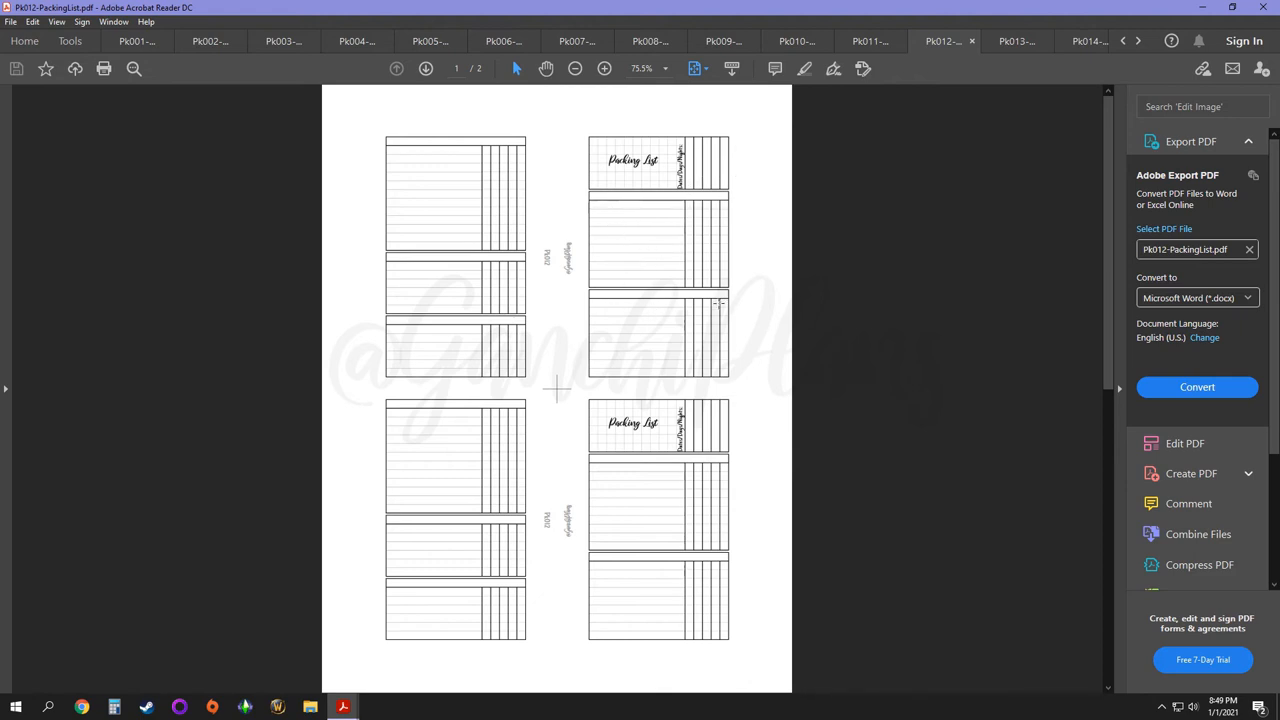
Step: Switch to the Pk013 Package Tracker insert with Ordered, Shipped, ETA and Delivered columns
left_click(1016, 40)
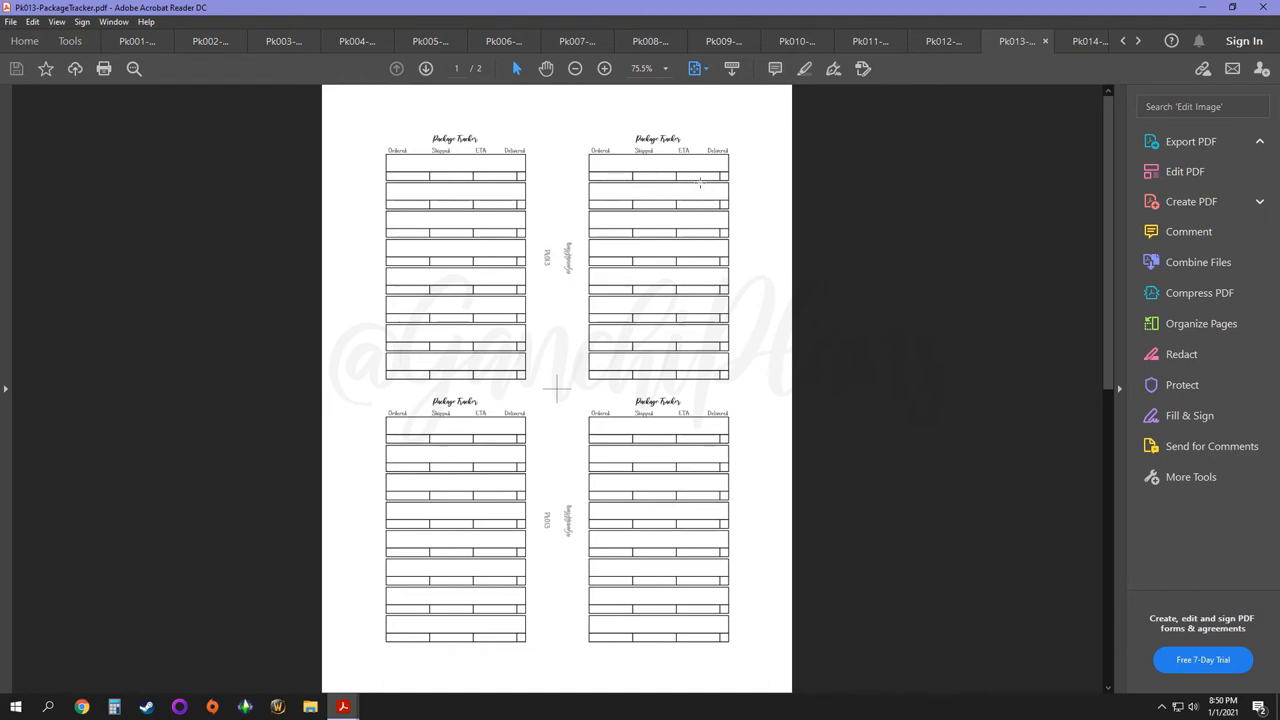
mouse_move(744, 174)
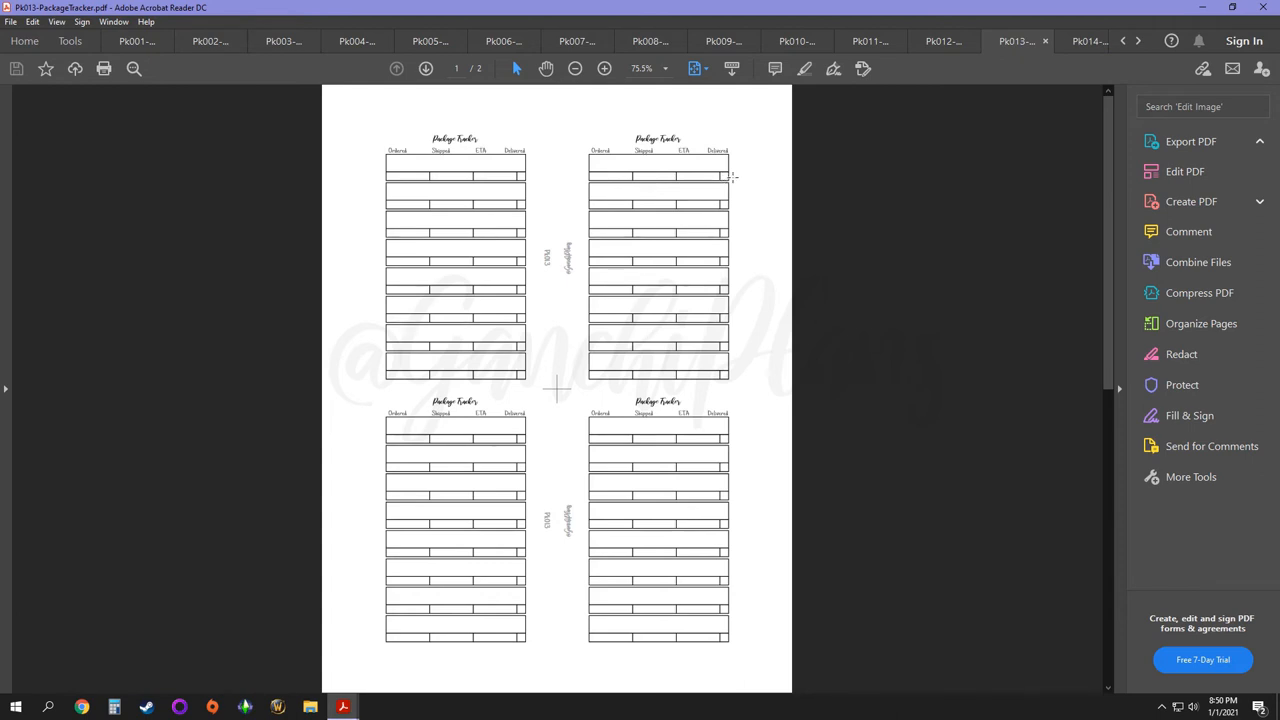
mouse_move(738, 188)
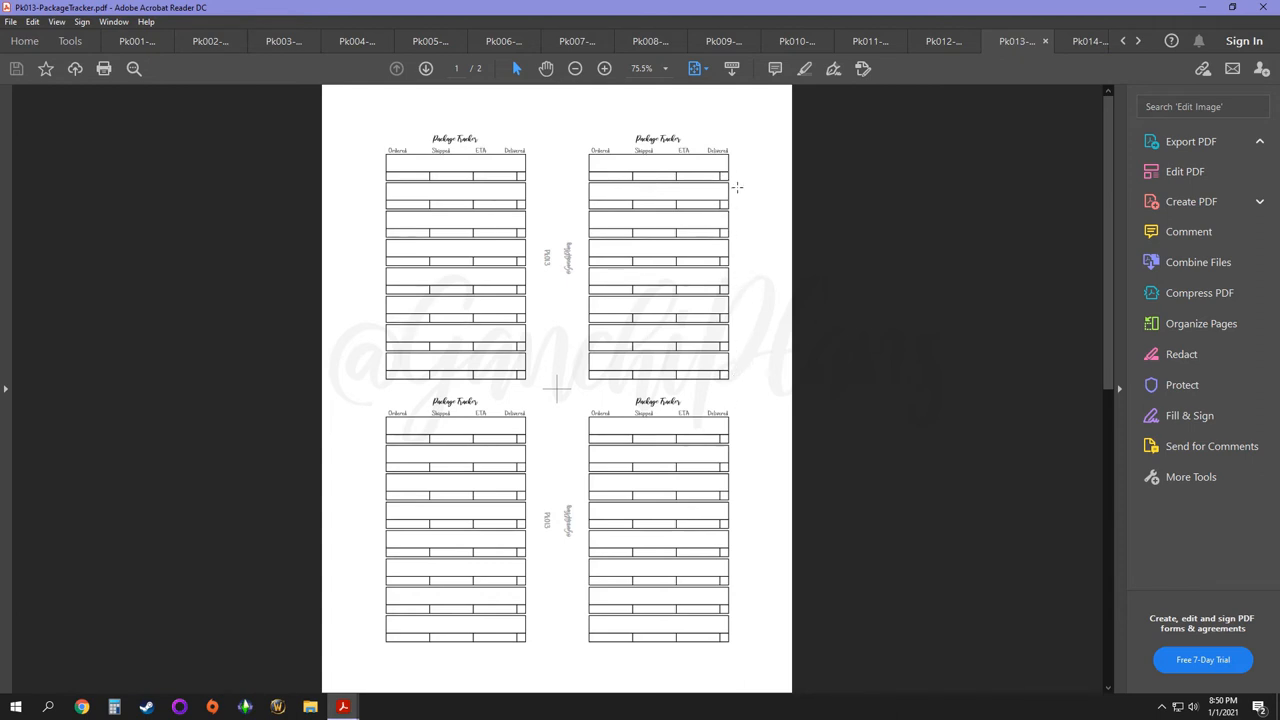
mouse_move(732, 180)
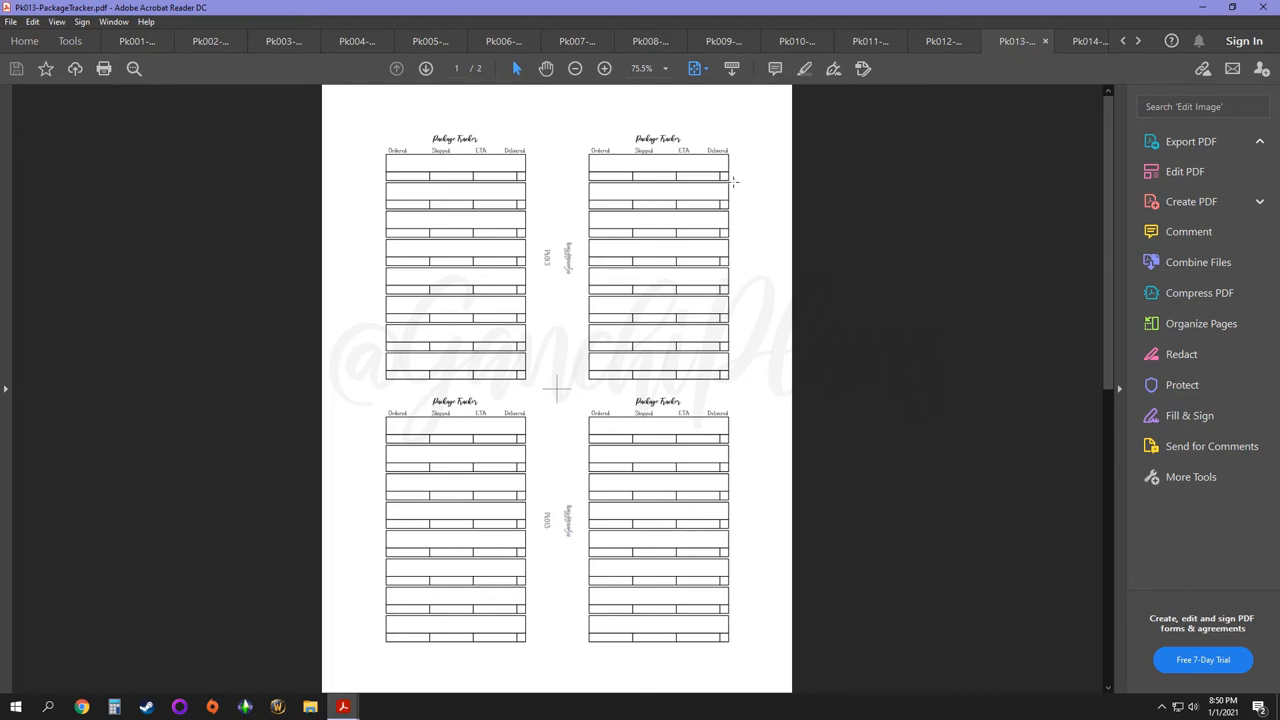
left_click(1068, 40)
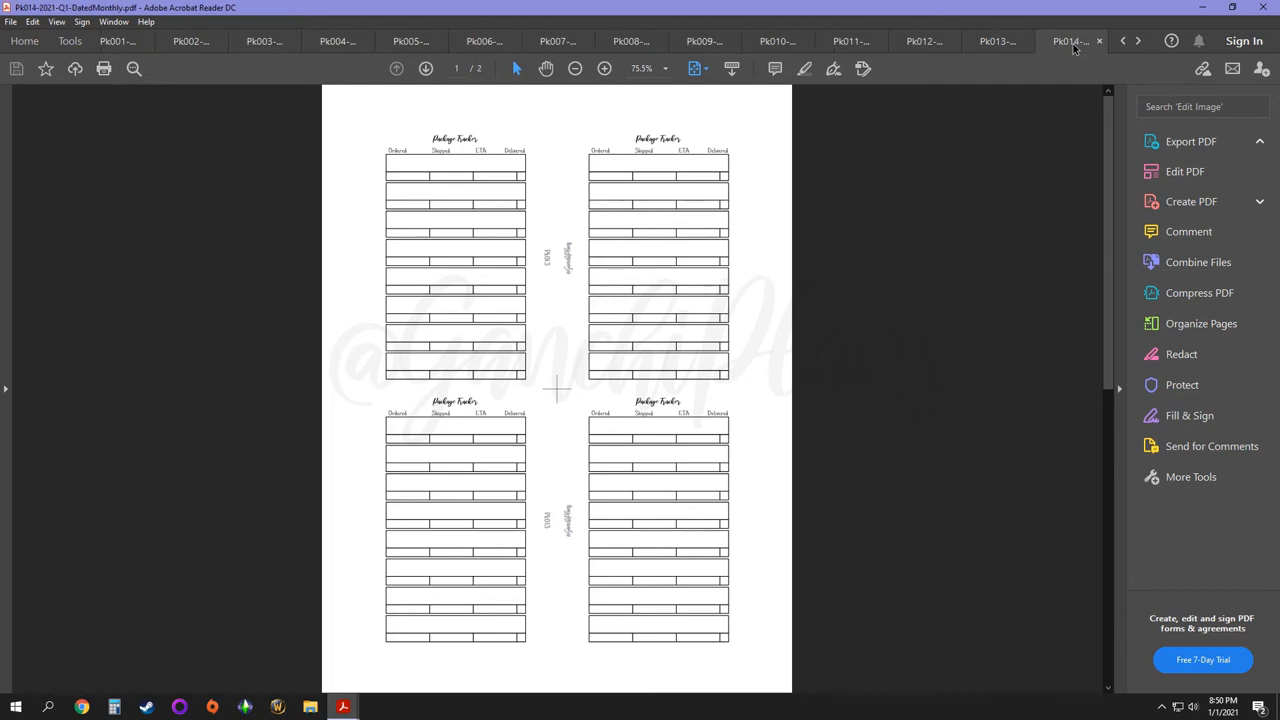
left_click(1190, 140)
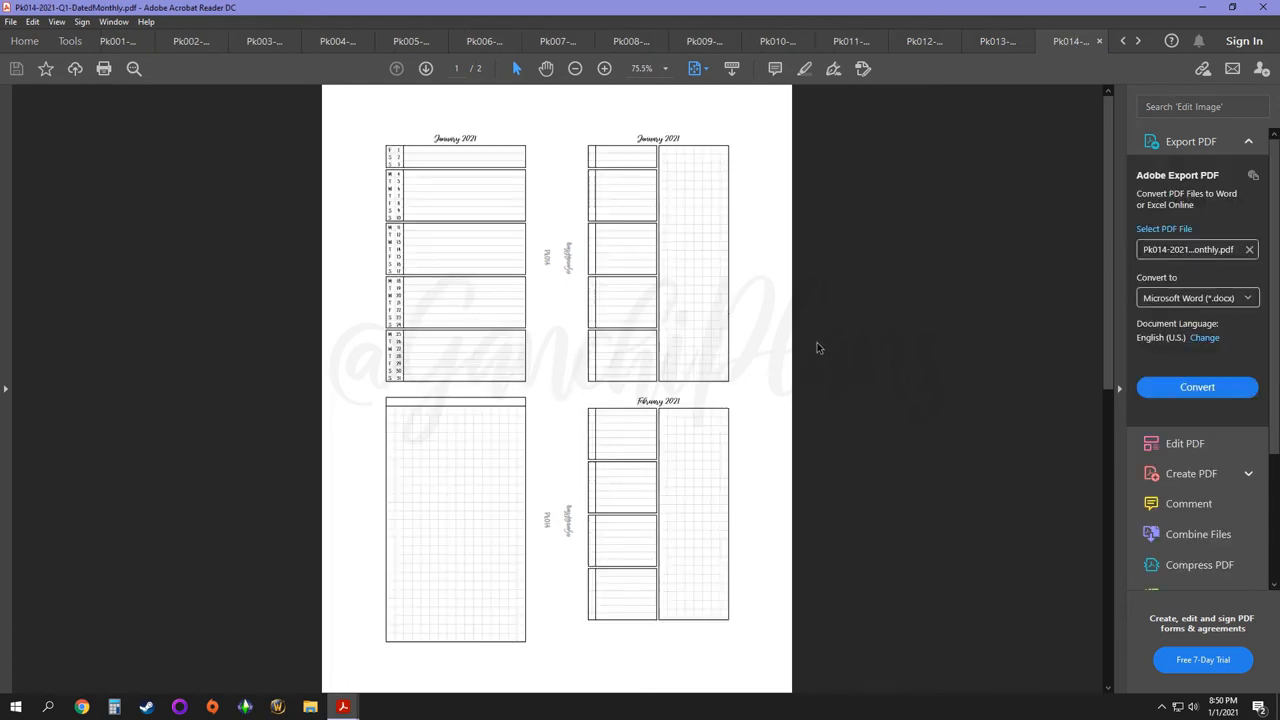
mouse_move(818, 320)
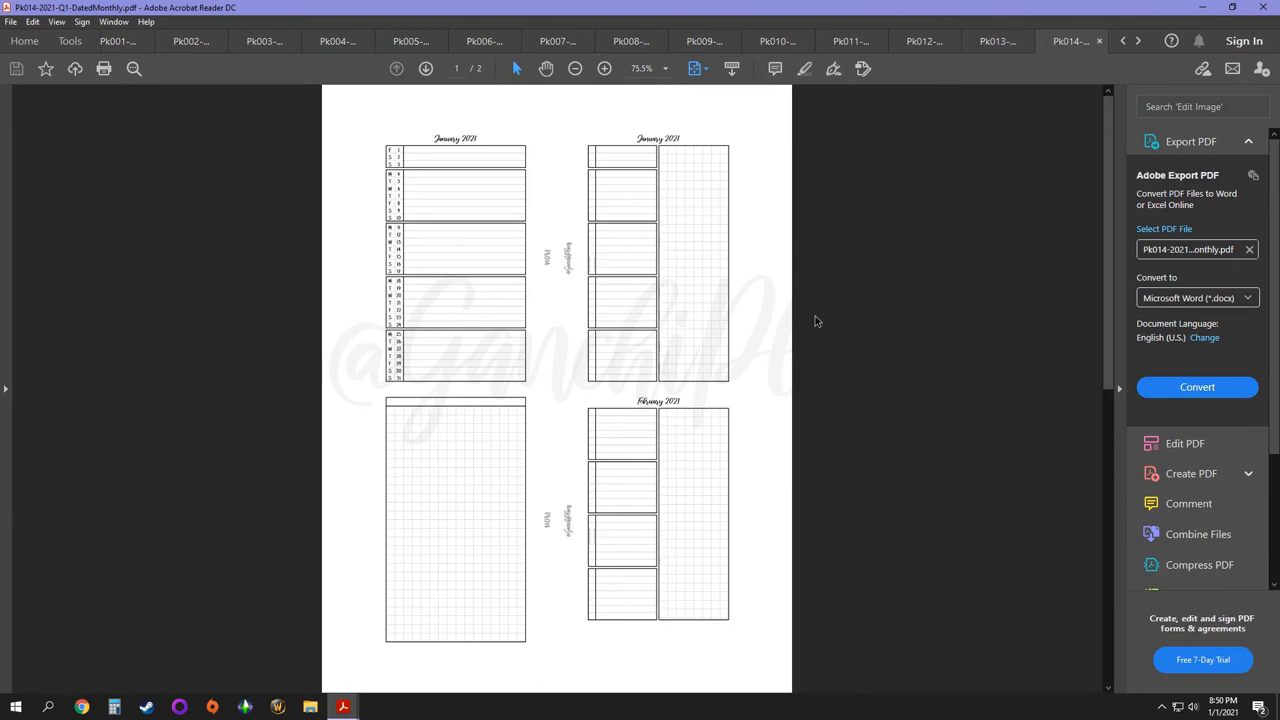
mouse_move(808, 304)
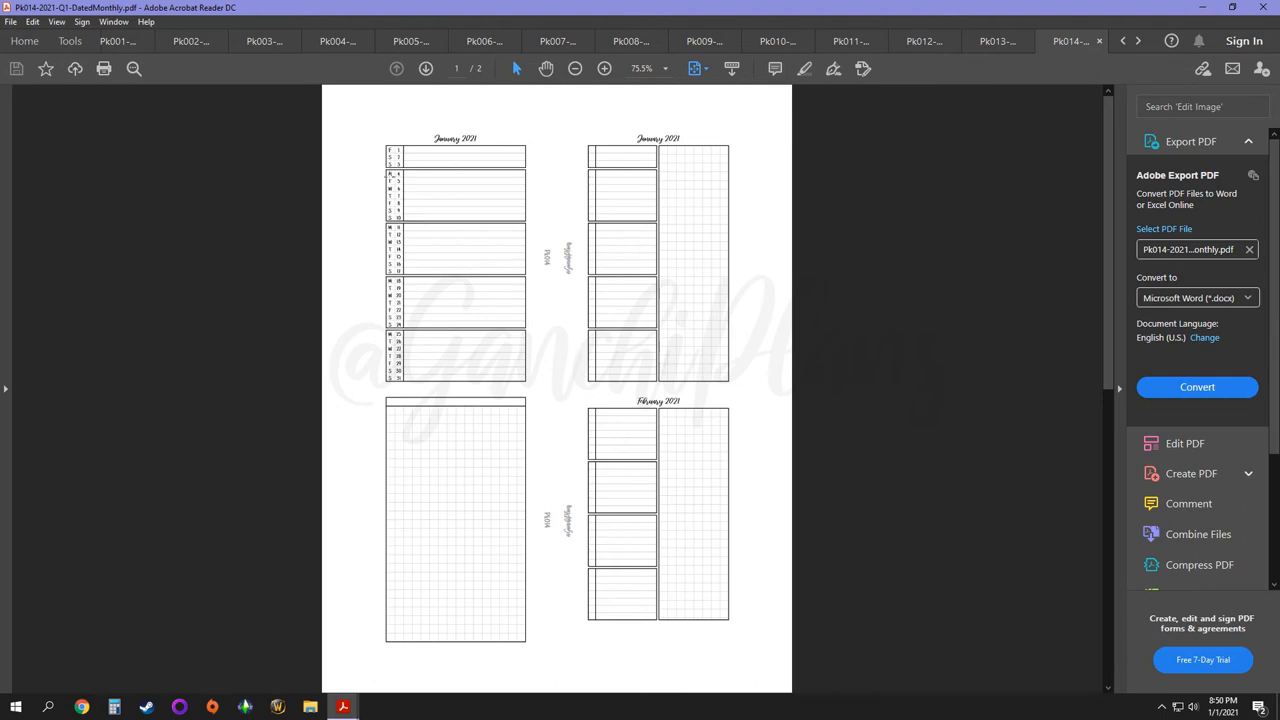
mouse_move(396, 170)
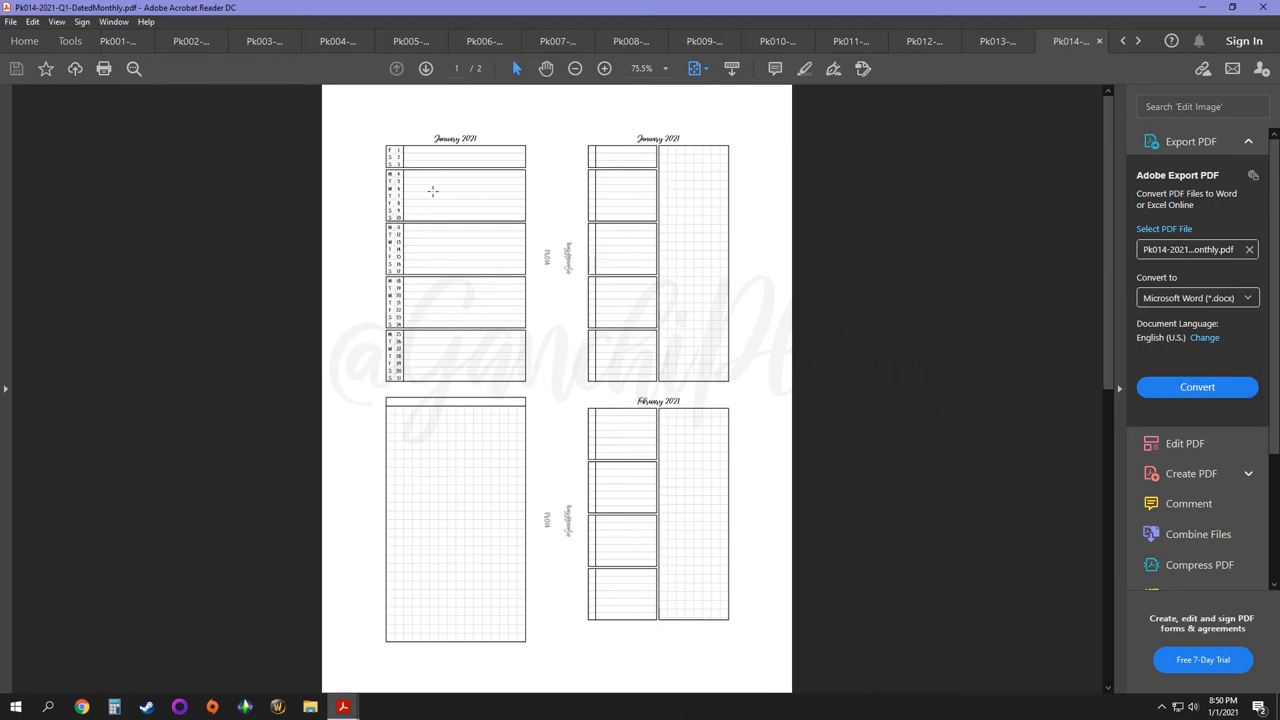
mouse_move(436, 216)
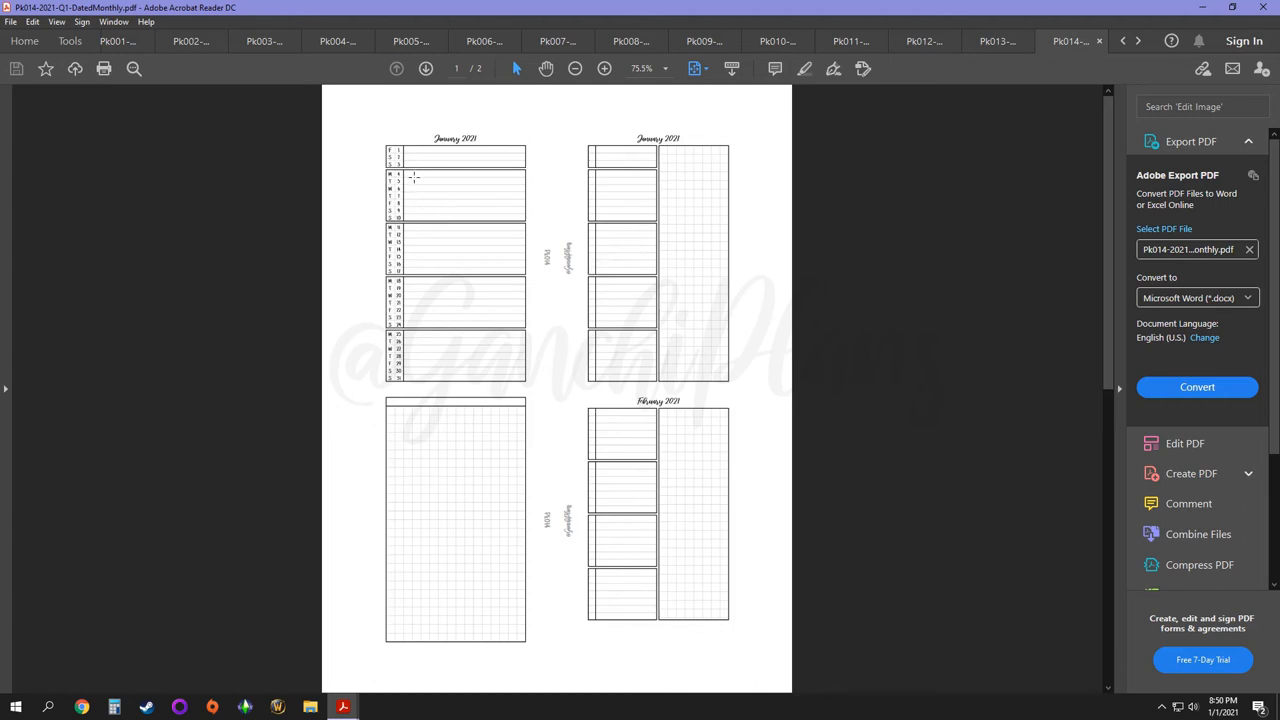
mouse_move(412, 196)
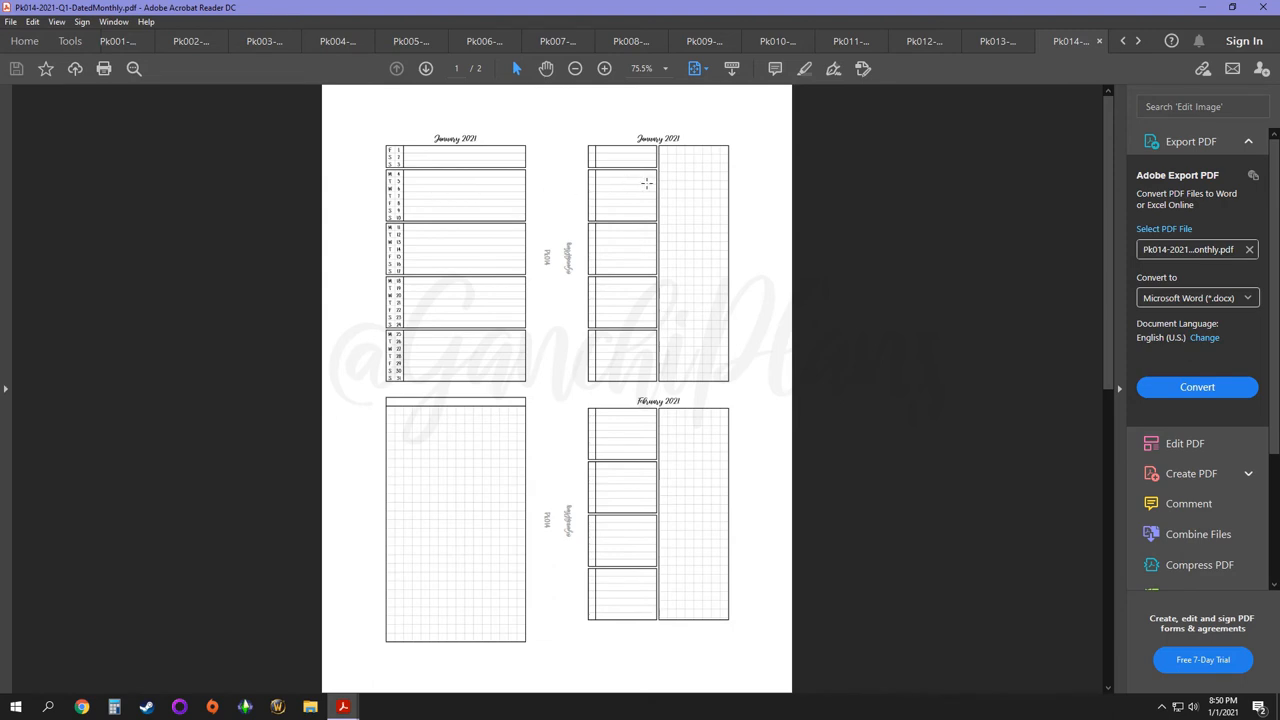
mouse_move(636, 218)
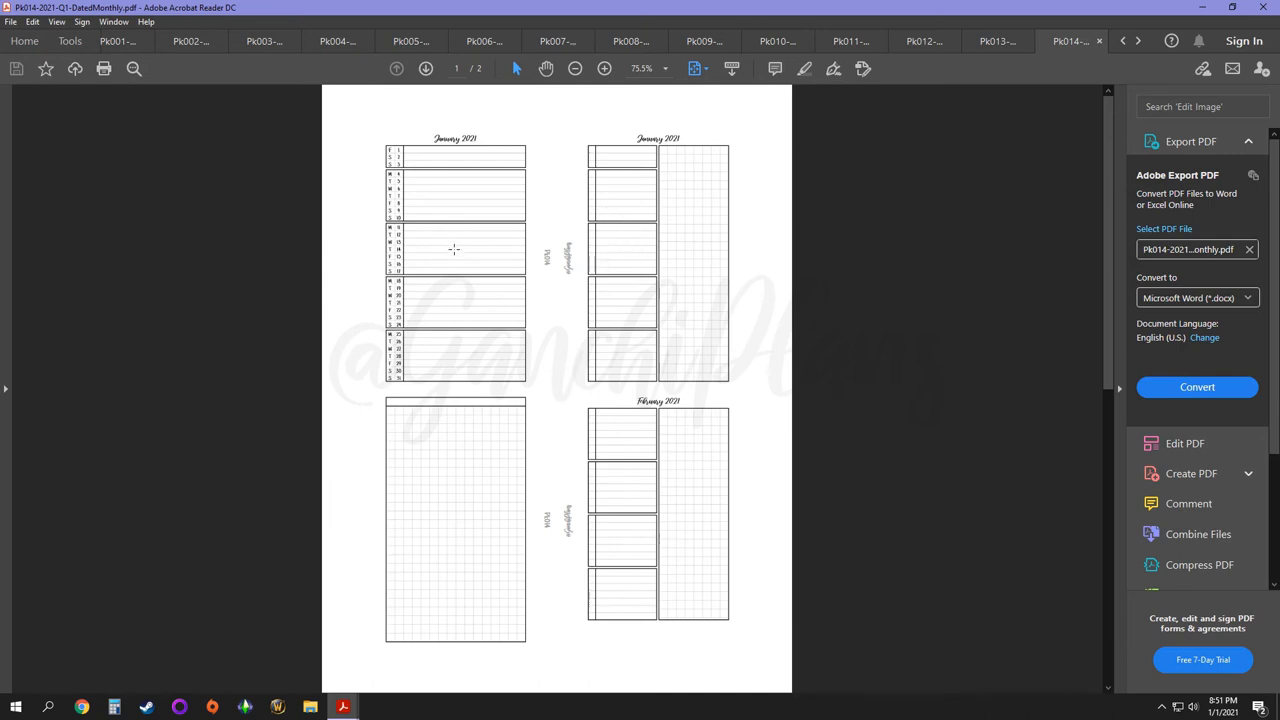
mouse_move(620, 272)
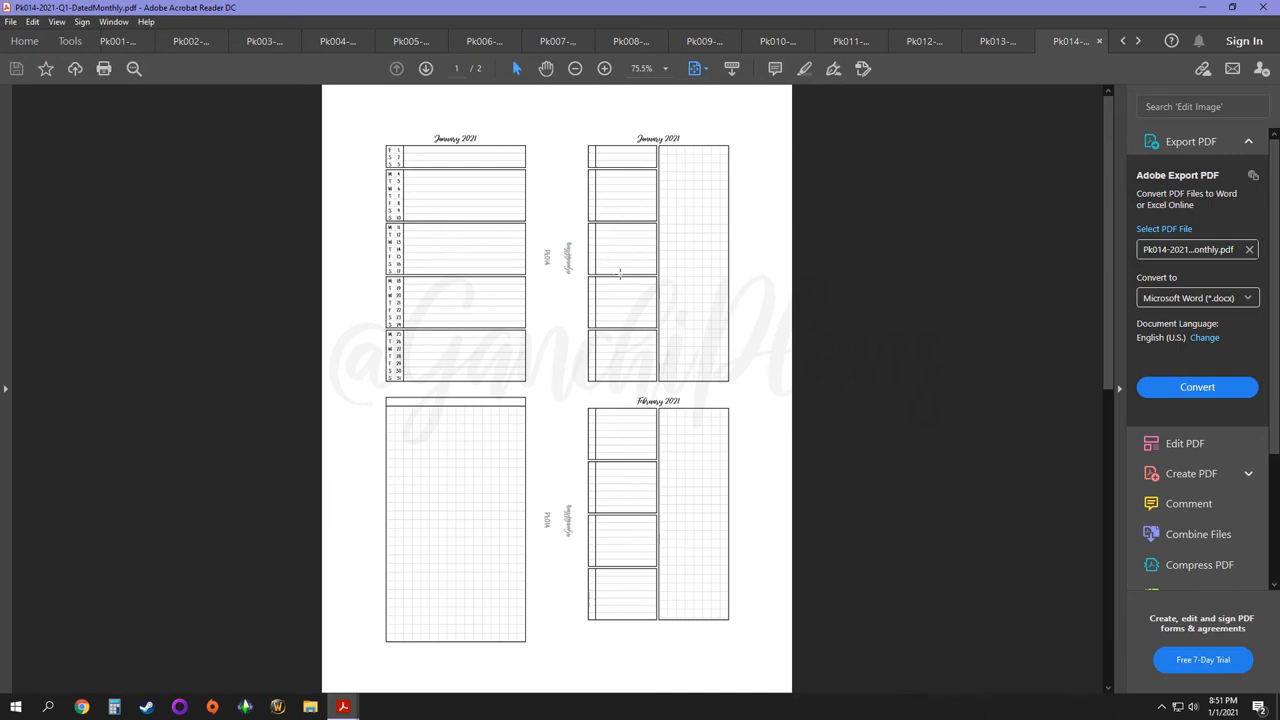
mouse_move(604, 302)
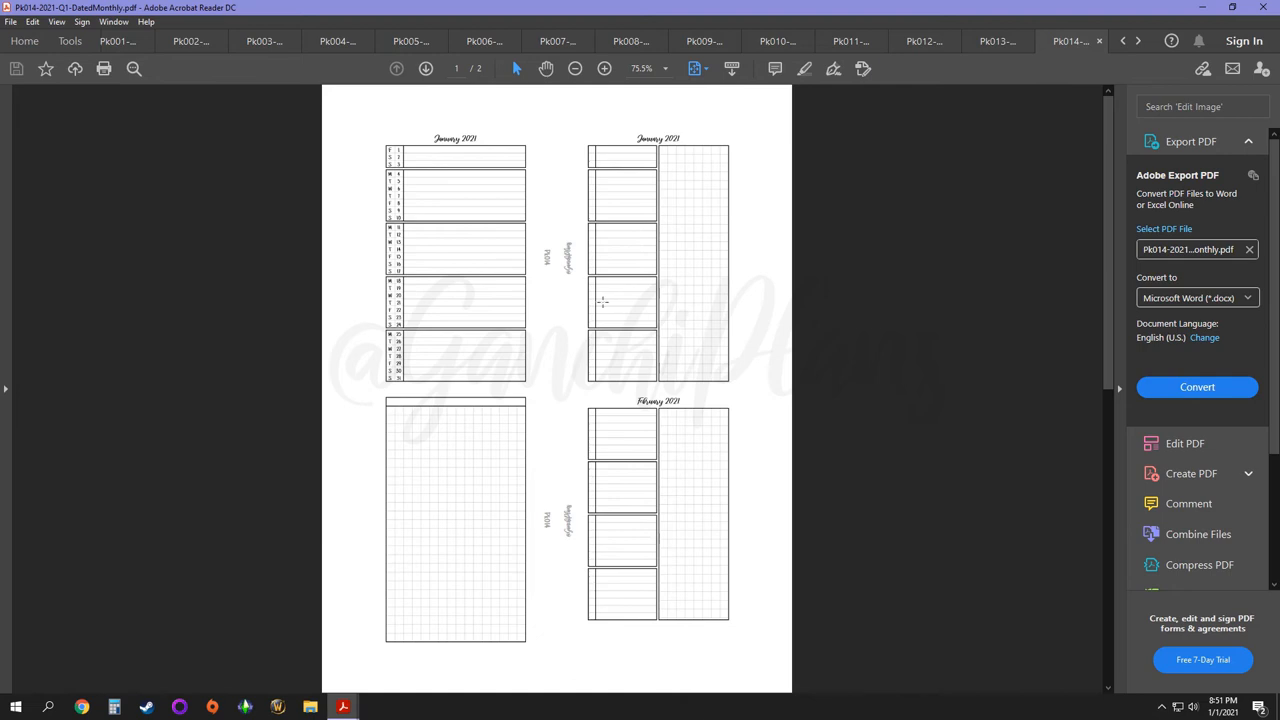
mouse_move(722, 192)
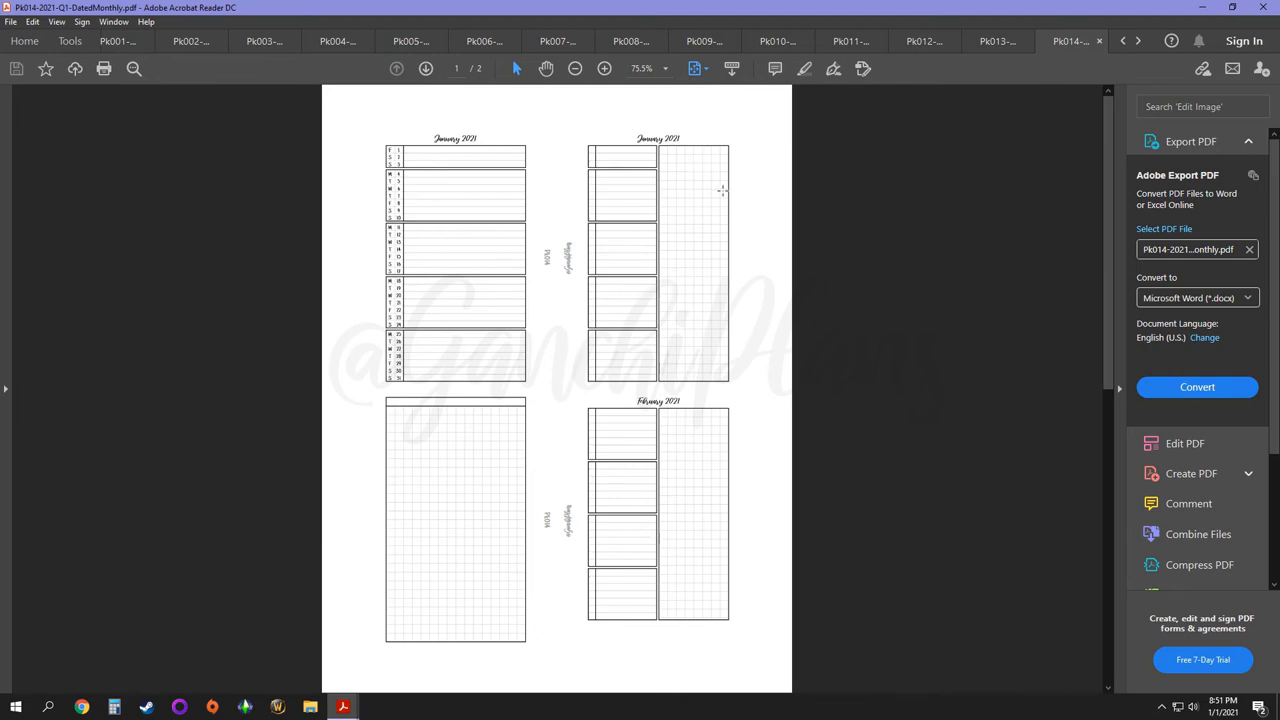
mouse_move(702, 216)
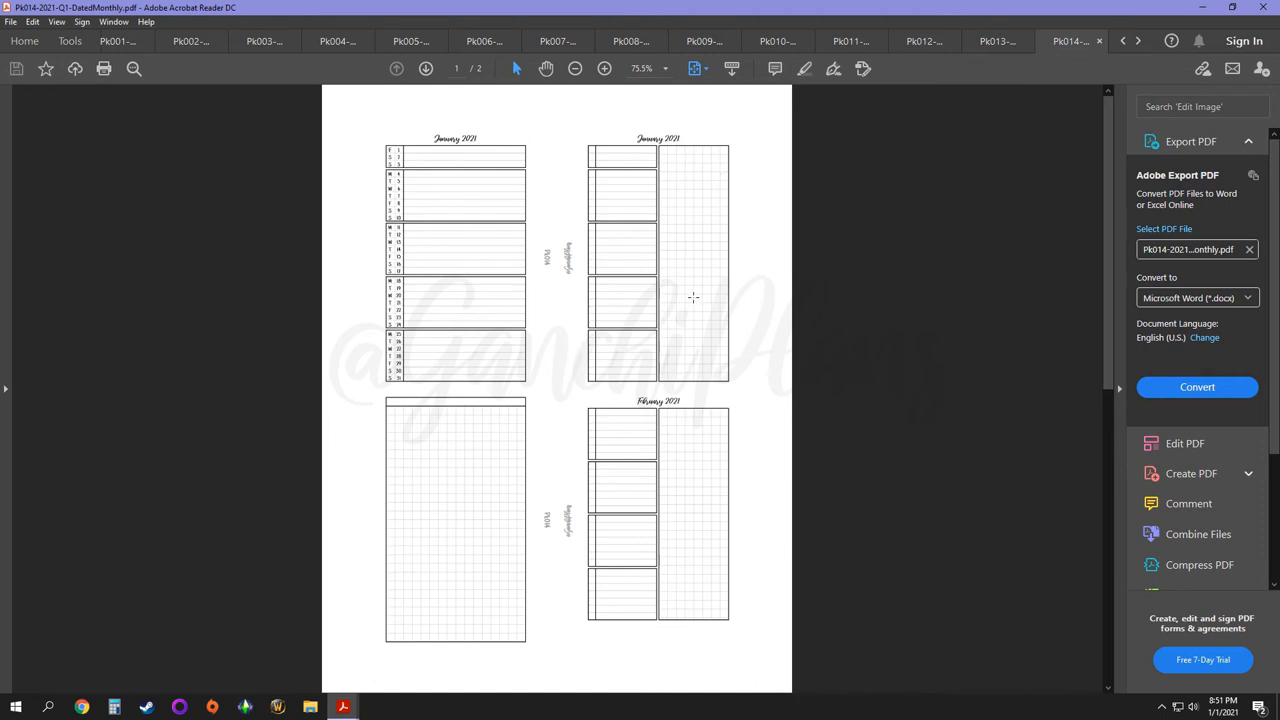
mouse_move(618, 186)
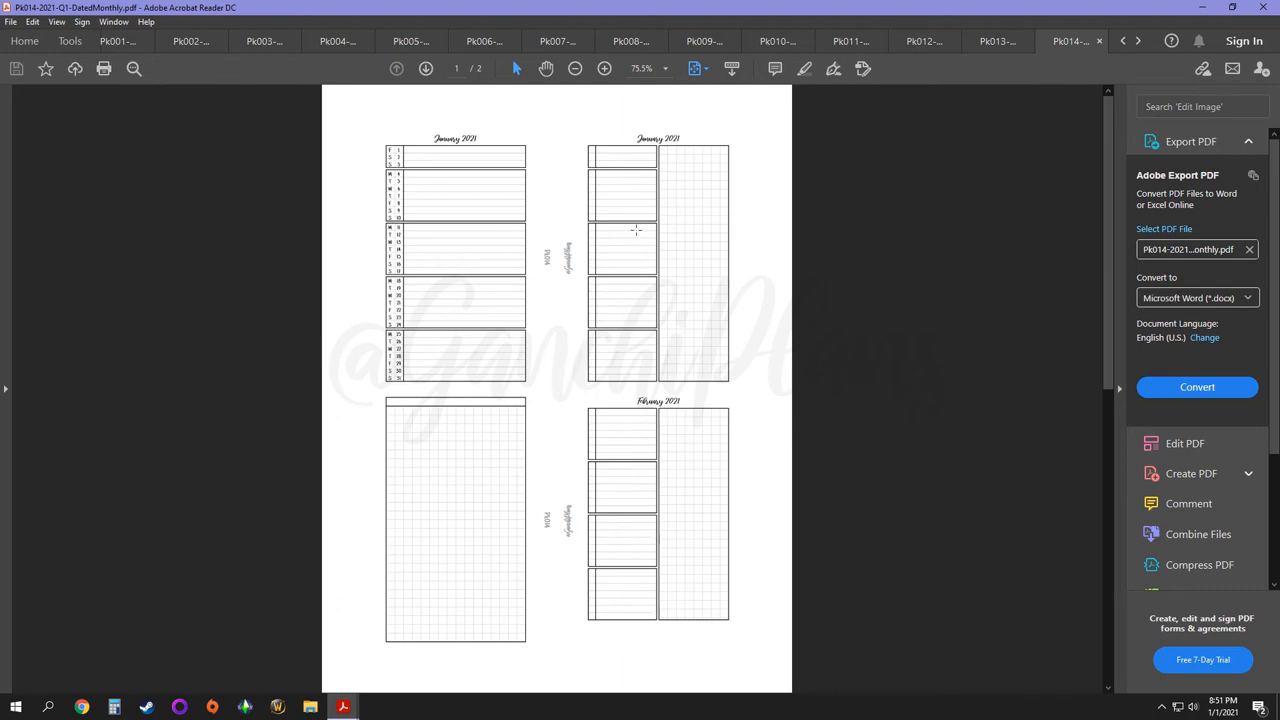
mouse_move(622, 176)
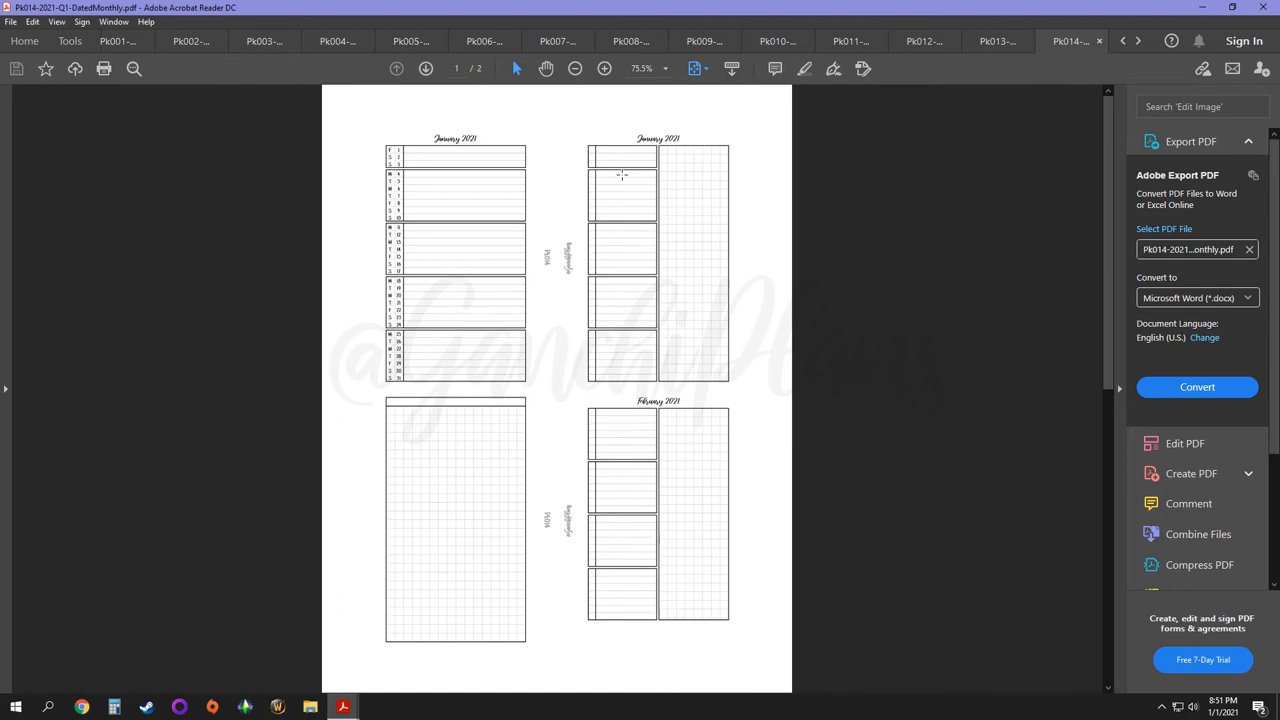
mouse_move(624, 200)
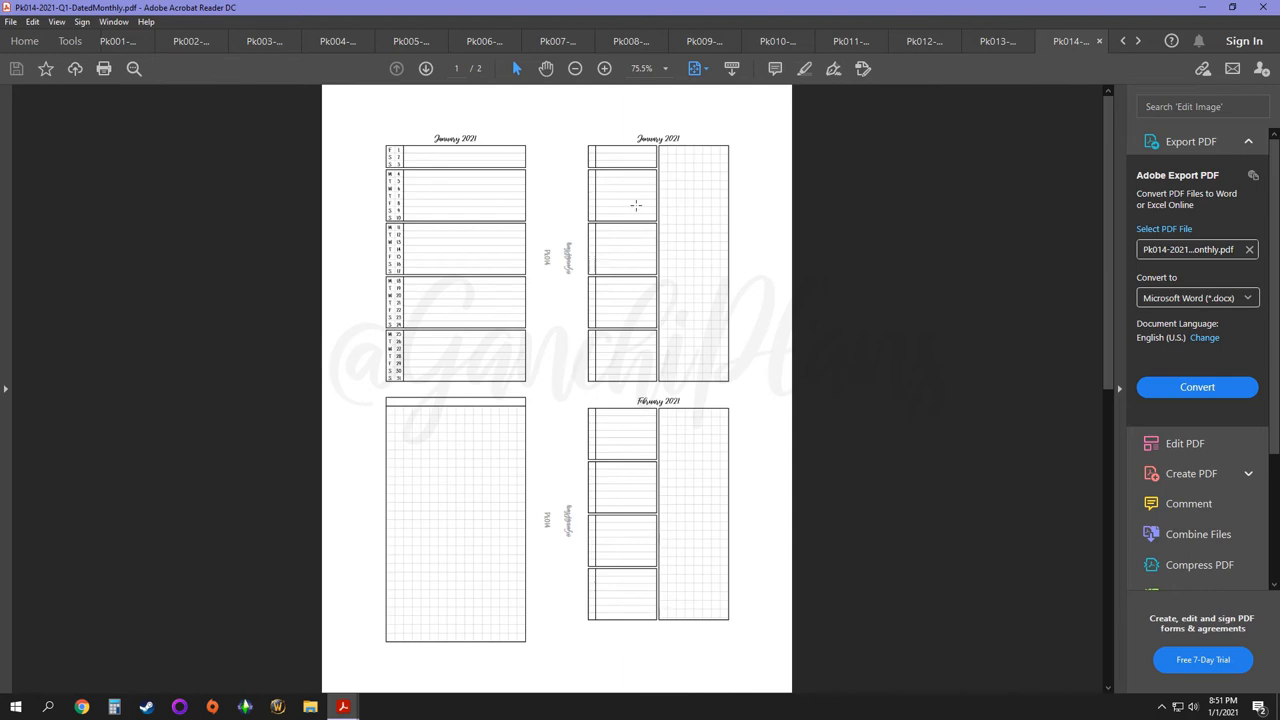
mouse_move(628, 216)
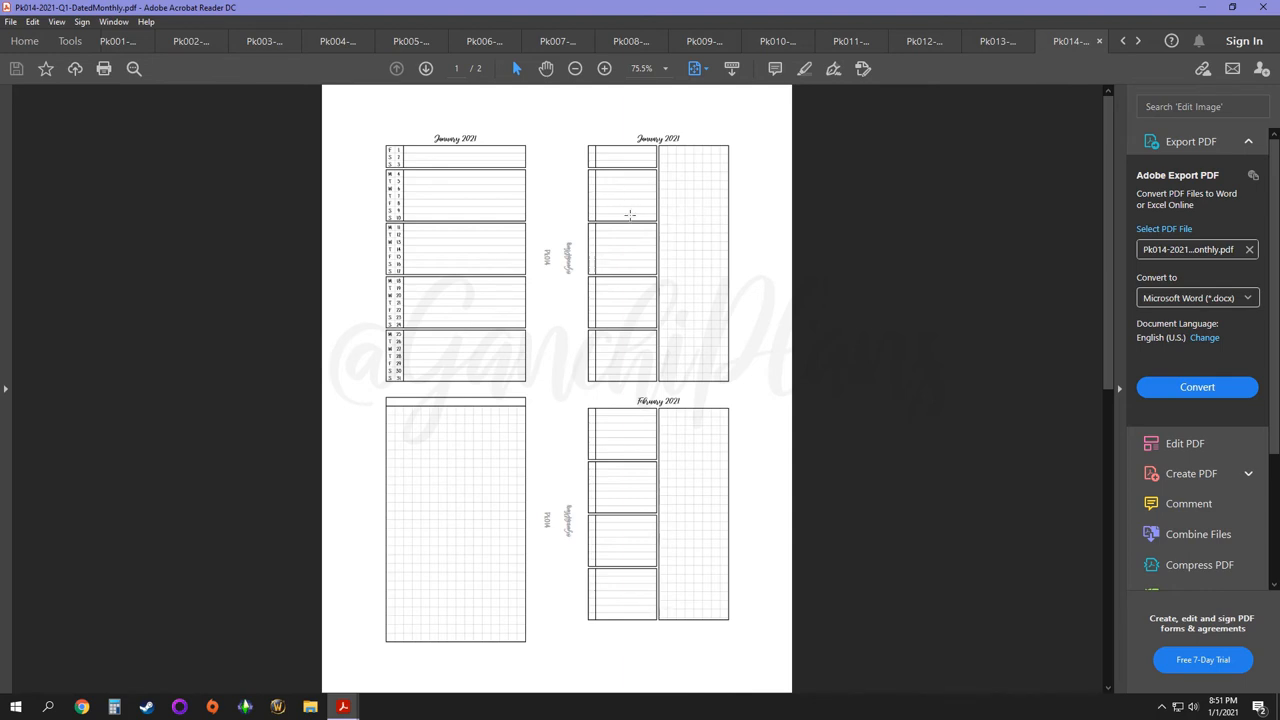
mouse_move(618, 192)
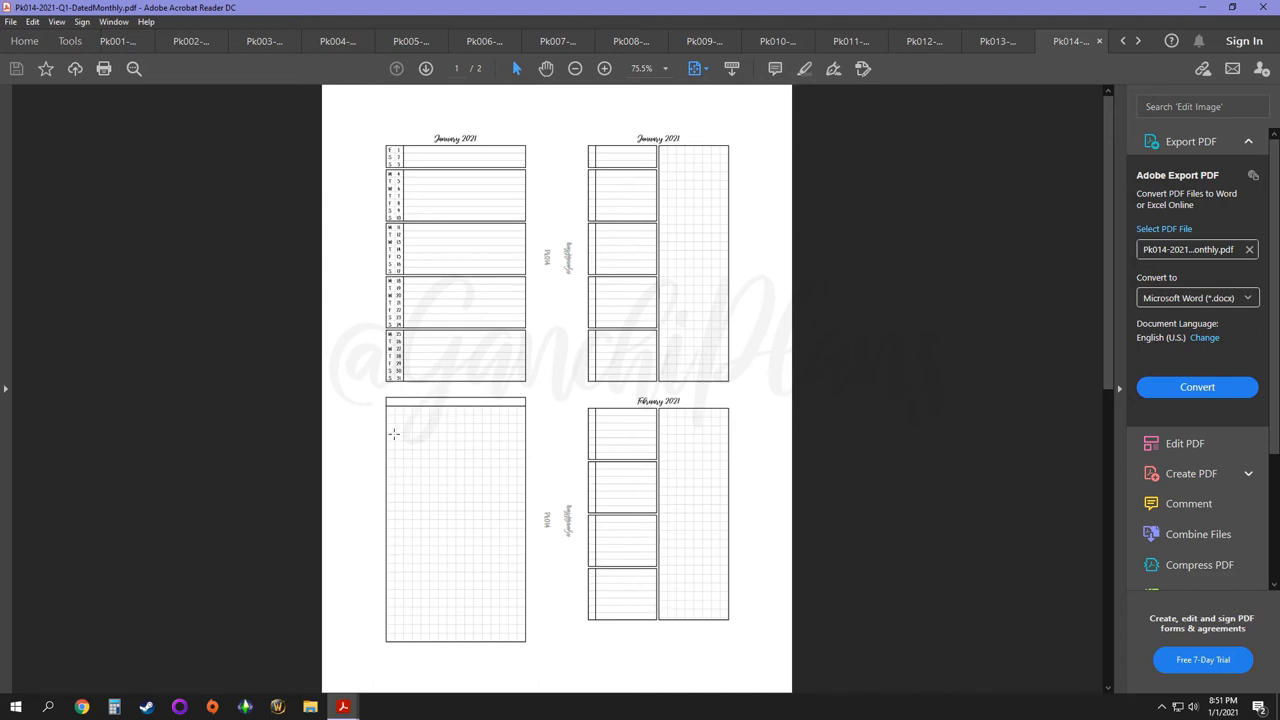
mouse_move(450, 336)
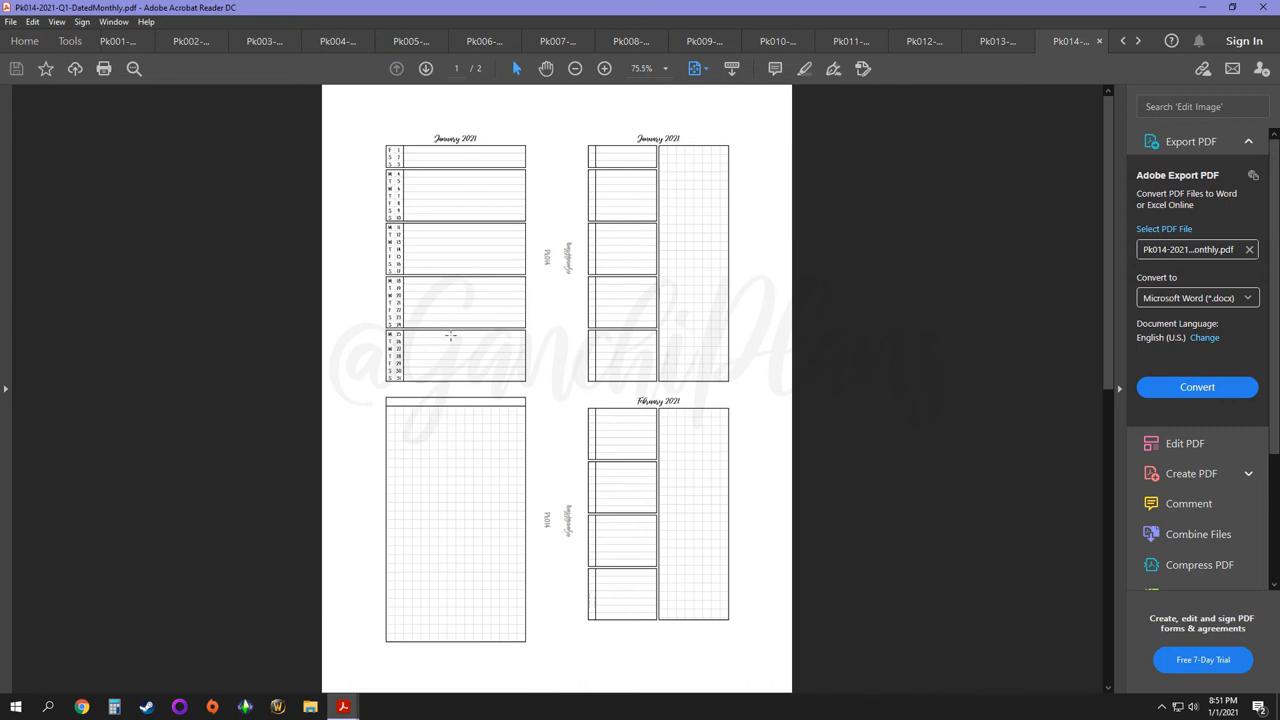
mouse_move(470, 216)
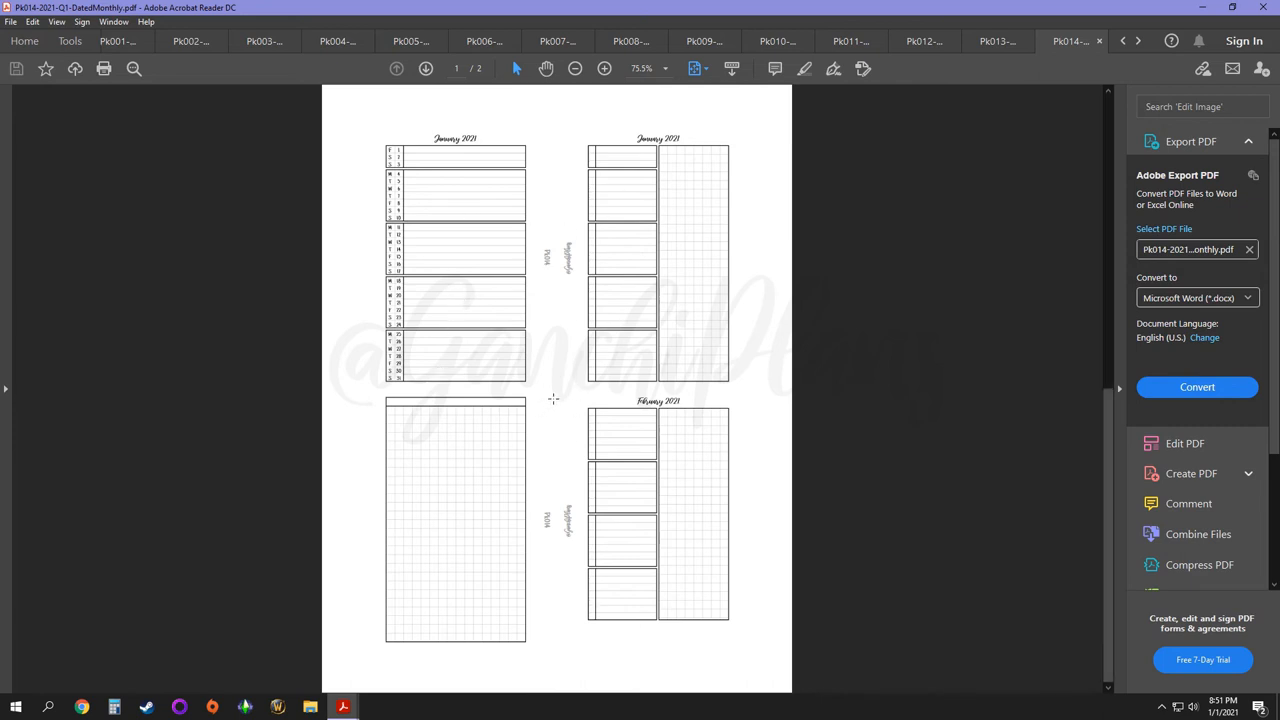
mouse_move(660, 234)
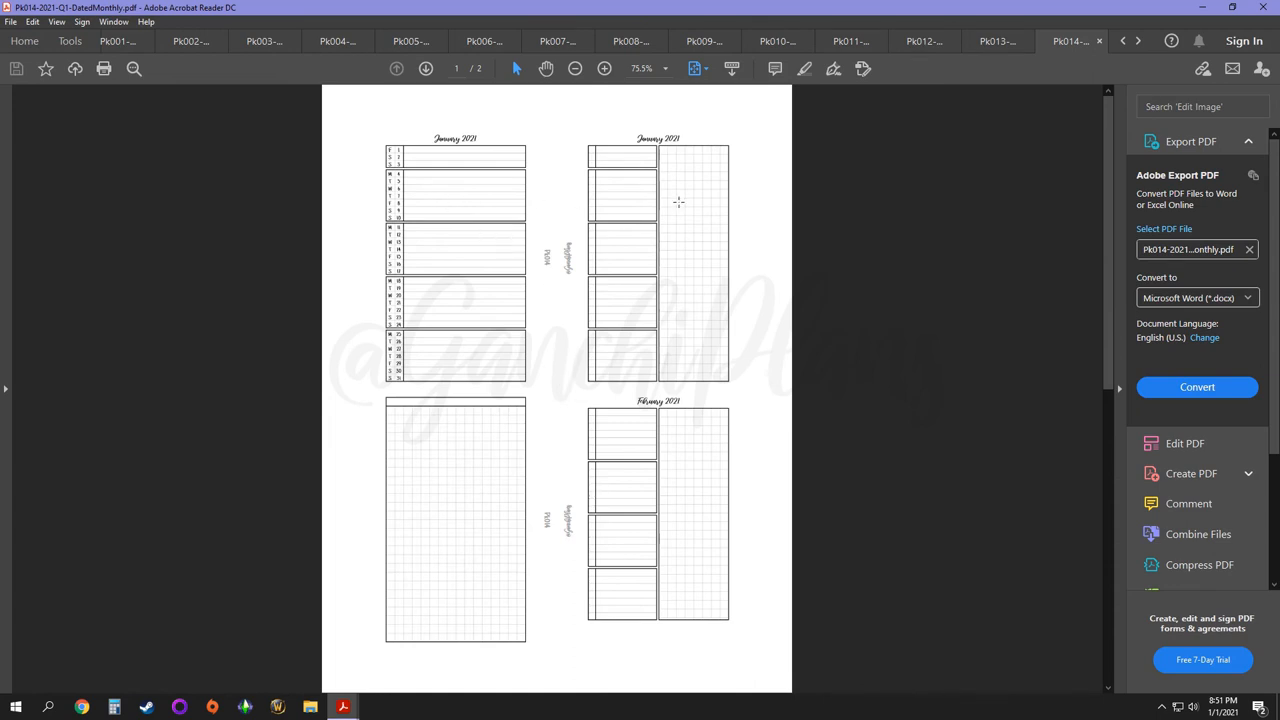
Step: Scroll to the February–March 2021 page, then switch to the Pk015 lined insert
scroll("down", 3)
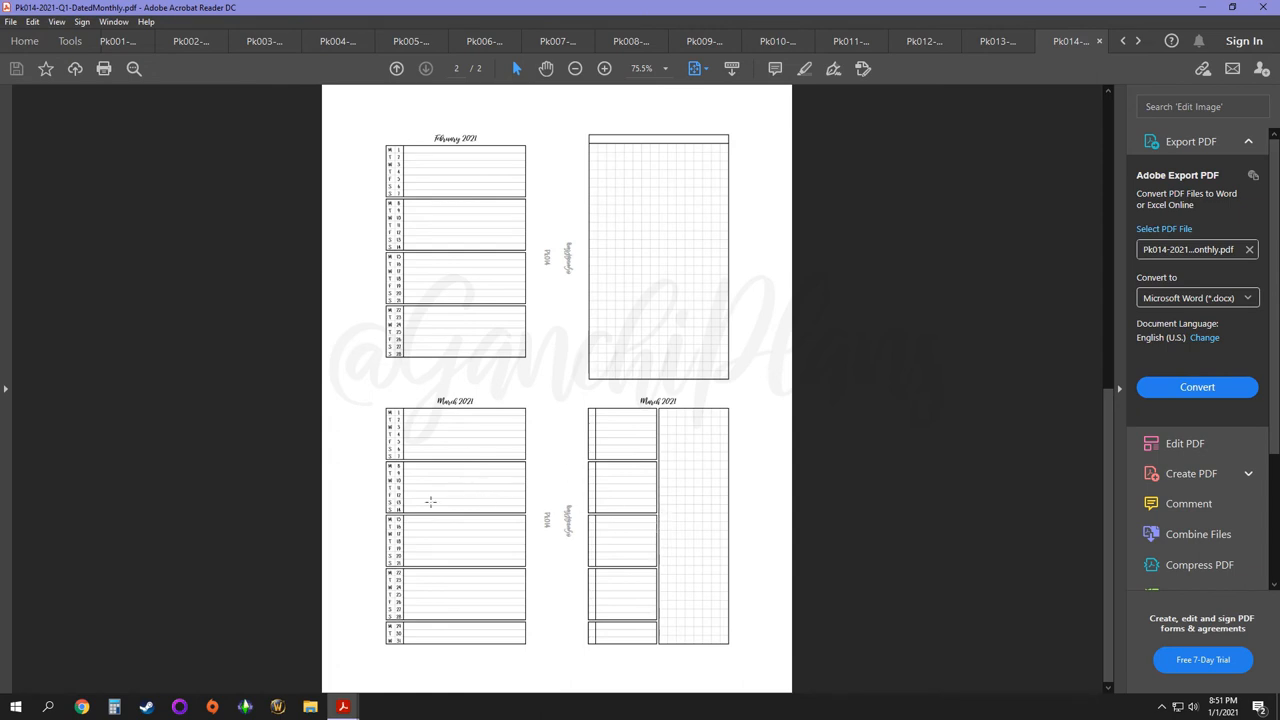
mouse_move(388, 510)
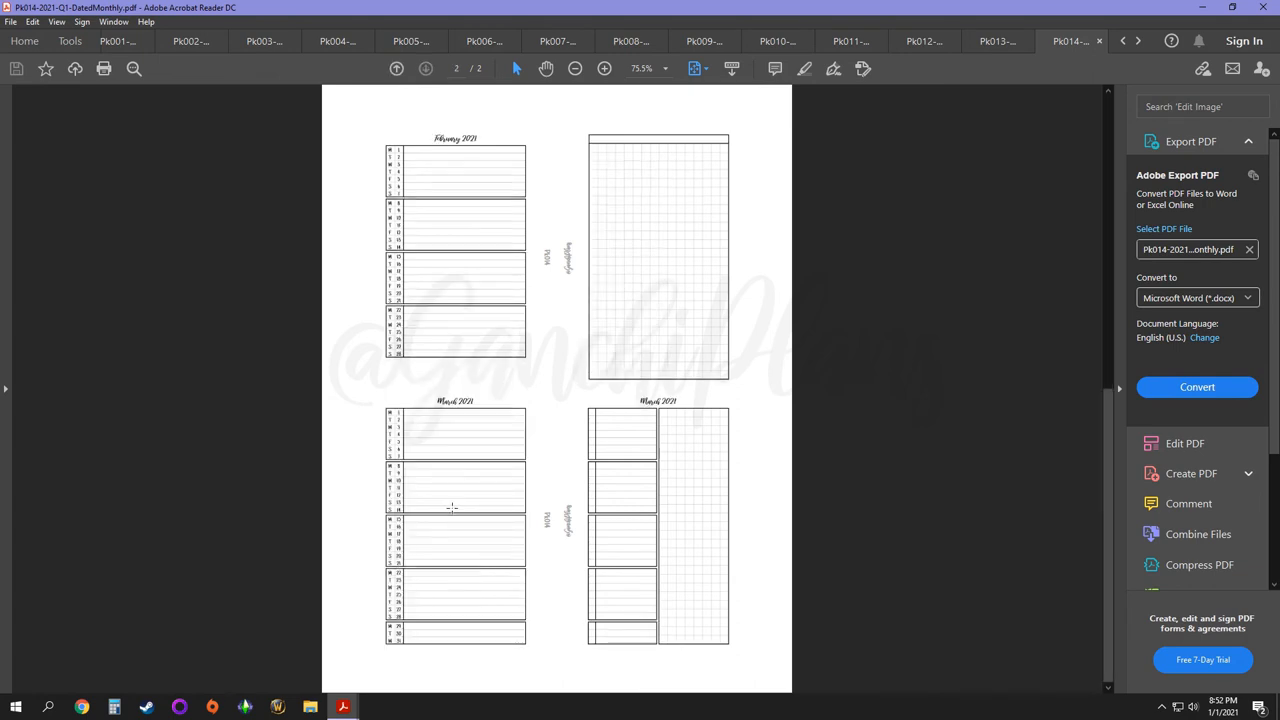
left_click(1138, 40)
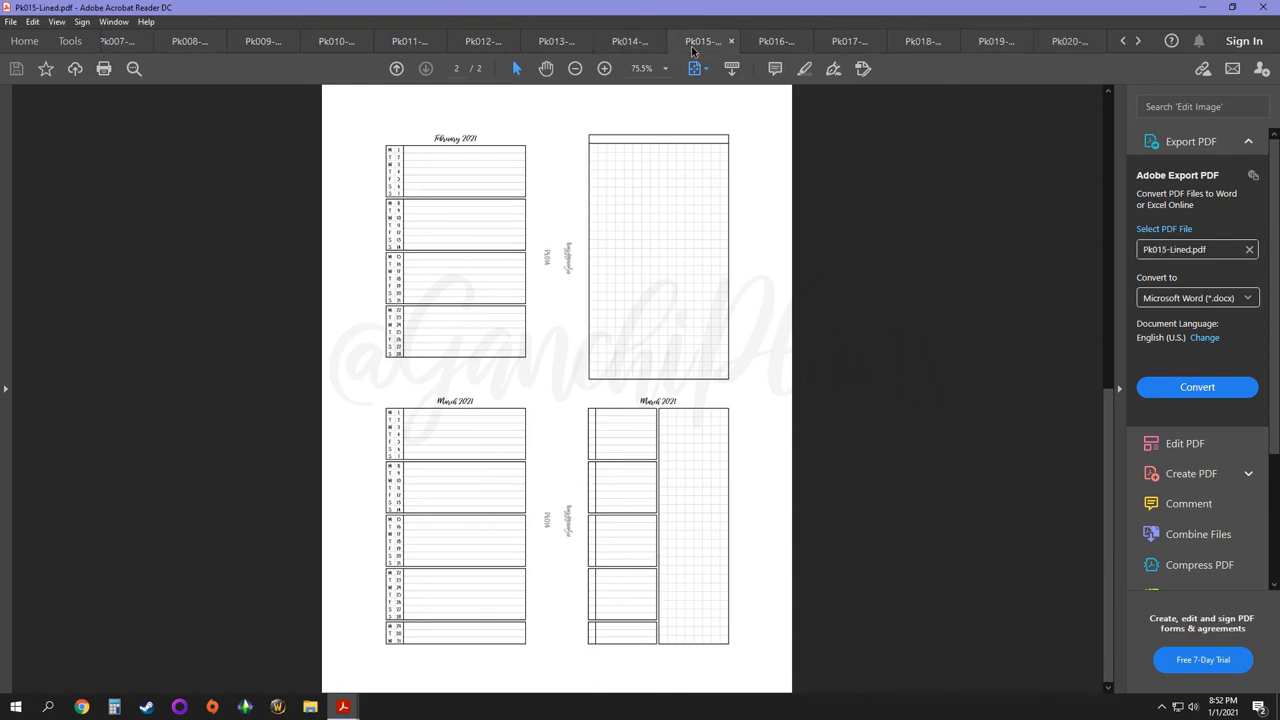
Step: Bring up the Pk015-Lined first page with its four ruled half-page panels
left_click(396, 68)
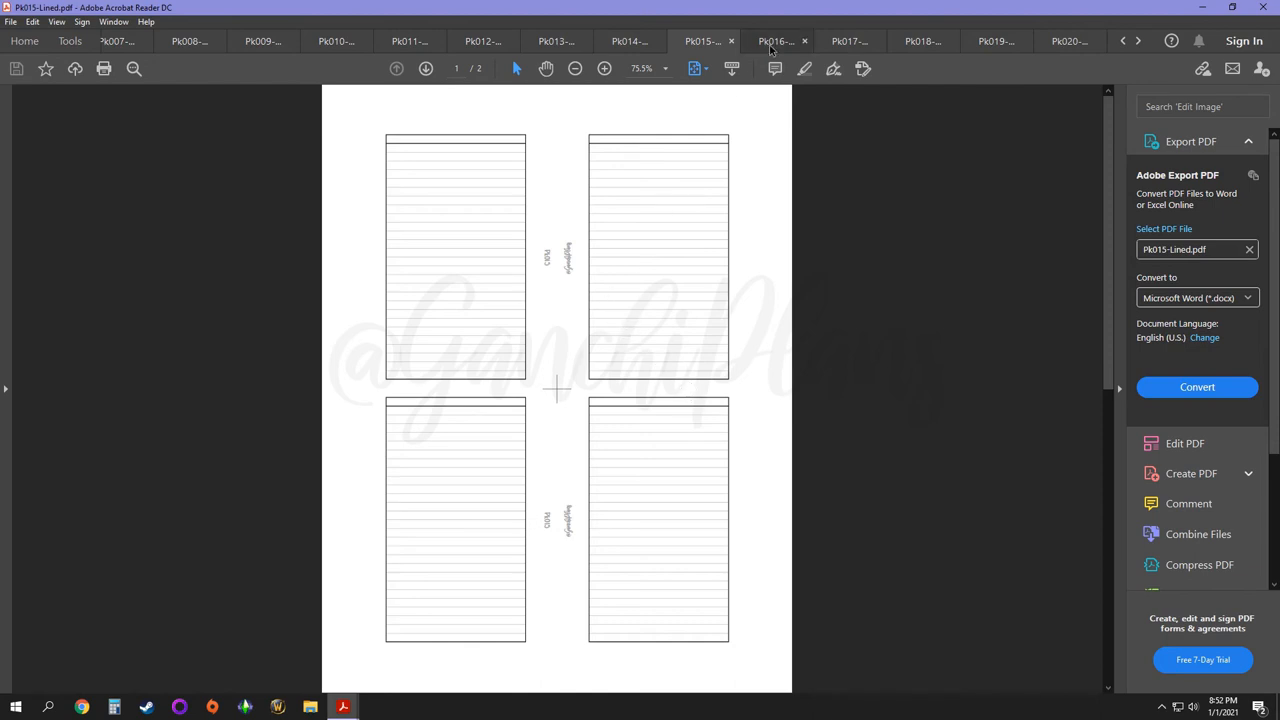
mouse_move(776, 40)
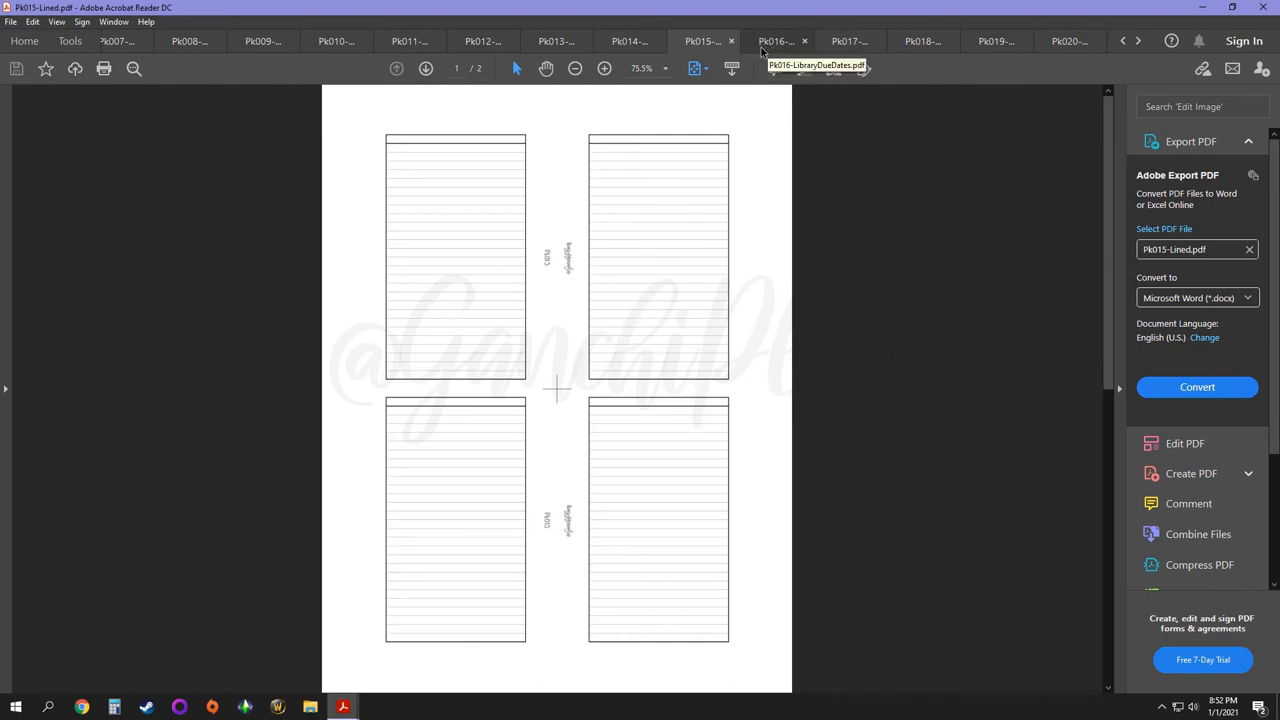
Step: Switch to Pk016-LibraryDueDates.pdf showing its four bordered tracker tables
left_click(776, 40)
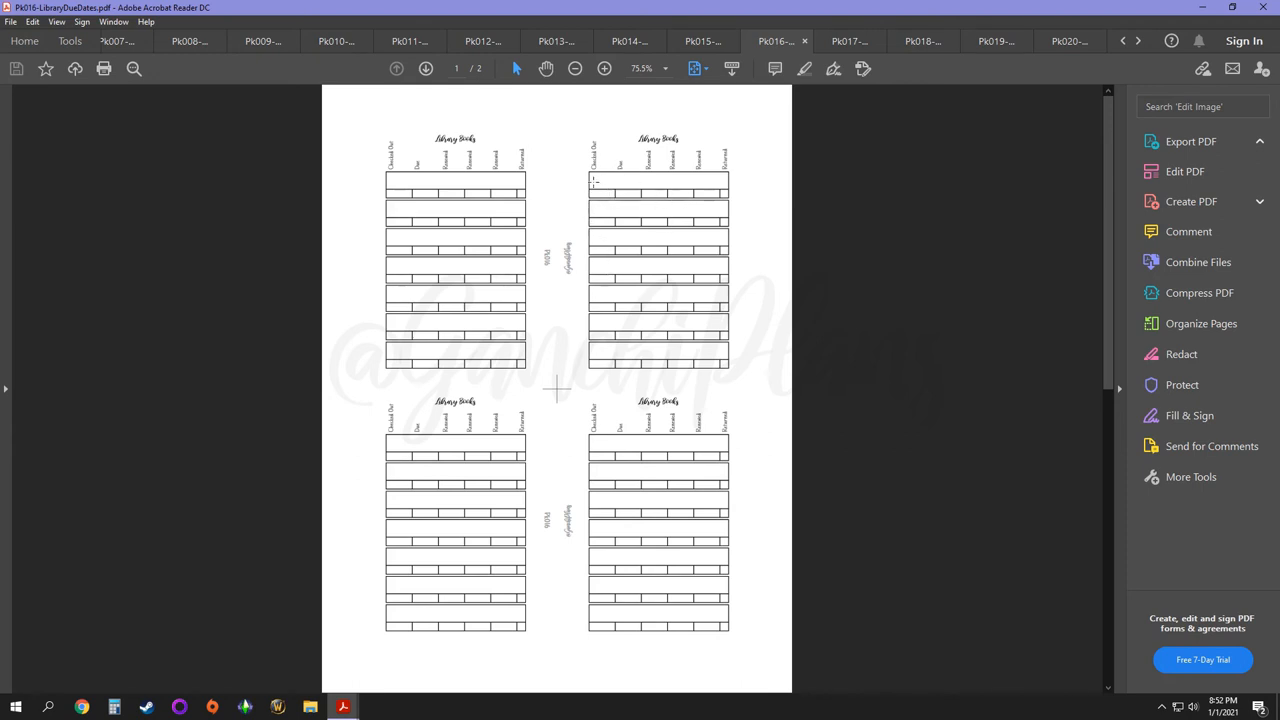
mouse_move(608, 204)
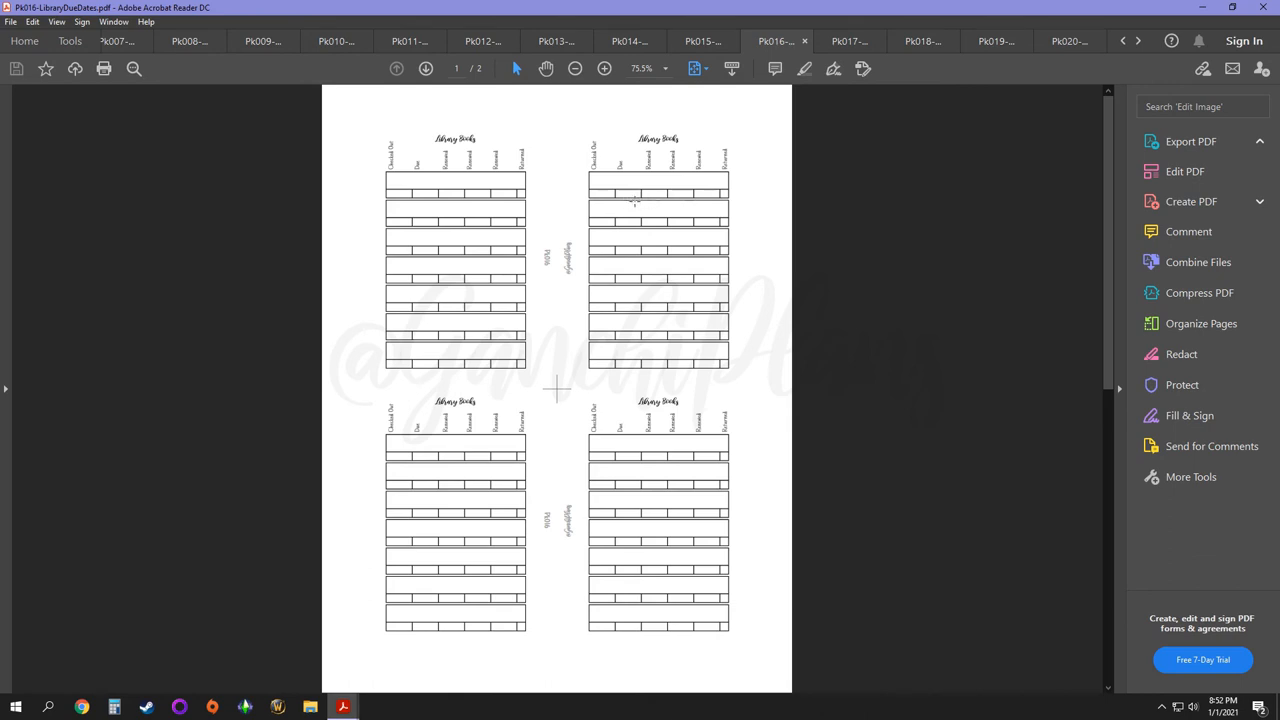
mouse_move(696, 200)
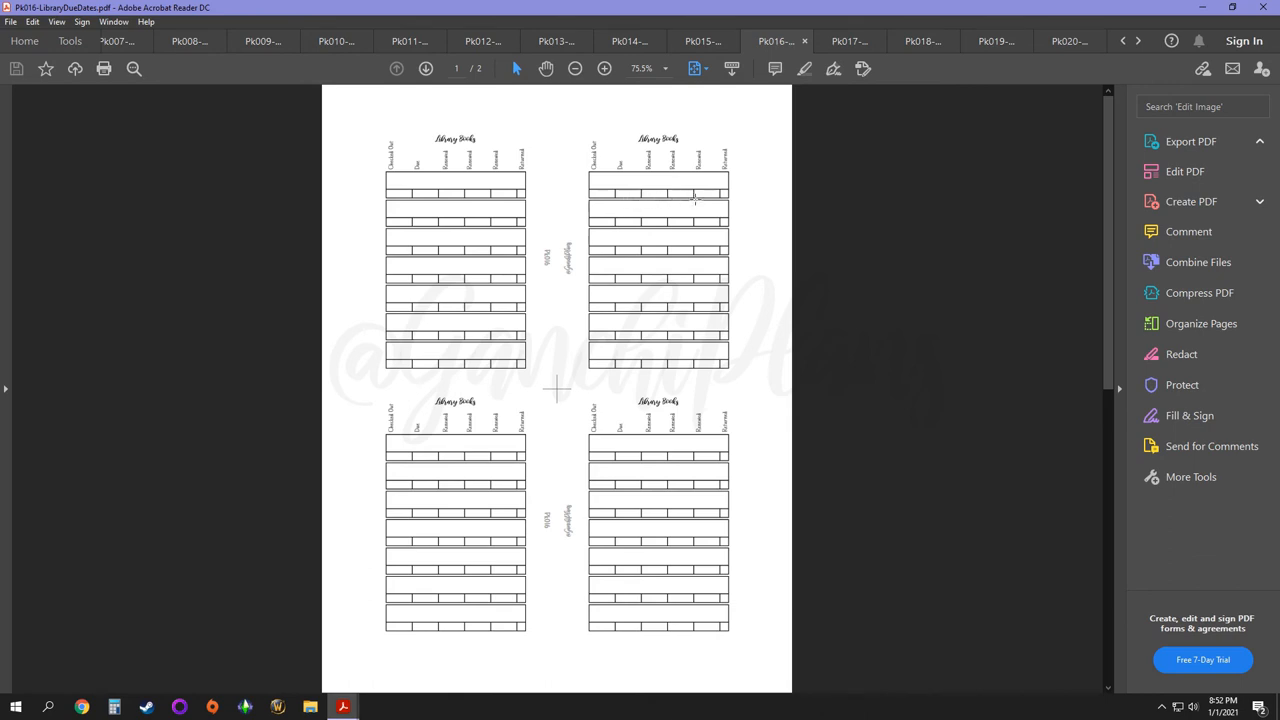
mouse_move(730, 198)
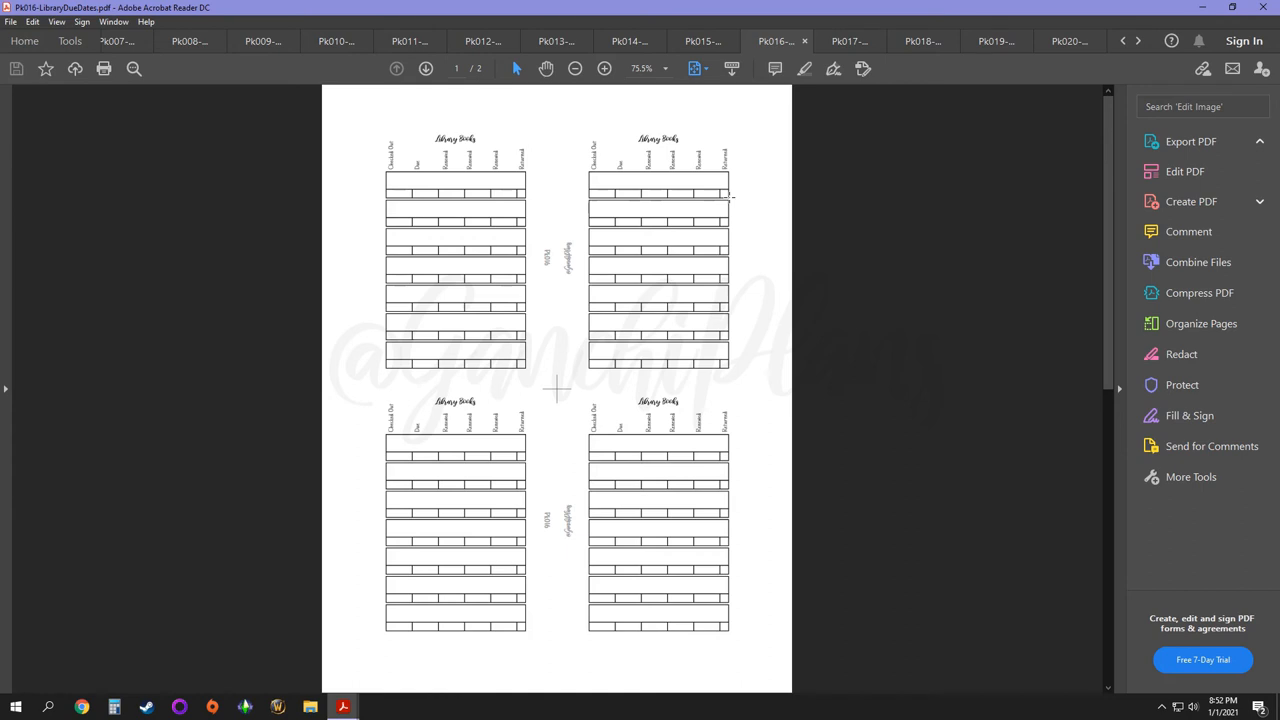
mouse_move(736, 192)
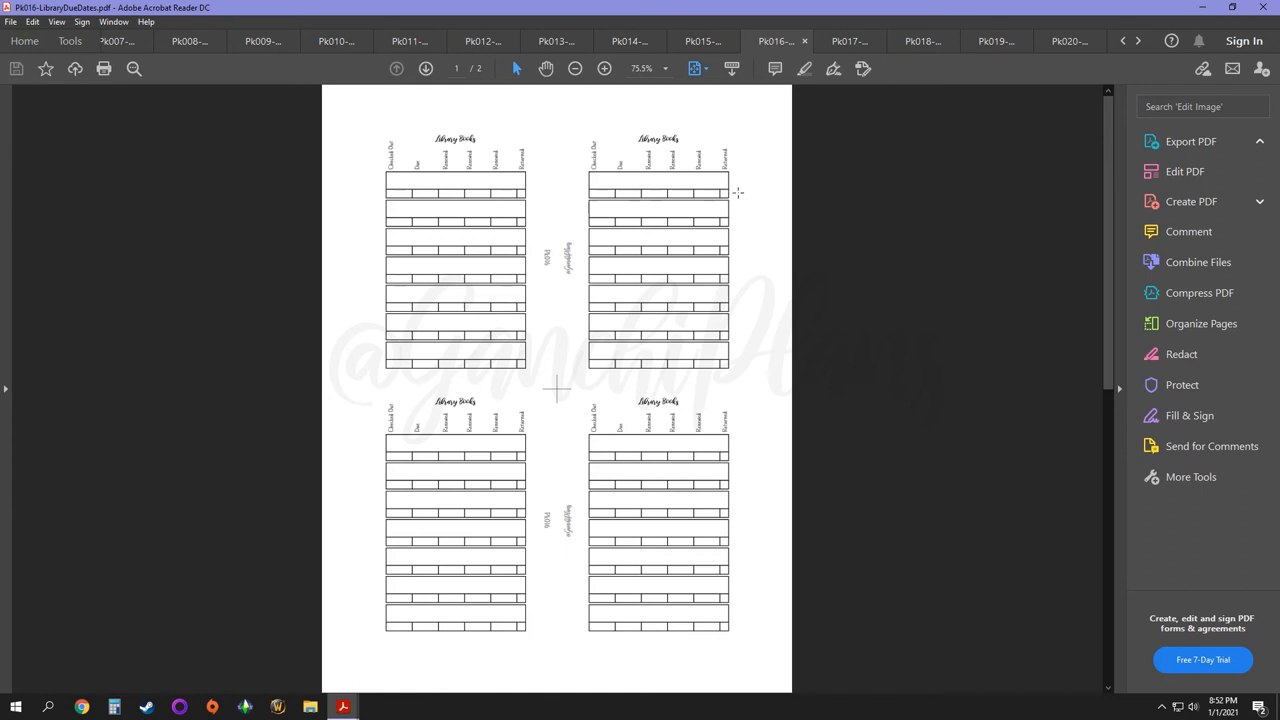
mouse_move(728, 198)
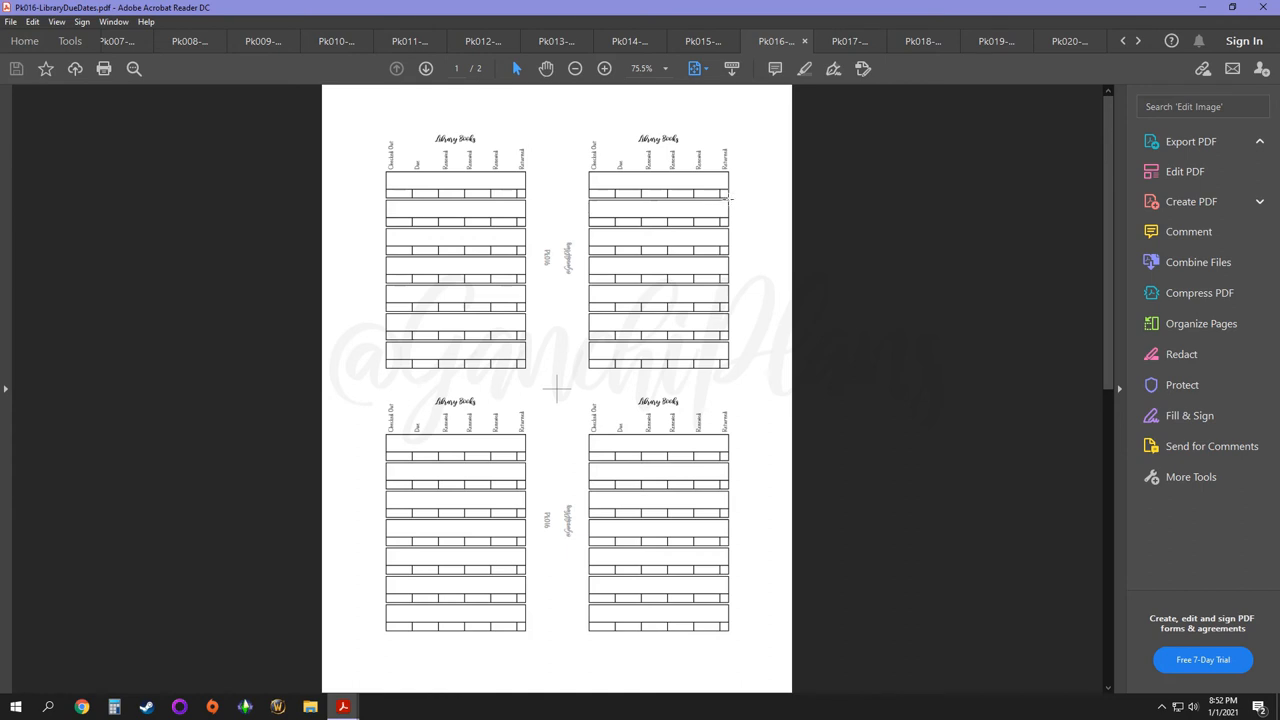
mouse_move(664, 212)
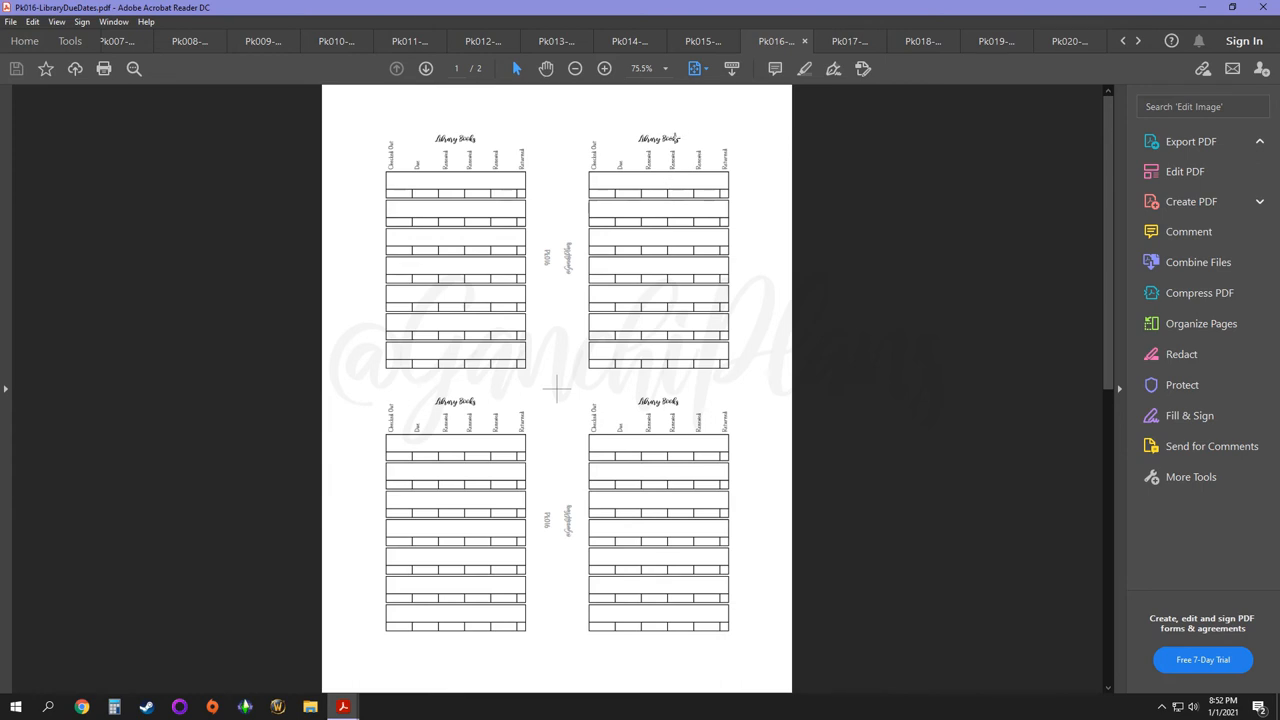
mouse_move(740, 204)
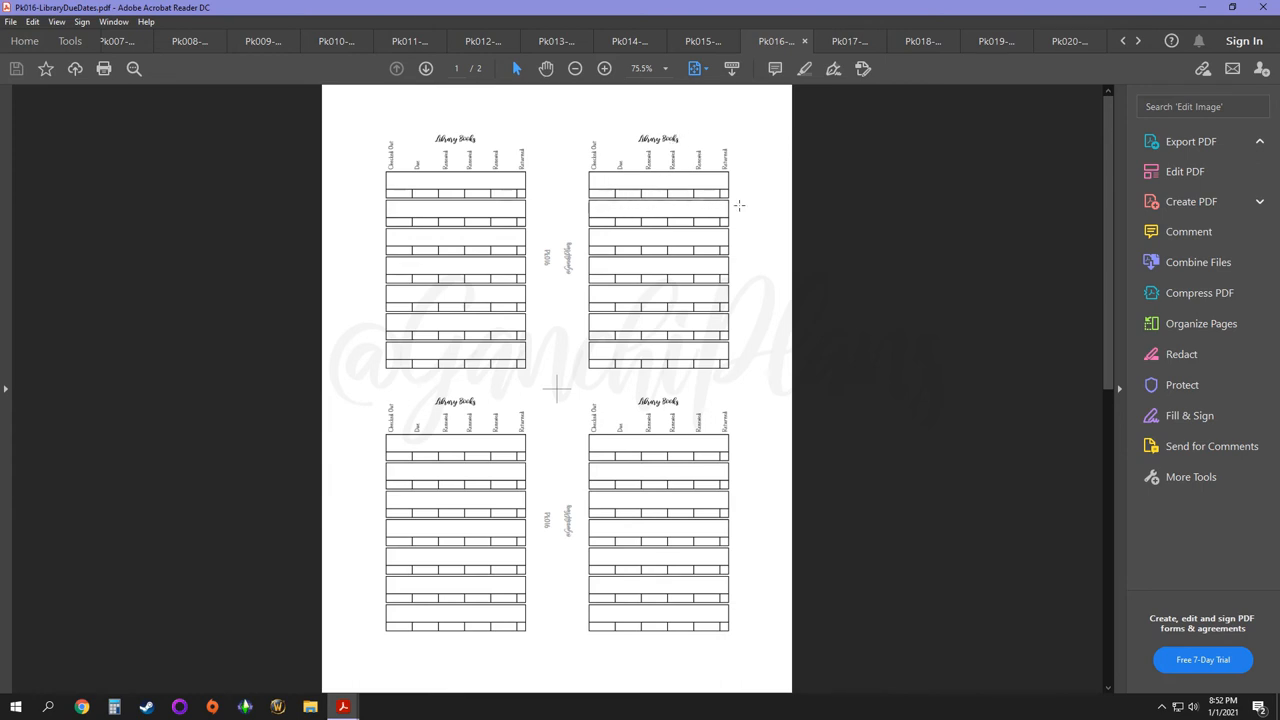
mouse_move(616, 242)
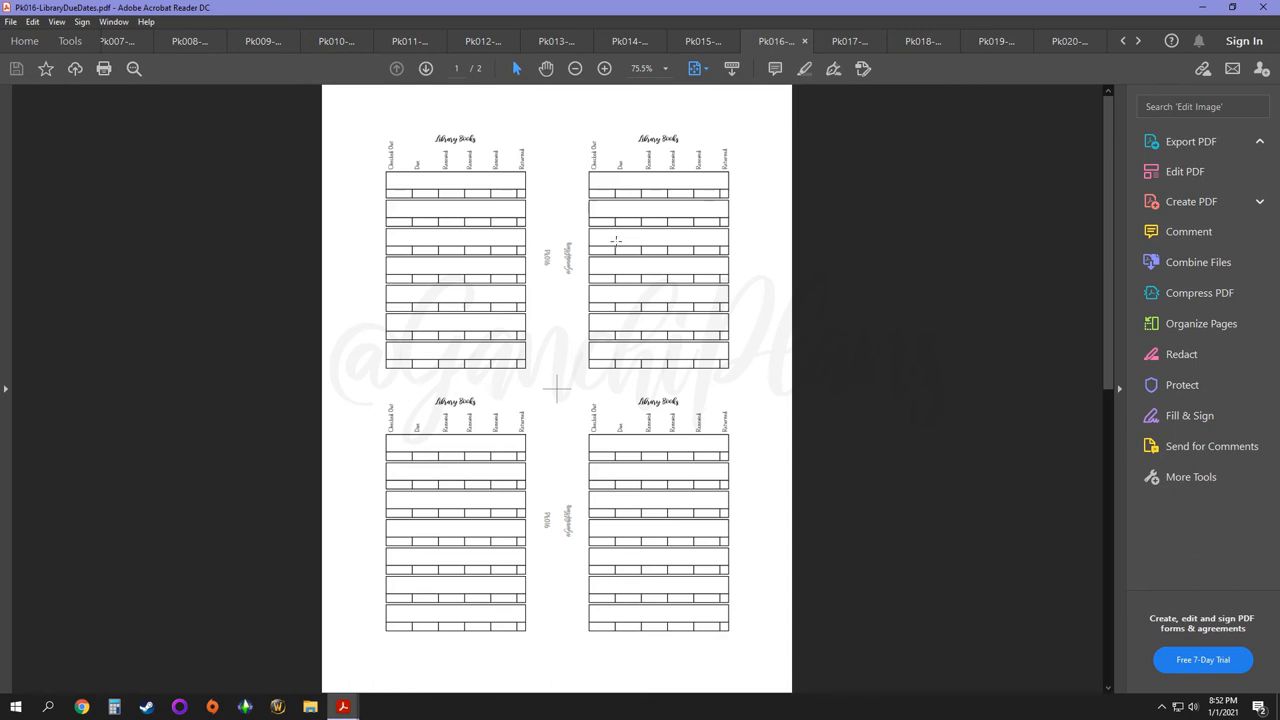
Step: View the last-time-done tracker, then switch to PN018-PumpingLog.pdf
left_click(848, 40)
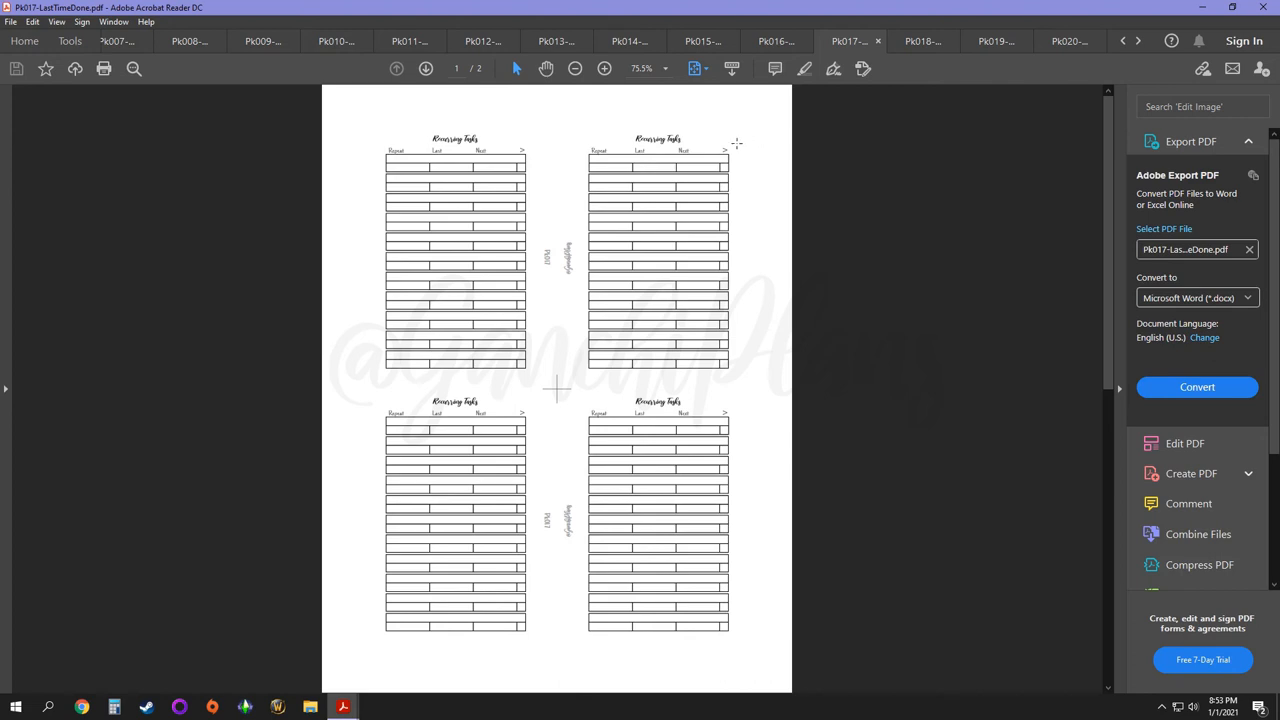
mouse_move(680, 208)
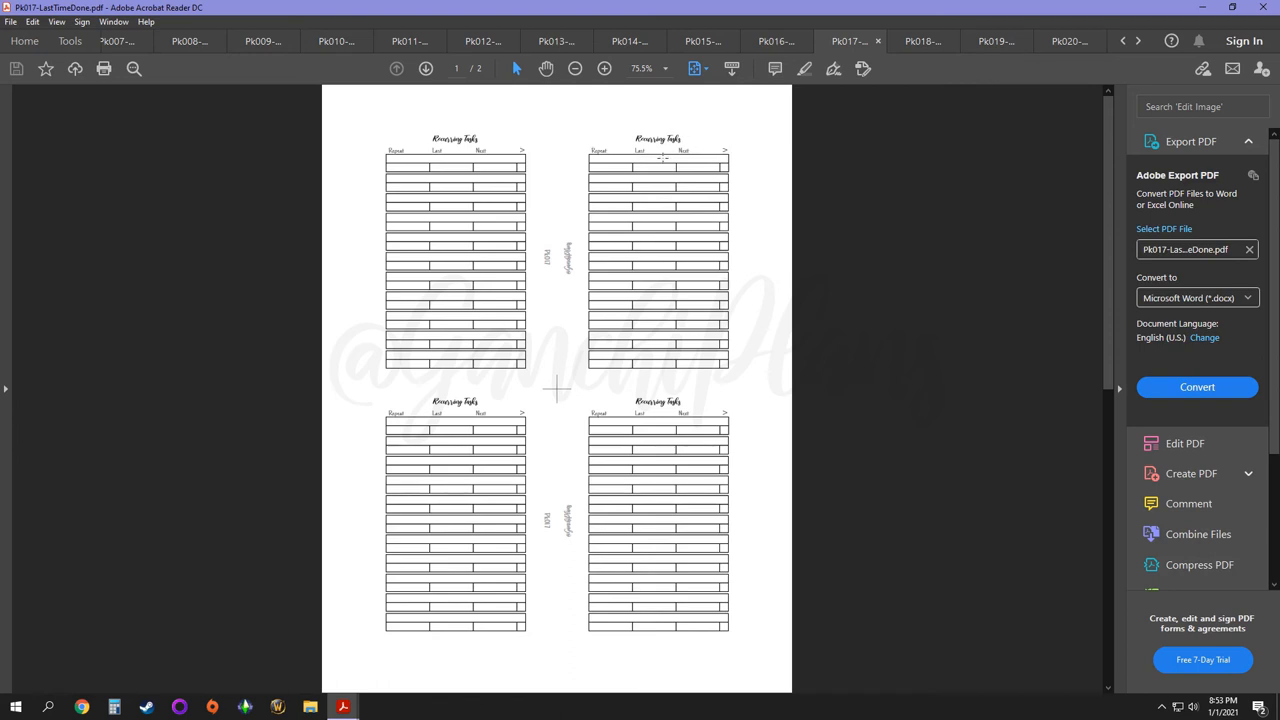
mouse_move(628, 188)
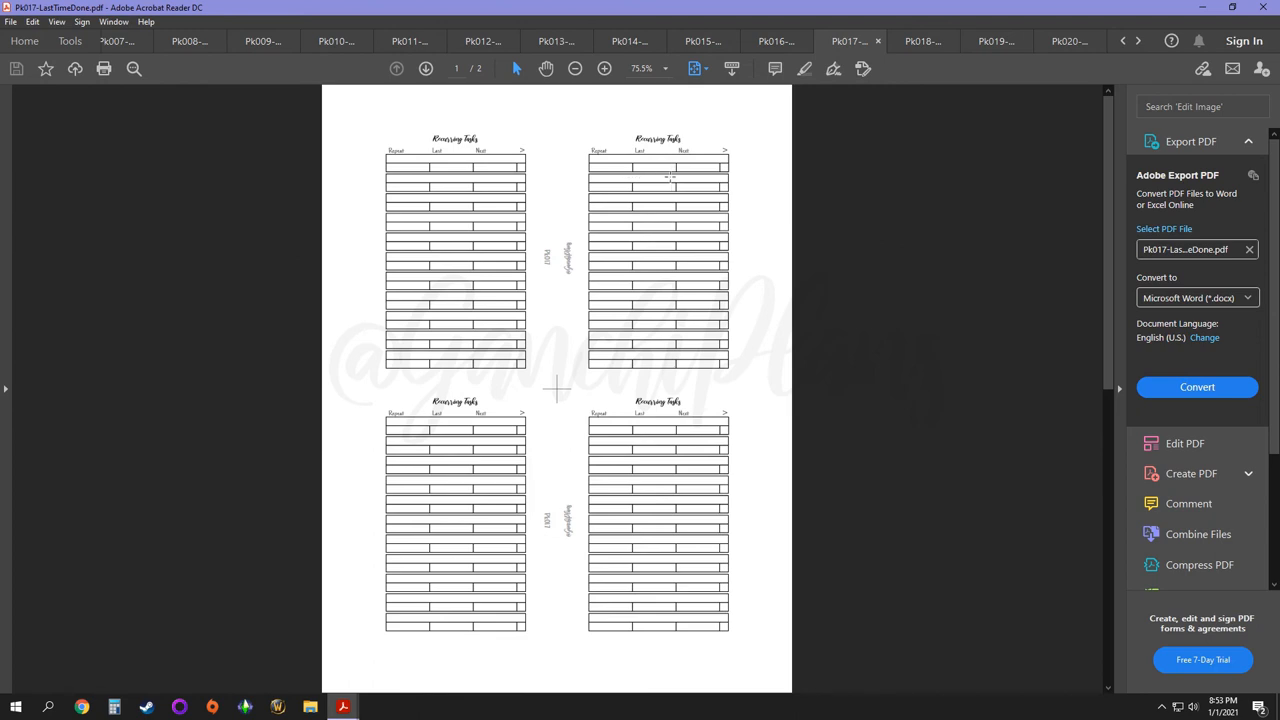
mouse_move(700, 178)
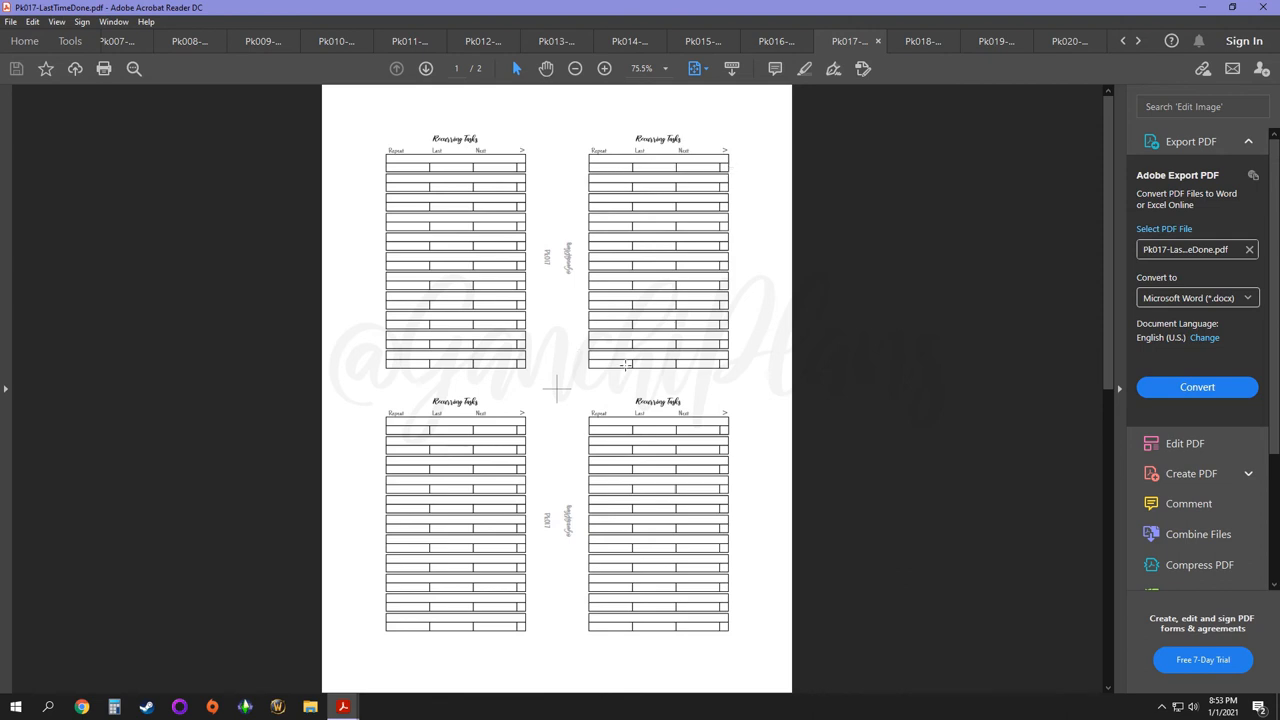
mouse_move(620, 362)
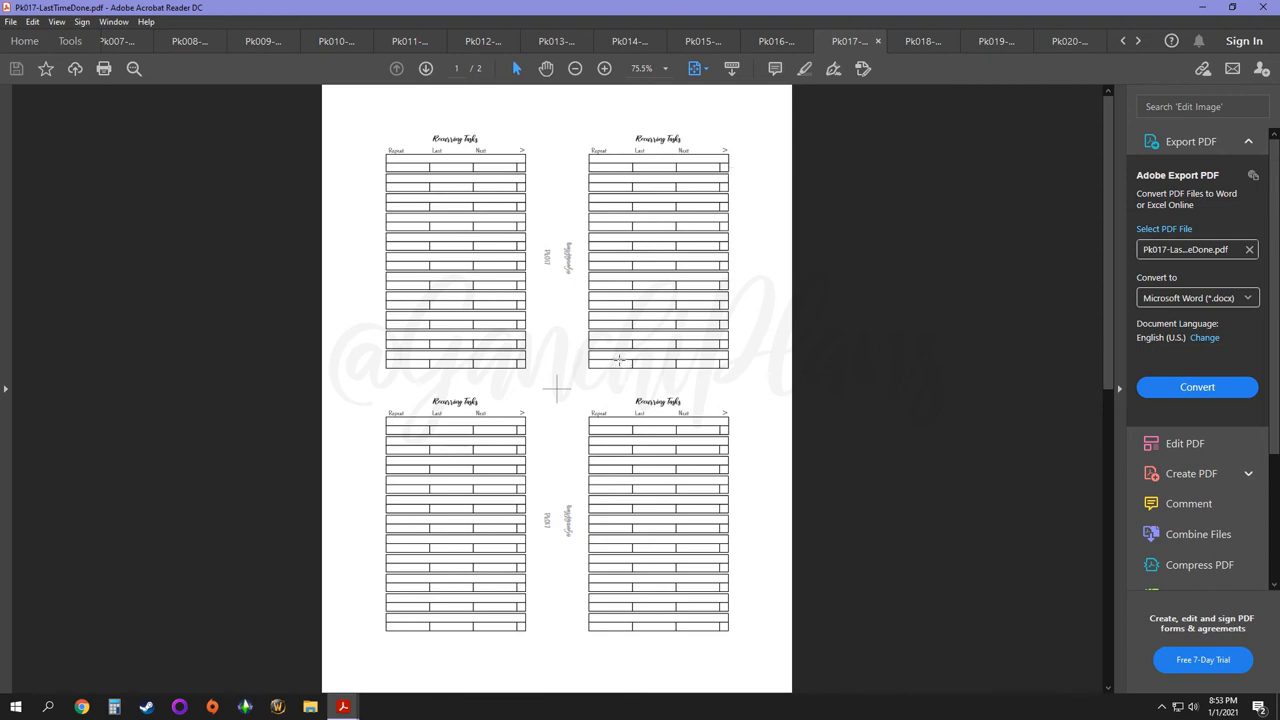
mouse_move(664, 378)
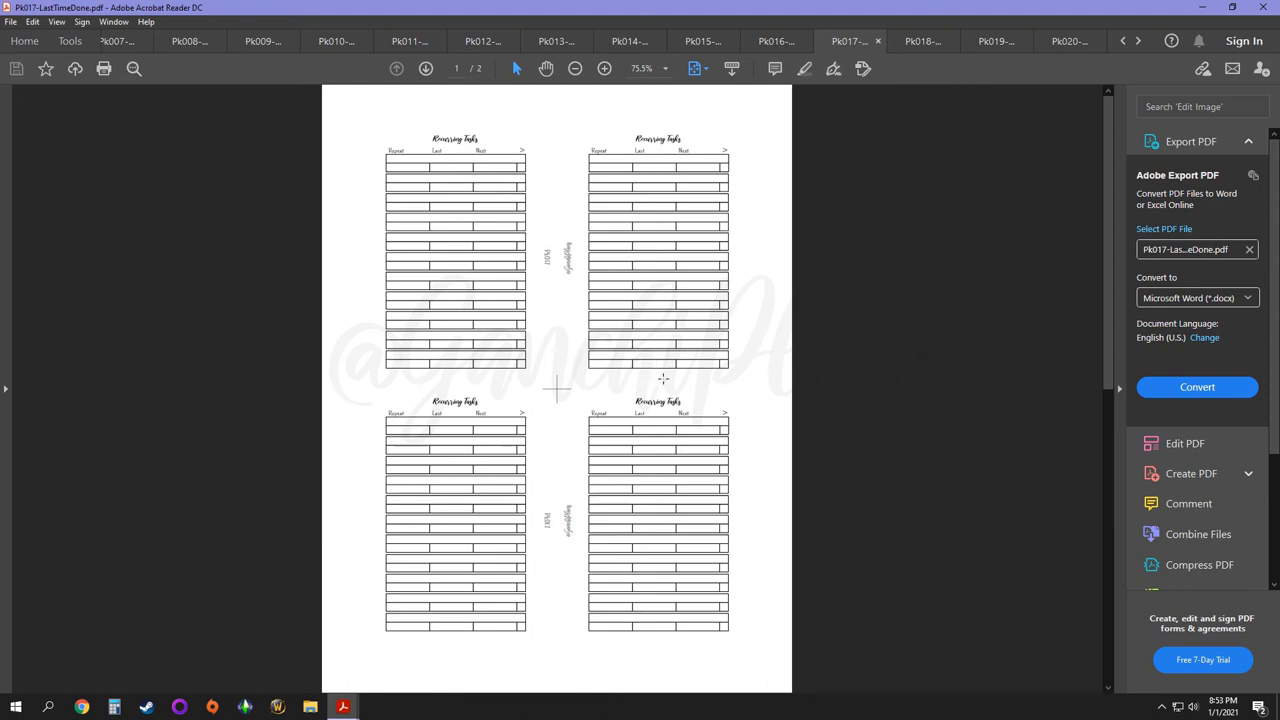
mouse_move(782, 144)
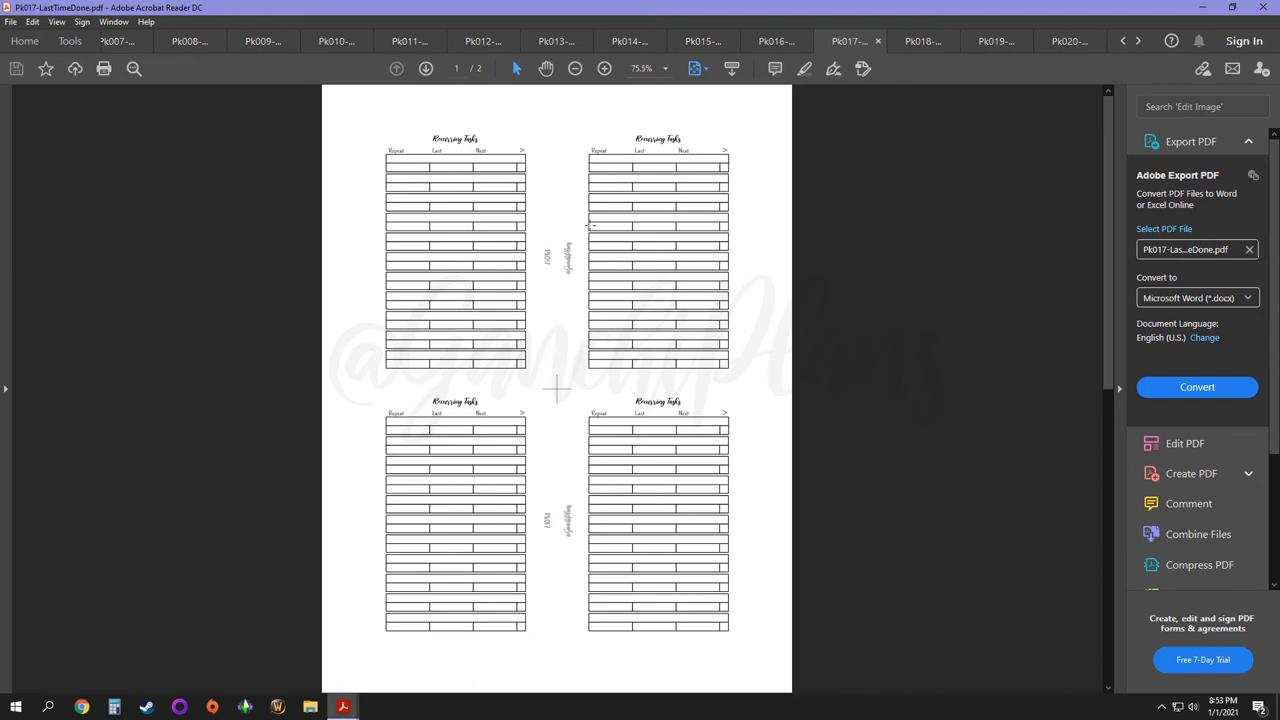
mouse_move(764, 204)
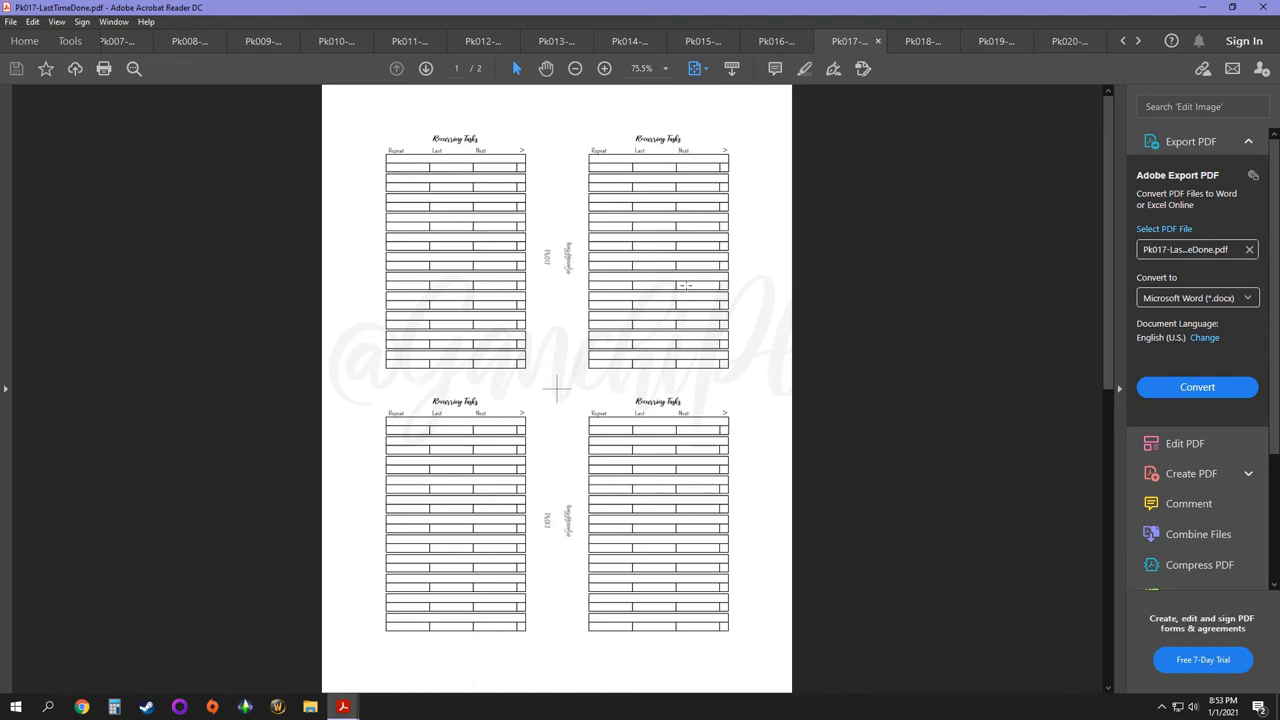
mouse_move(690, 312)
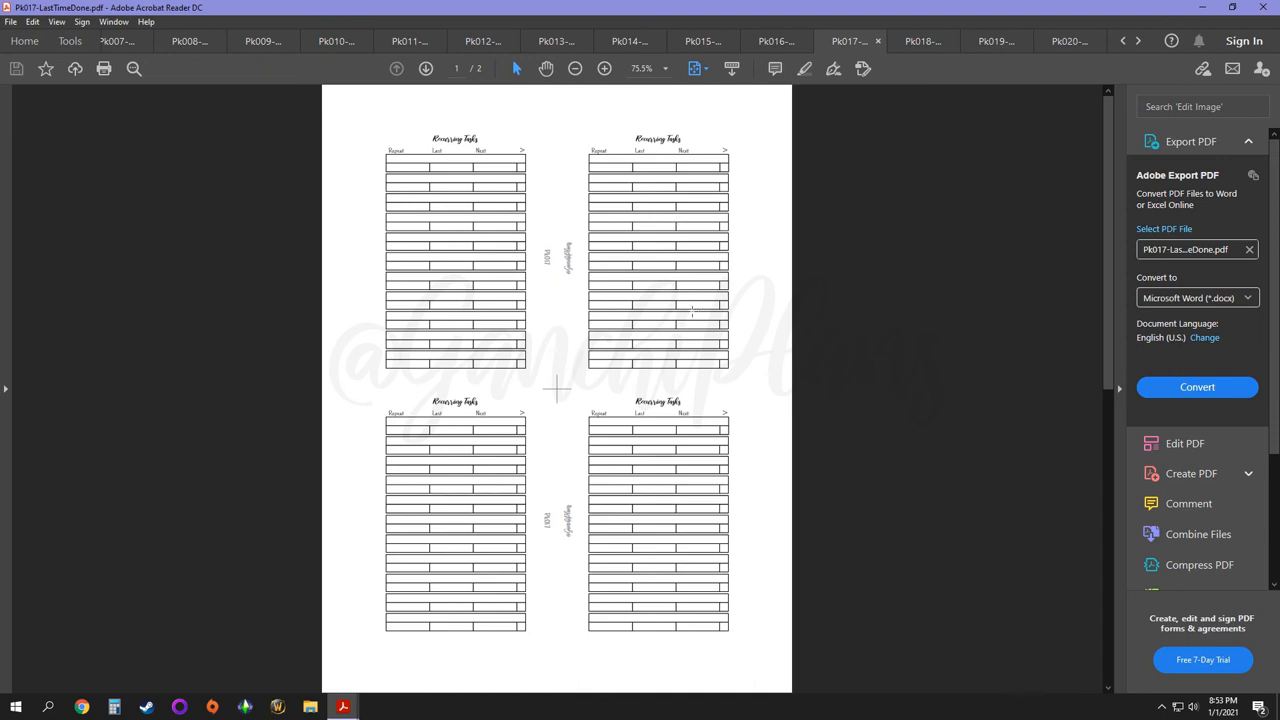
left_click(922, 40)
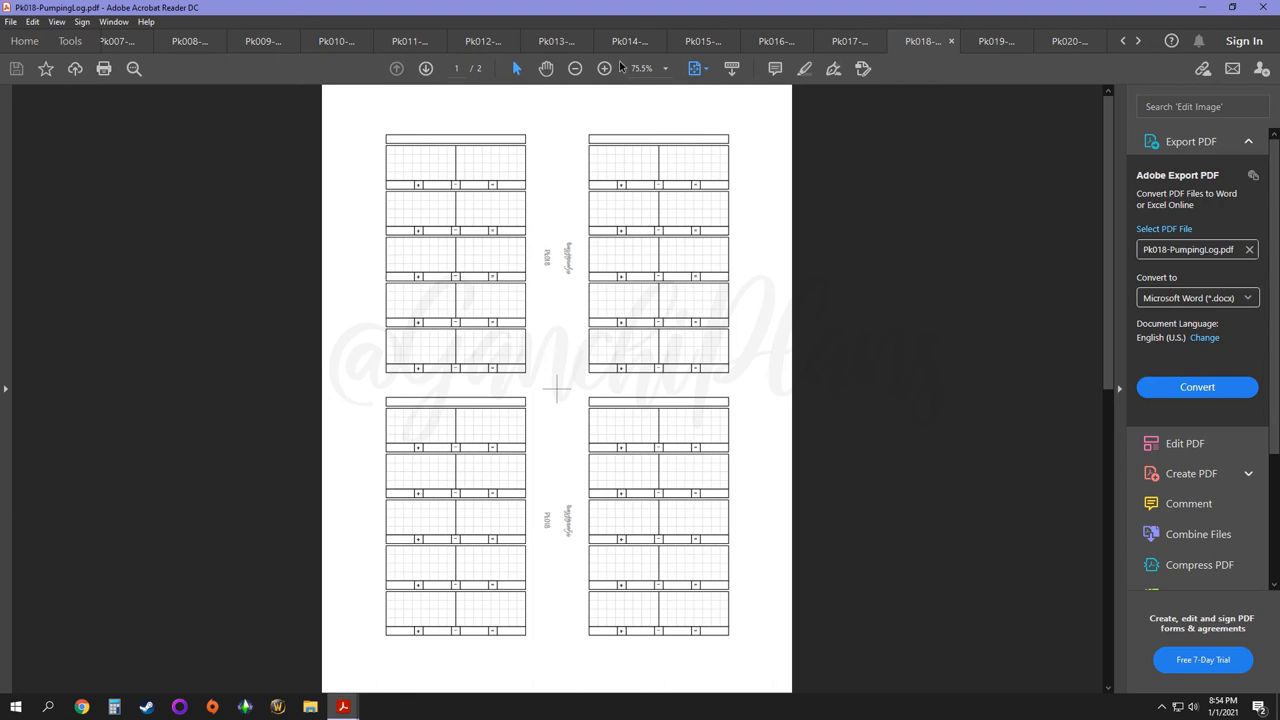
mouse_move(676, 164)
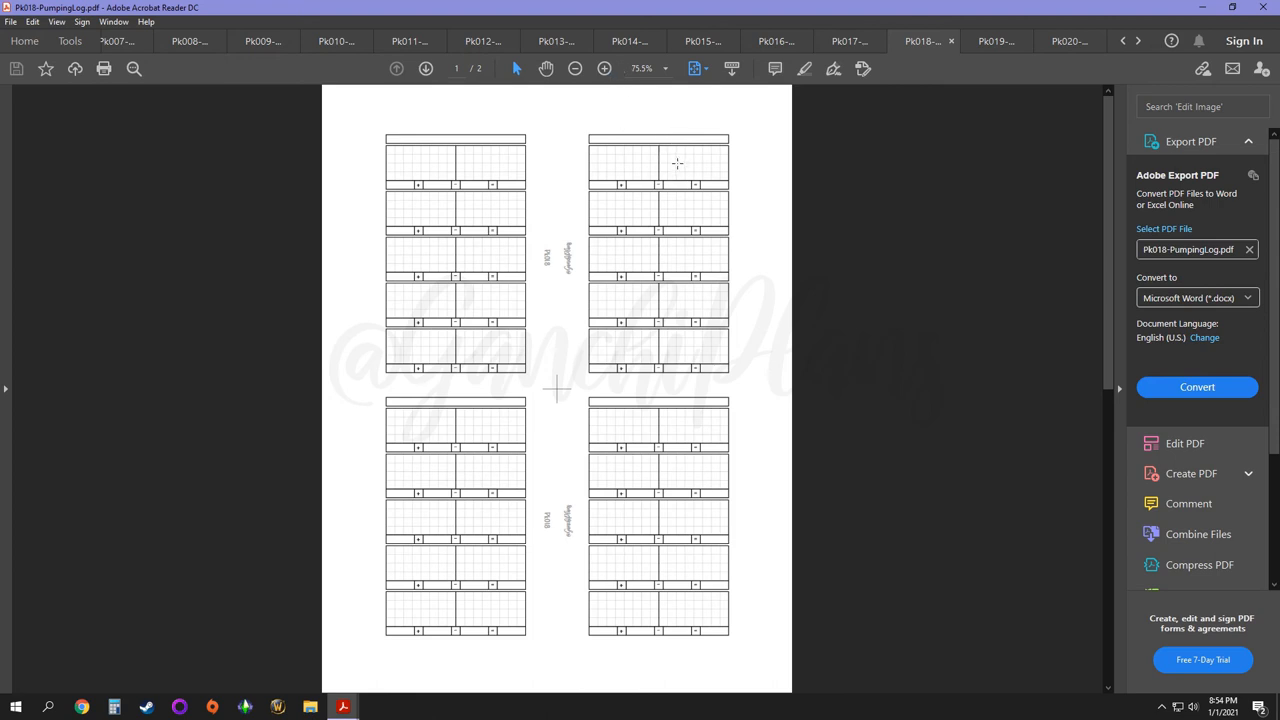
mouse_move(684, 156)
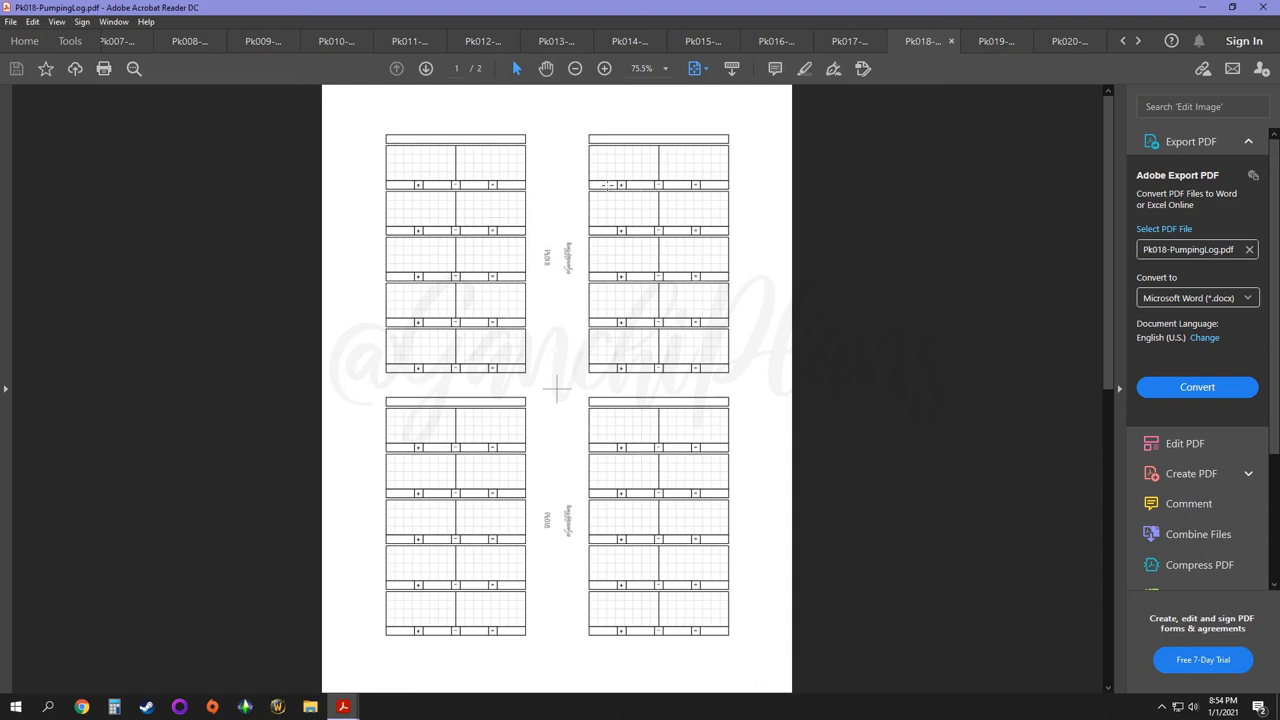
mouse_move(608, 176)
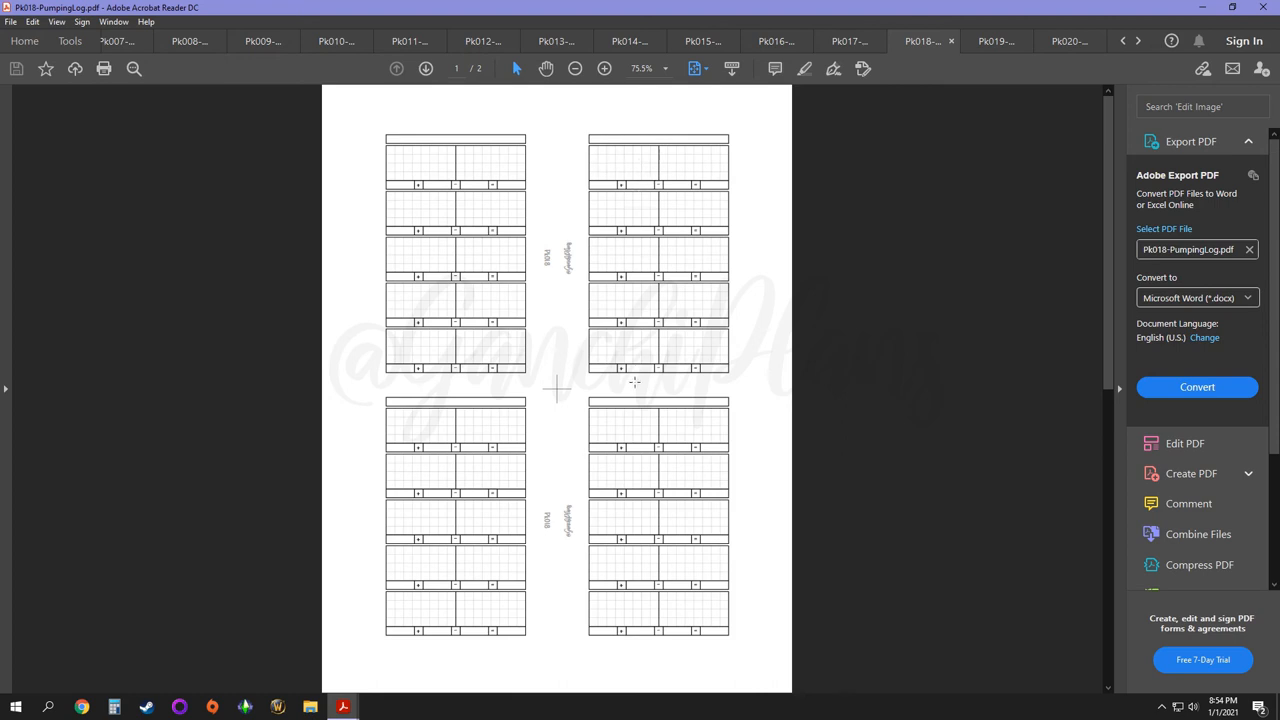
mouse_move(640, 372)
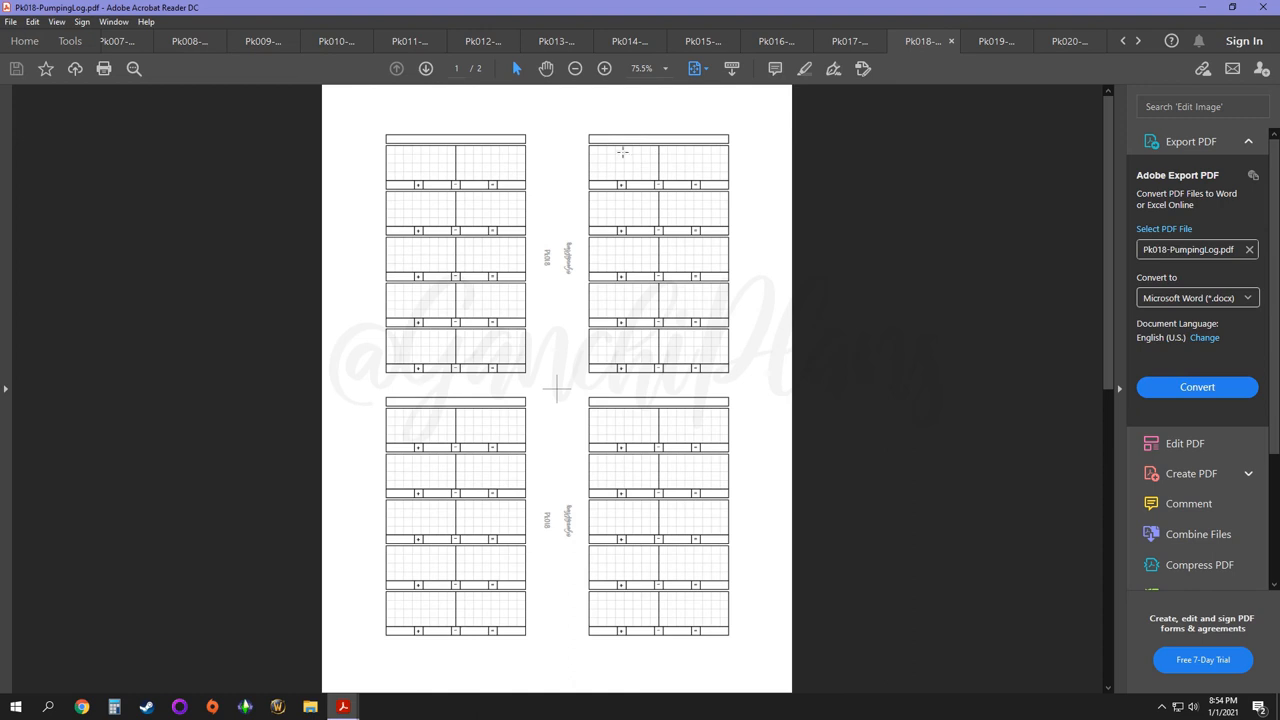
mouse_move(646, 152)
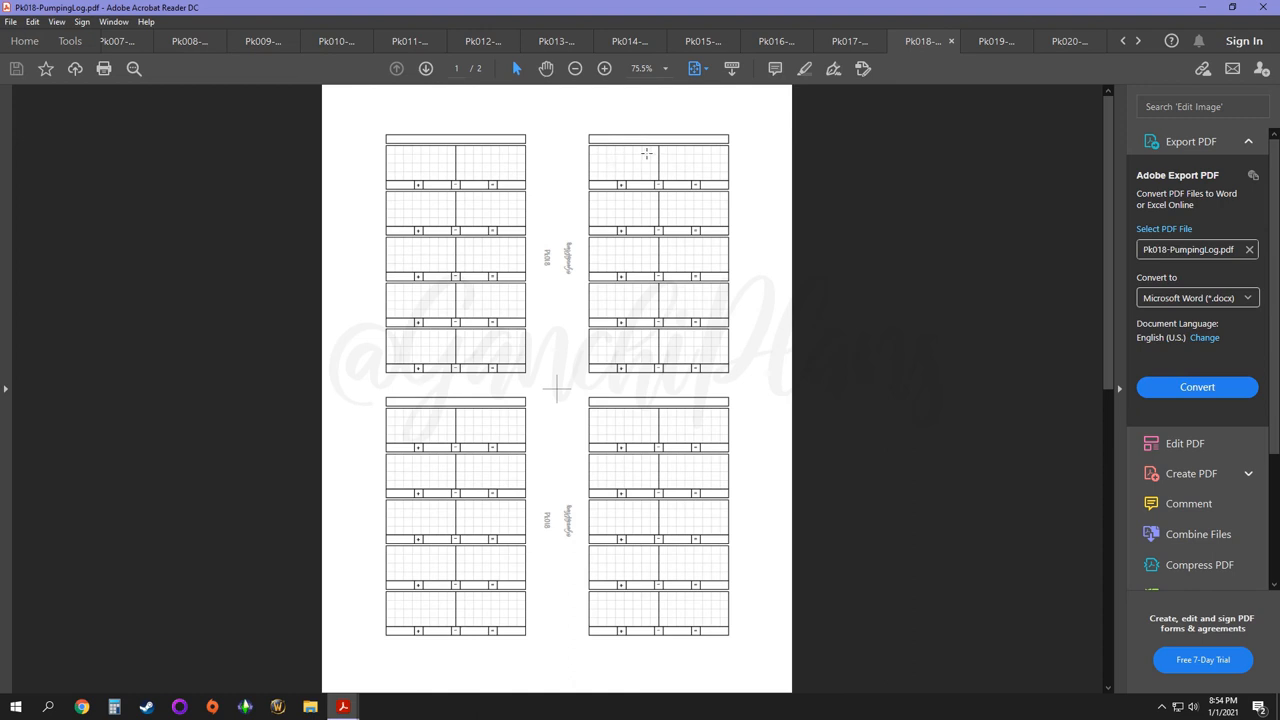
mouse_move(612, 168)
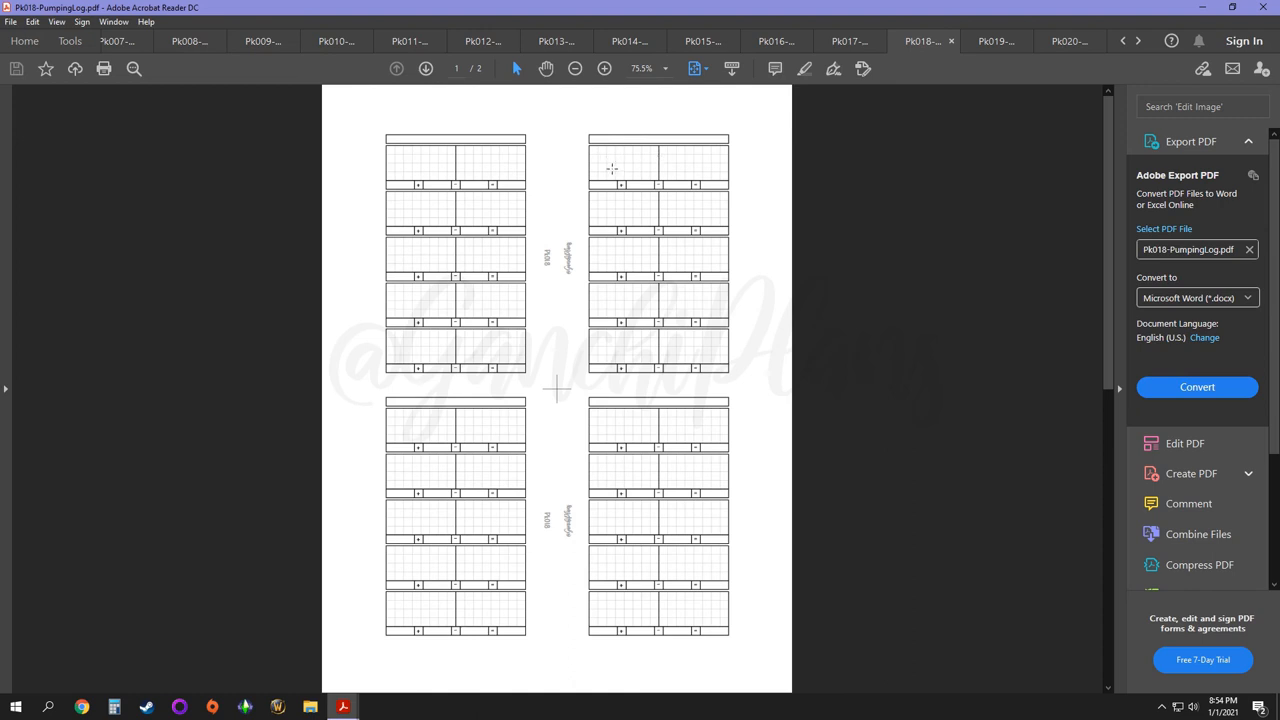
mouse_move(684, 160)
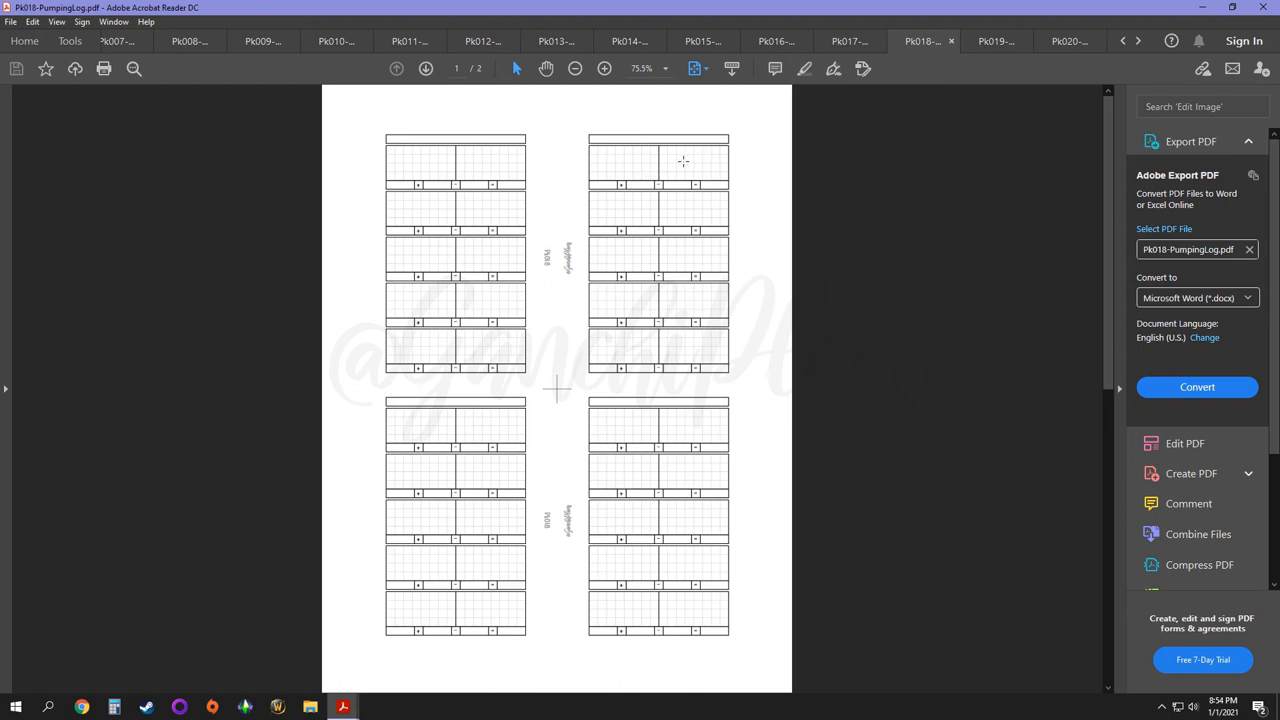
mouse_move(712, 168)
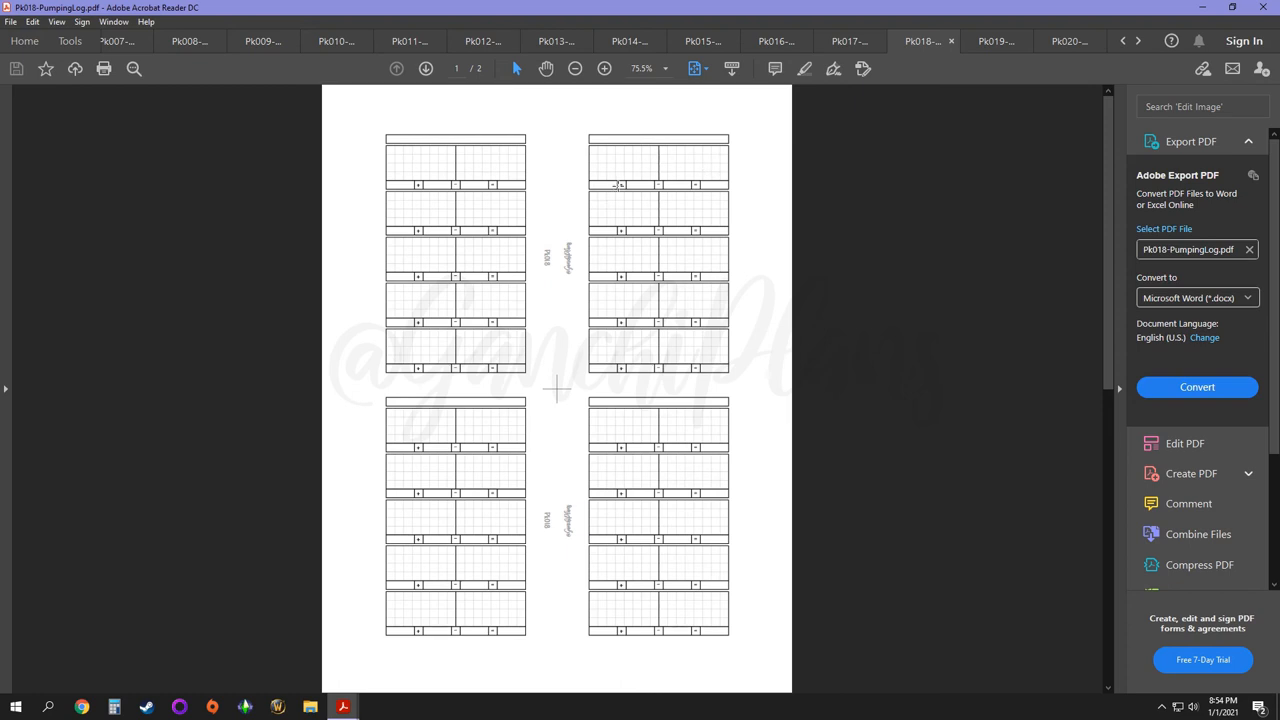
mouse_move(630, 190)
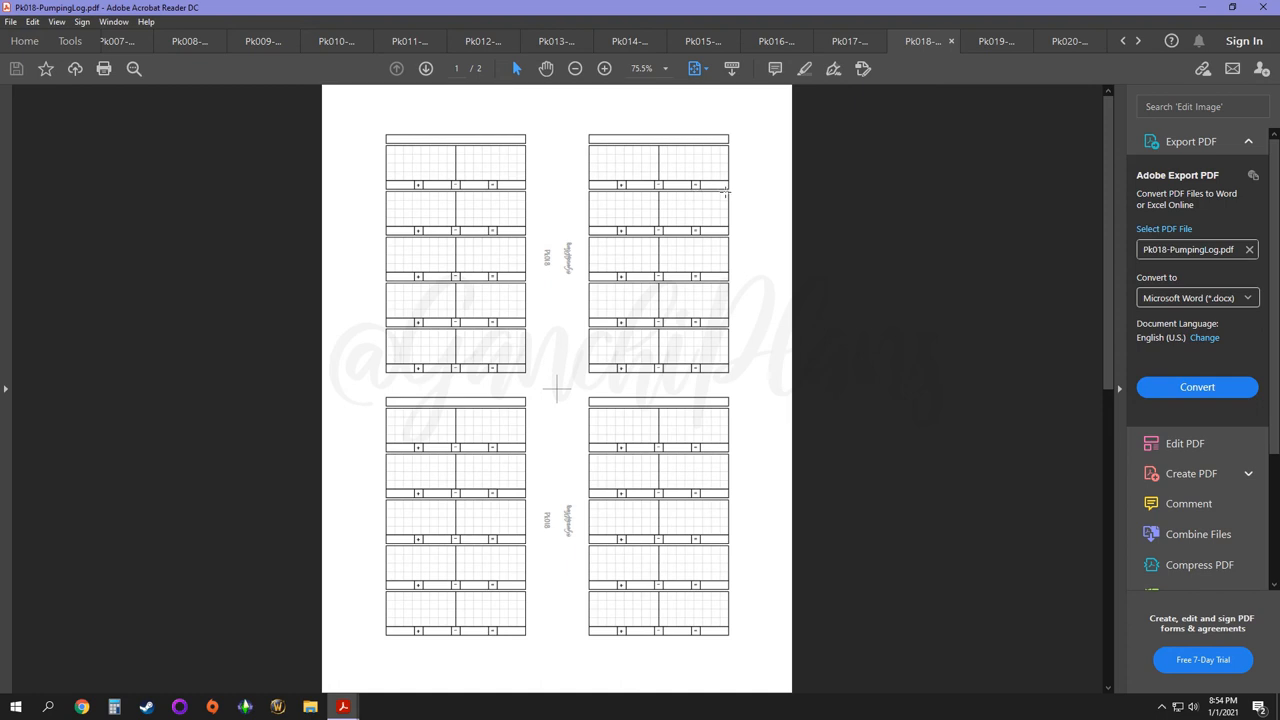
mouse_move(608, 238)
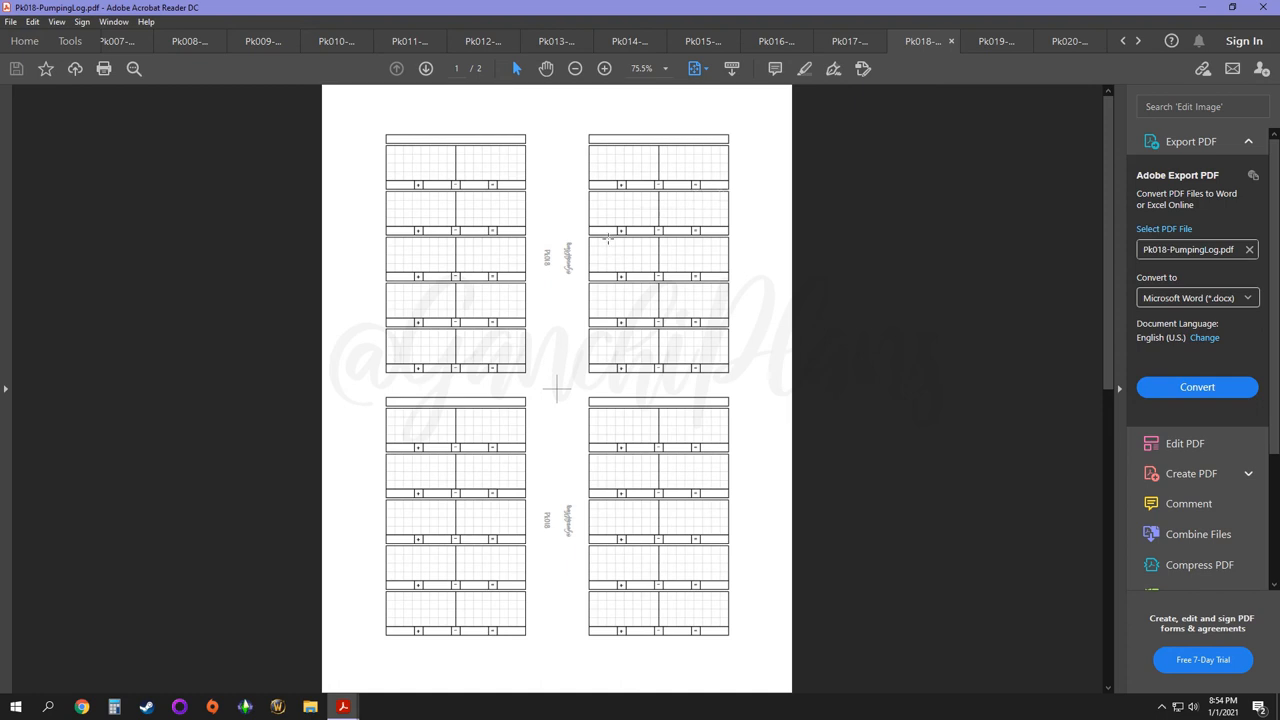
mouse_move(716, 204)
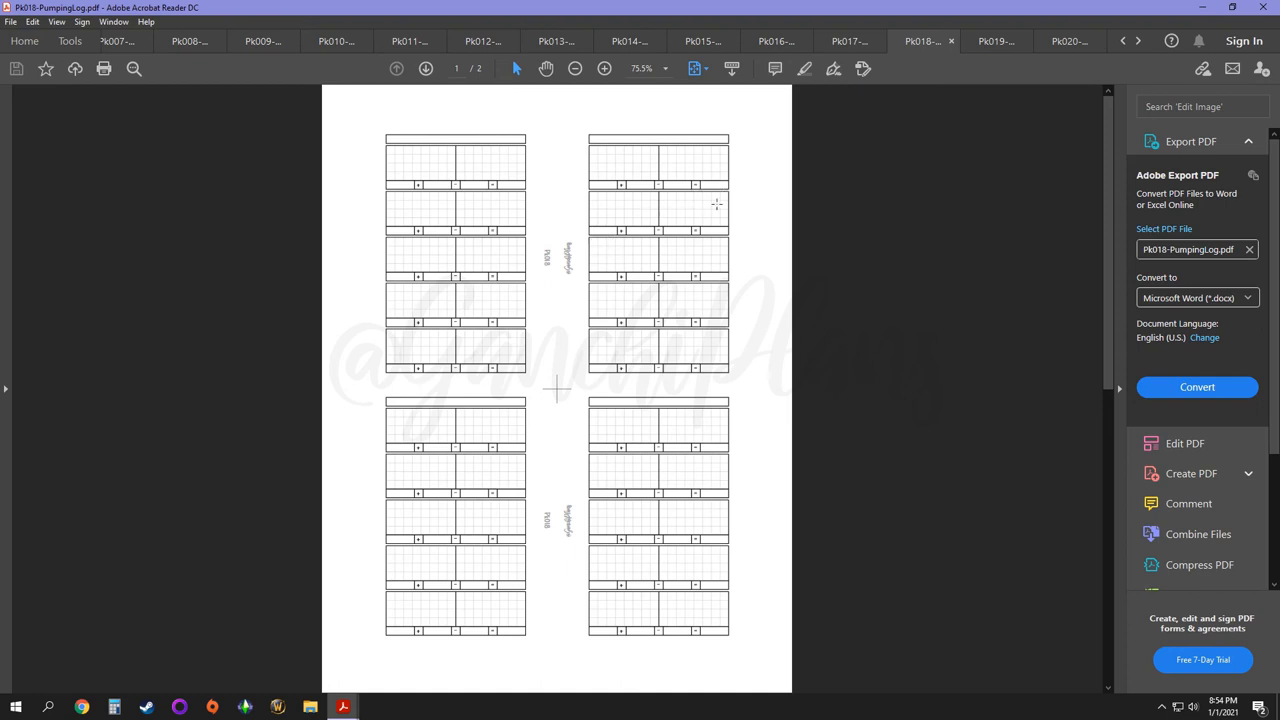
mouse_move(620, 216)
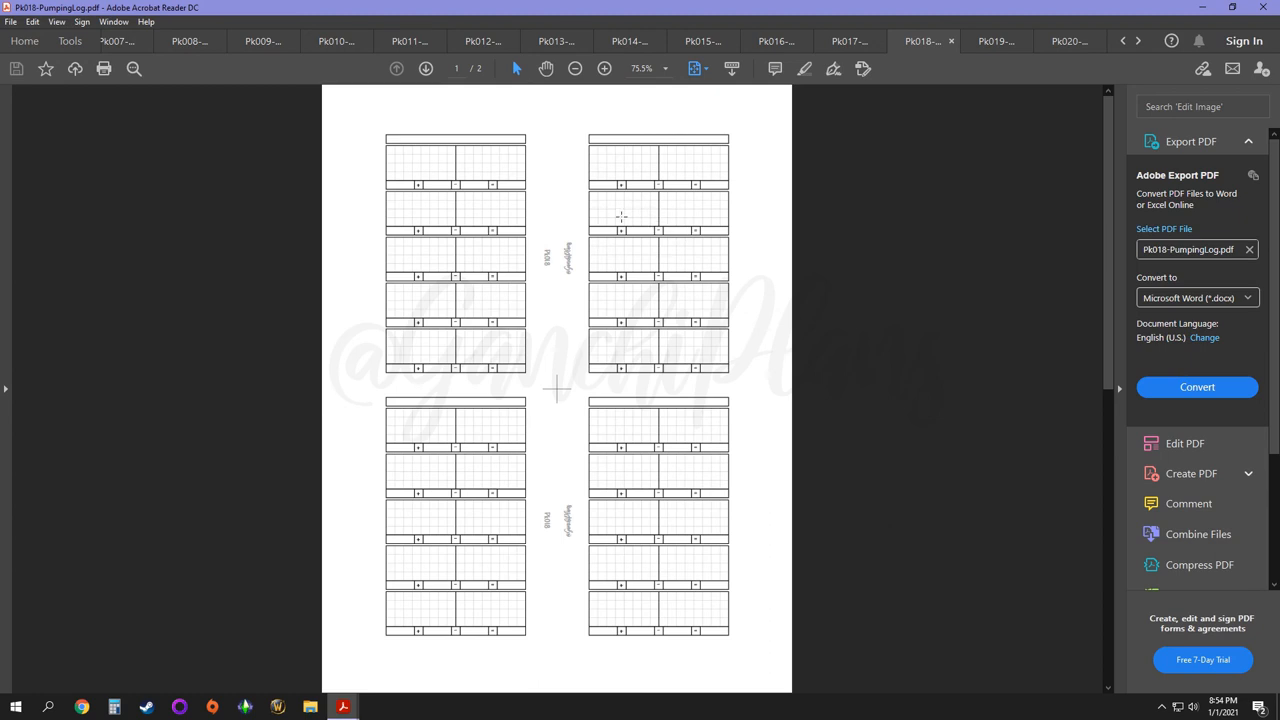
mouse_move(636, 266)
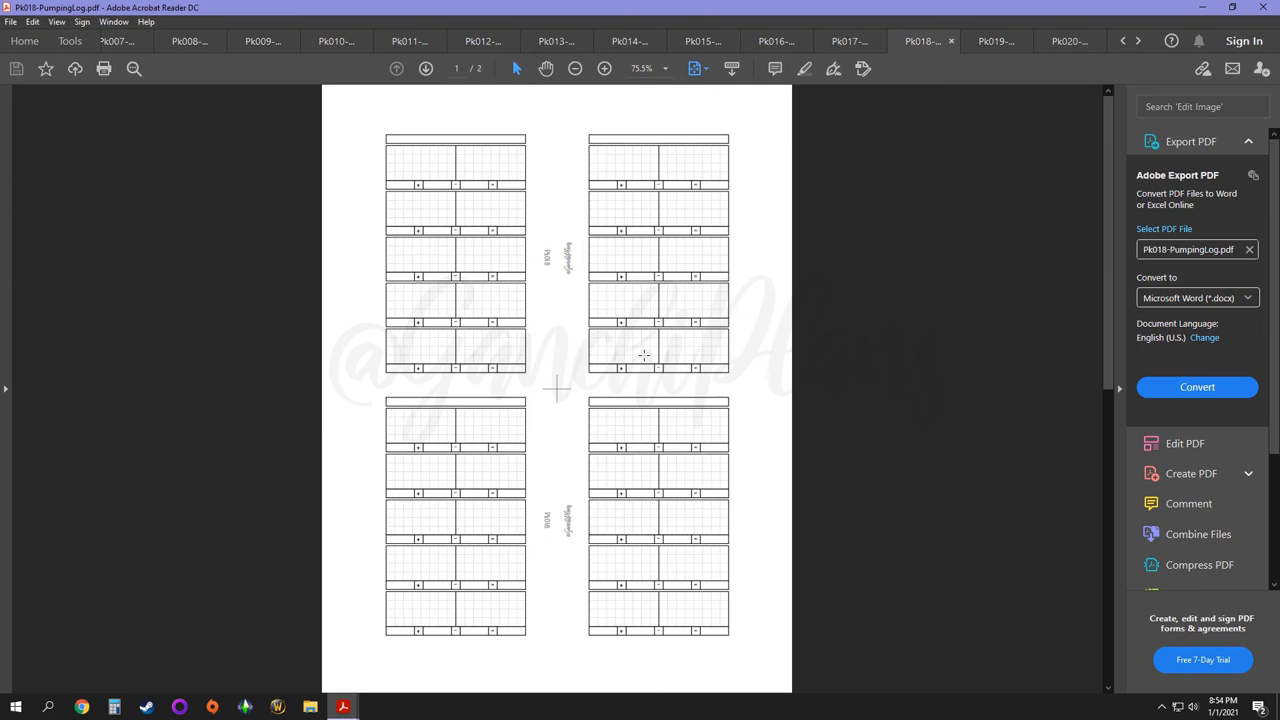
mouse_move(620, 140)
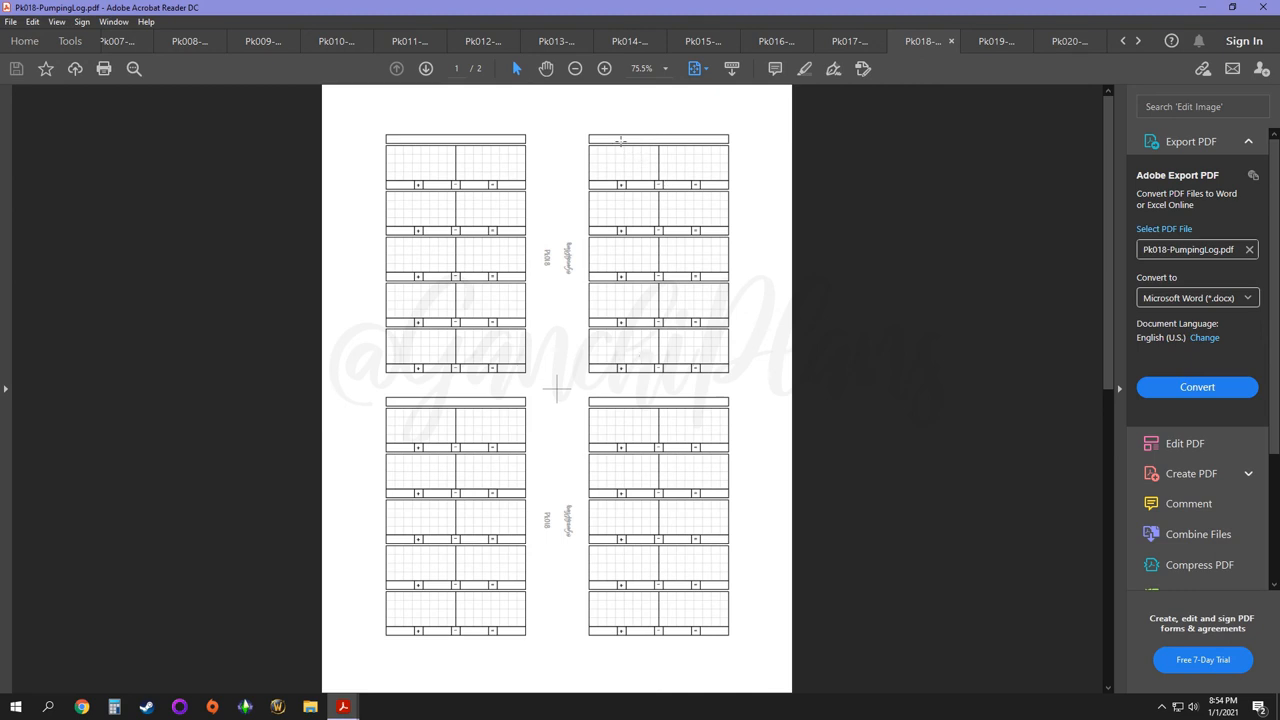
mouse_move(664, 178)
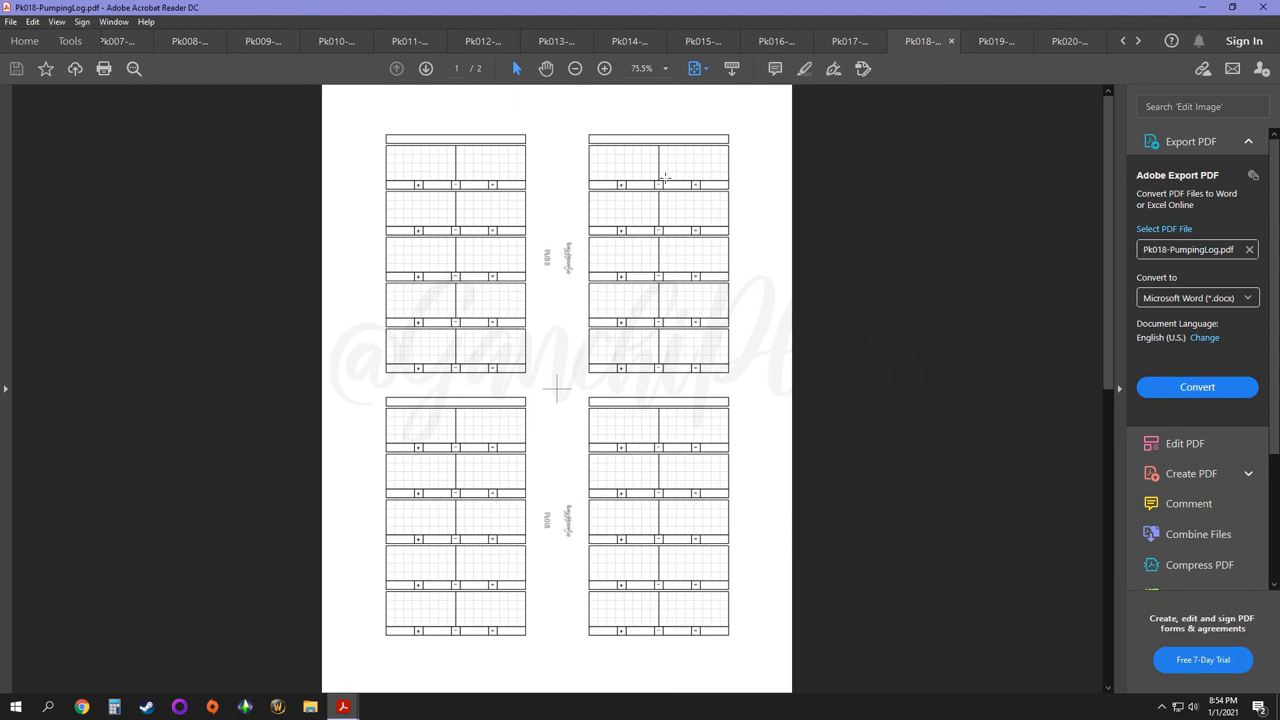
mouse_move(650, 168)
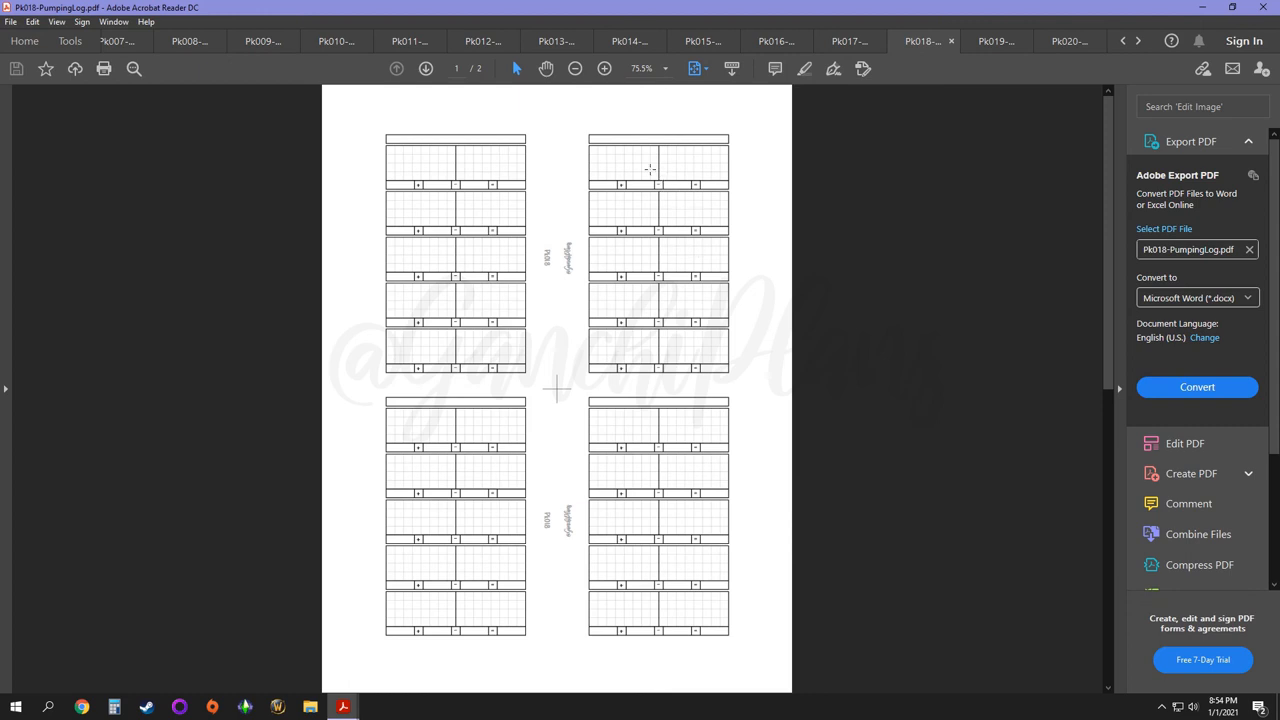
mouse_move(734, 140)
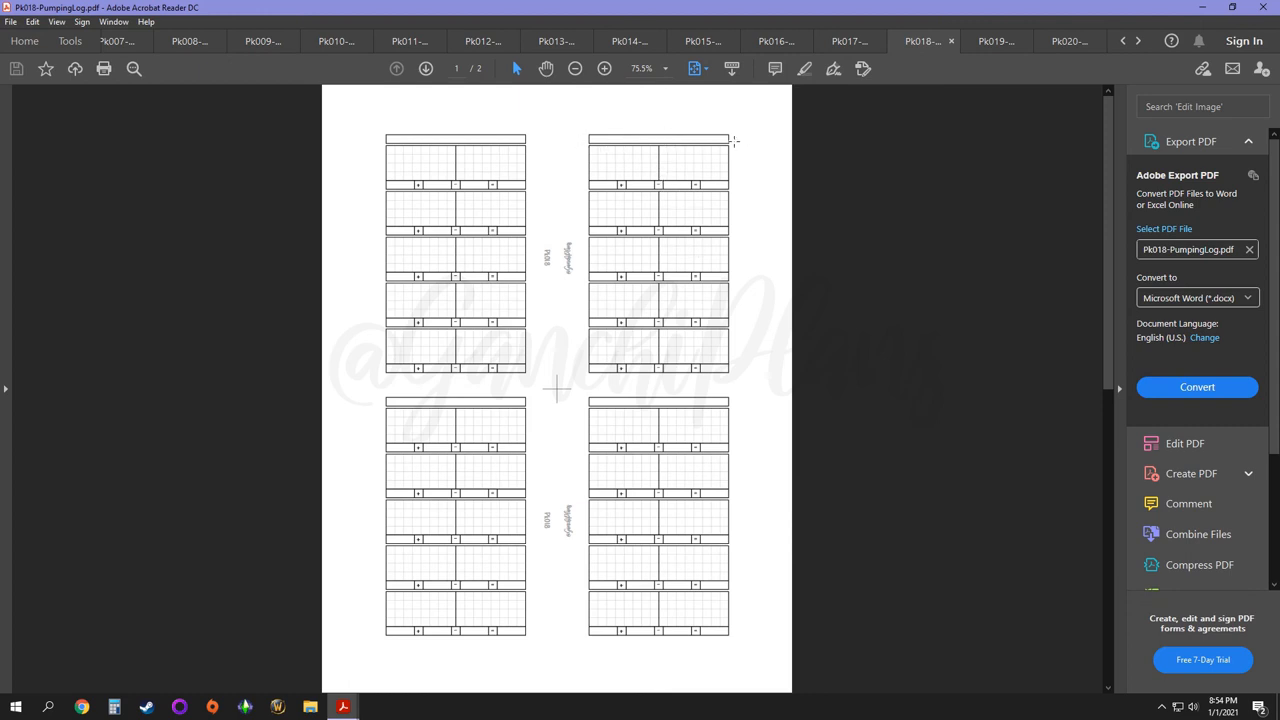
Step: Switch to PN019-Daily.pdf showing grids above checklist boxes
left_click(996, 40)
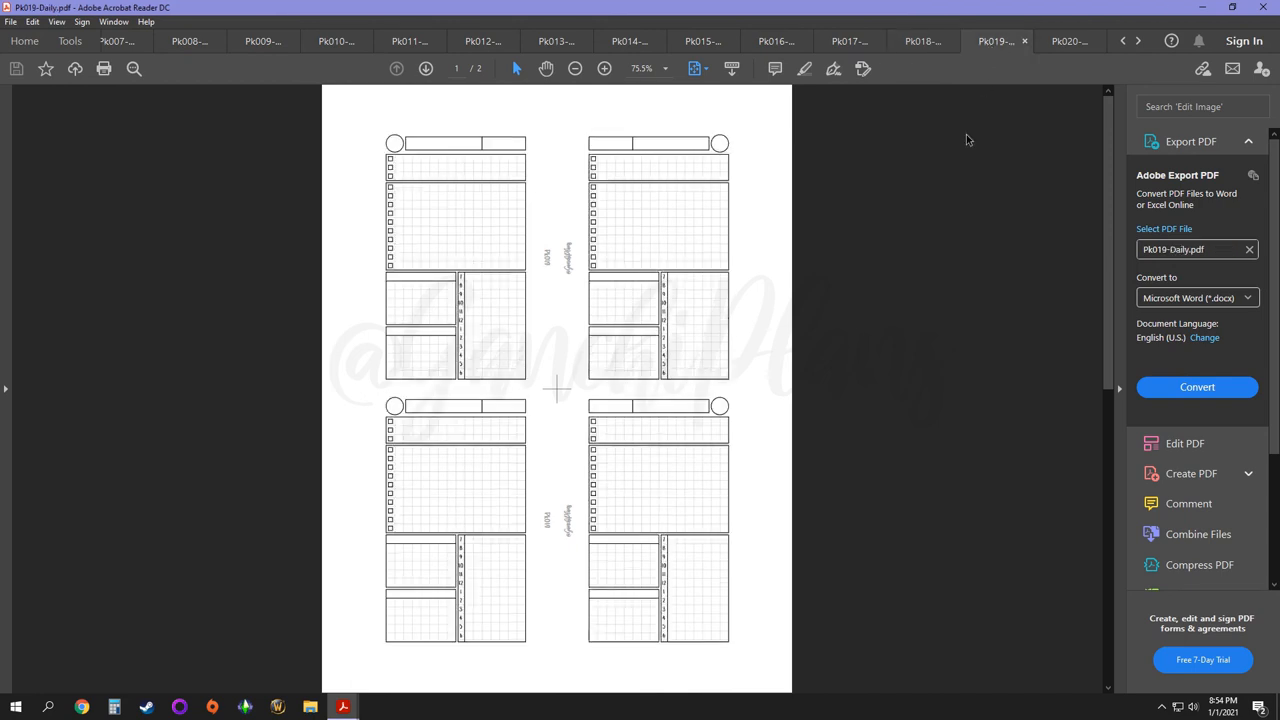
mouse_move(772, 340)
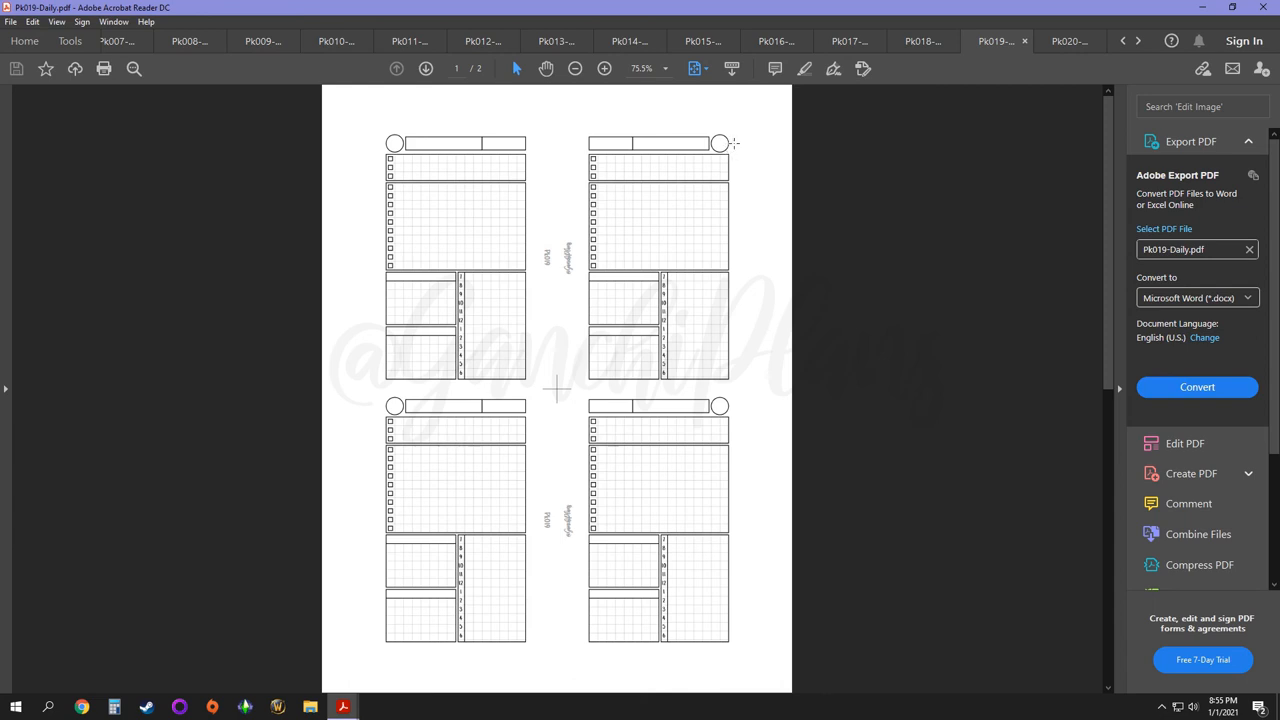
mouse_move(664, 158)
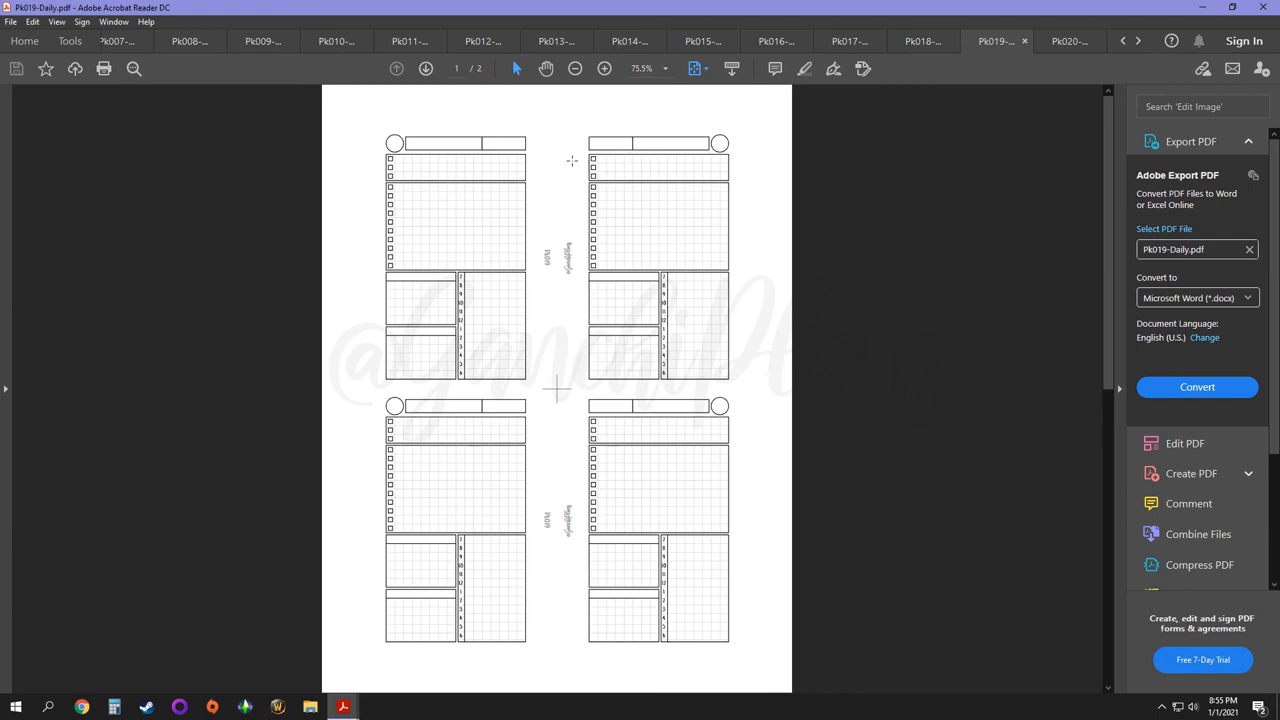
mouse_move(596, 164)
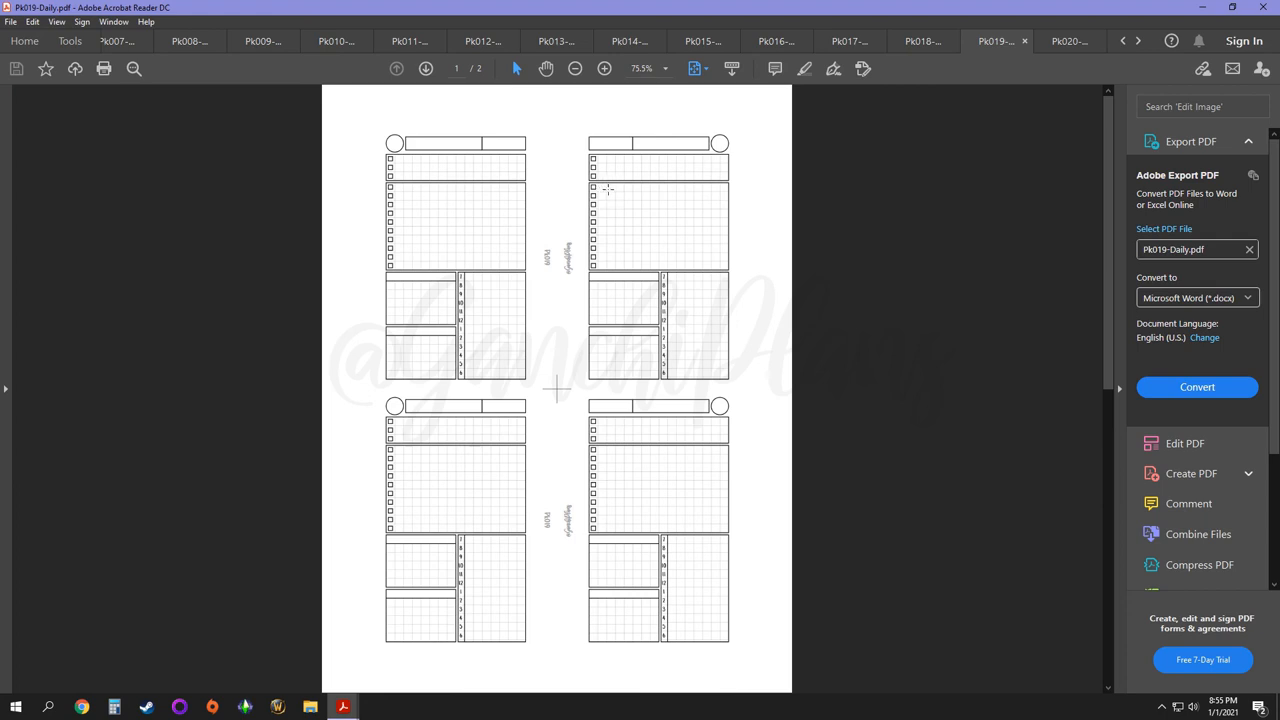
mouse_move(600, 264)
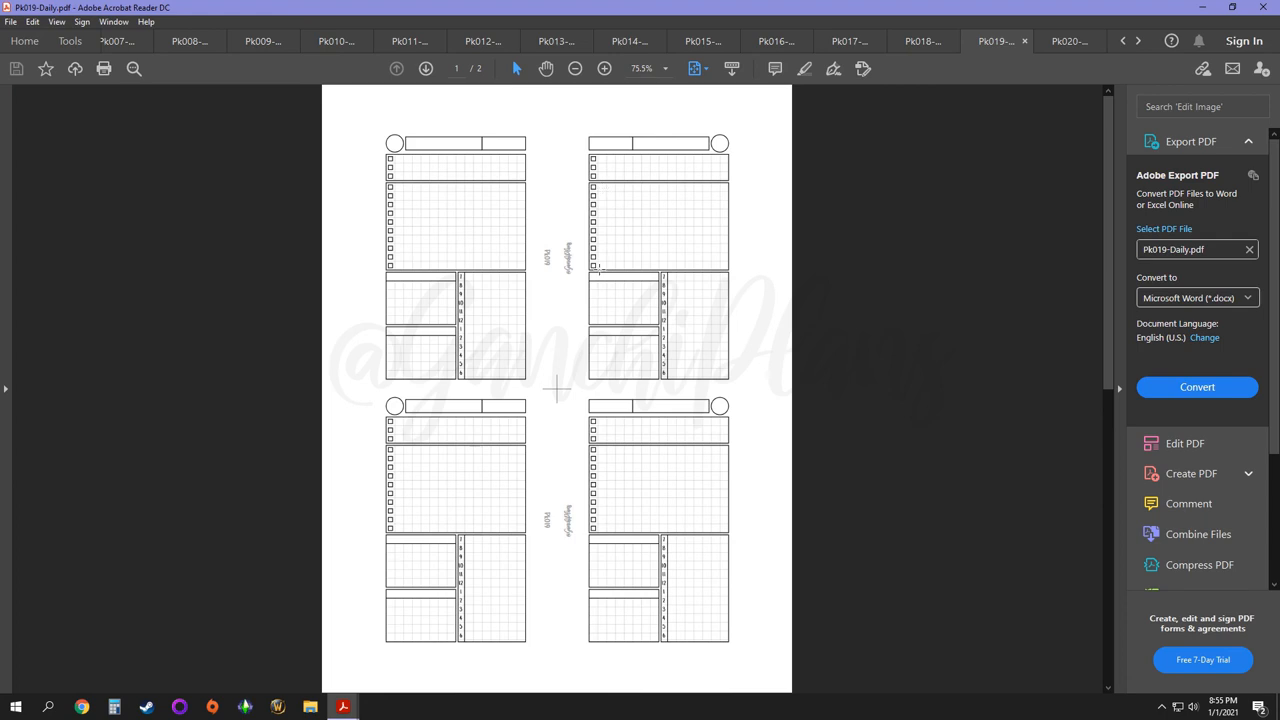
mouse_move(610, 156)
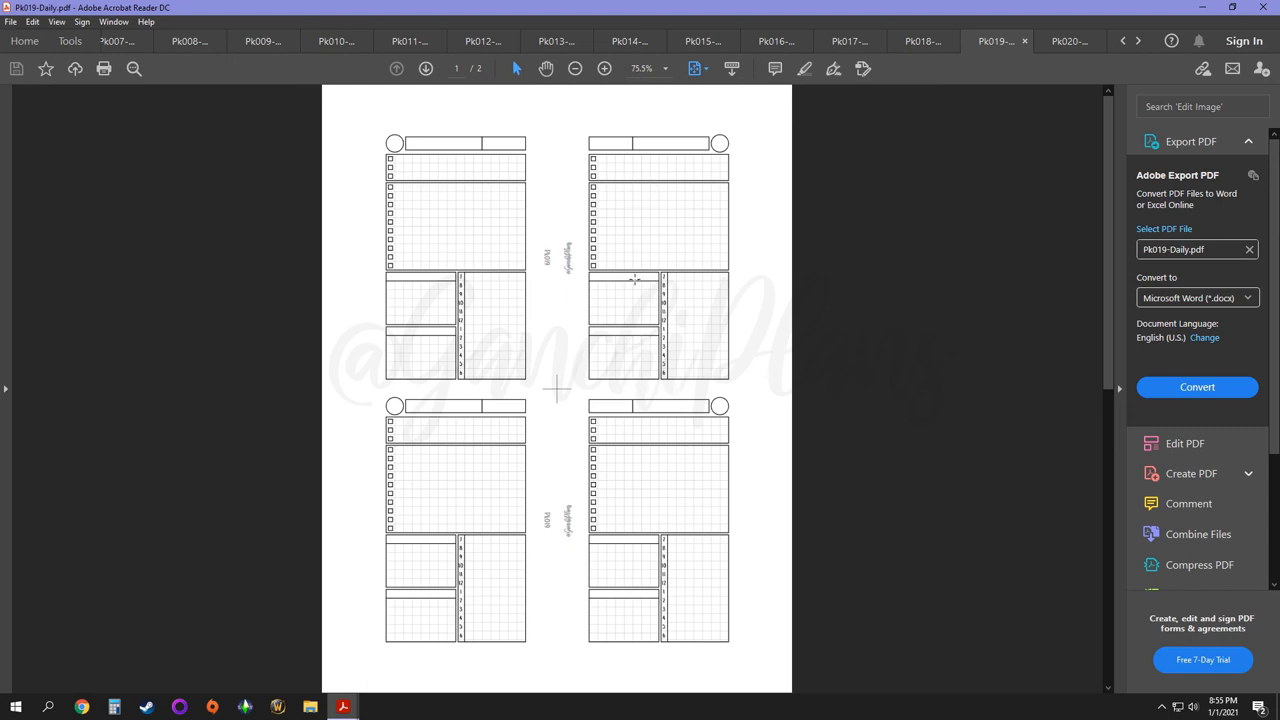
mouse_move(624, 168)
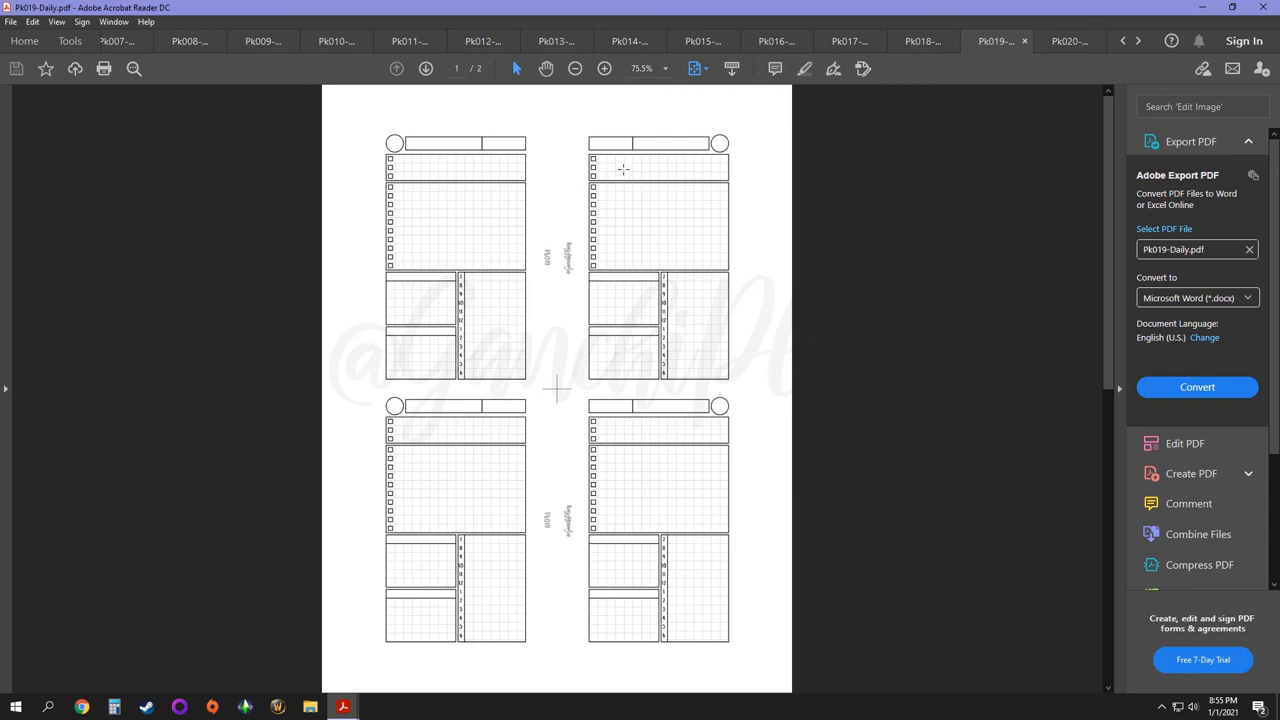
mouse_move(604, 192)
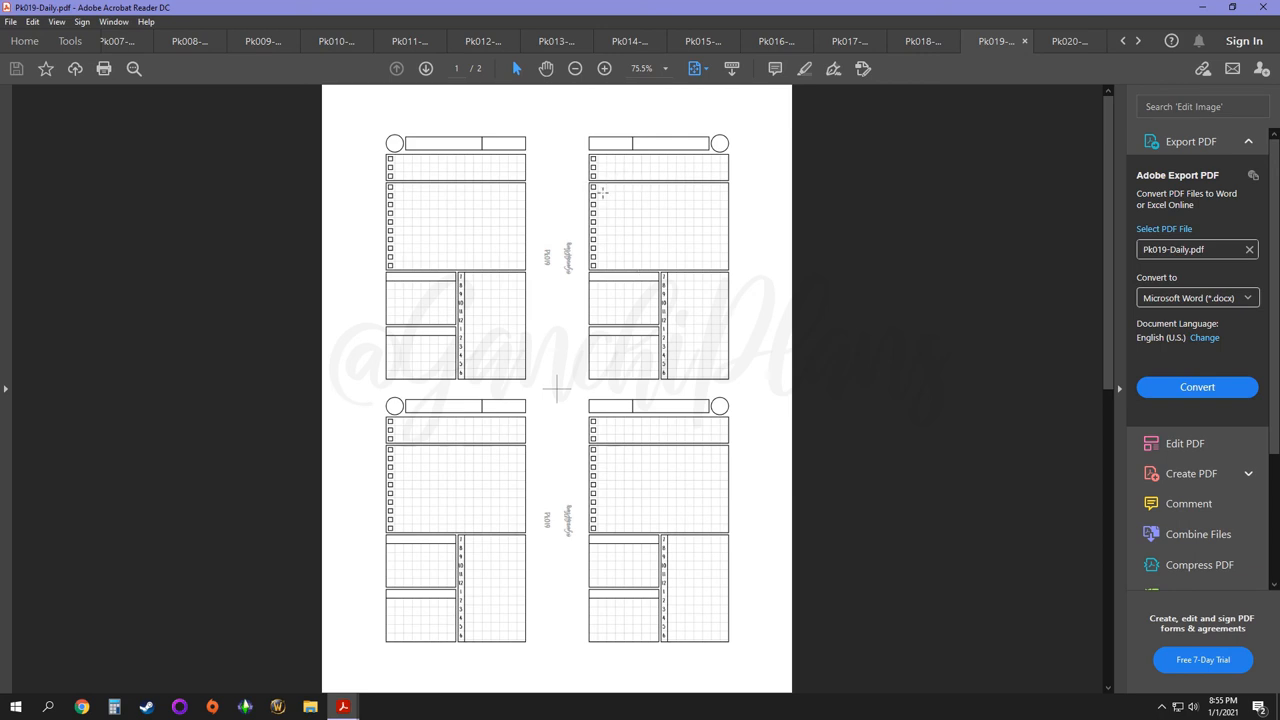
mouse_move(648, 266)
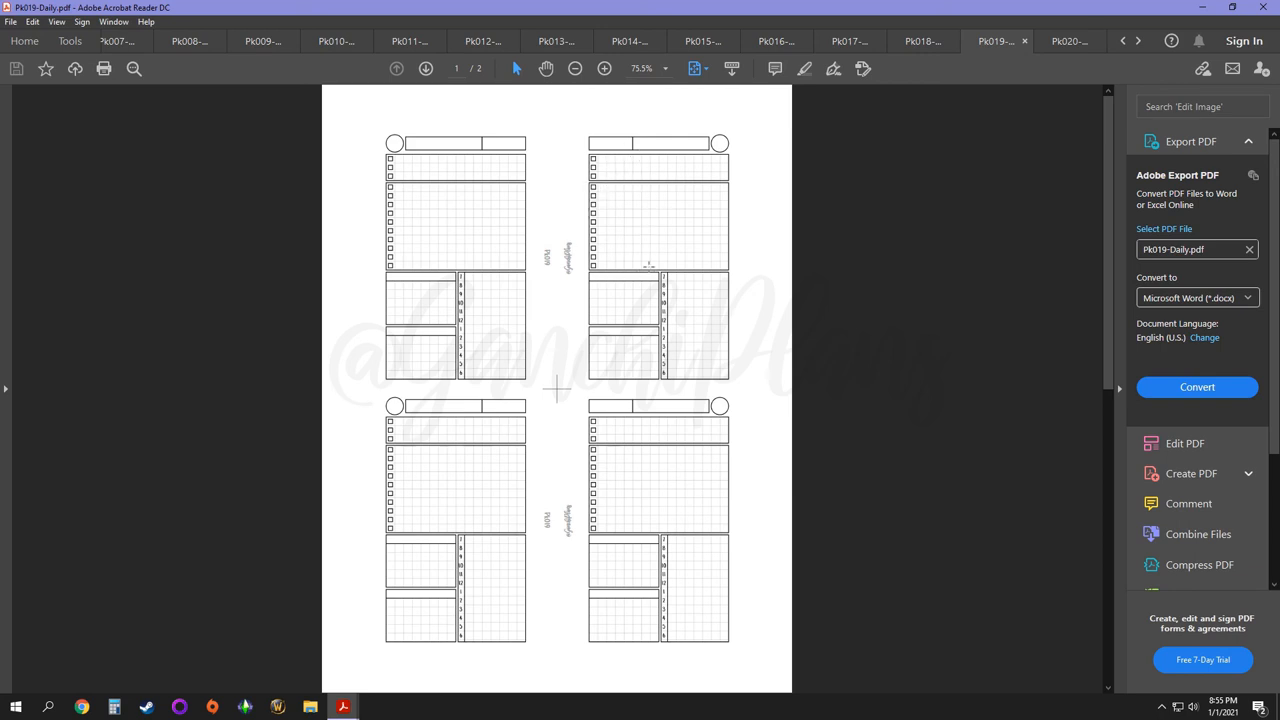
mouse_move(676, 290)
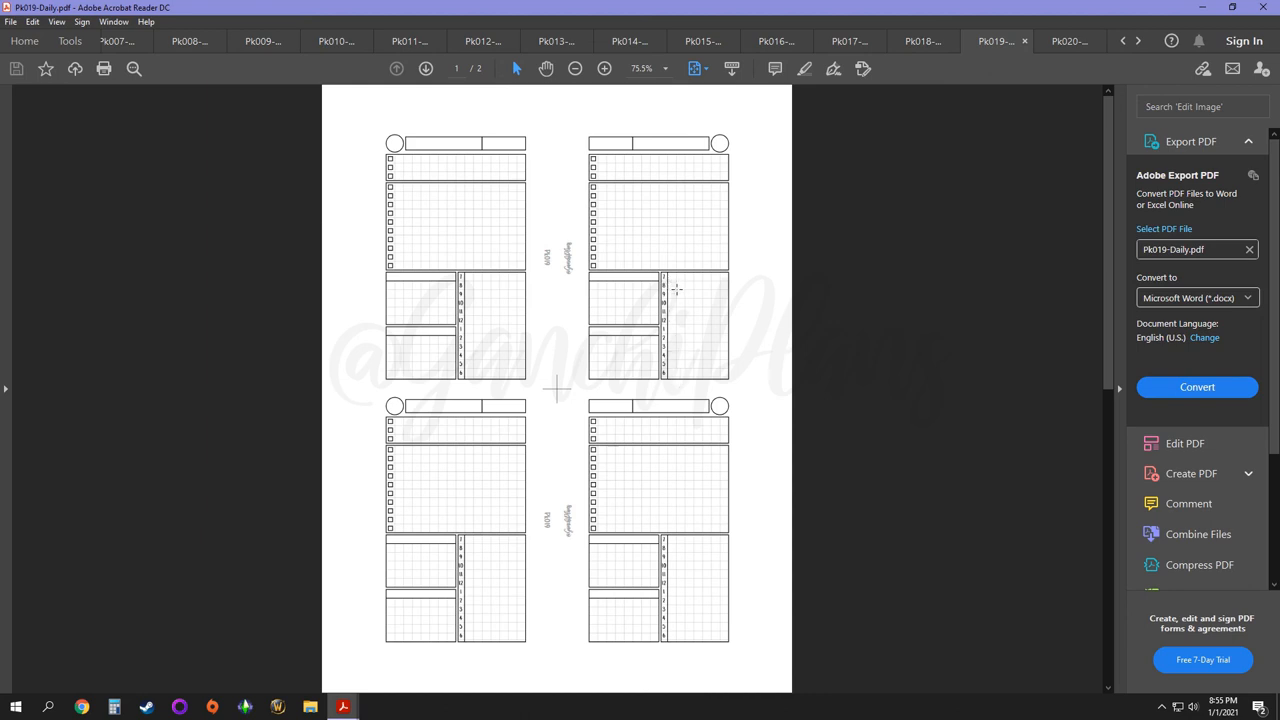
mouse_move(684, 296)
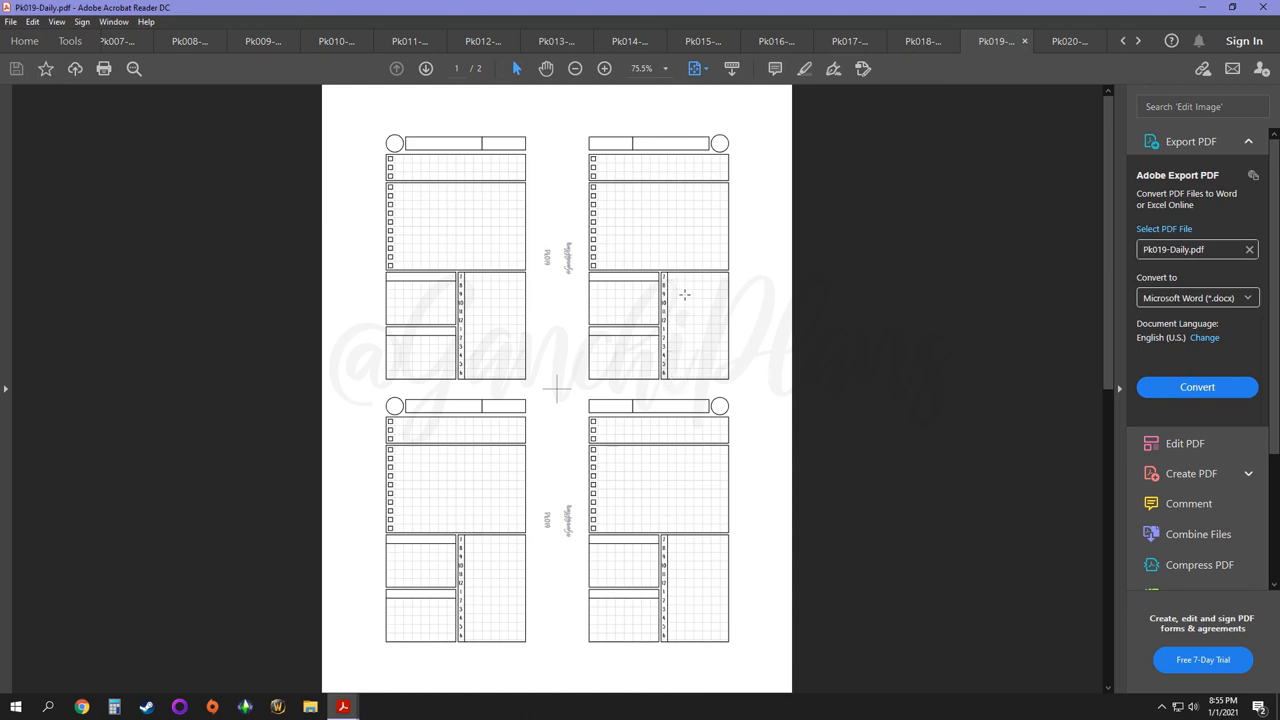
mouse_move(676, 280)
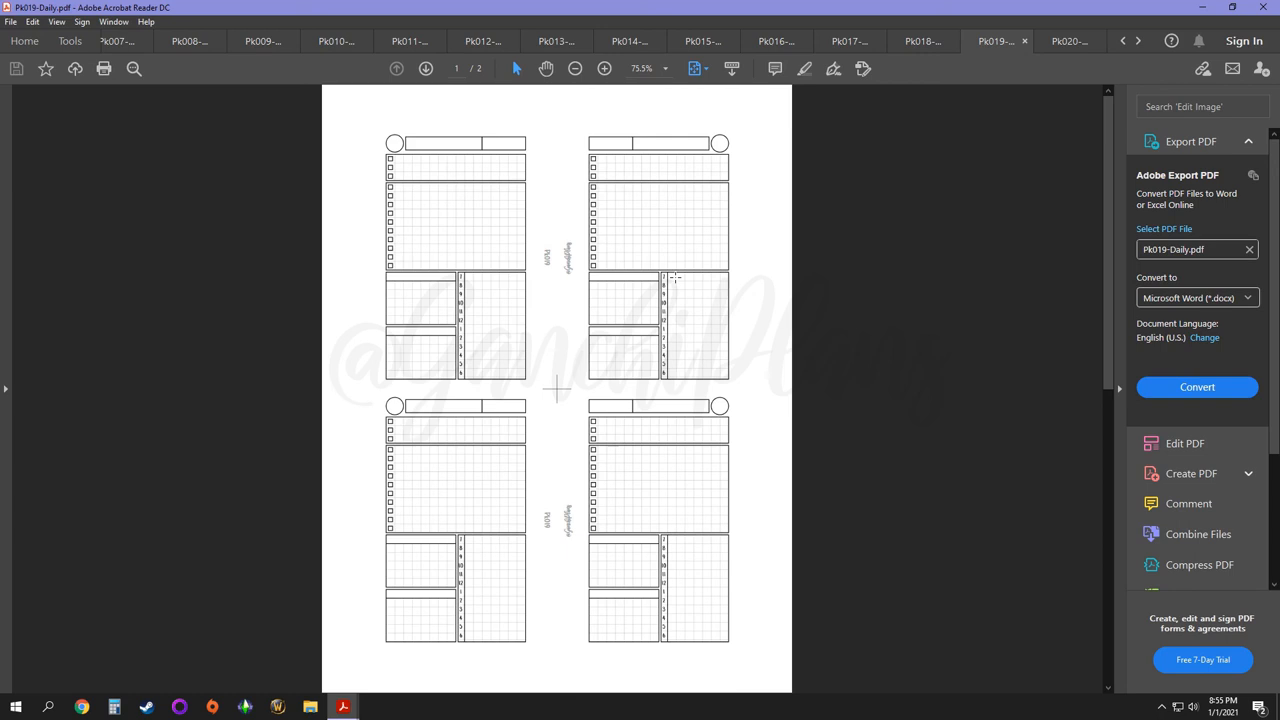
mouse_move(676, 376)
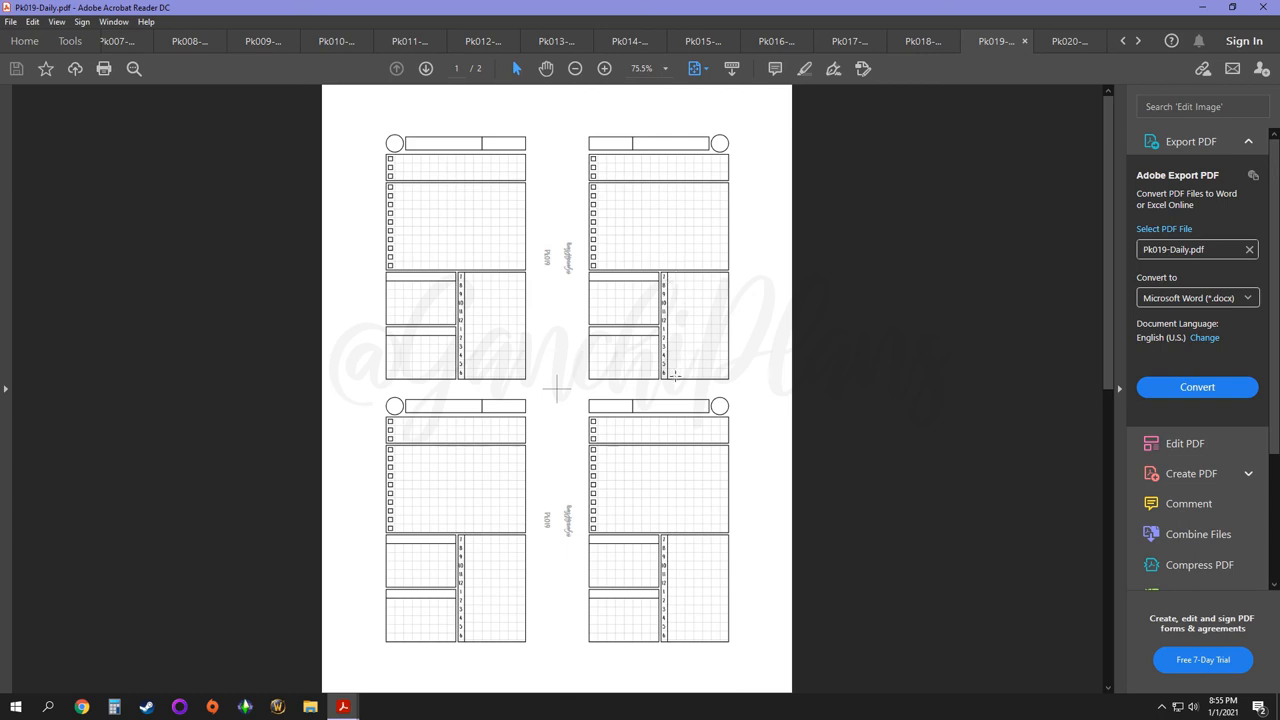
mouse_move(690, 292)
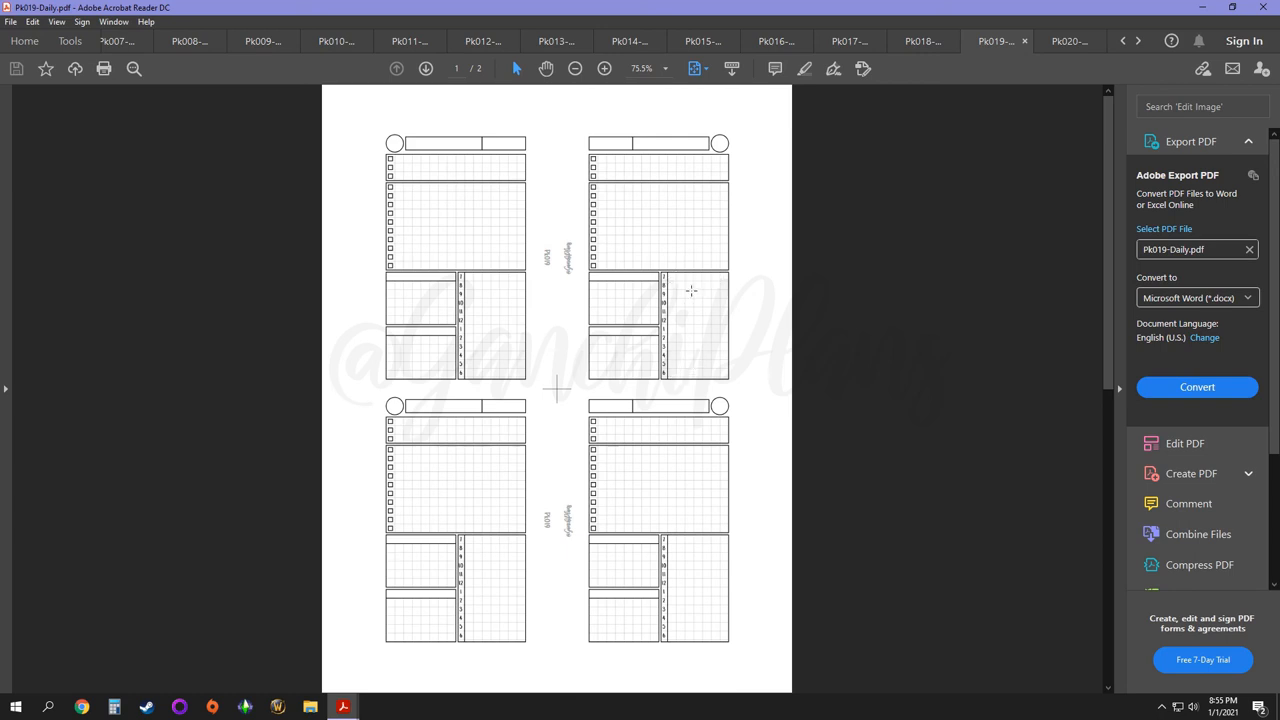
mouse_move(672, 396)
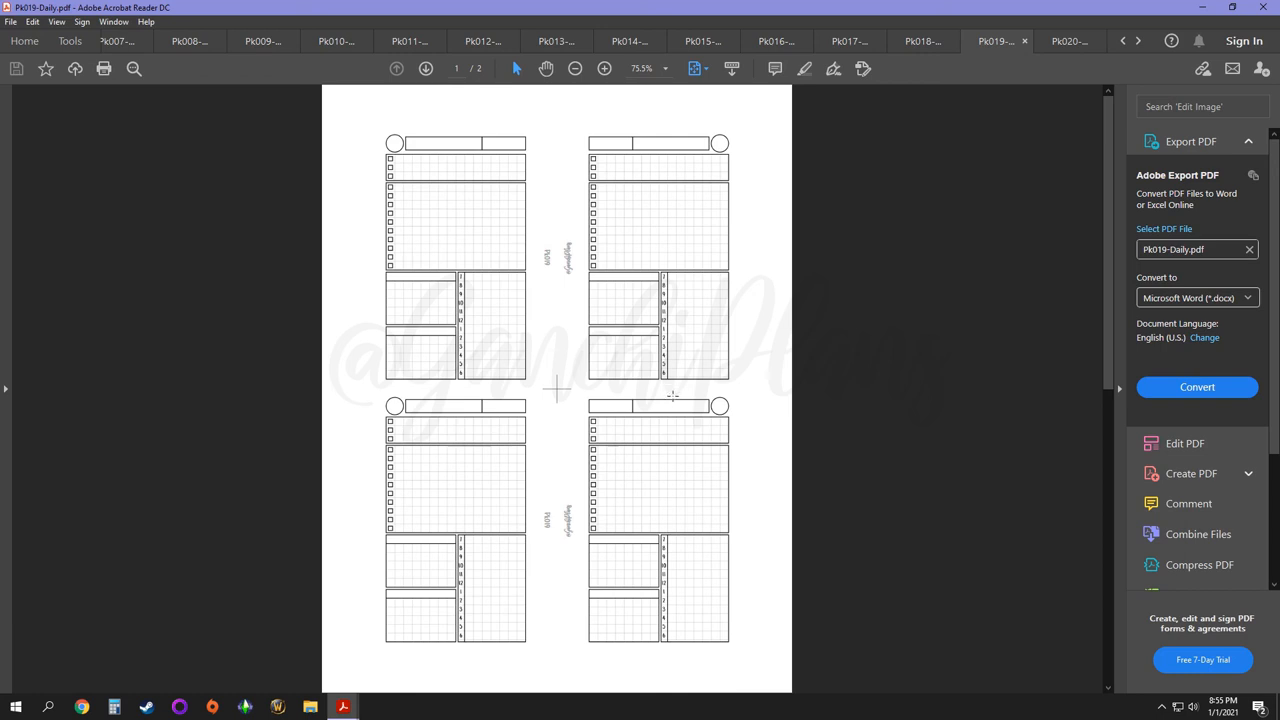
mouse_move(700, 392)
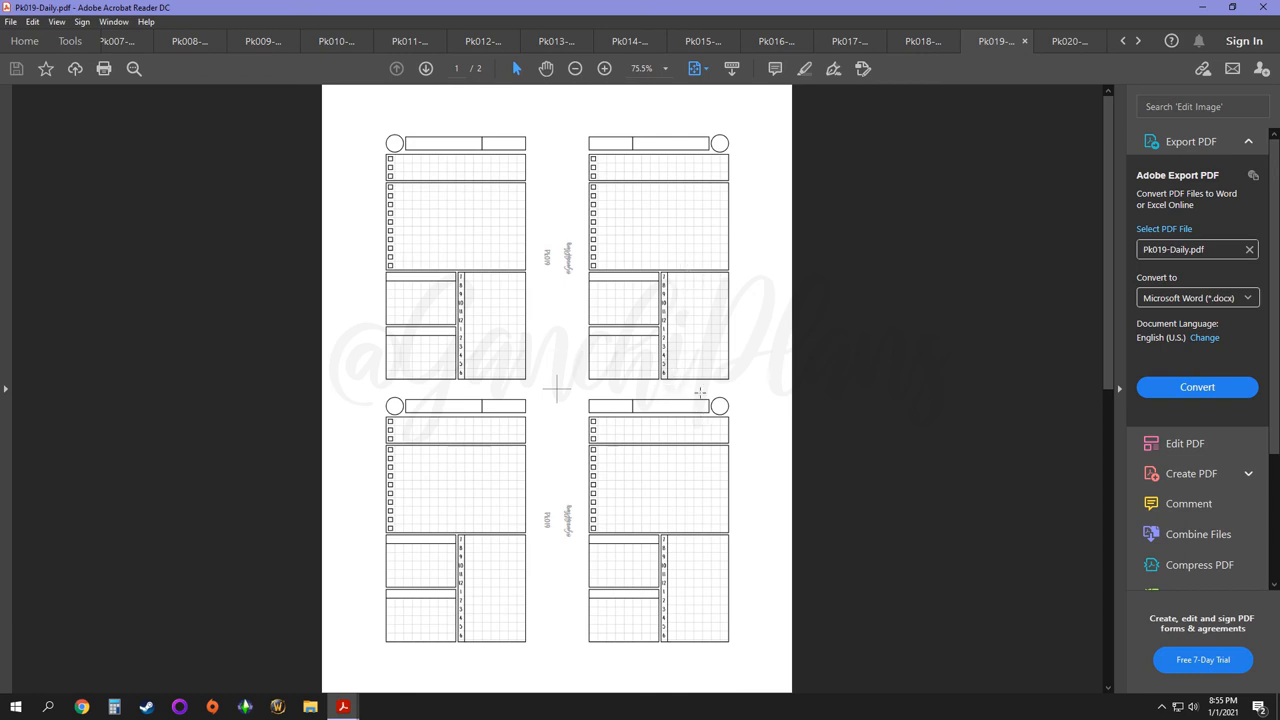
mouse_move(688, 248)
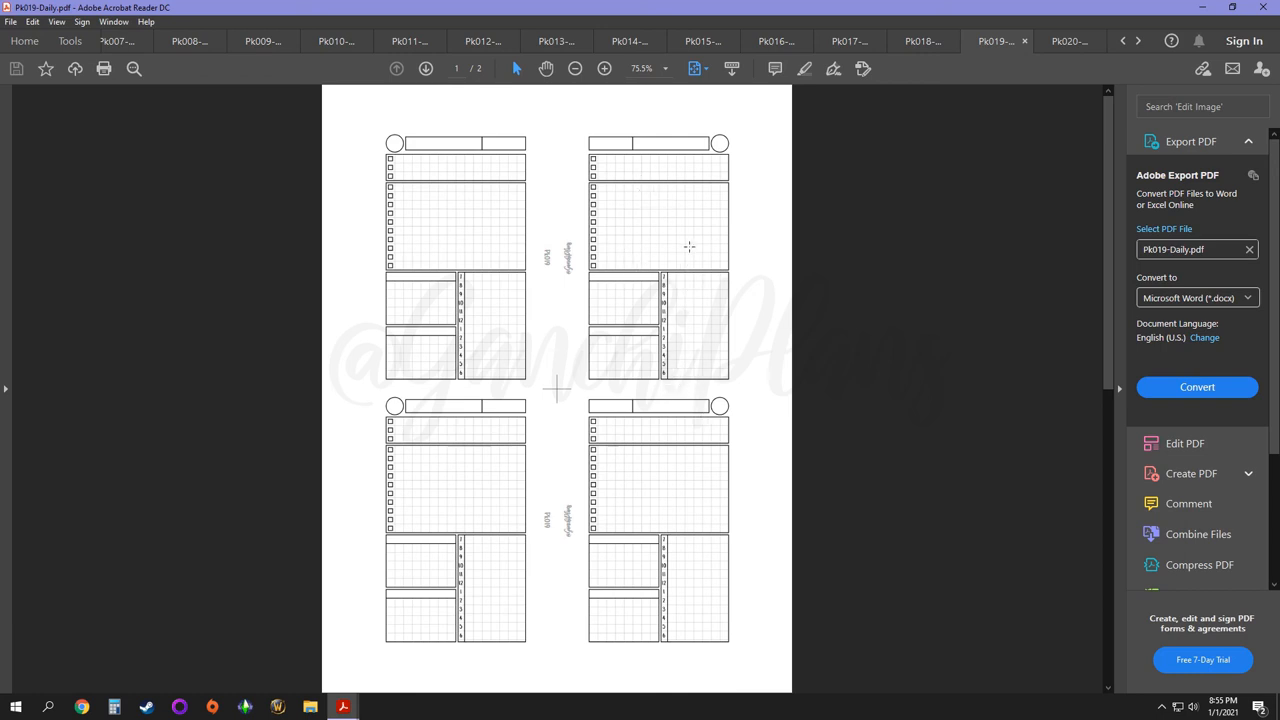
mouse_move(696, 376)
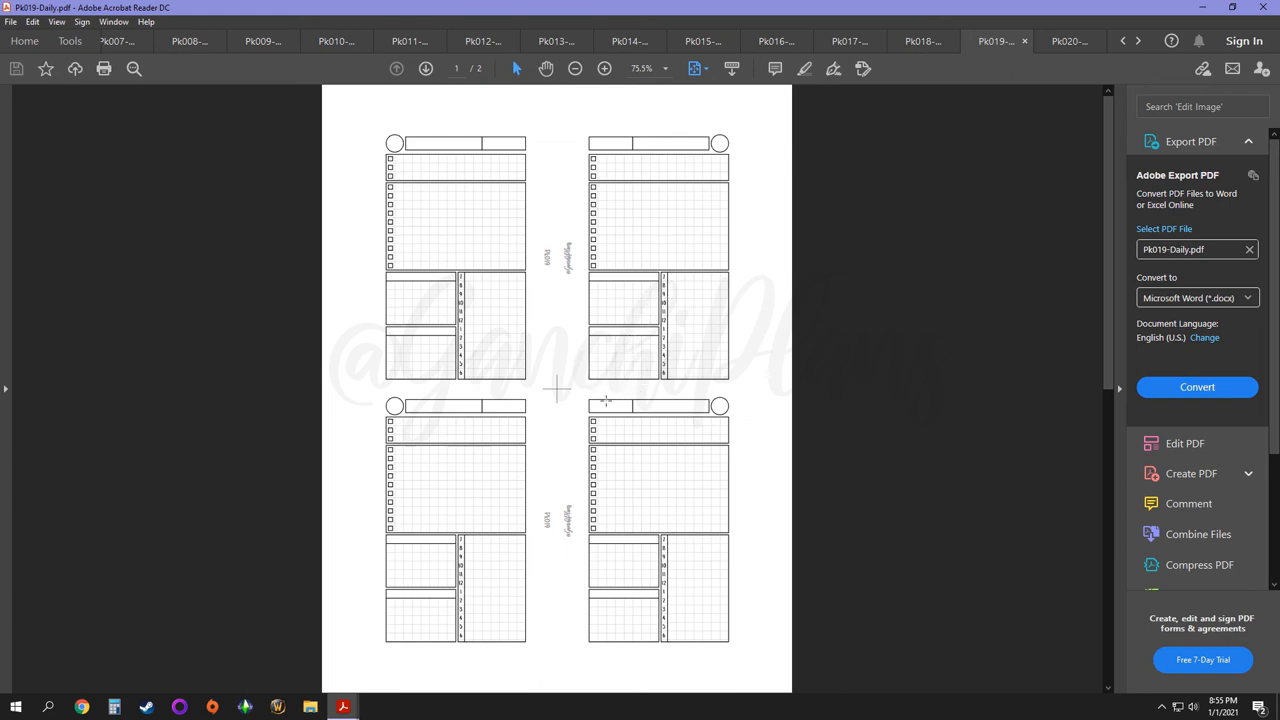
mouse_move(688, 320)
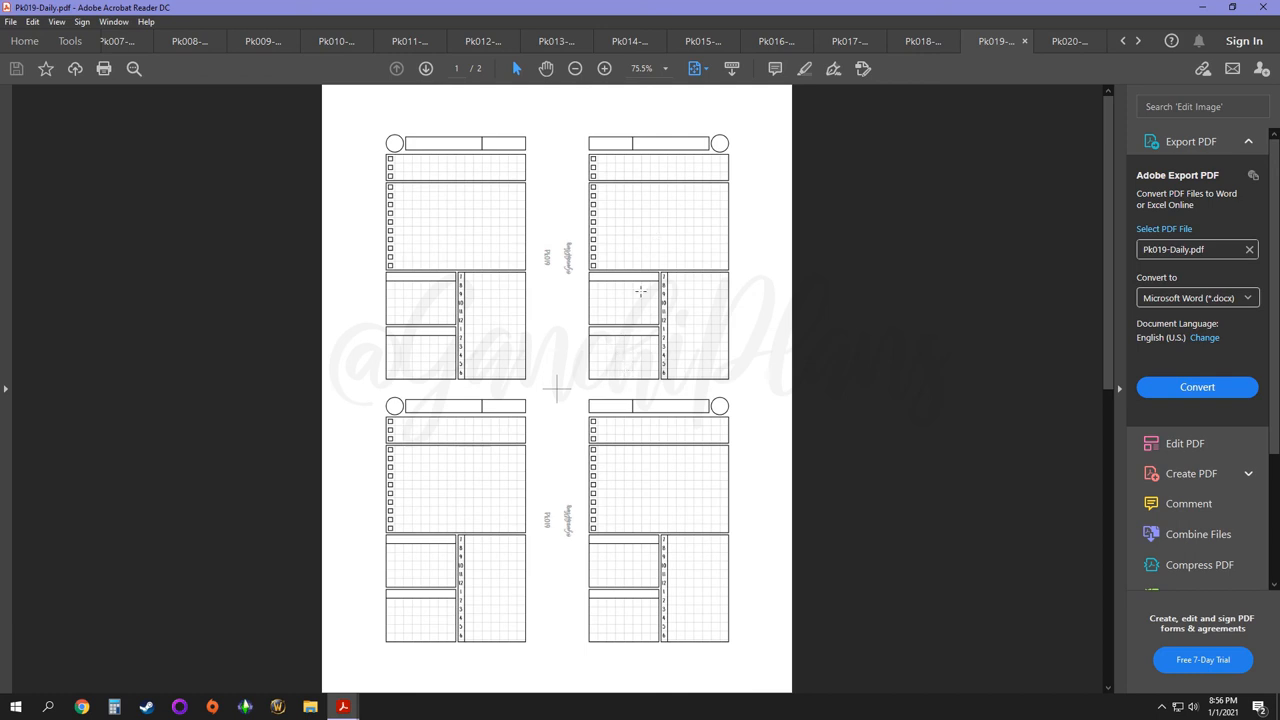
mouse_move(628, 330)
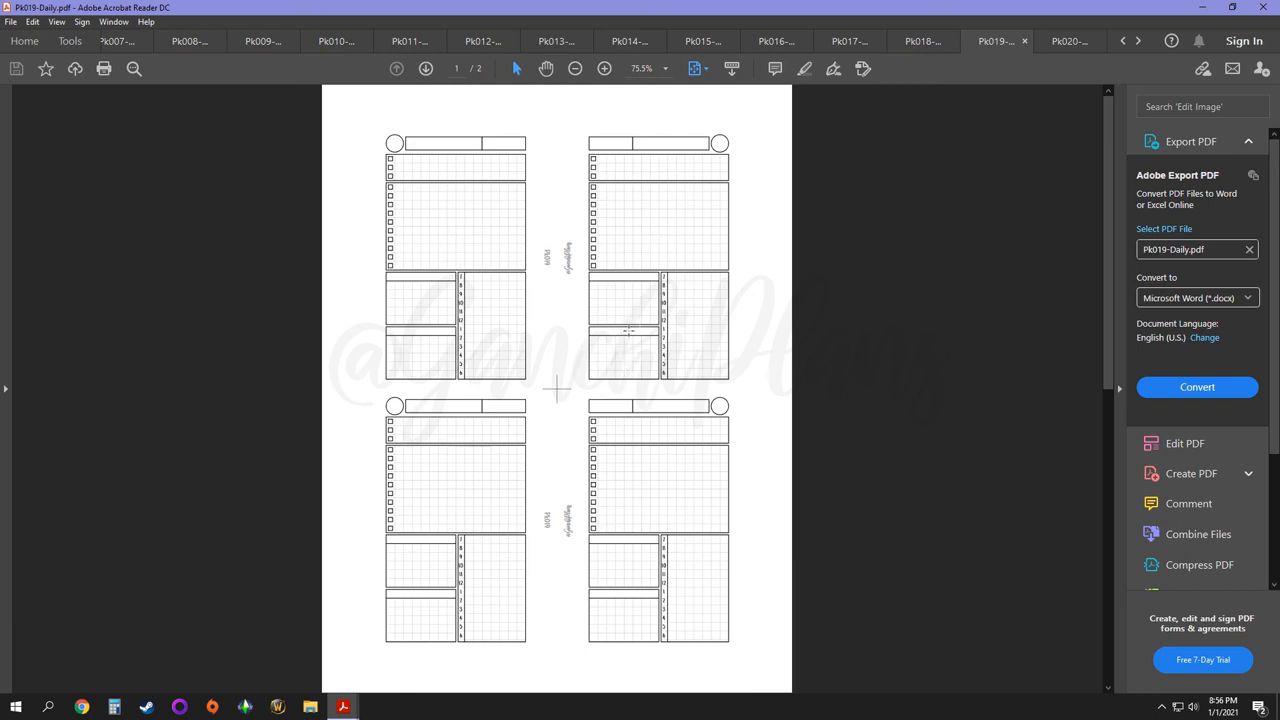
mouse_move(884, 184)
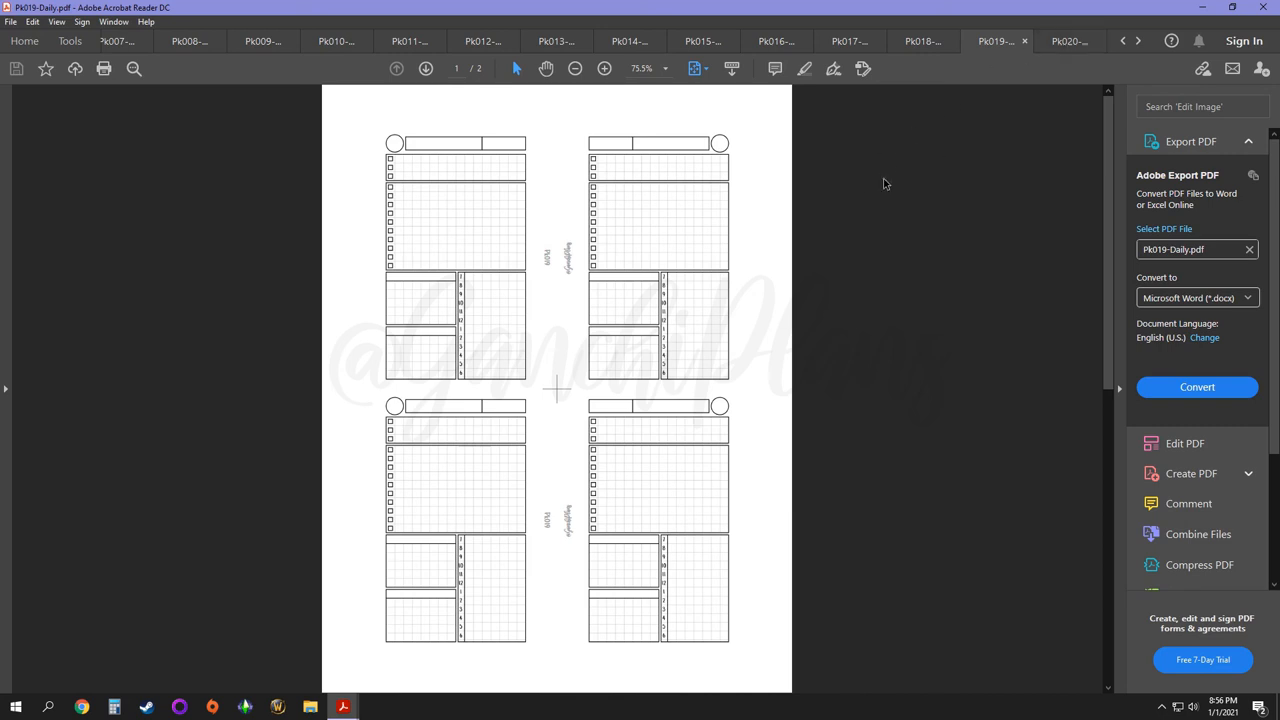
left_click(1068, 40)
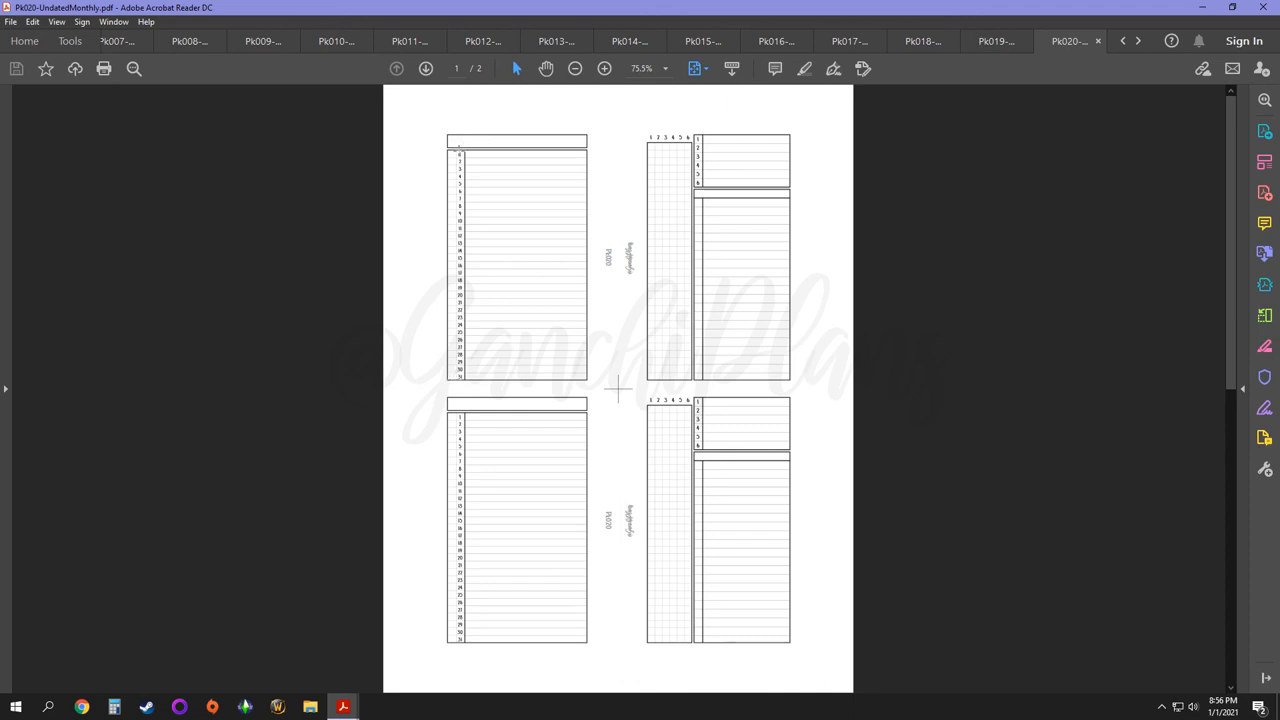
mouse_move(450, 162)
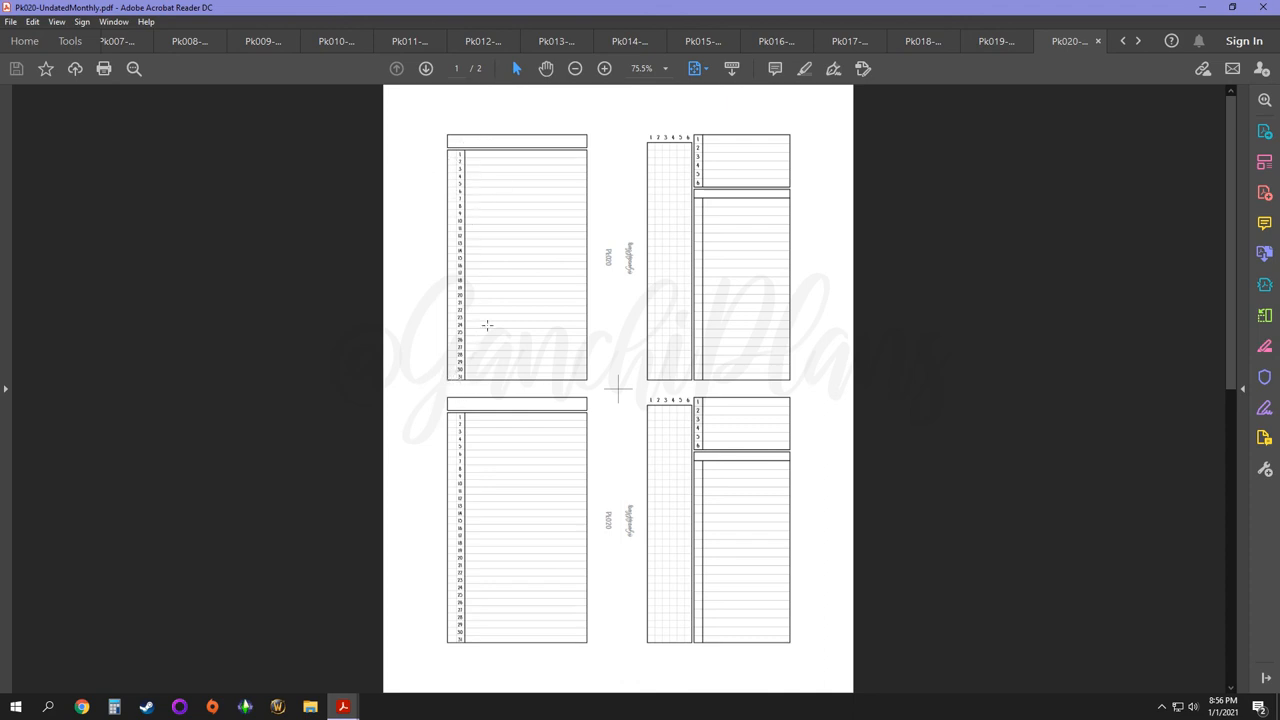
mouse_move(456, 252)
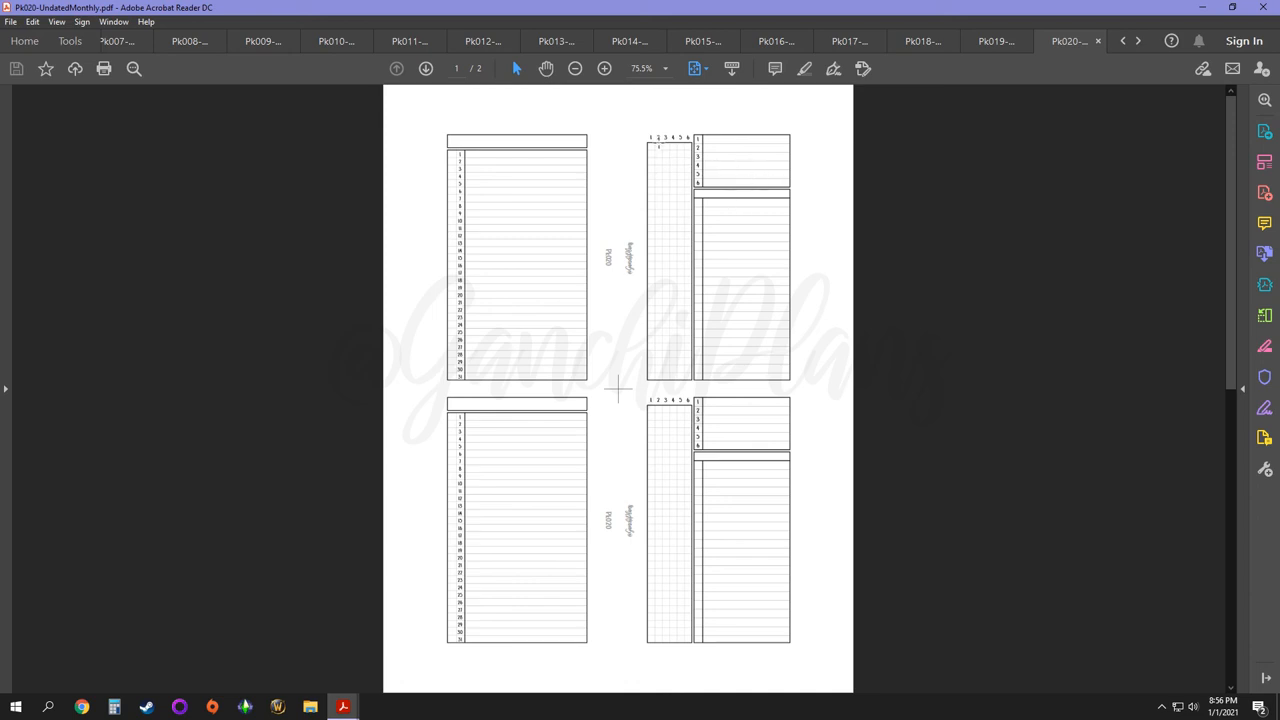
mouse_move(640, 220)
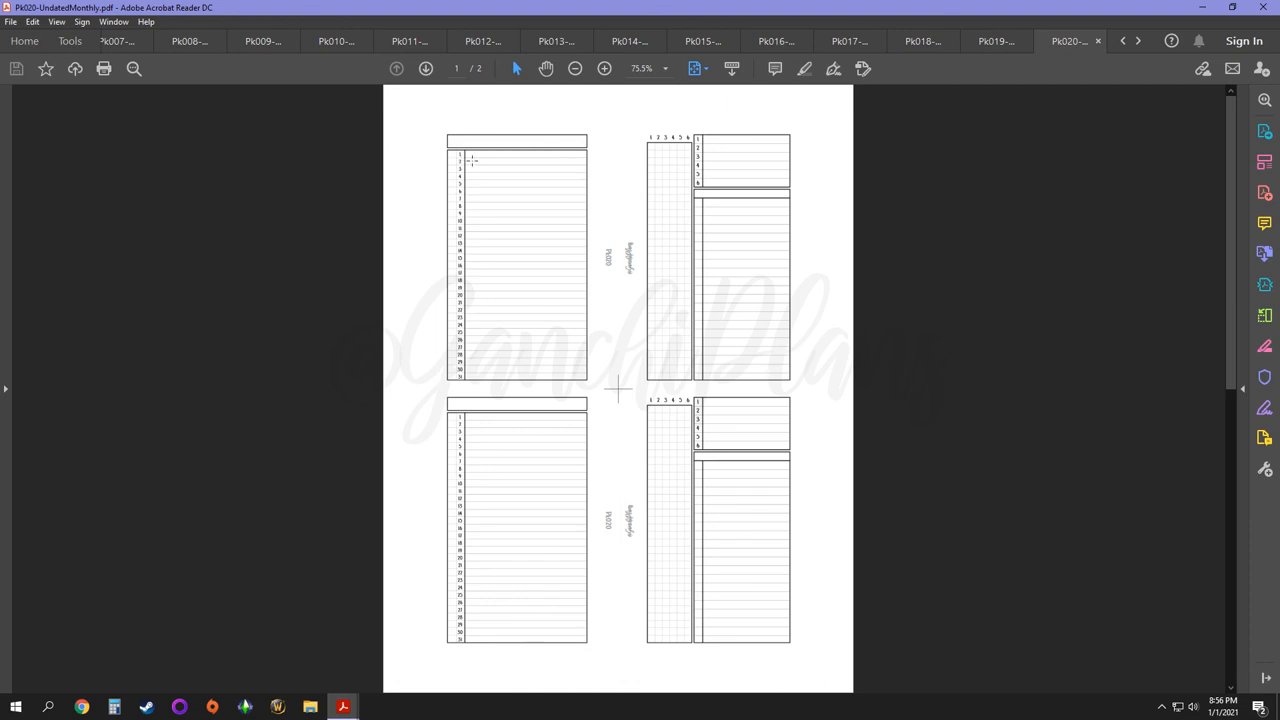
mouse_move(638, 164)
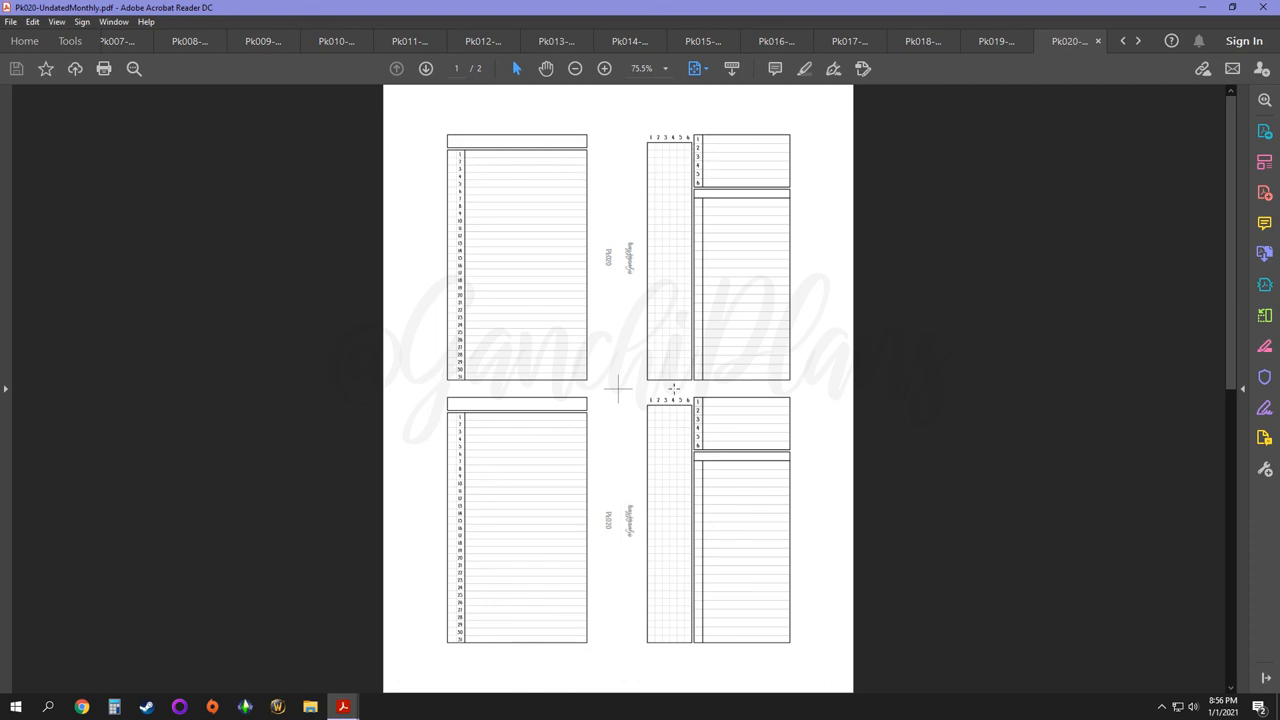
mouse_move(678, 390)
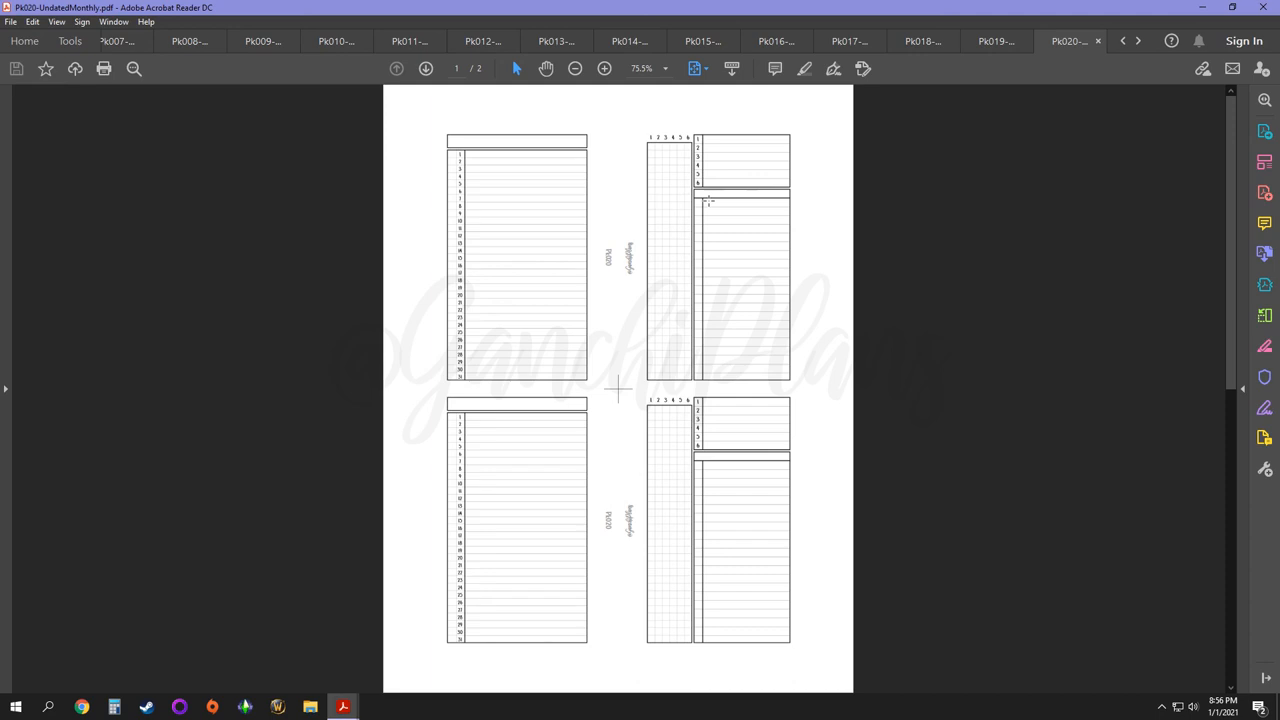
mouse_move(728, 152)
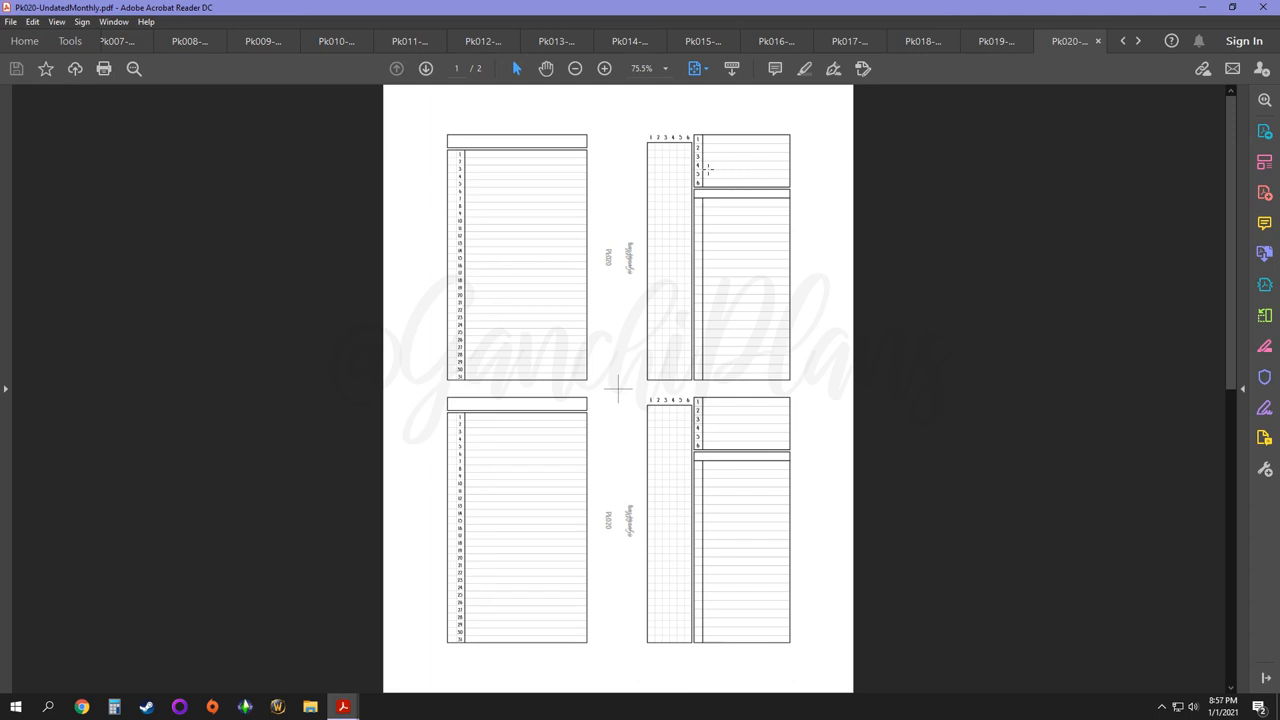
mouse_move(708, 256)
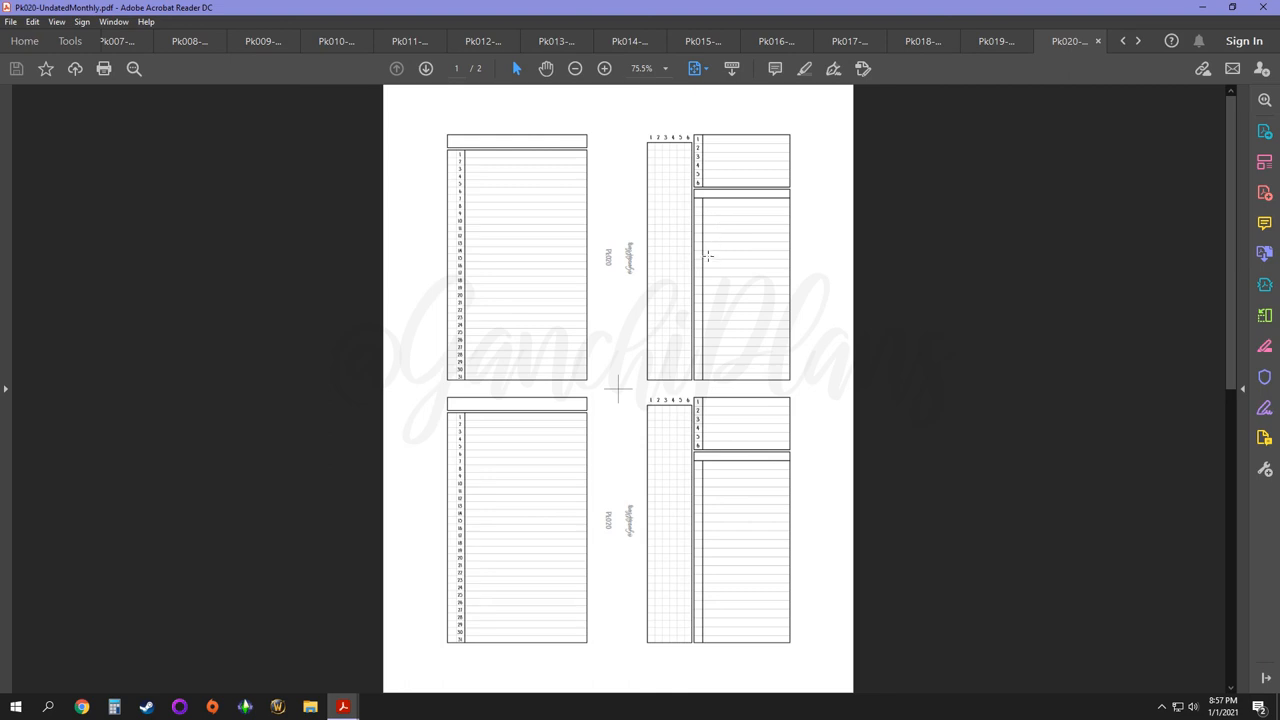
mouse_move(780, 232)
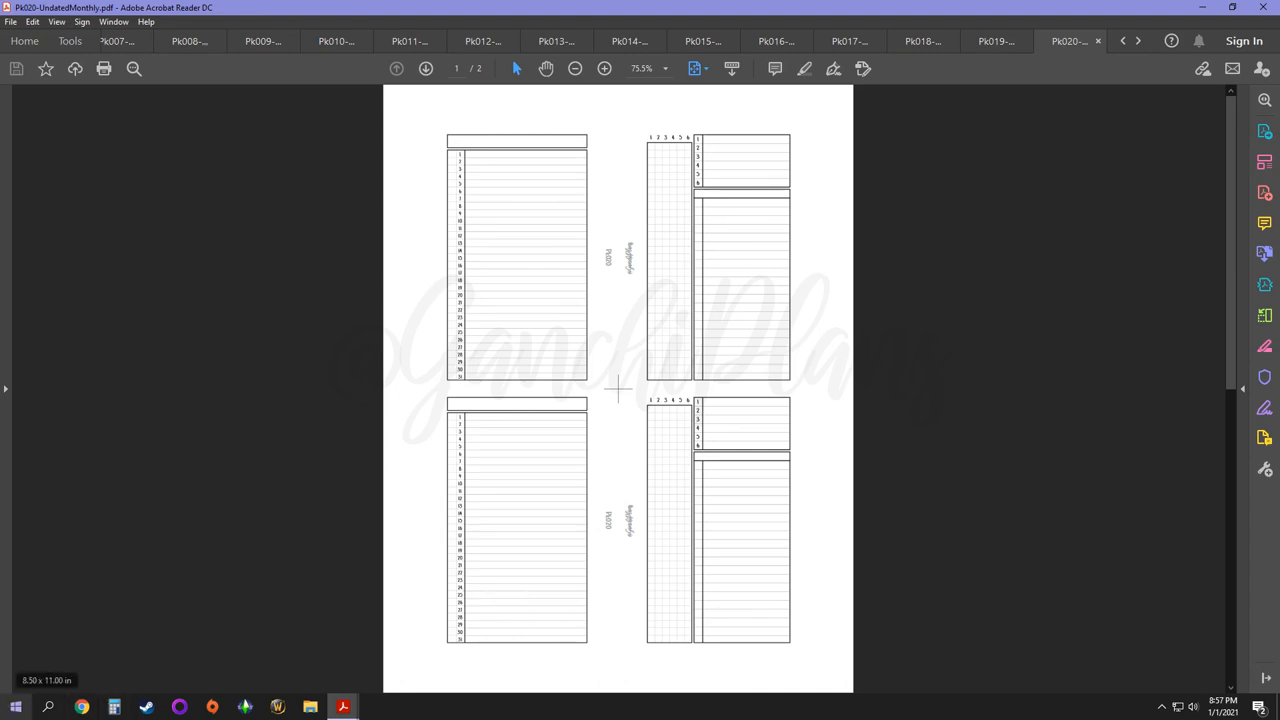
Step: Leave the undated monthly insert and switch to the Camera app's live view
left_click(376, 708)
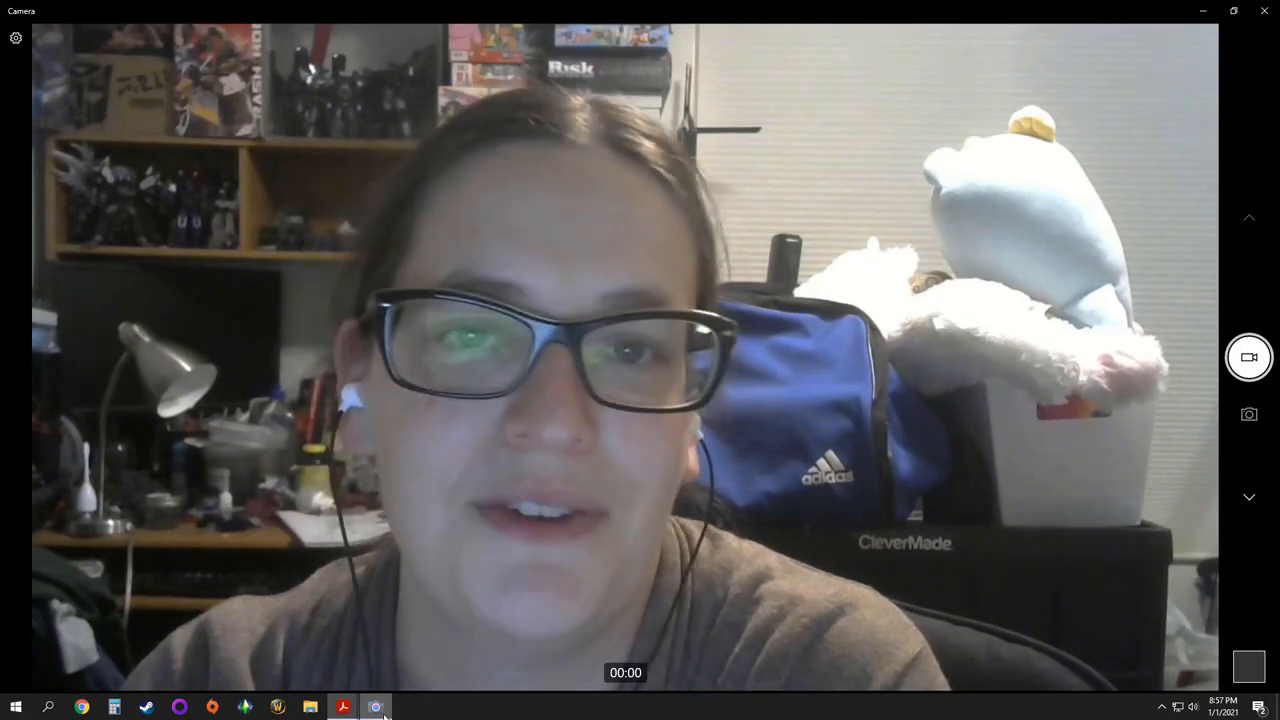